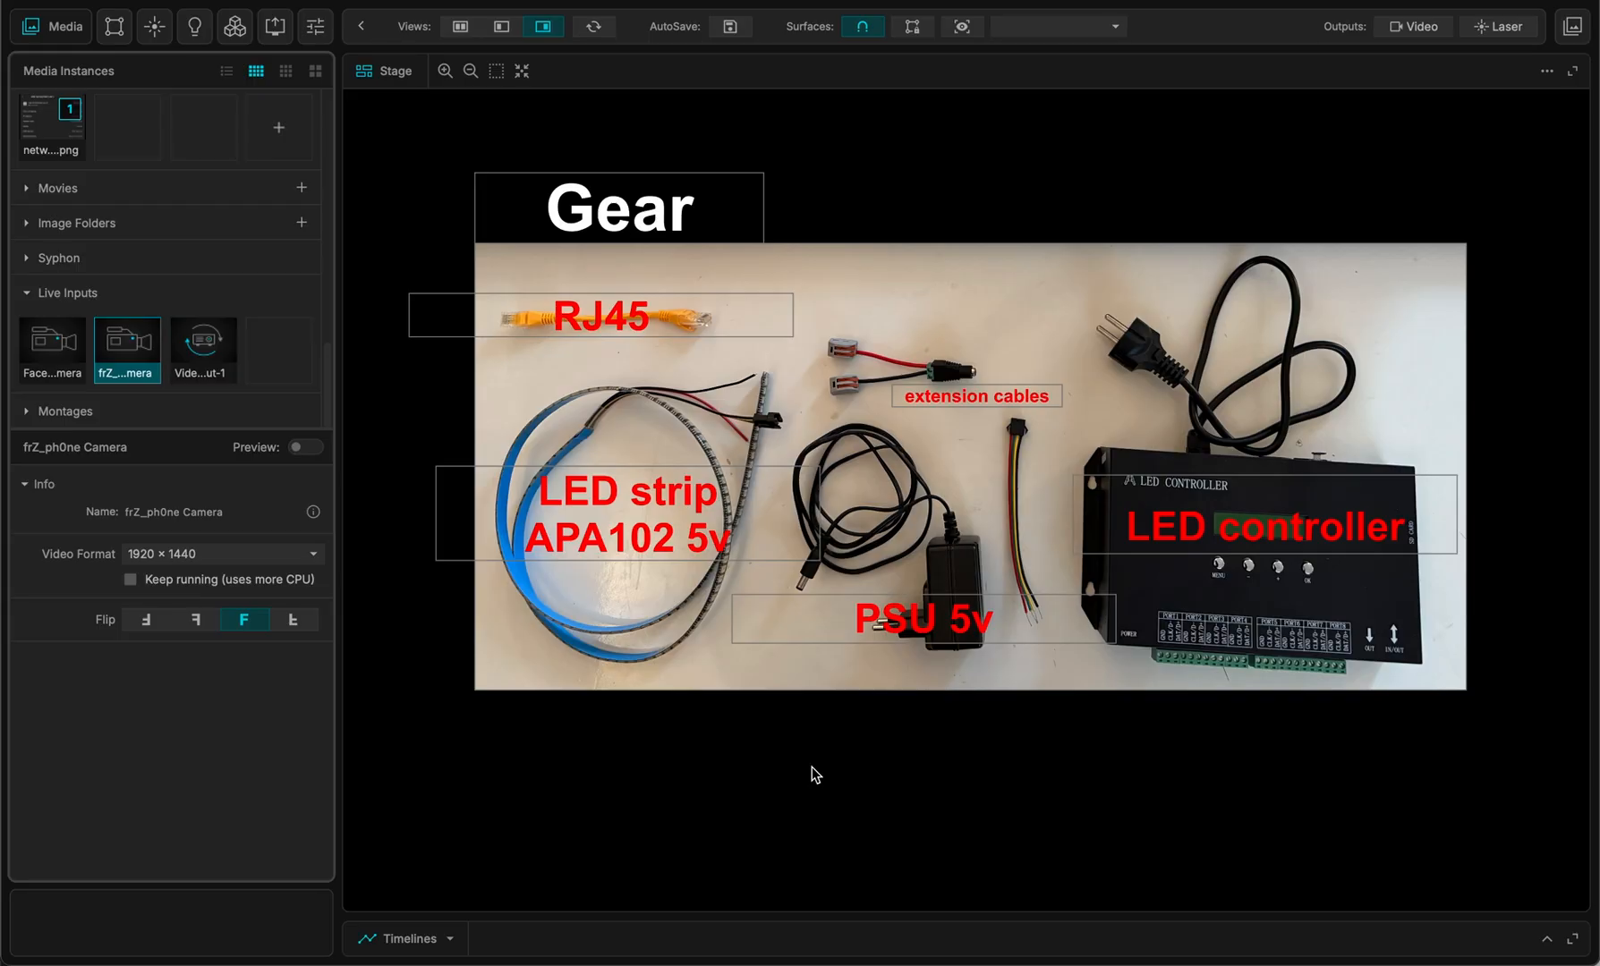
pyautogui.moveTo(807, 757)
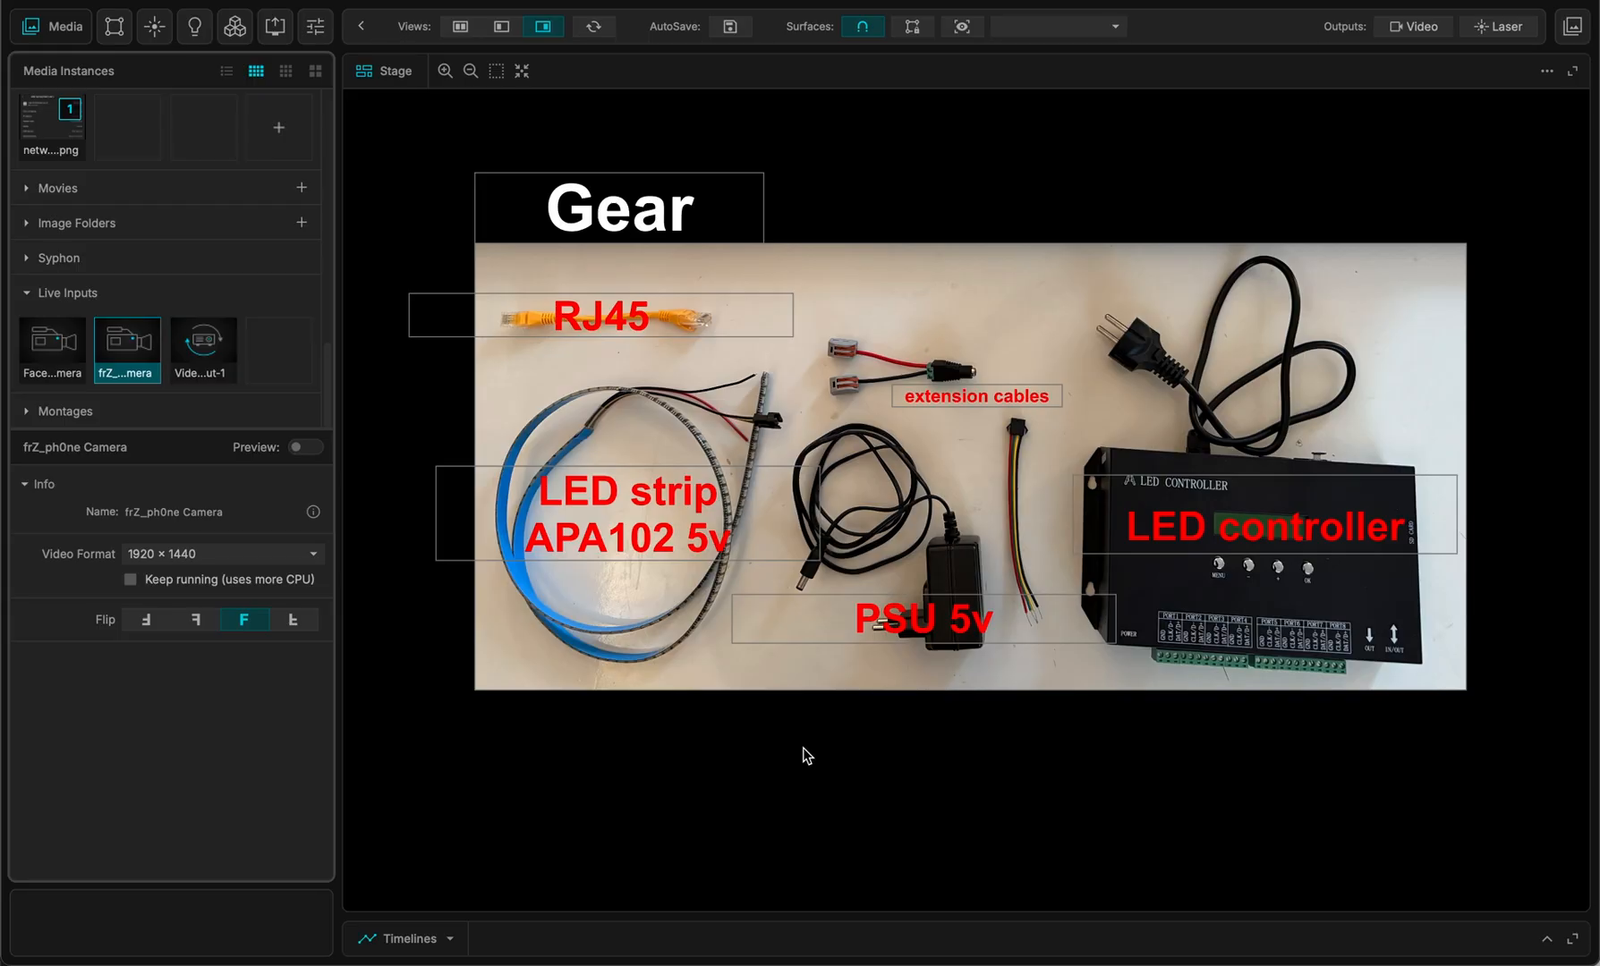
pyautogui.moveTo(559, 497)
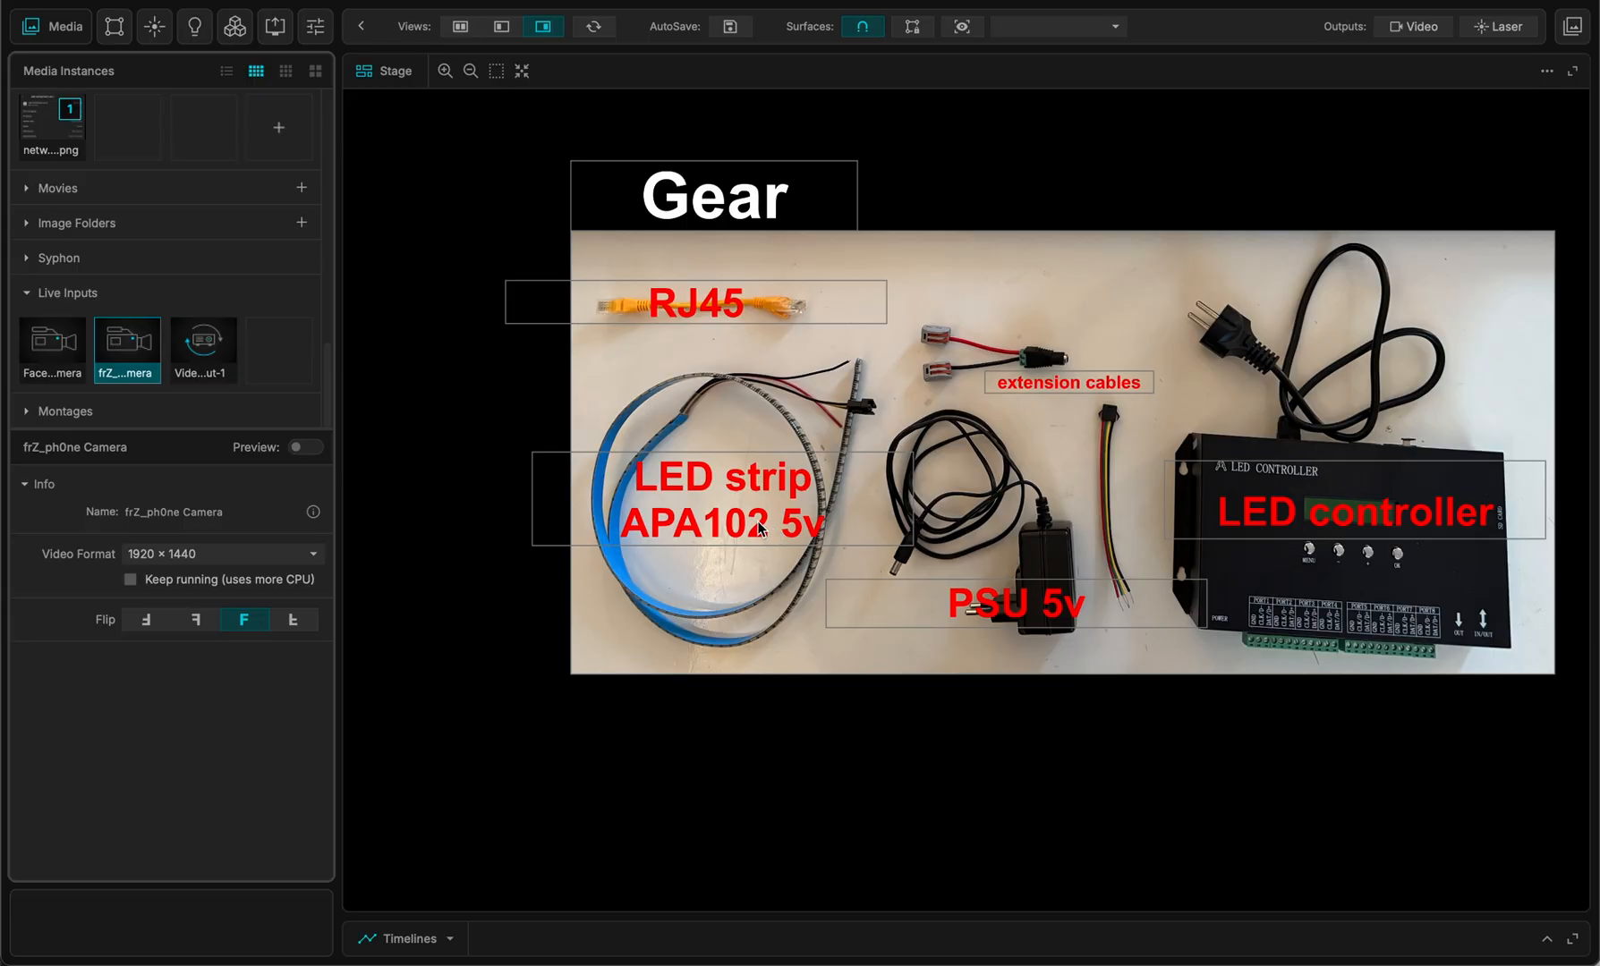
pyautogui.moveTo(704, 465)
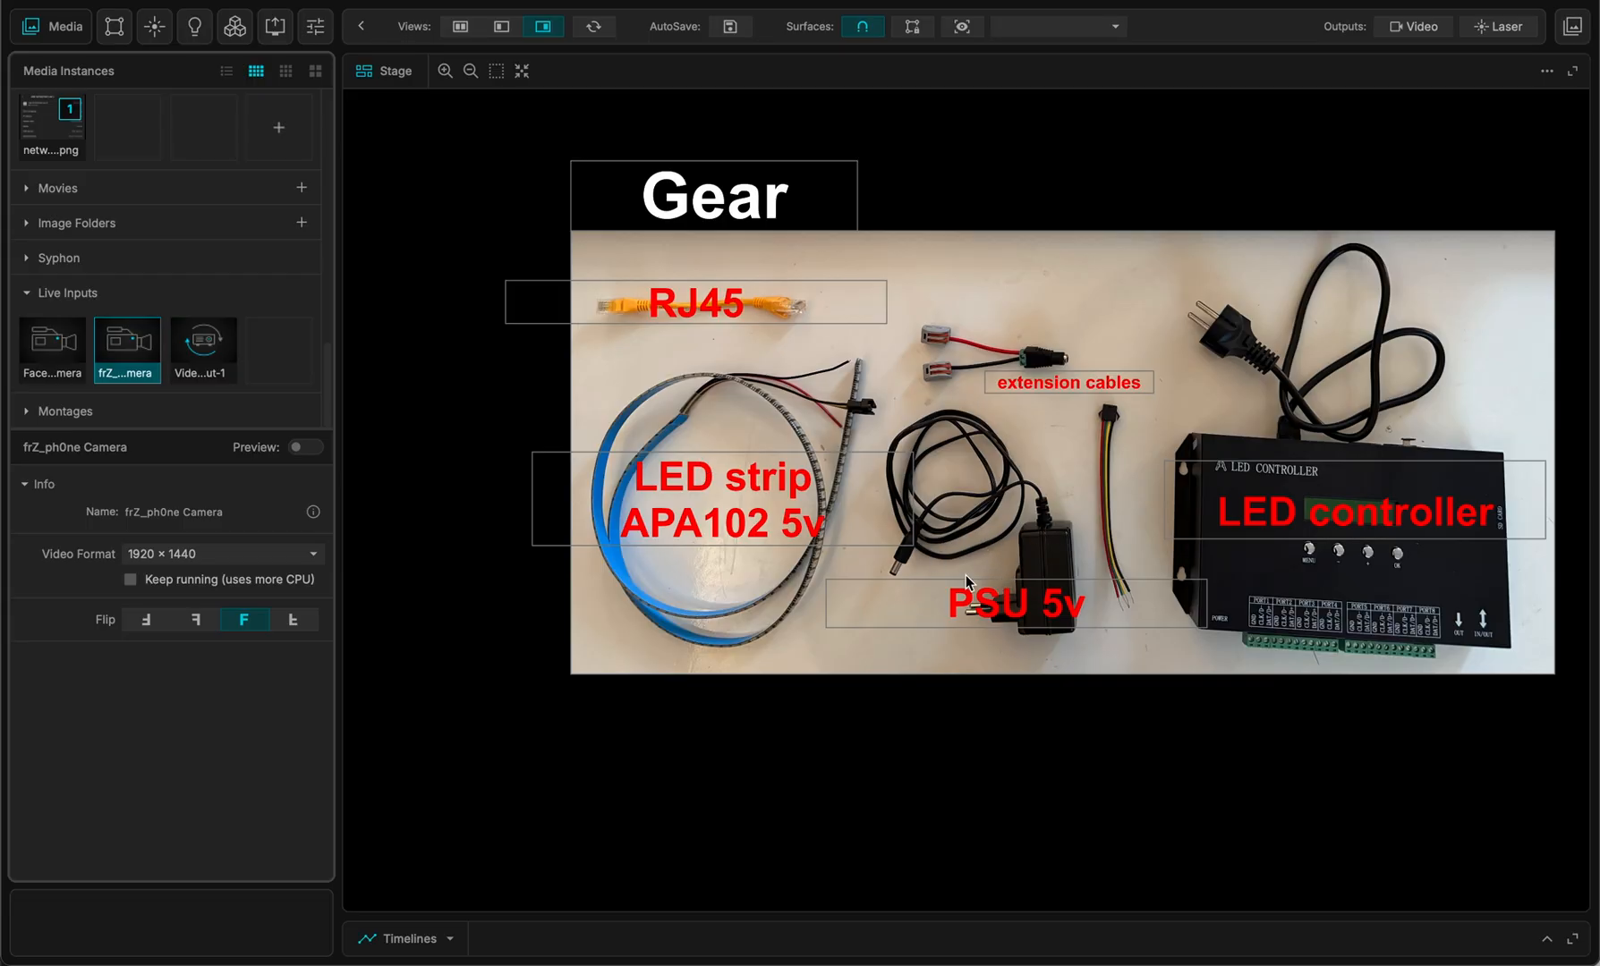
pyautogui.moveTo(799, 412)
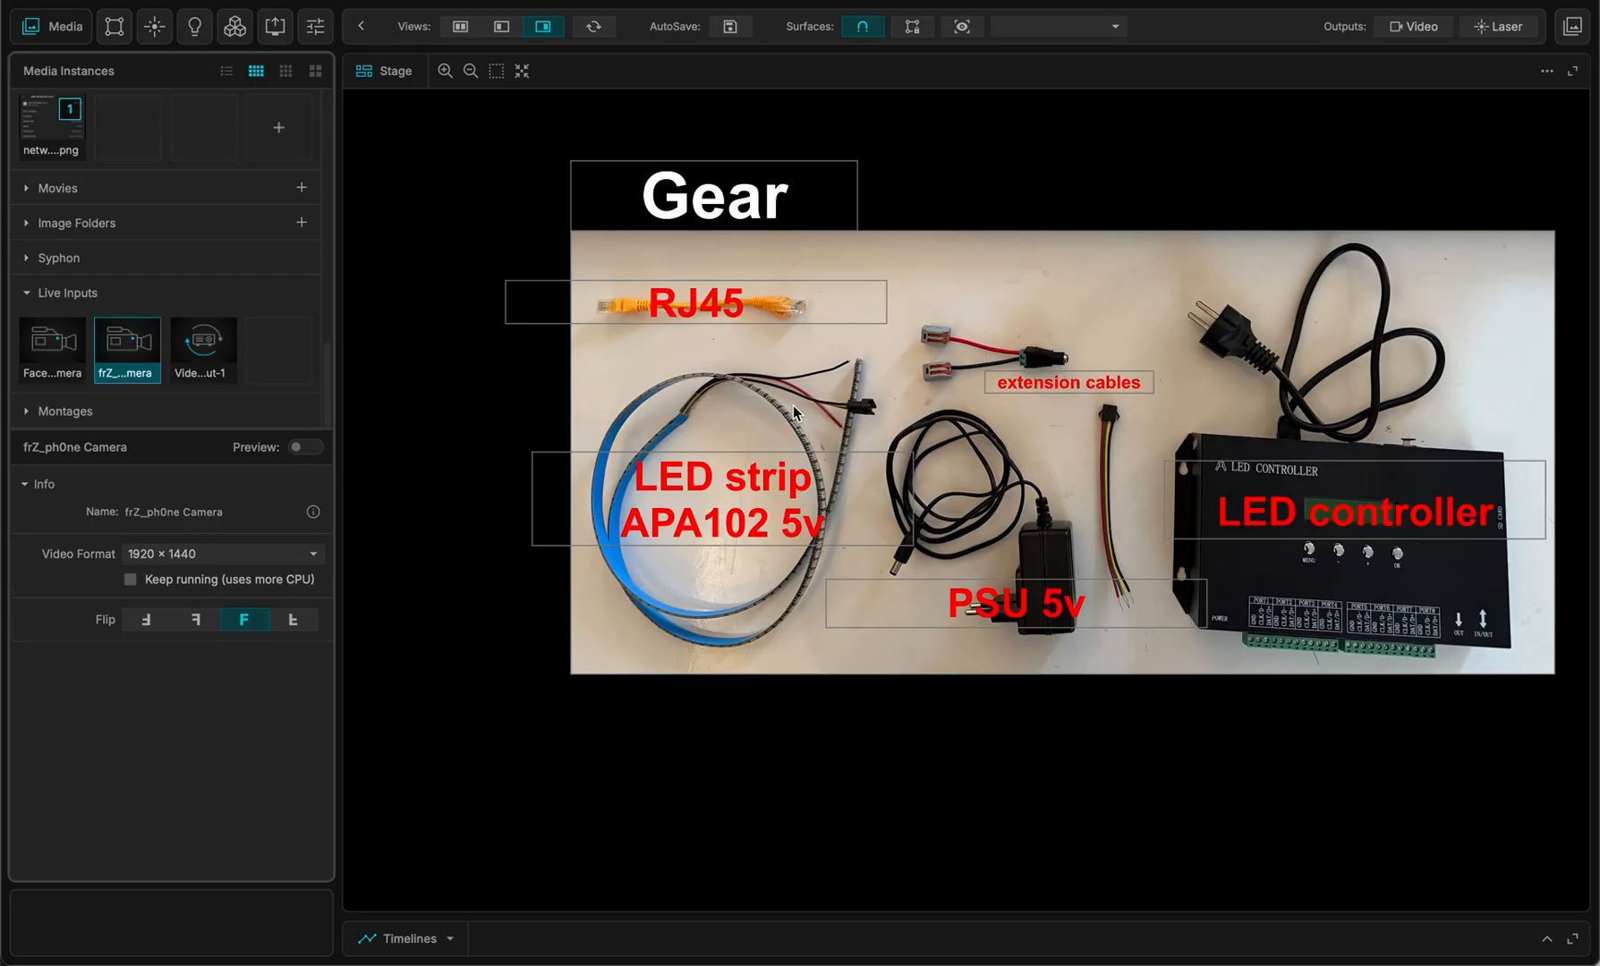
pyautogui.moveTo(981, 355)
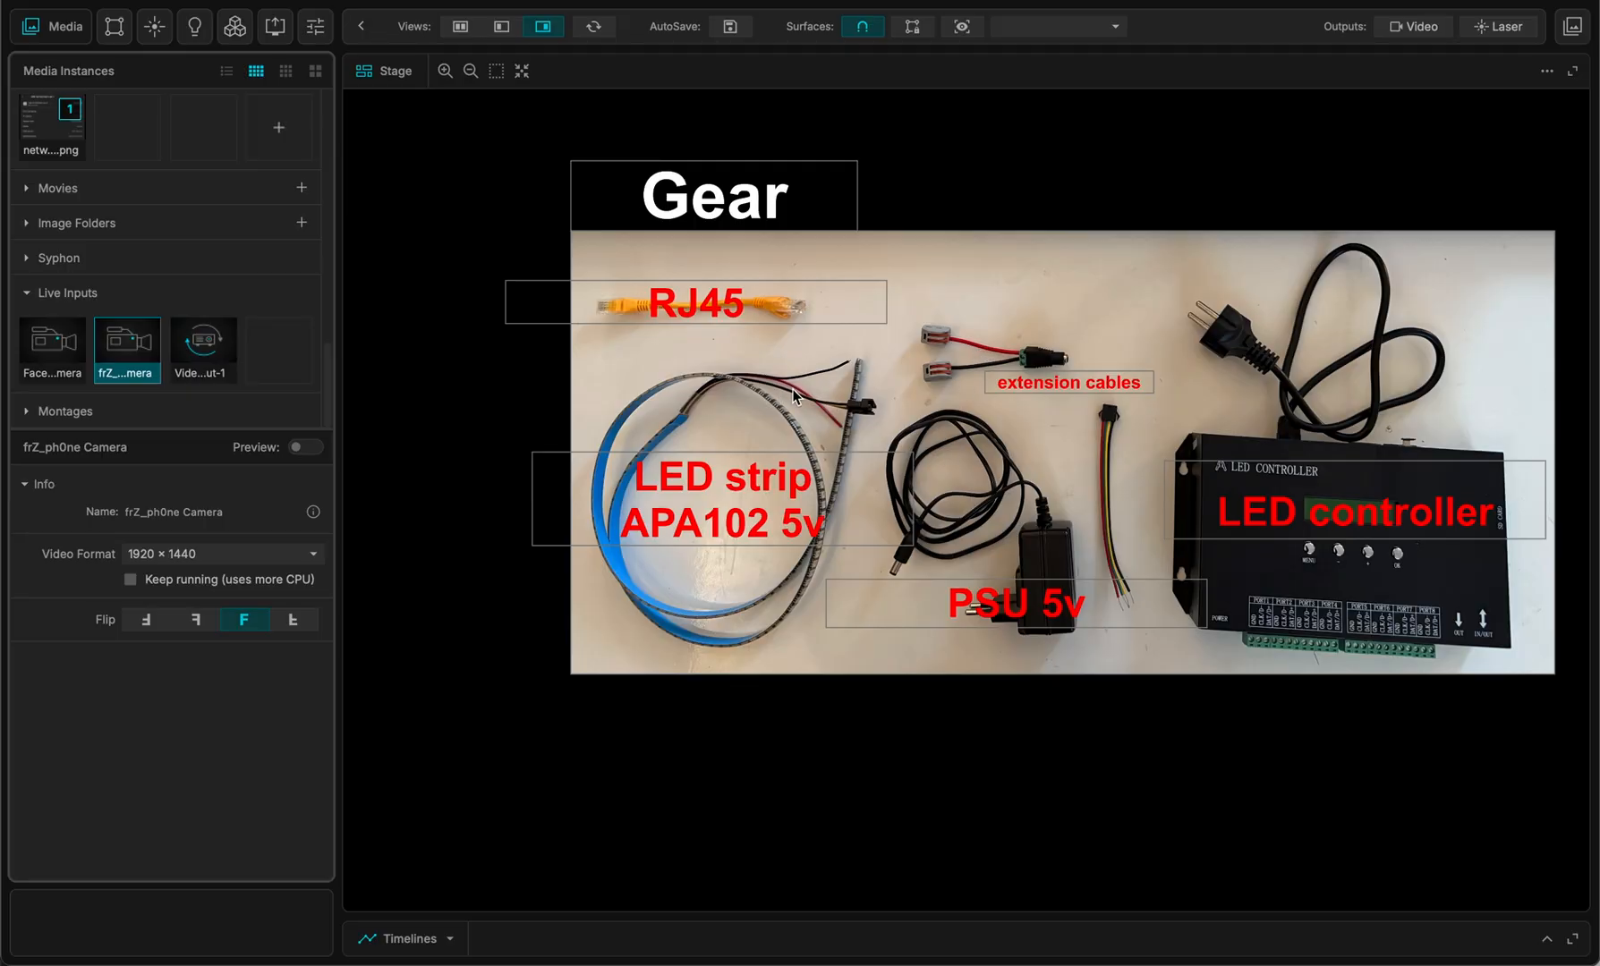
pyautogui.moveTo(824, 410)
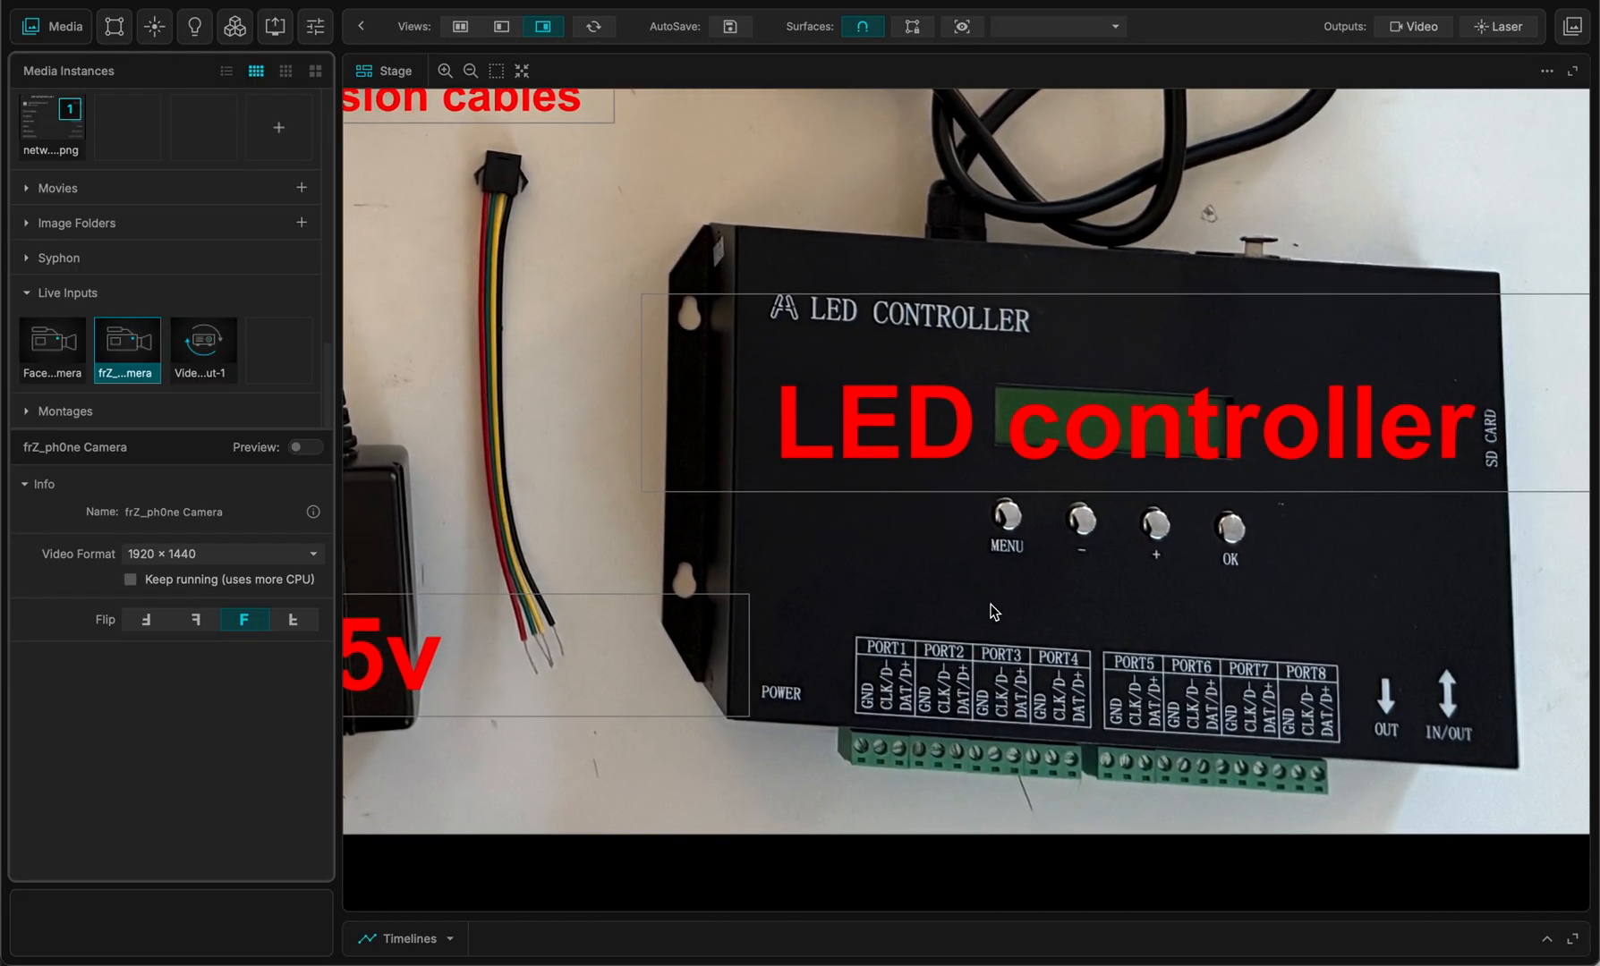
pyautogui.moveTo(1071, 508)
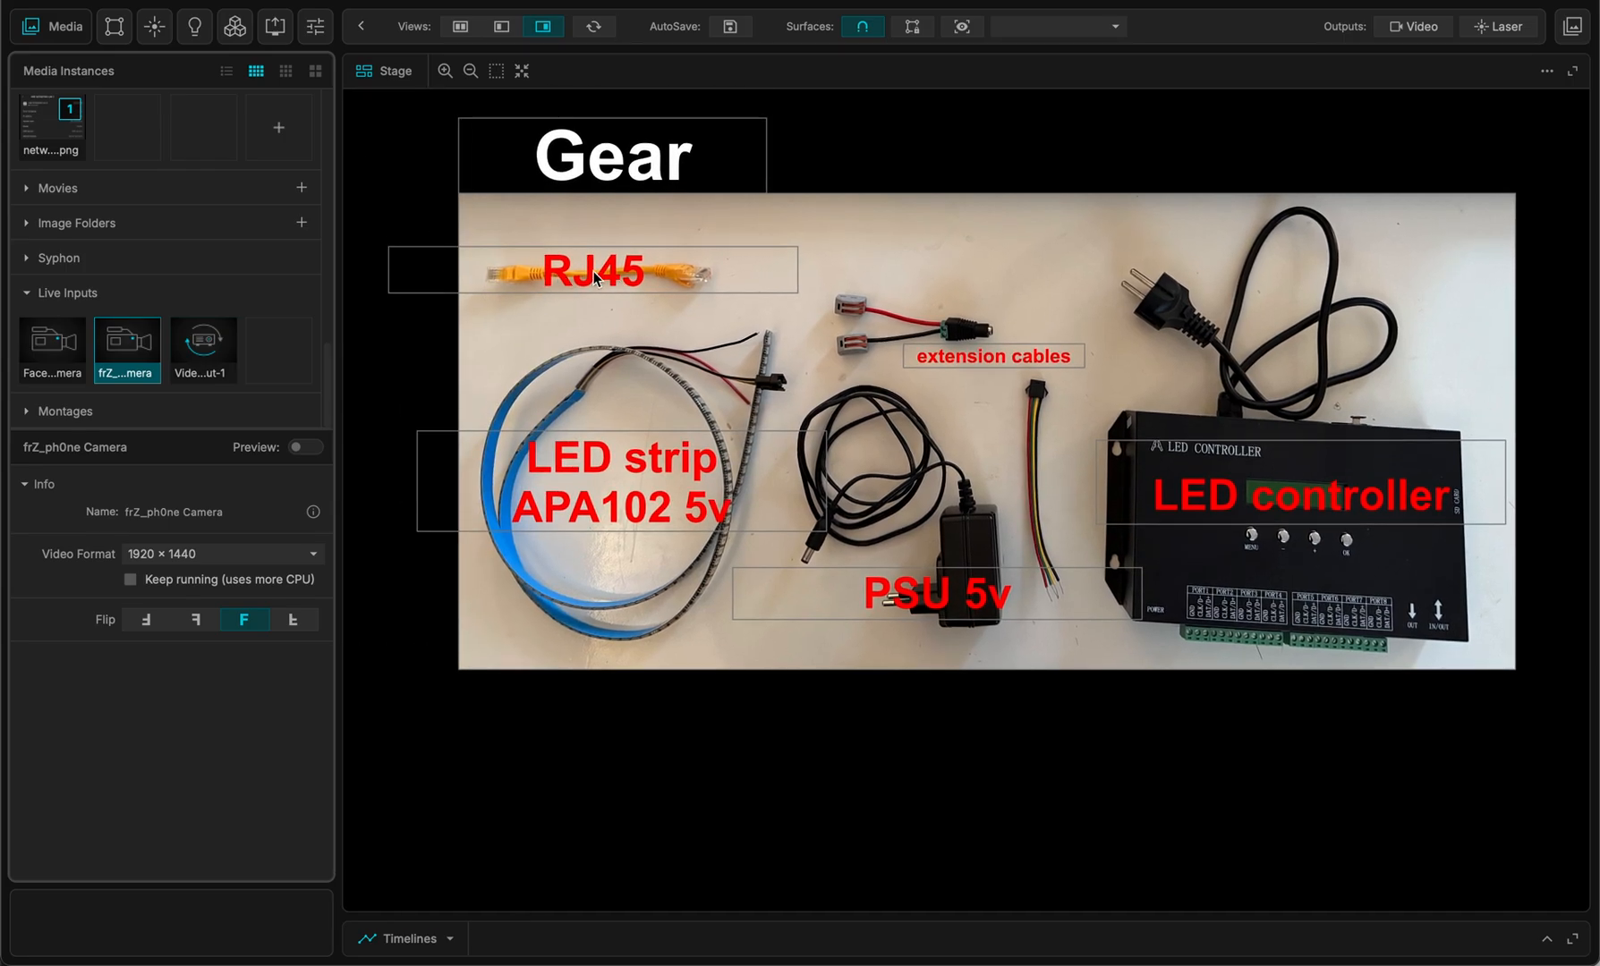
pyautogui.moveTo(786, 364)
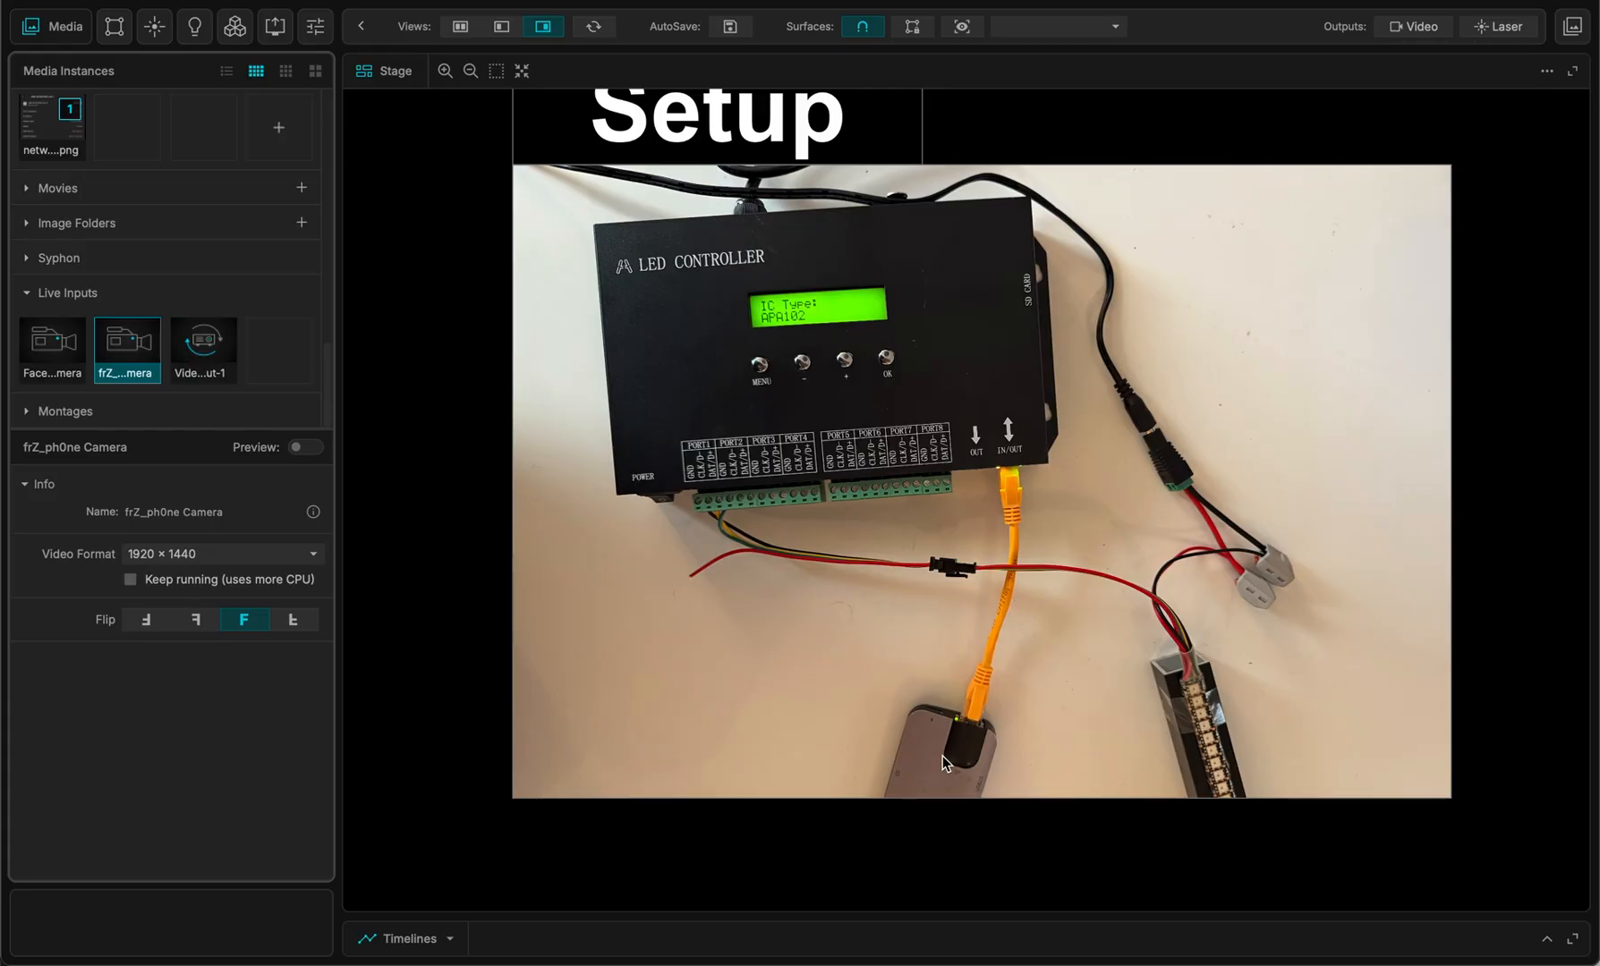
pyautogui.moveTo(940, 778)
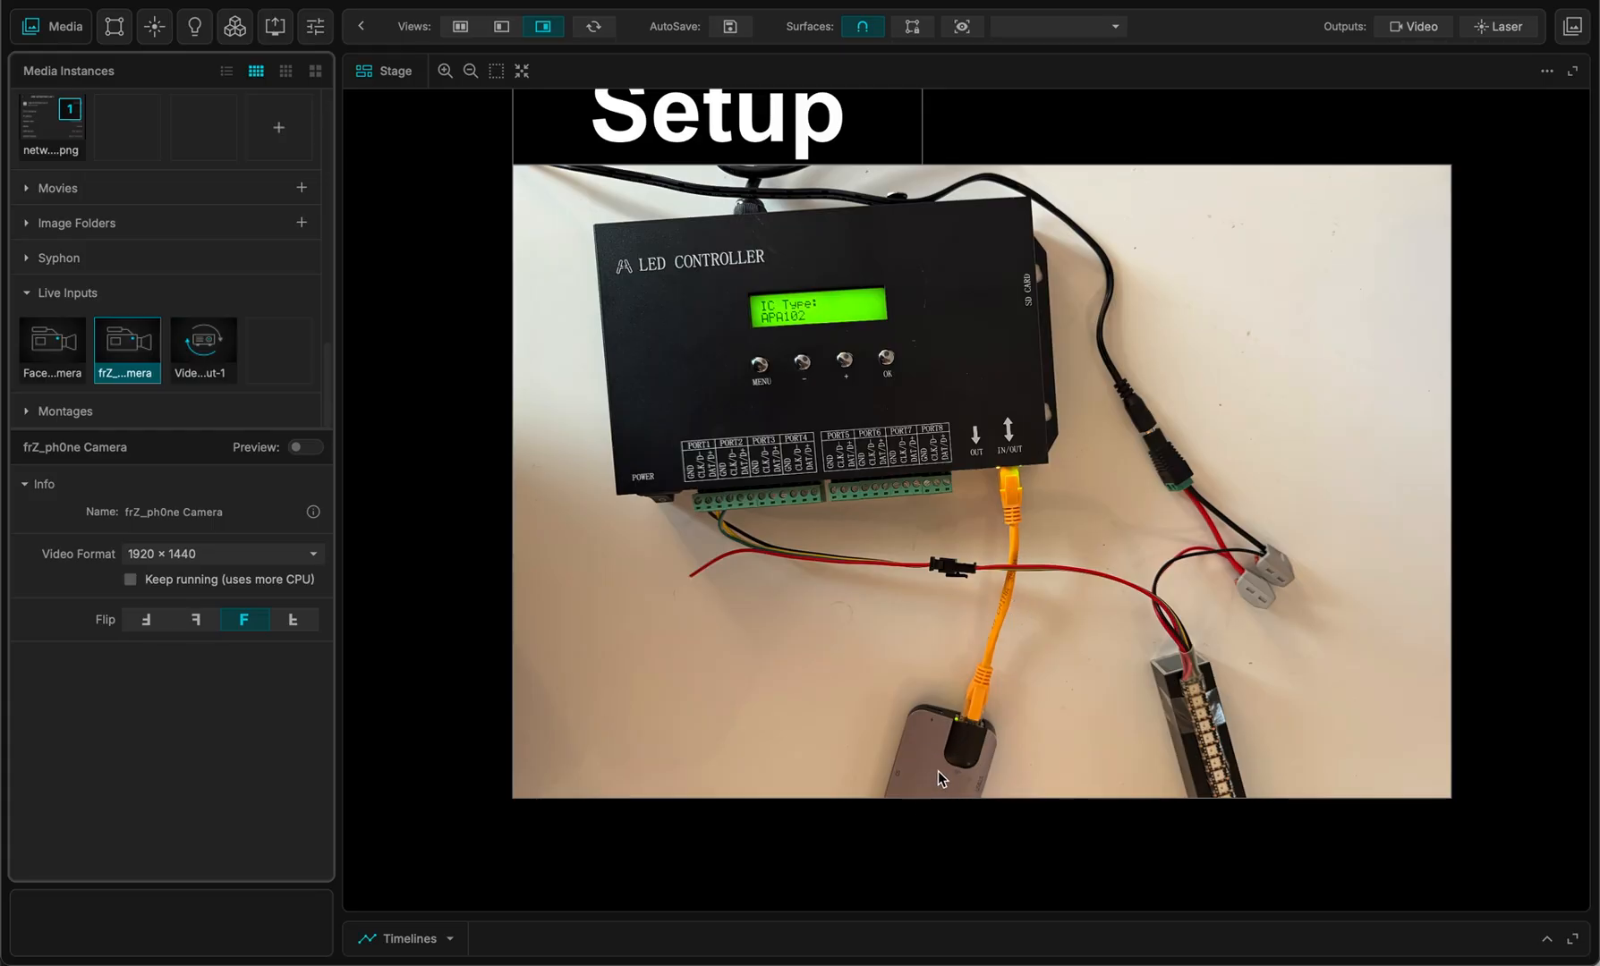
pyautogui.moveTo(748, 221)
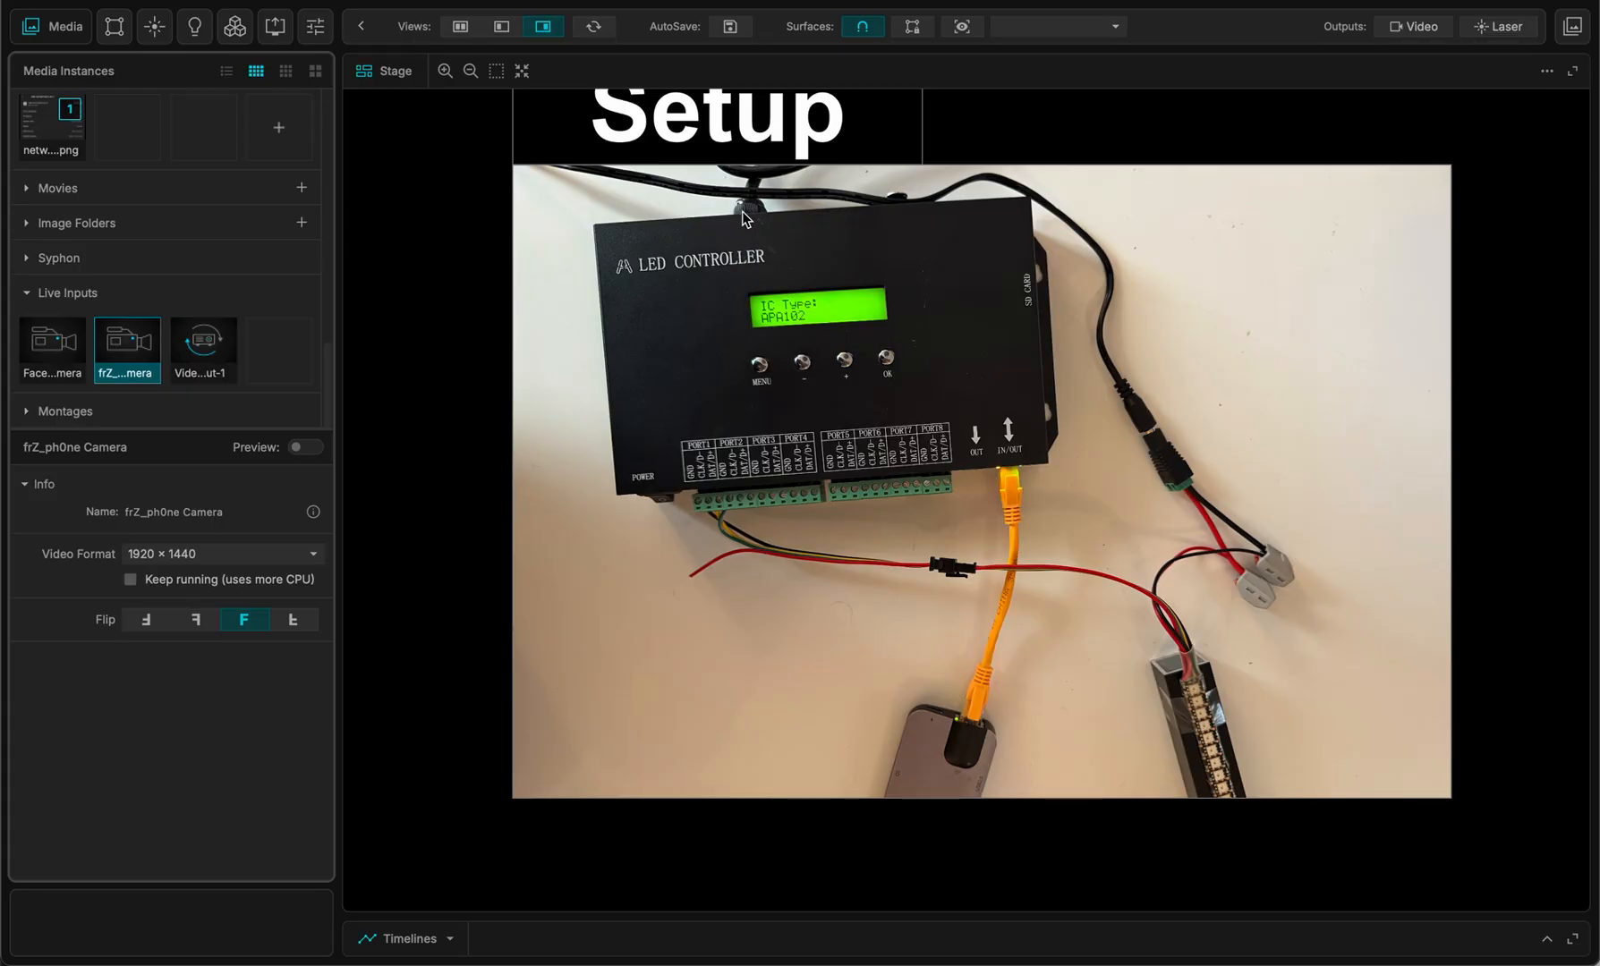
pyautogui.moveTo(762, 370)
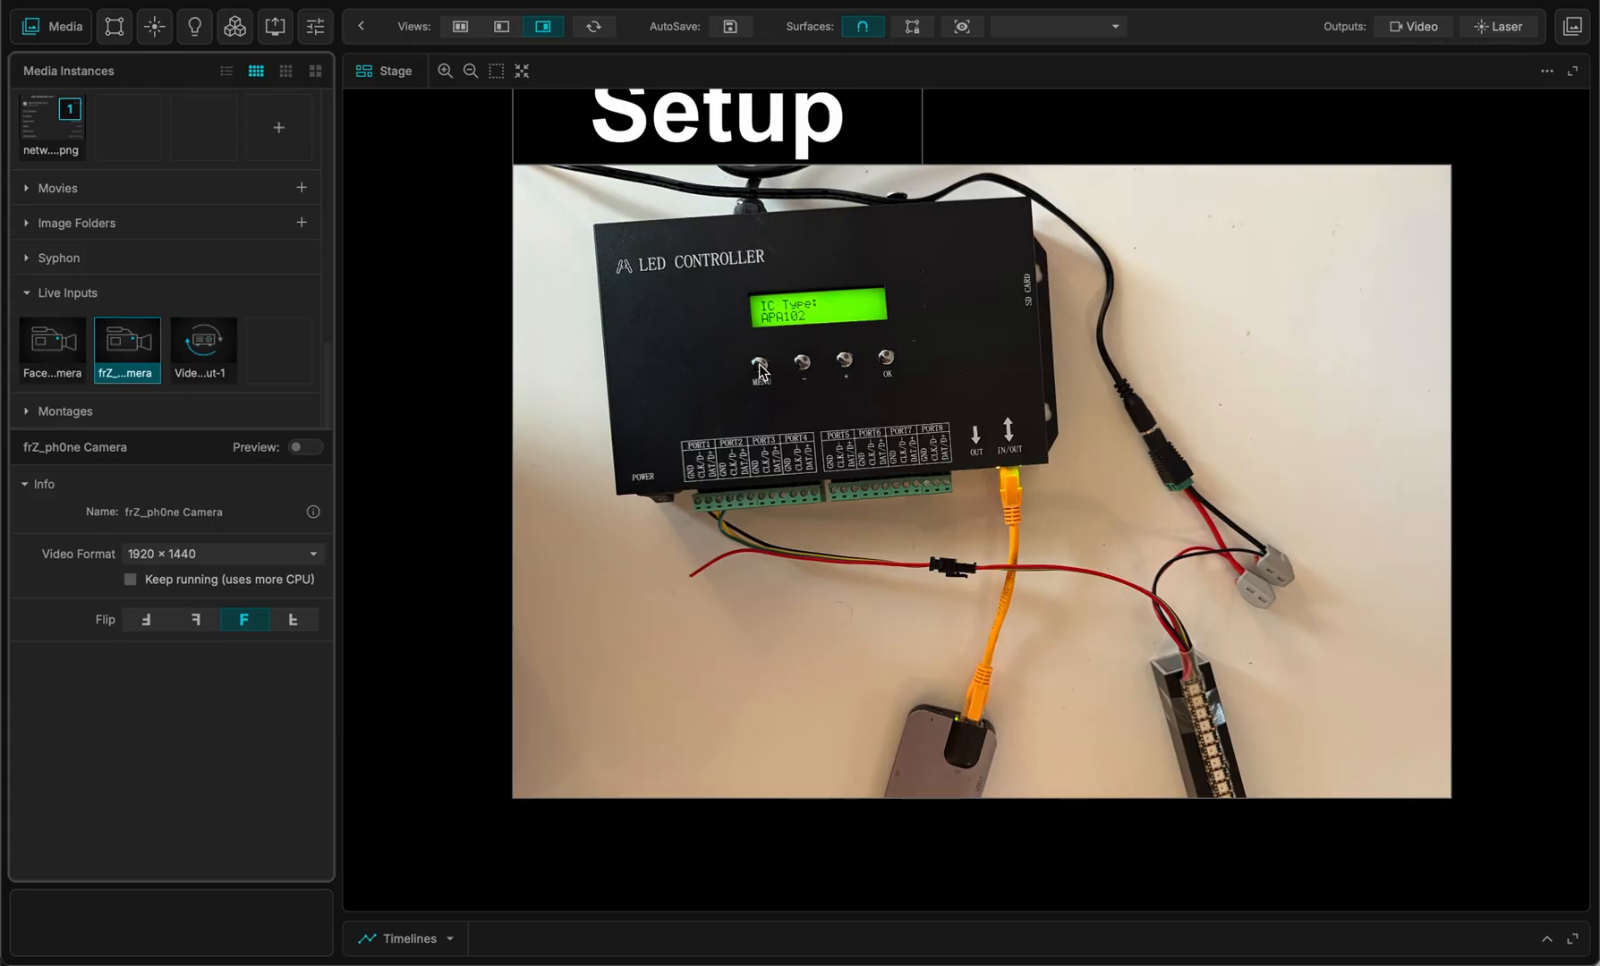
pyautogui.moveTo(931, 194)
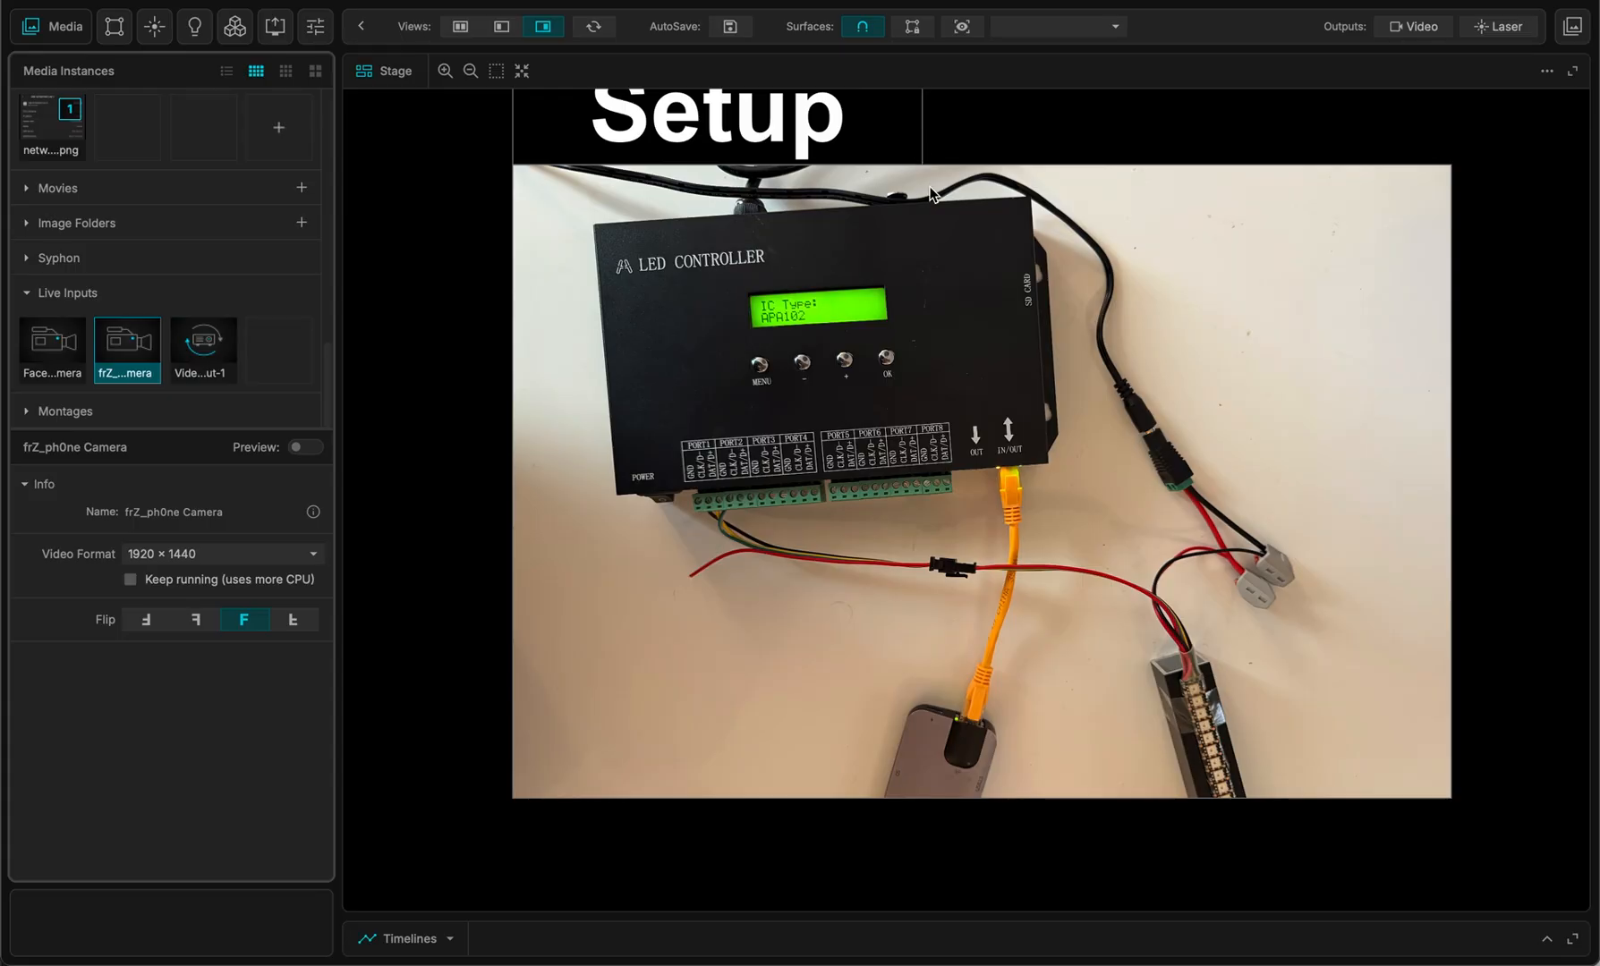
pyautogui.moveTo(1266, 580)
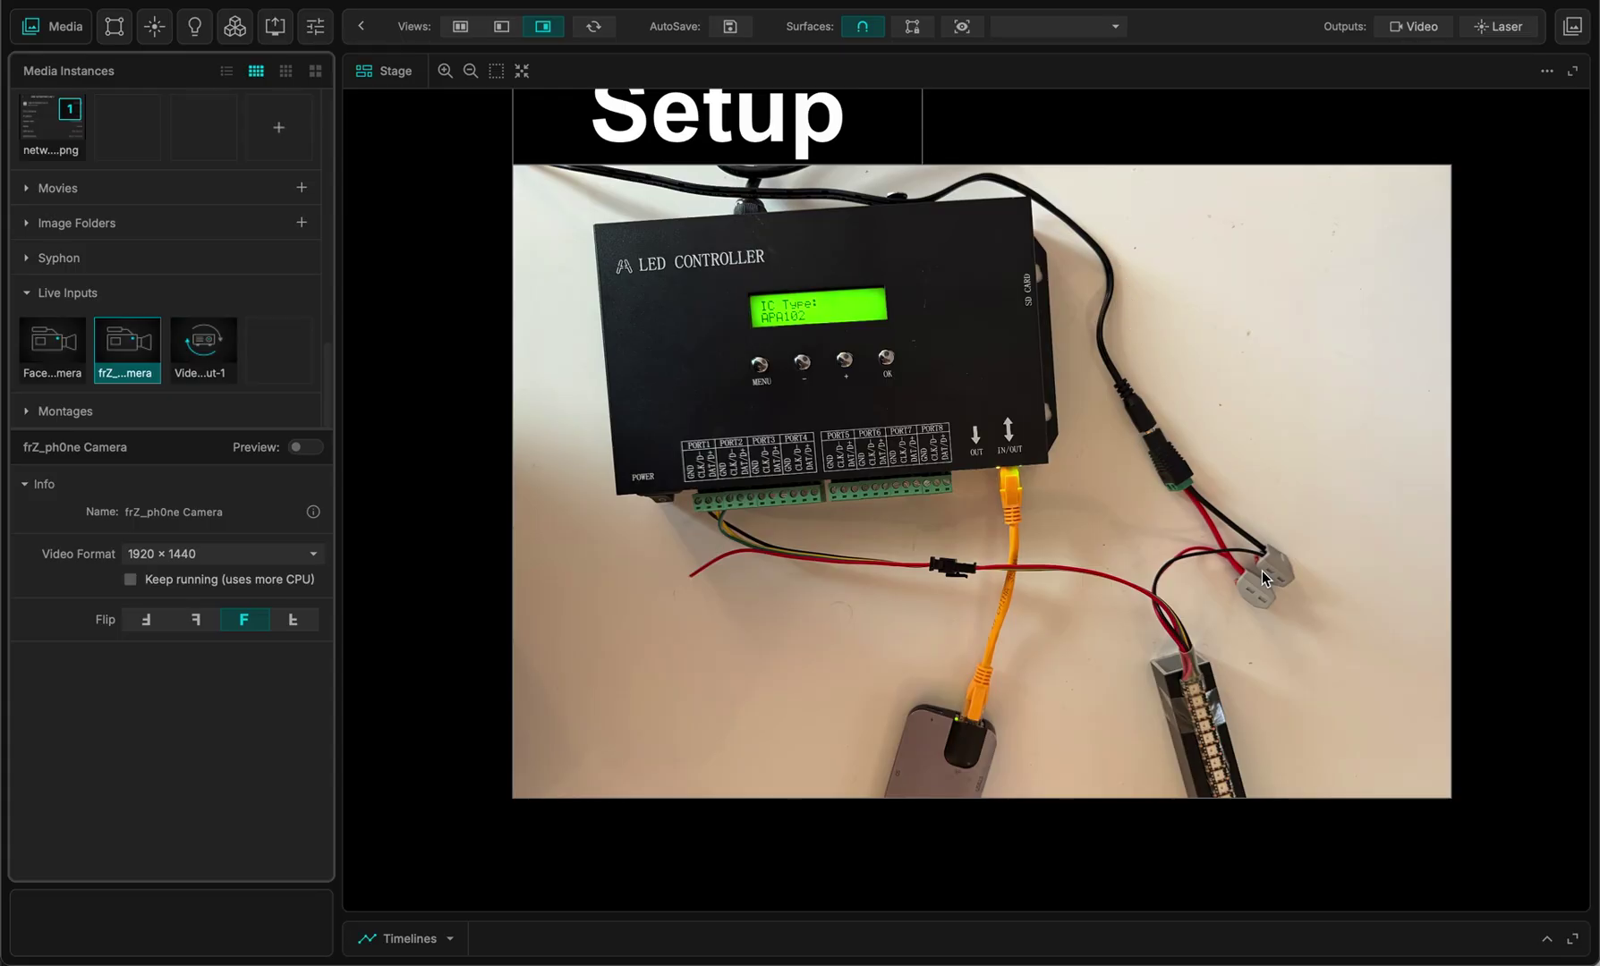
pyautogui.moveTo(1198, 695)
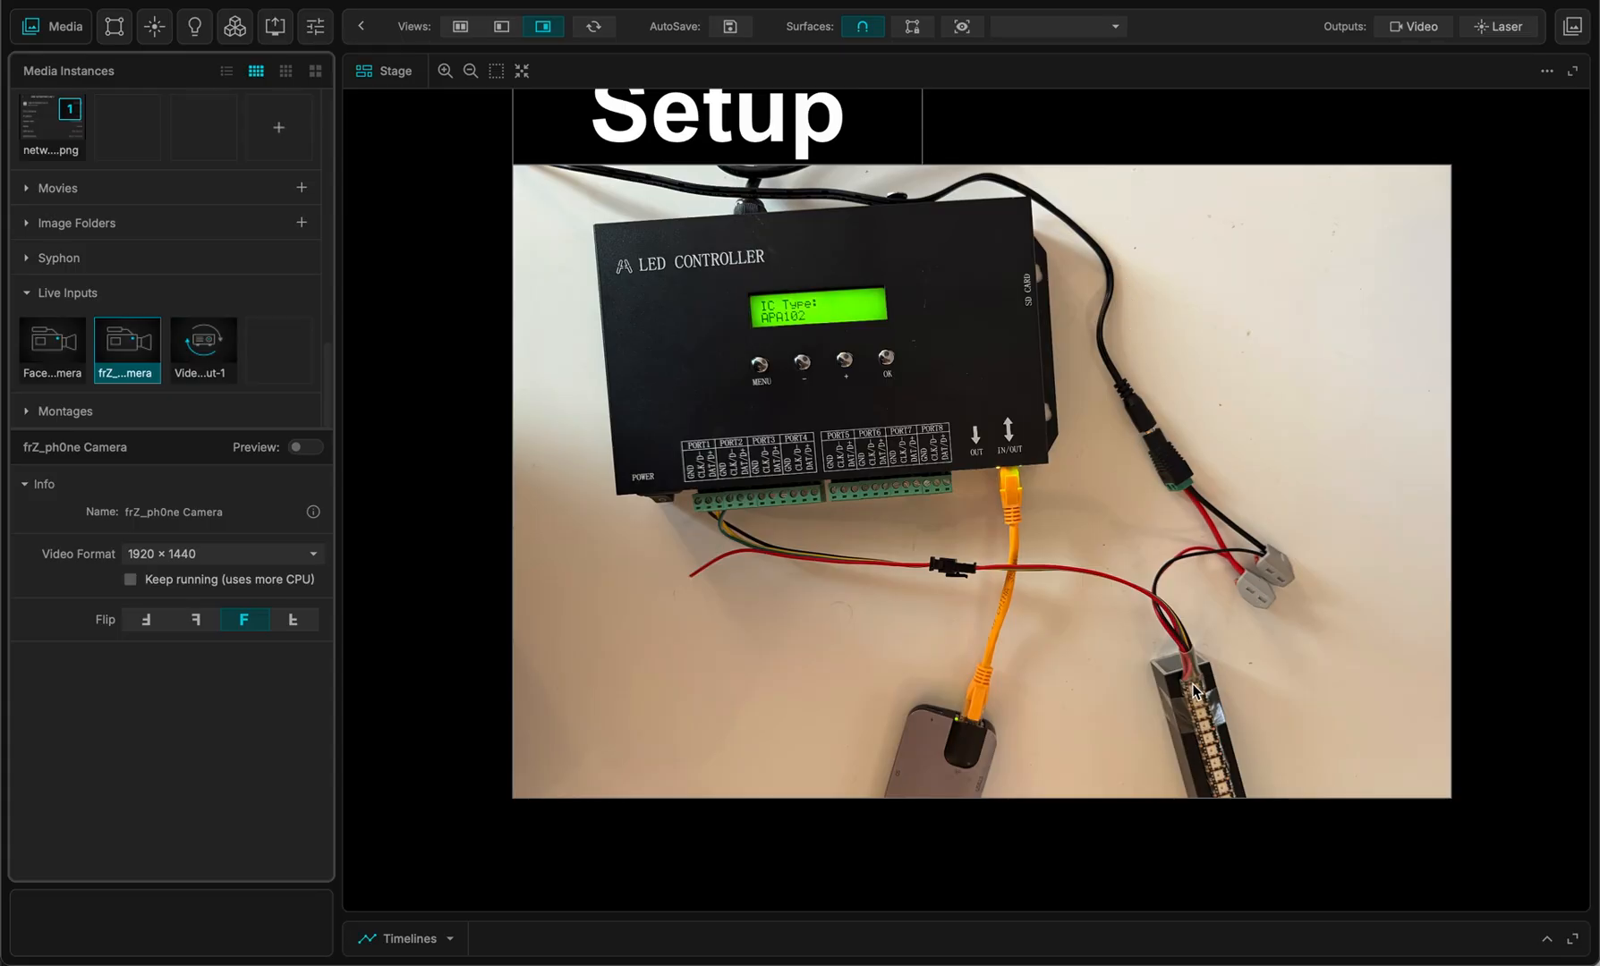
pyautogui.moveTo(1216, 571)
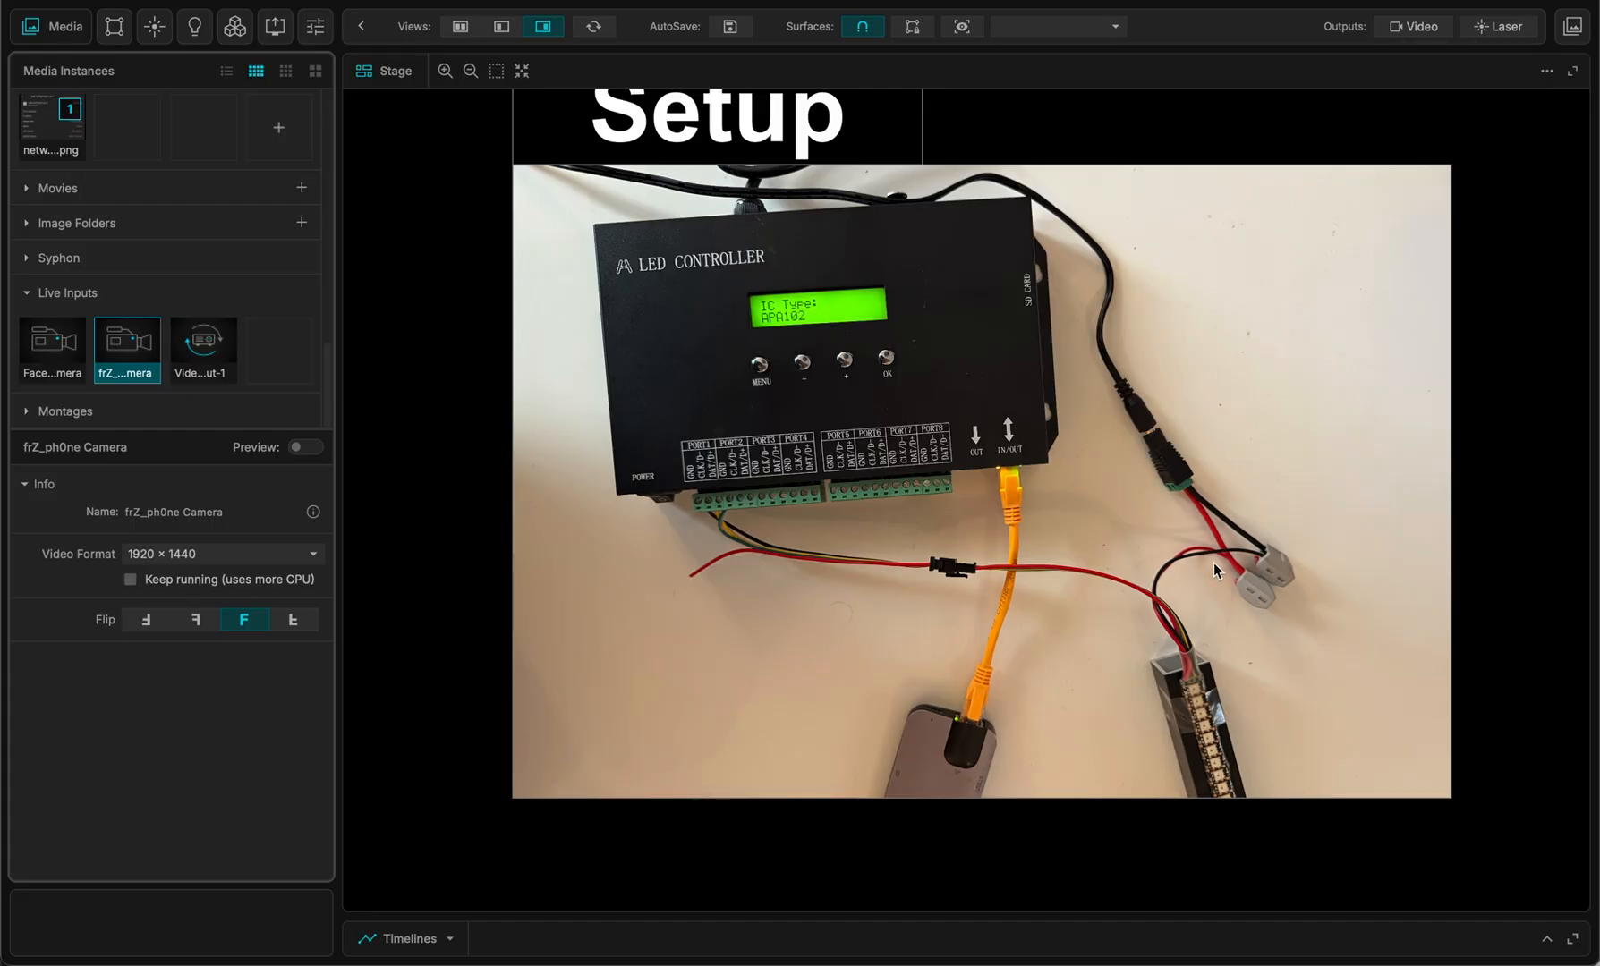
pyautogui.moveTo(1181, 648)
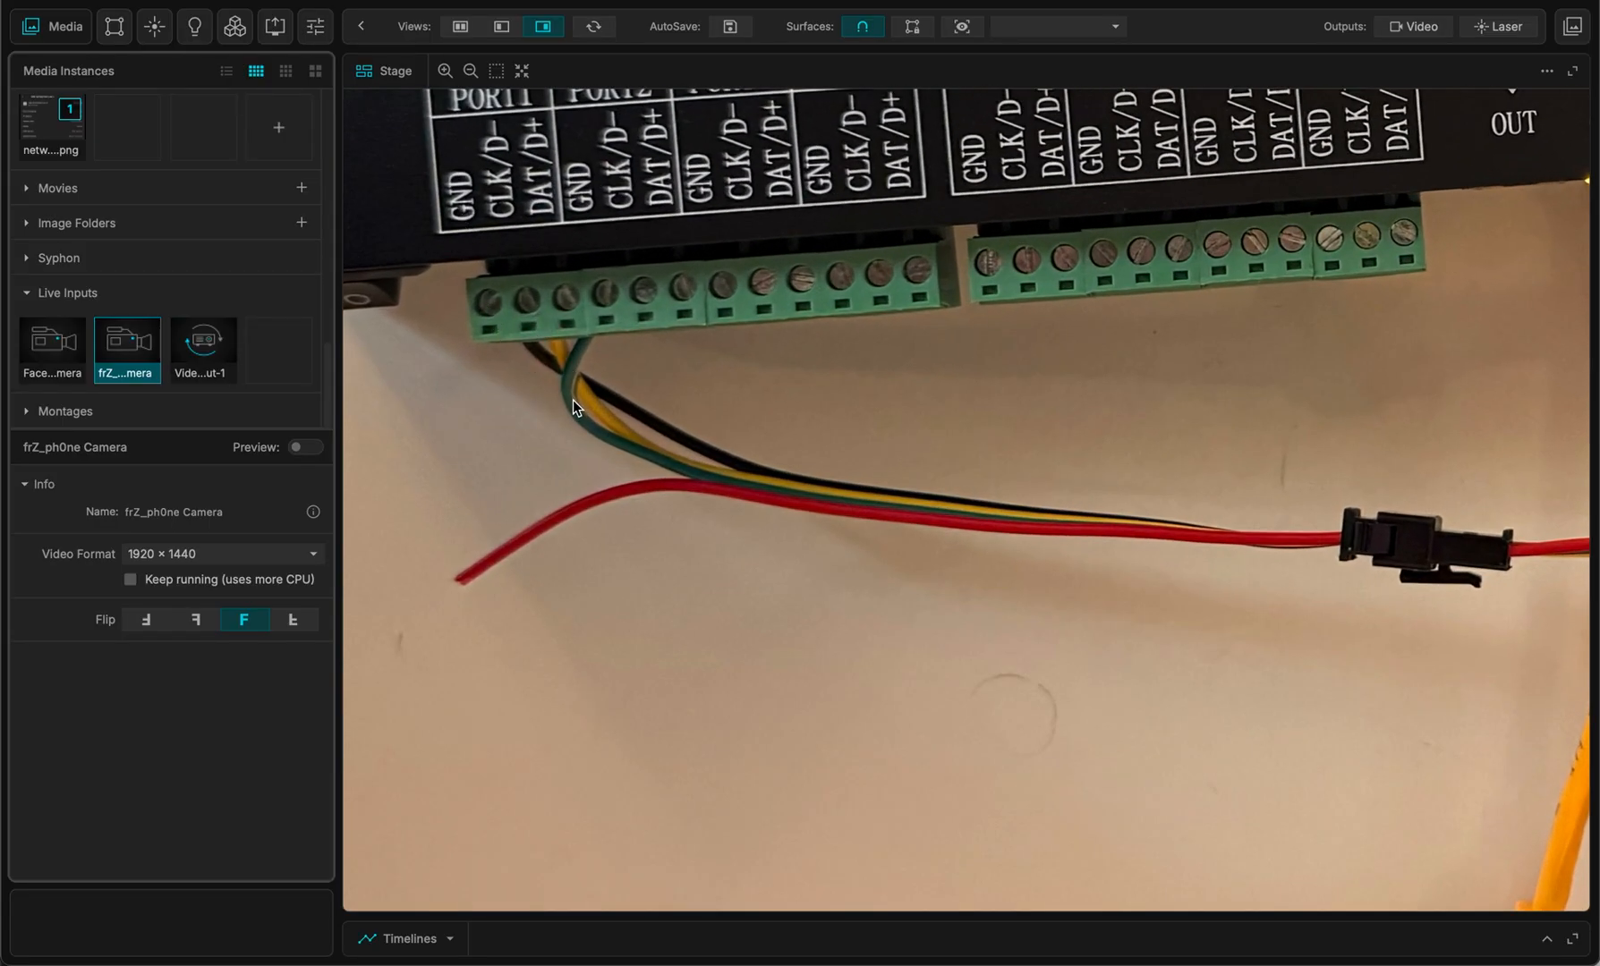
pyautogui.moveTo(569, 364)
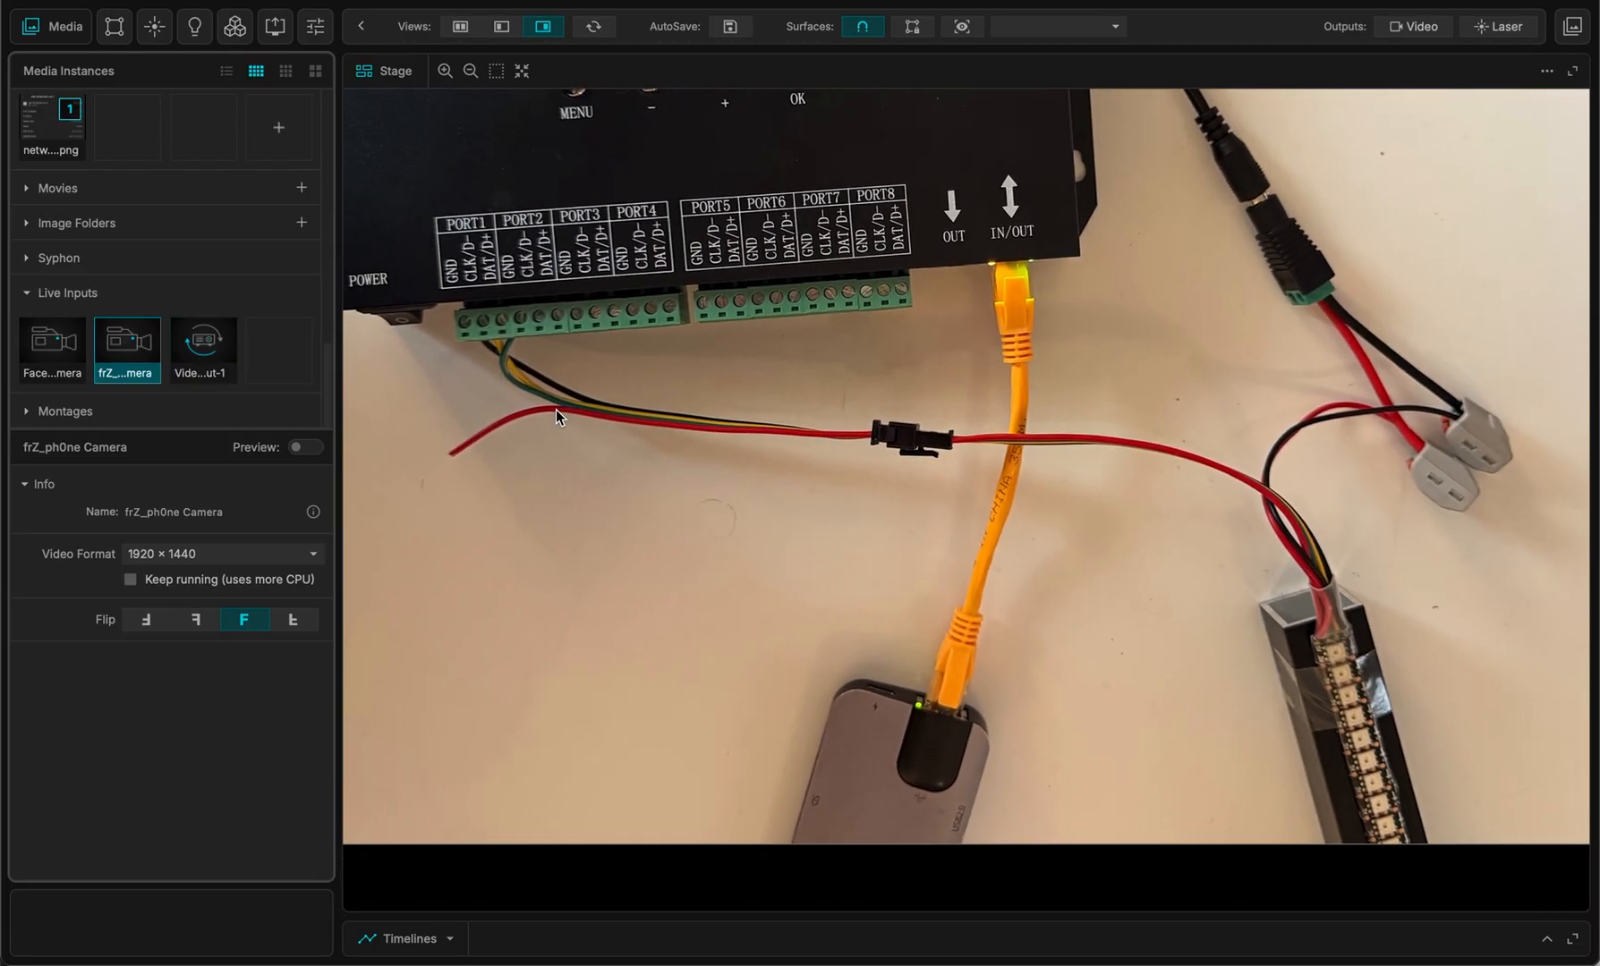
# - Reach the project's DMX preferences from the MadMapper application menu
pyautogui.click(522, 70)
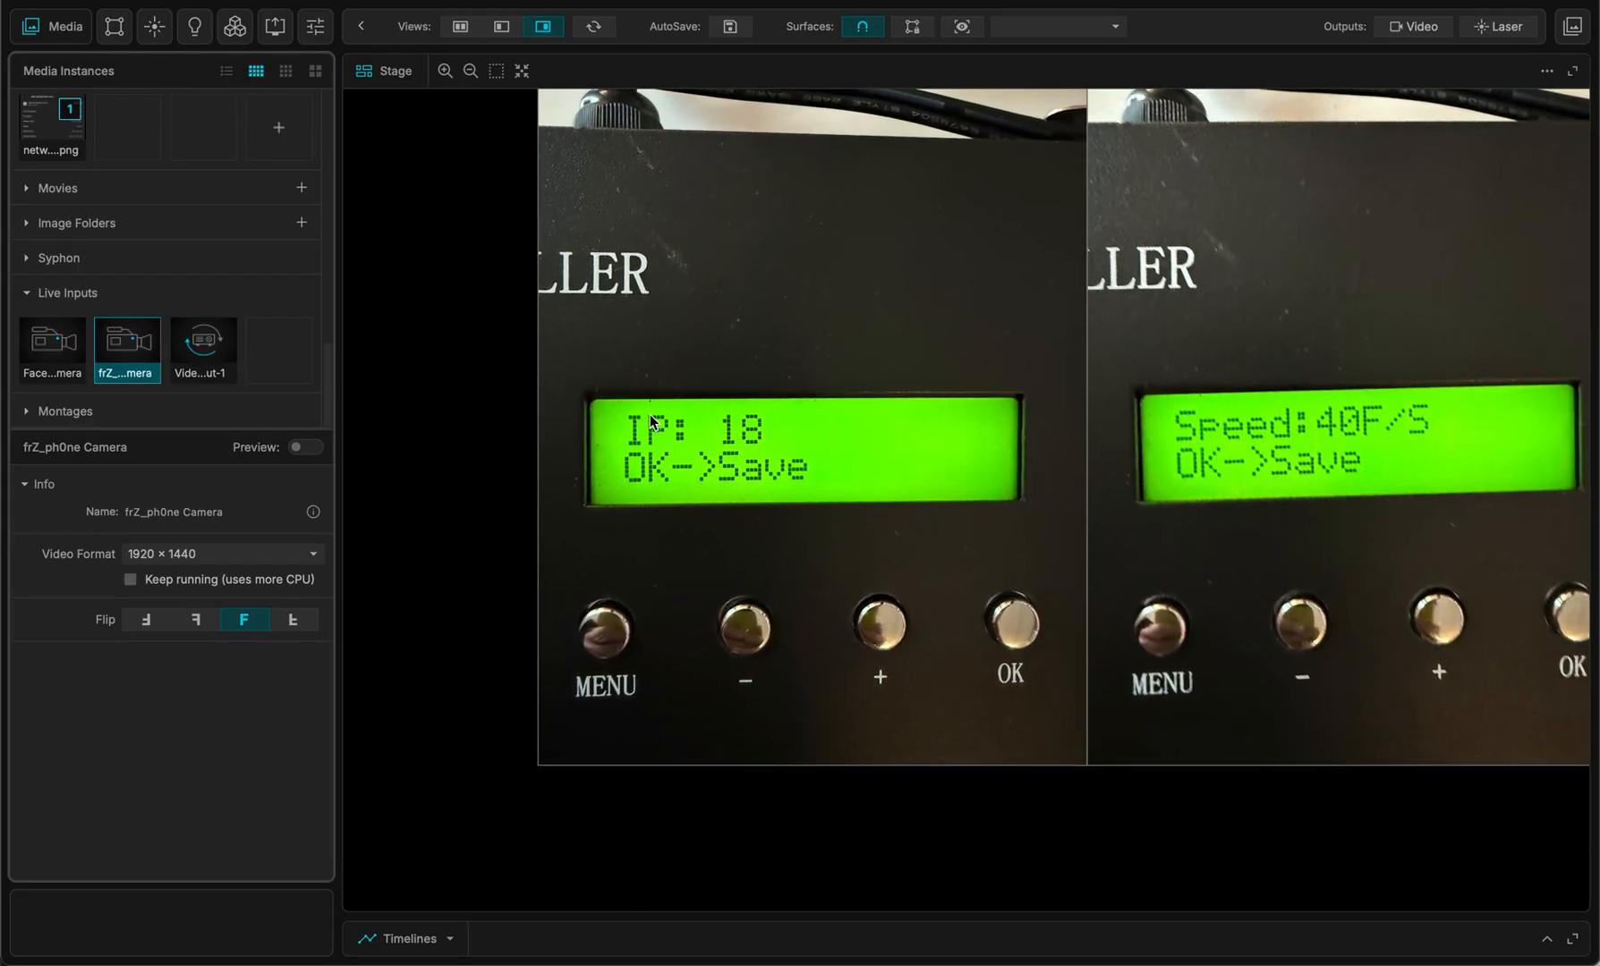
pyautogui.moveTo(704, 449)
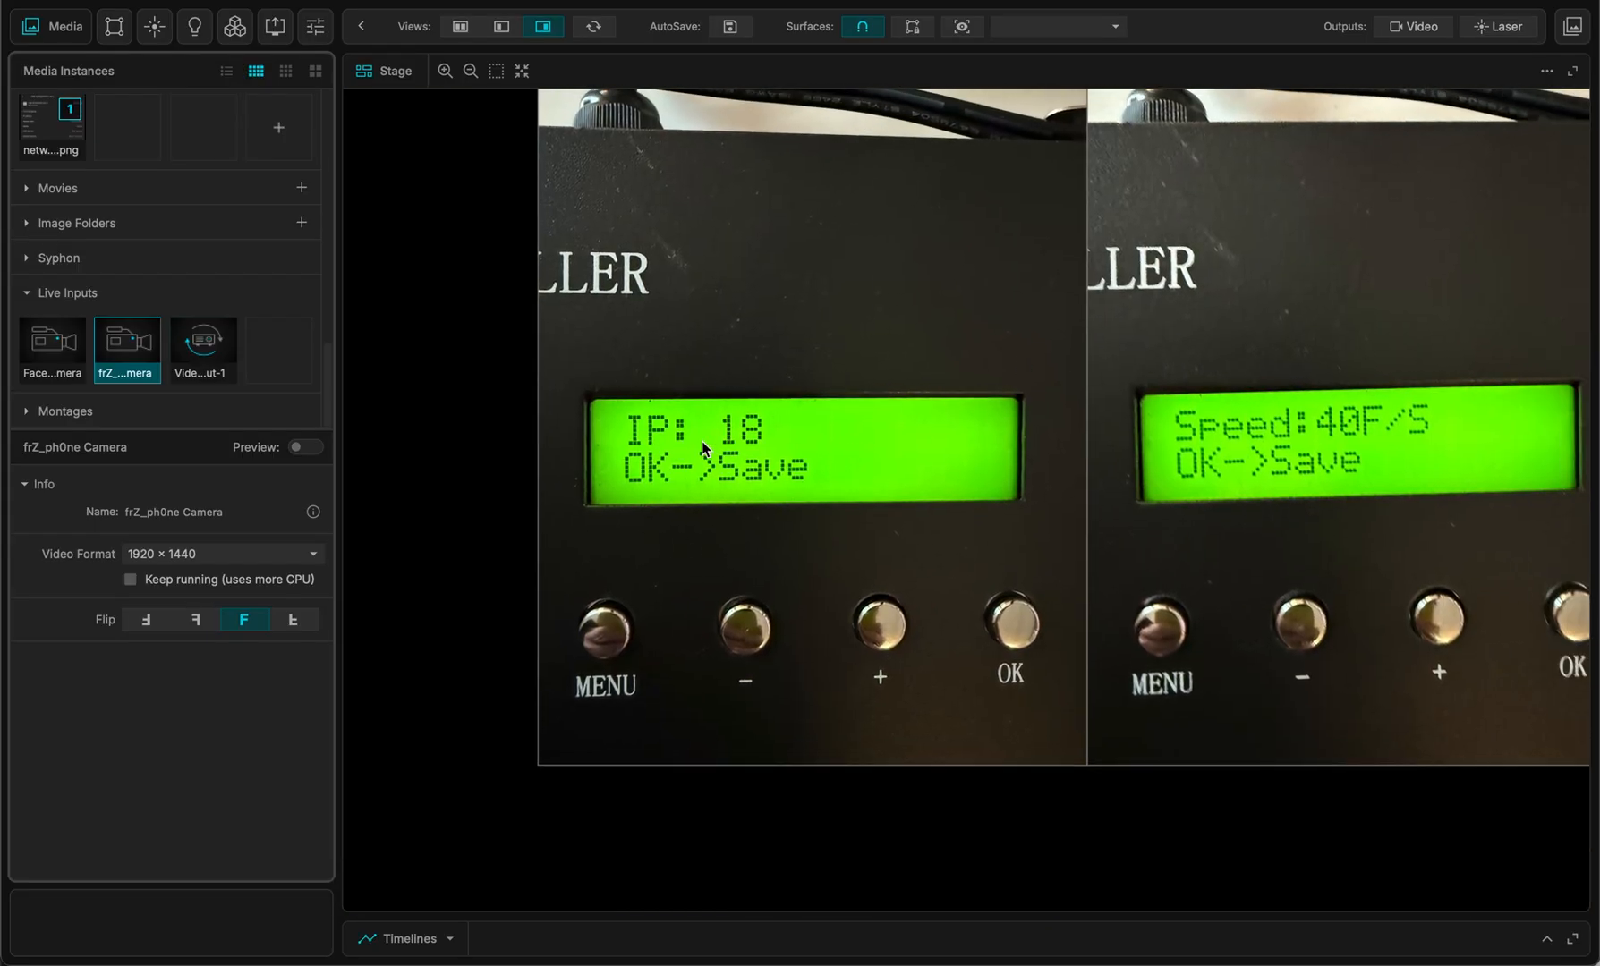
pyautogui.moveTo(686, 419)
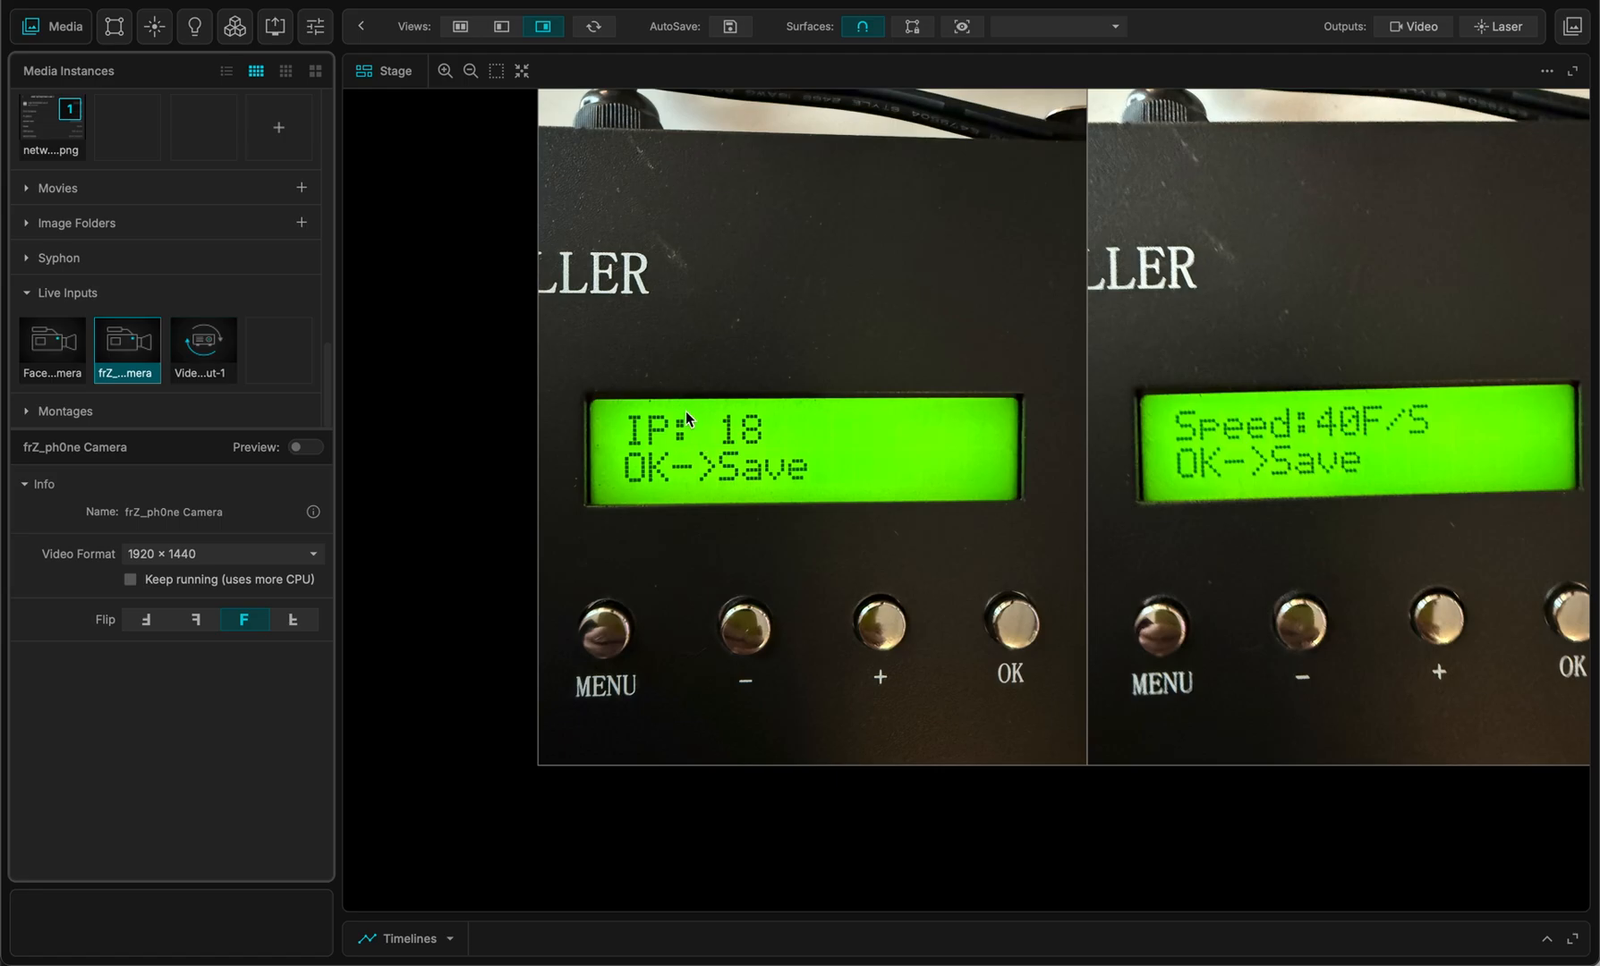
pyautogui.moveTo(726, 436)
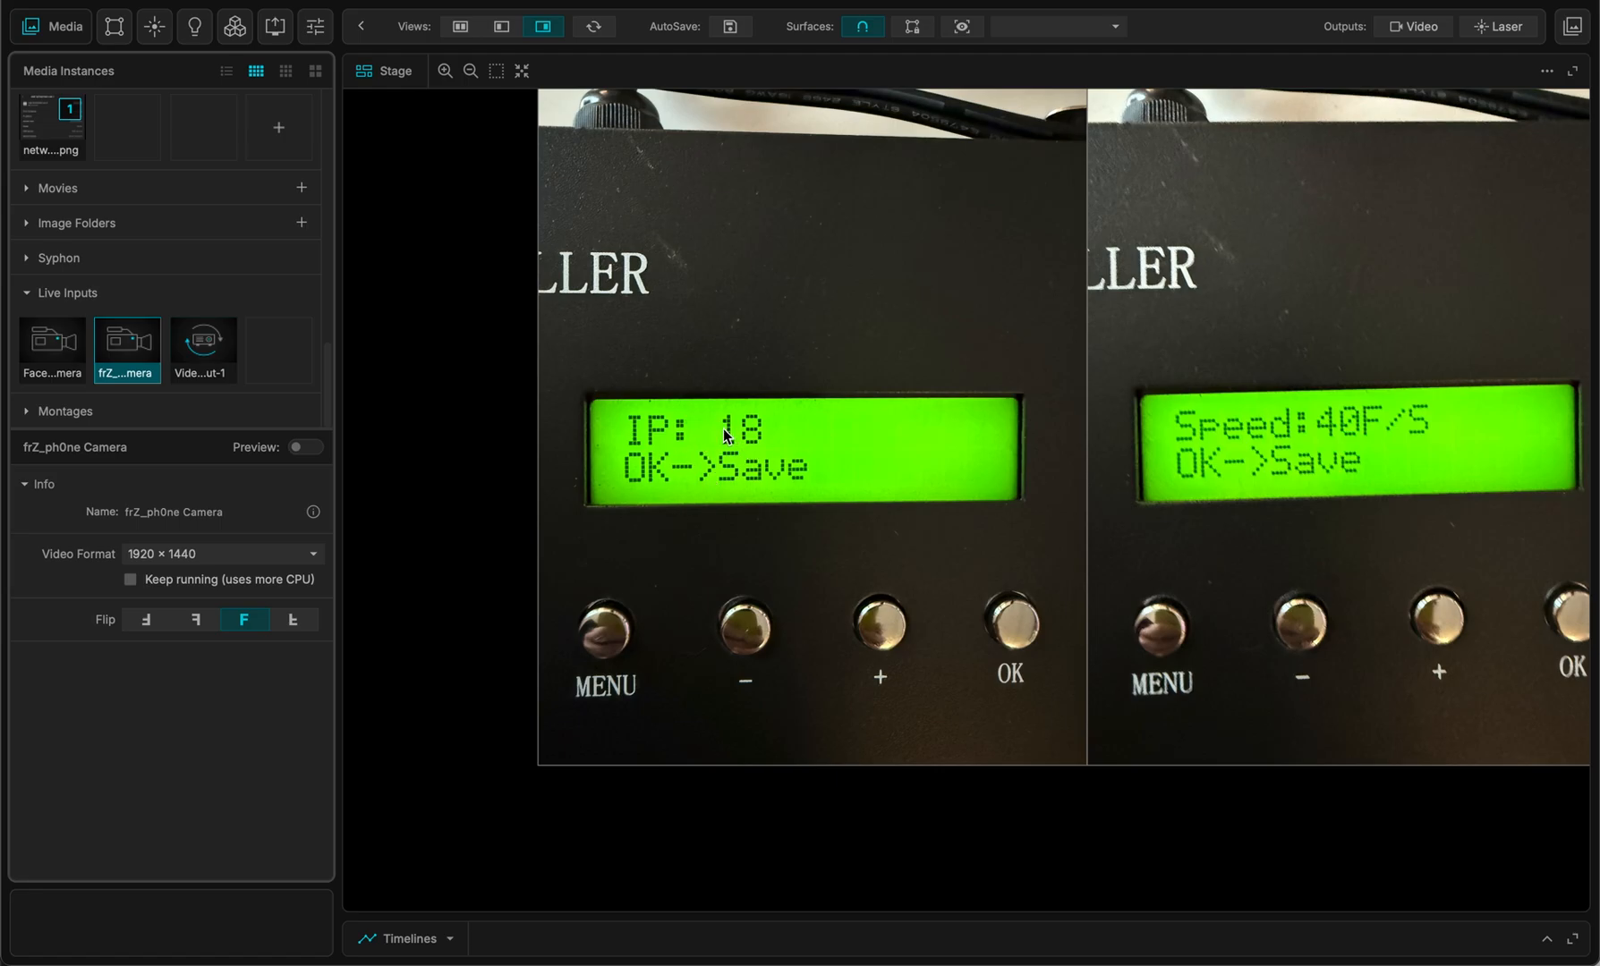
pyautogui.moveTo(740, 441)
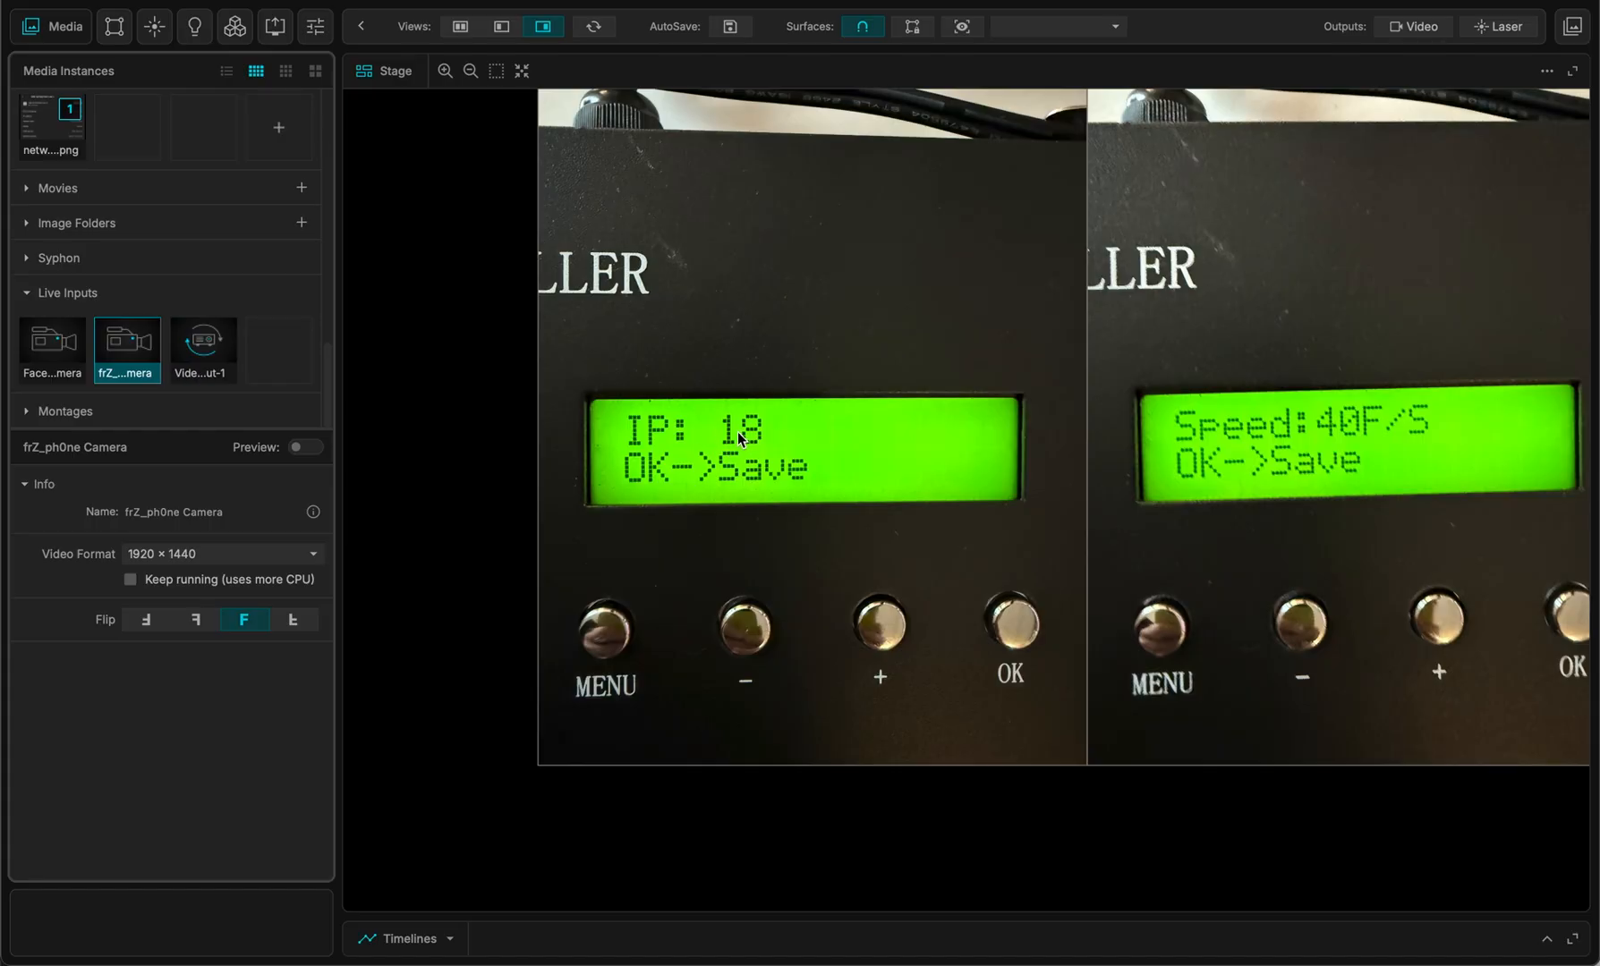
pyautogui.moveTo(771, 430)
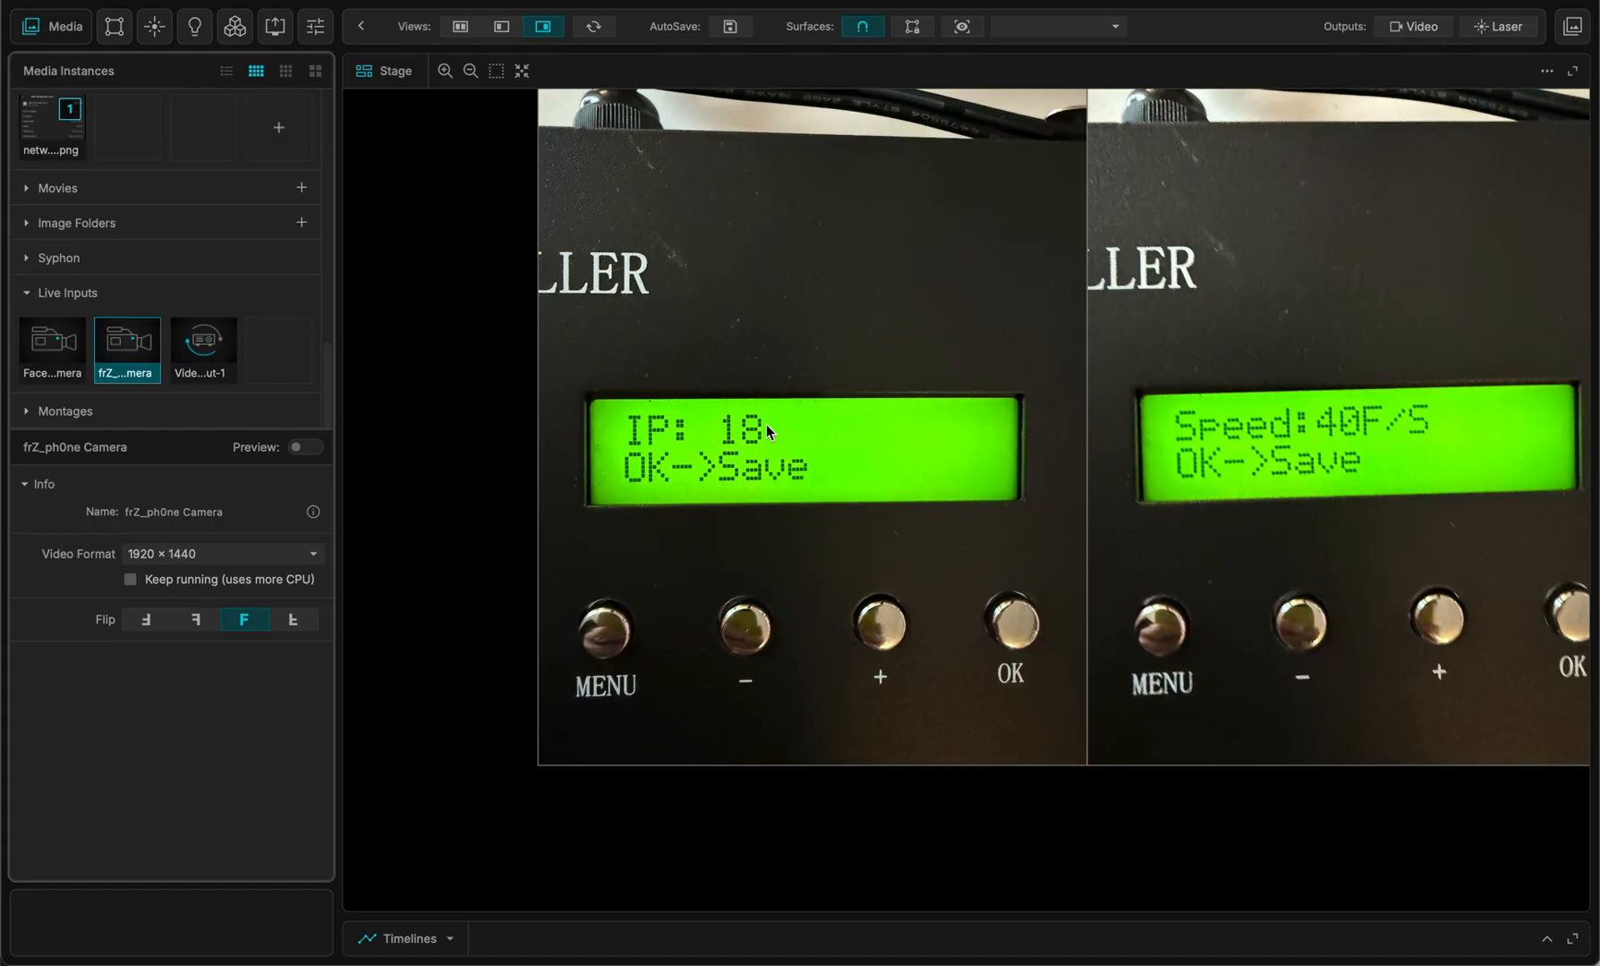
pyautogui.moveTo(728, 427)
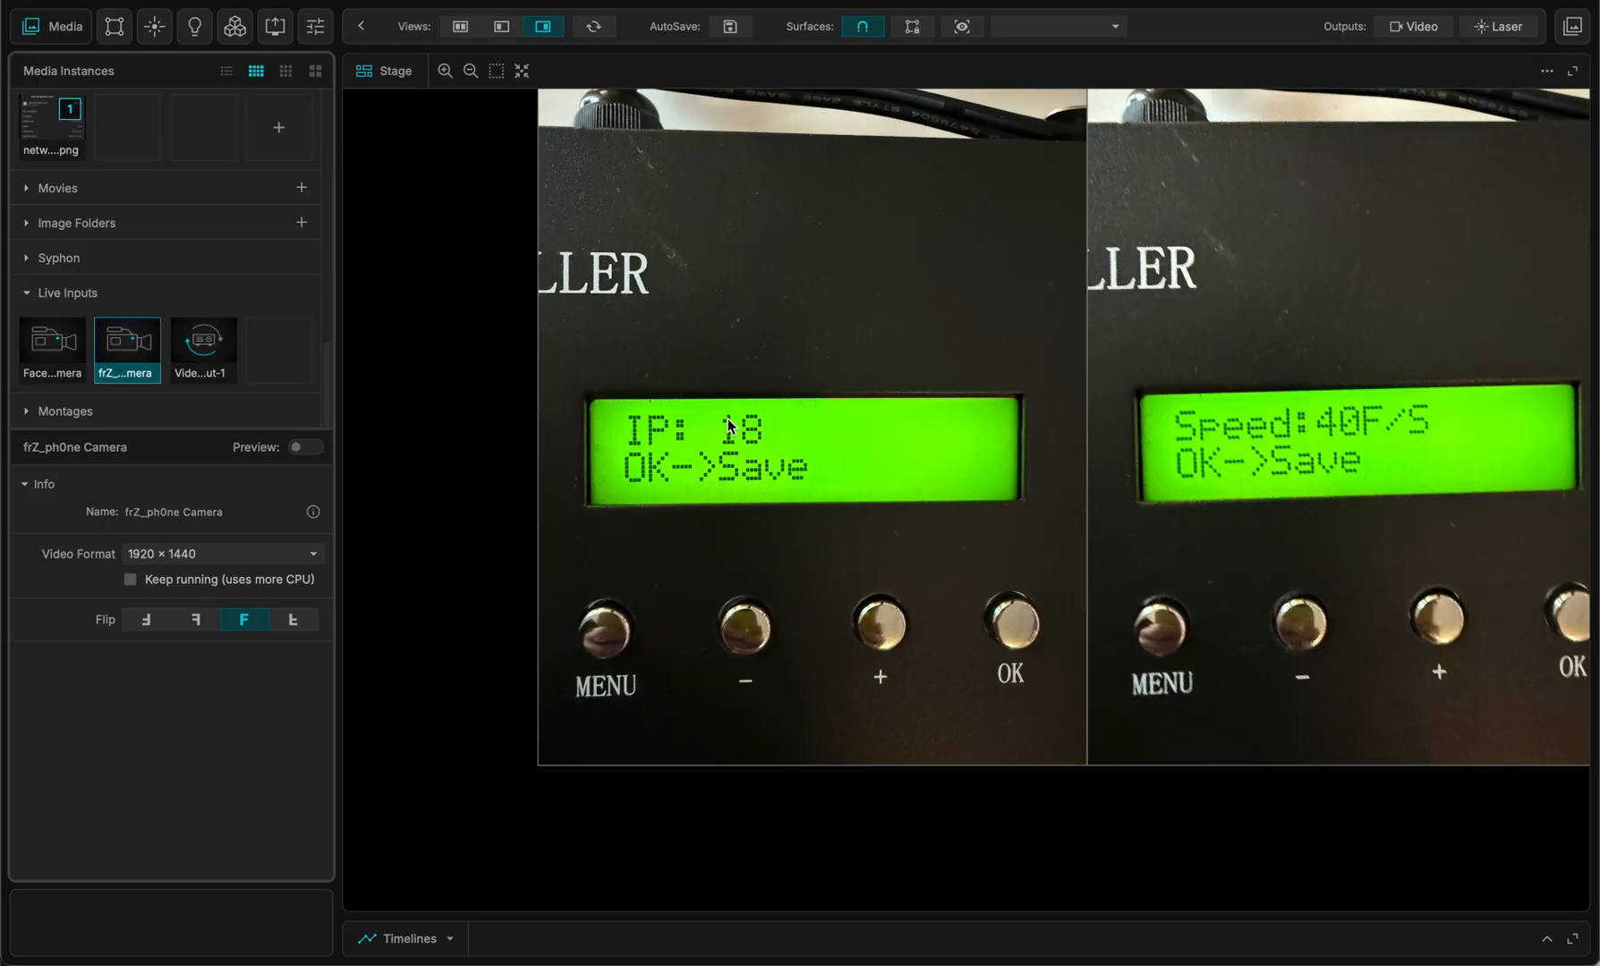
pyautogui.moveTo(733, 434)
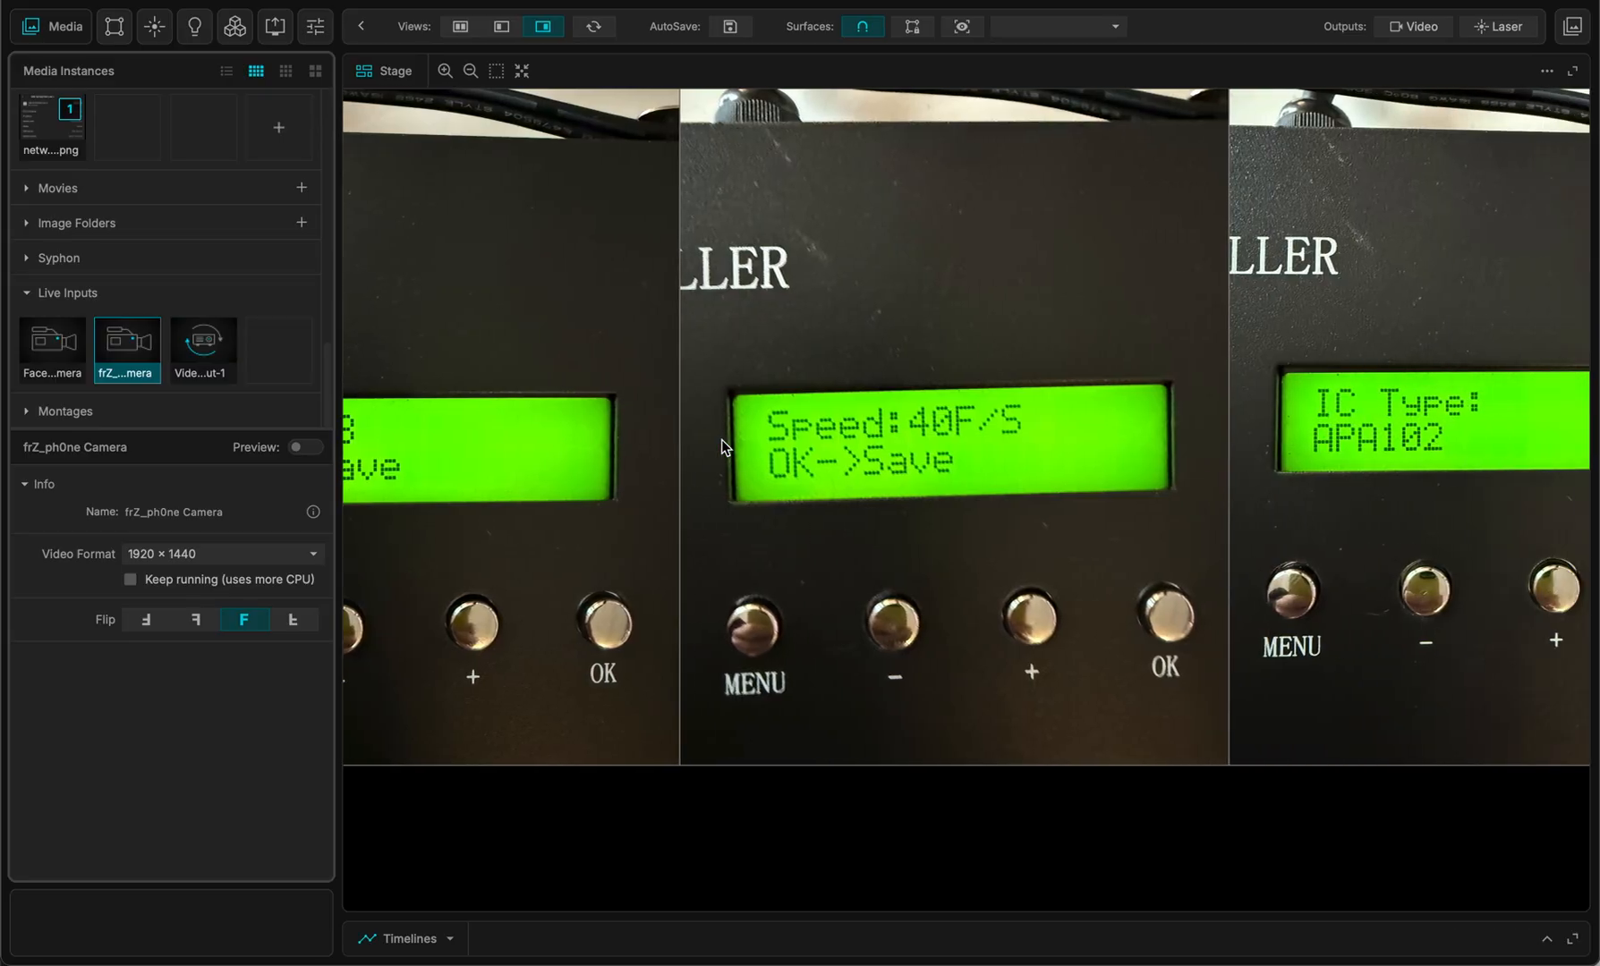
pyautogui.moveTo(915, 433)
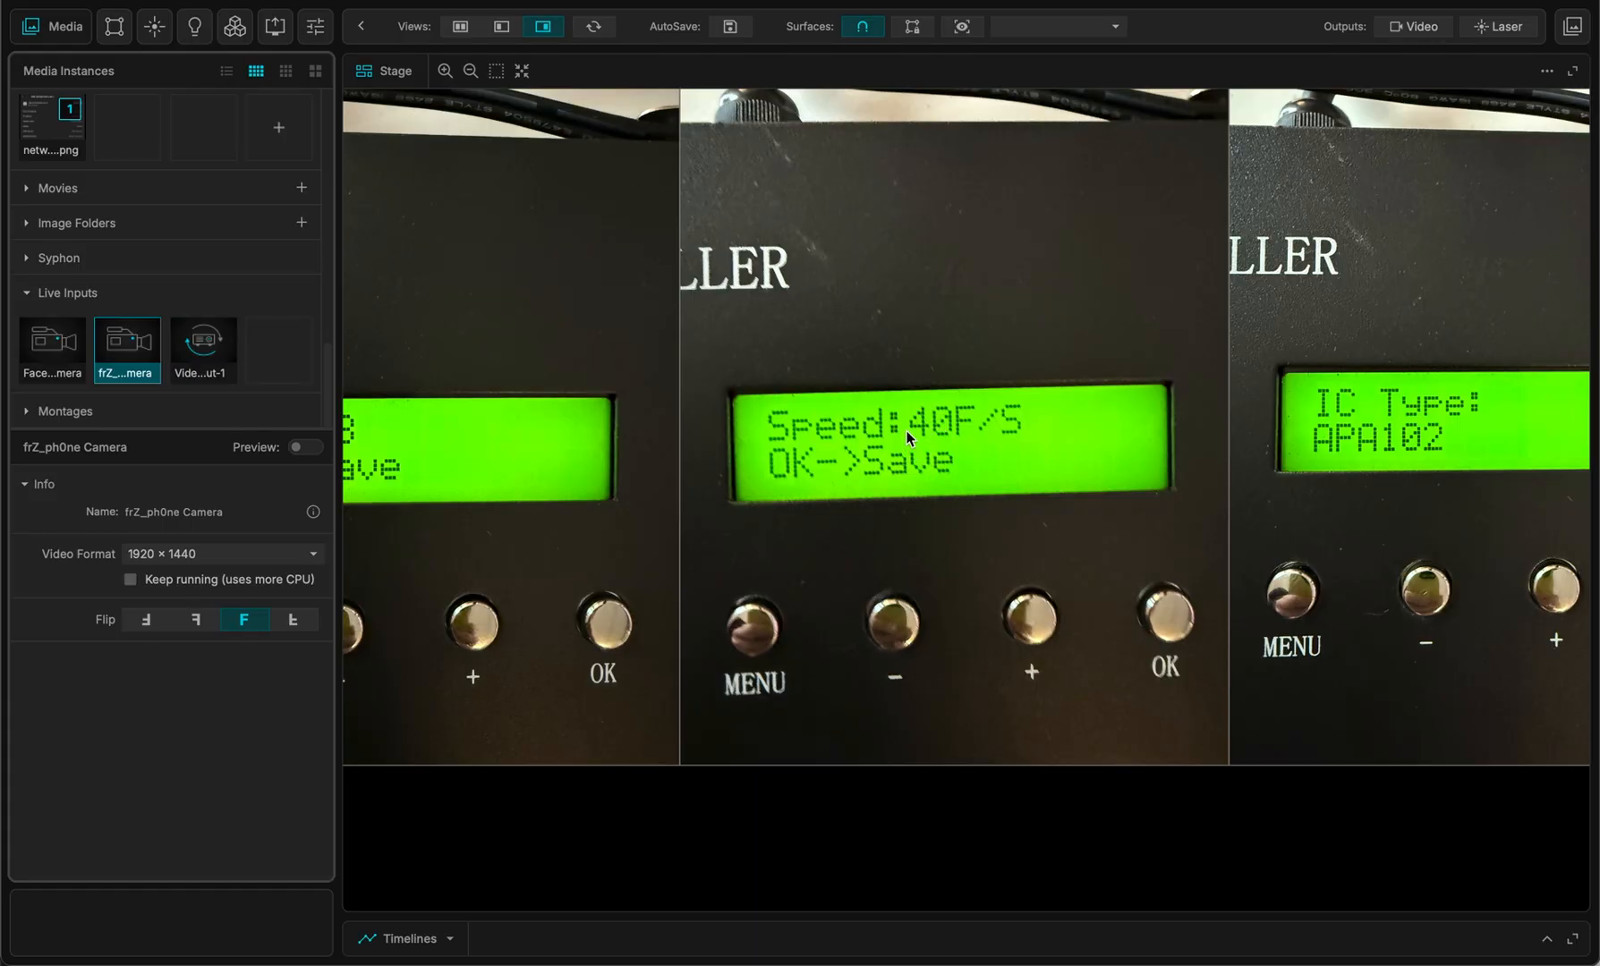
pyautogui.moveTo(1034, 423)
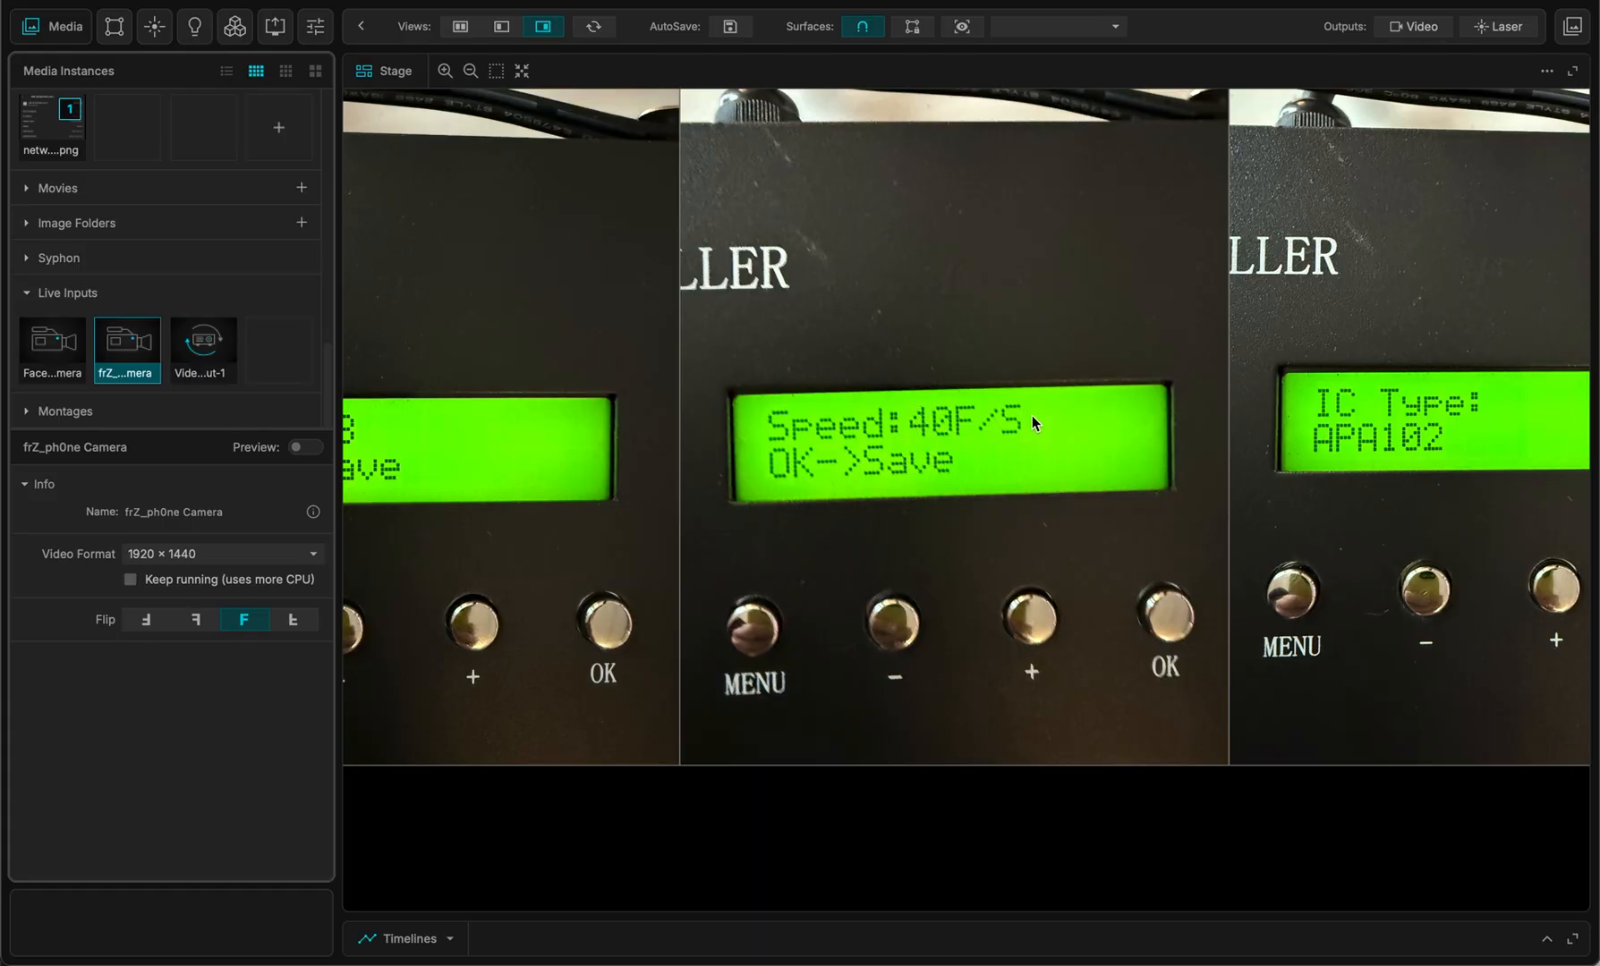
pyautogui.moveTo(1024, 422)
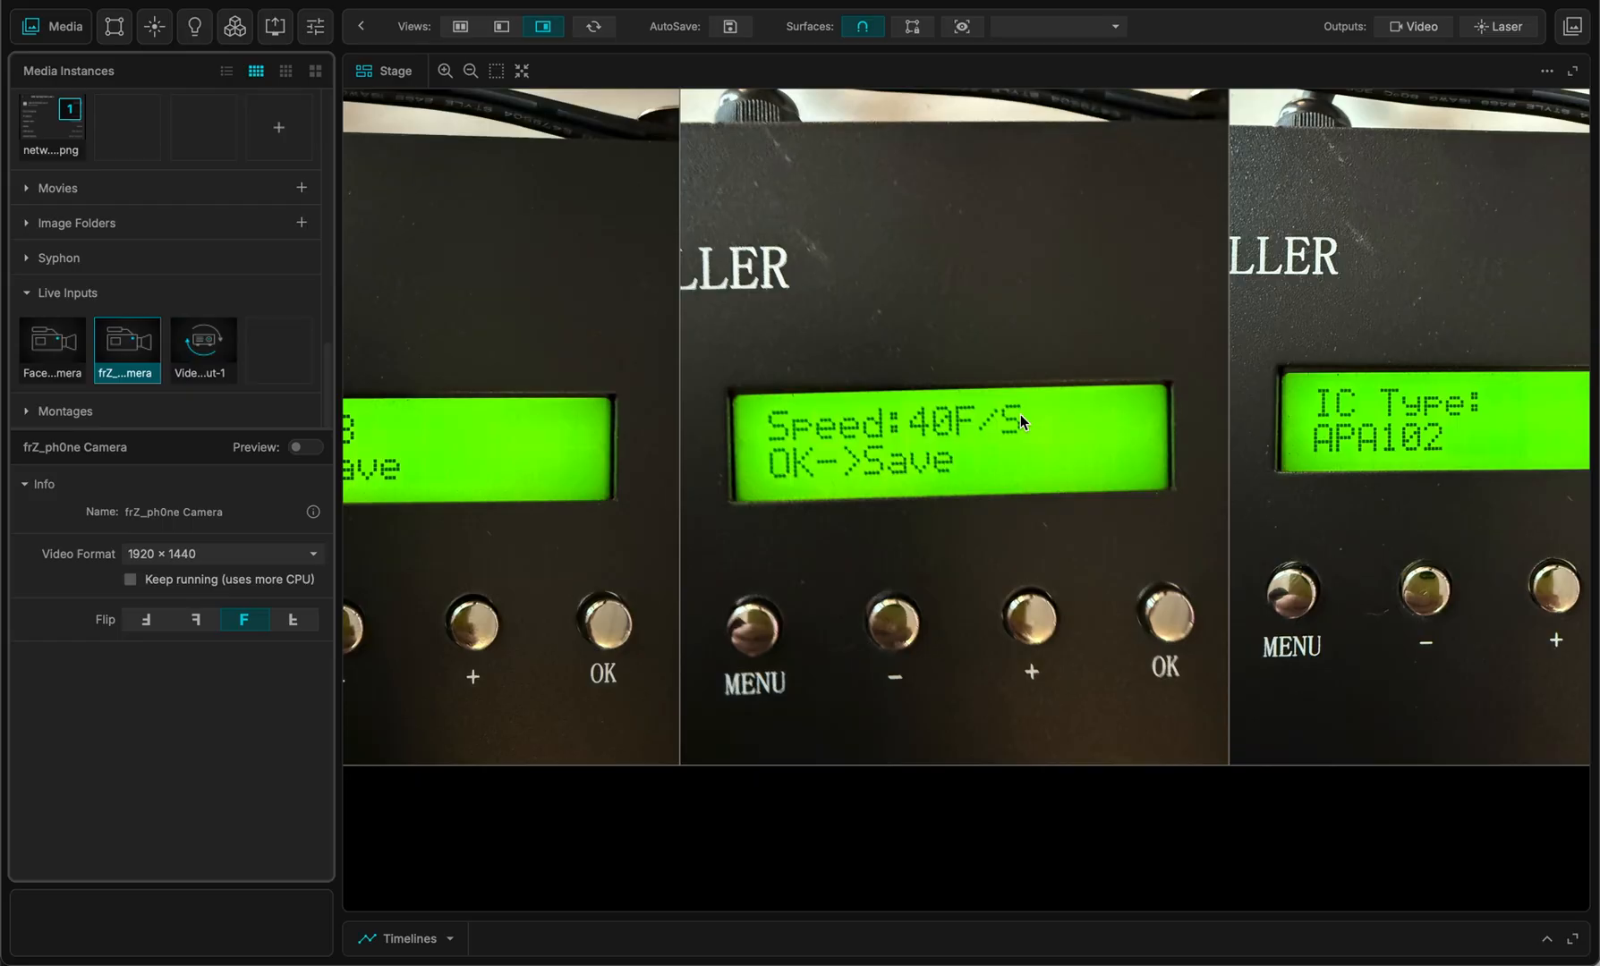
pyautogui.moveTo(898, 423)
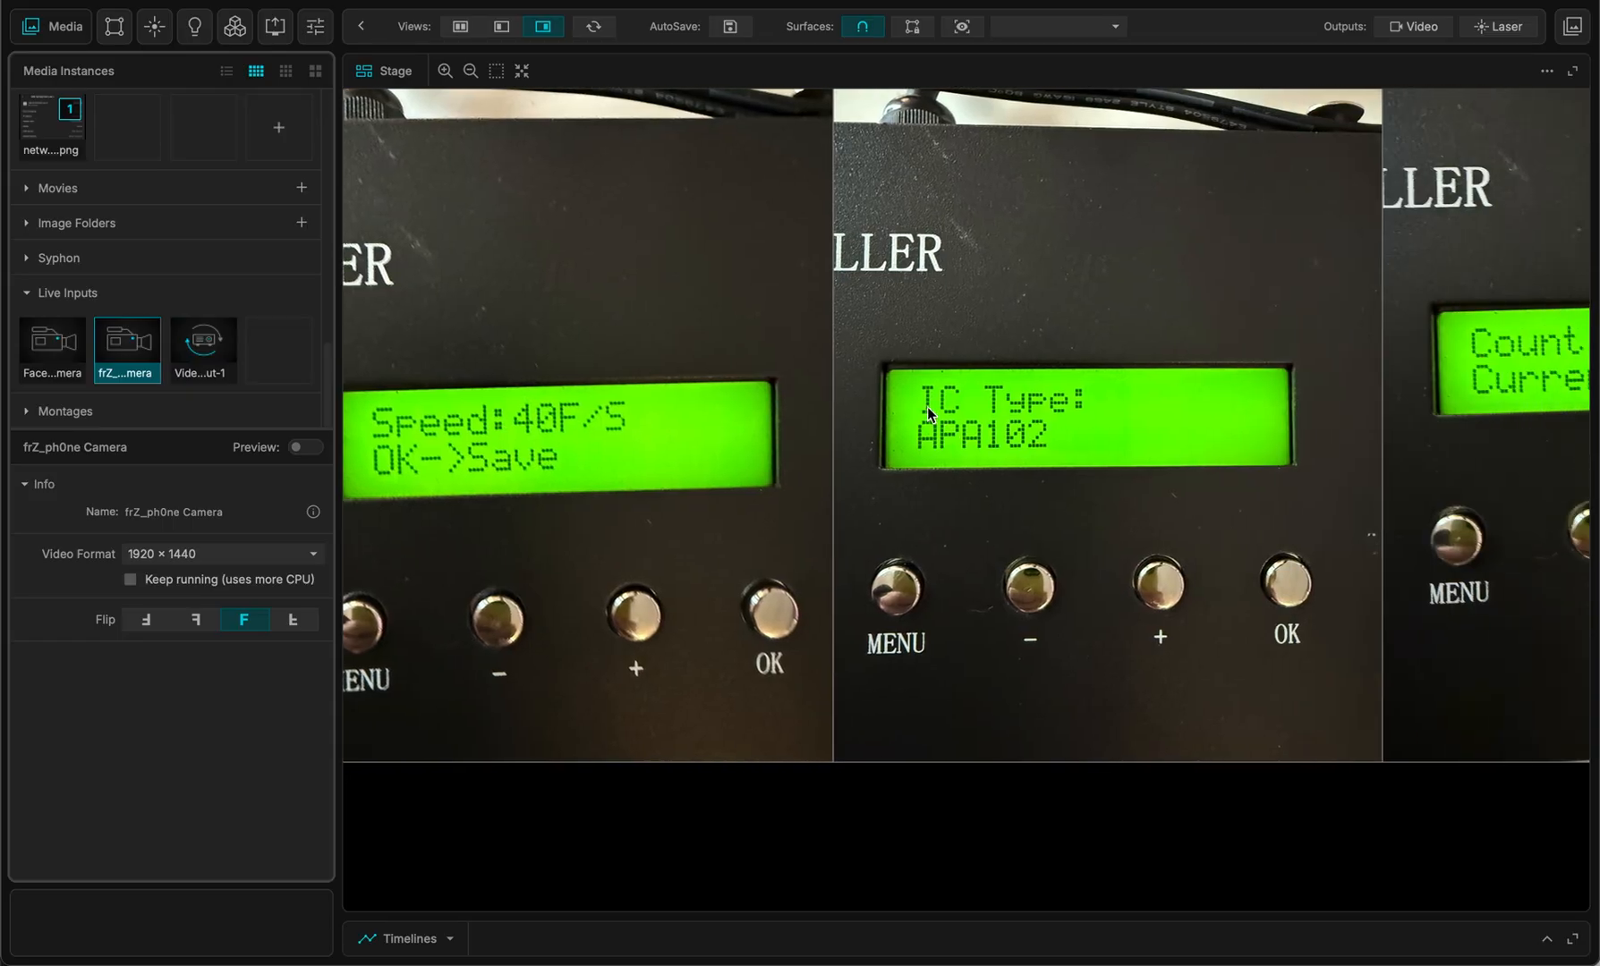
pyautogui.moveTo(1005, 352)
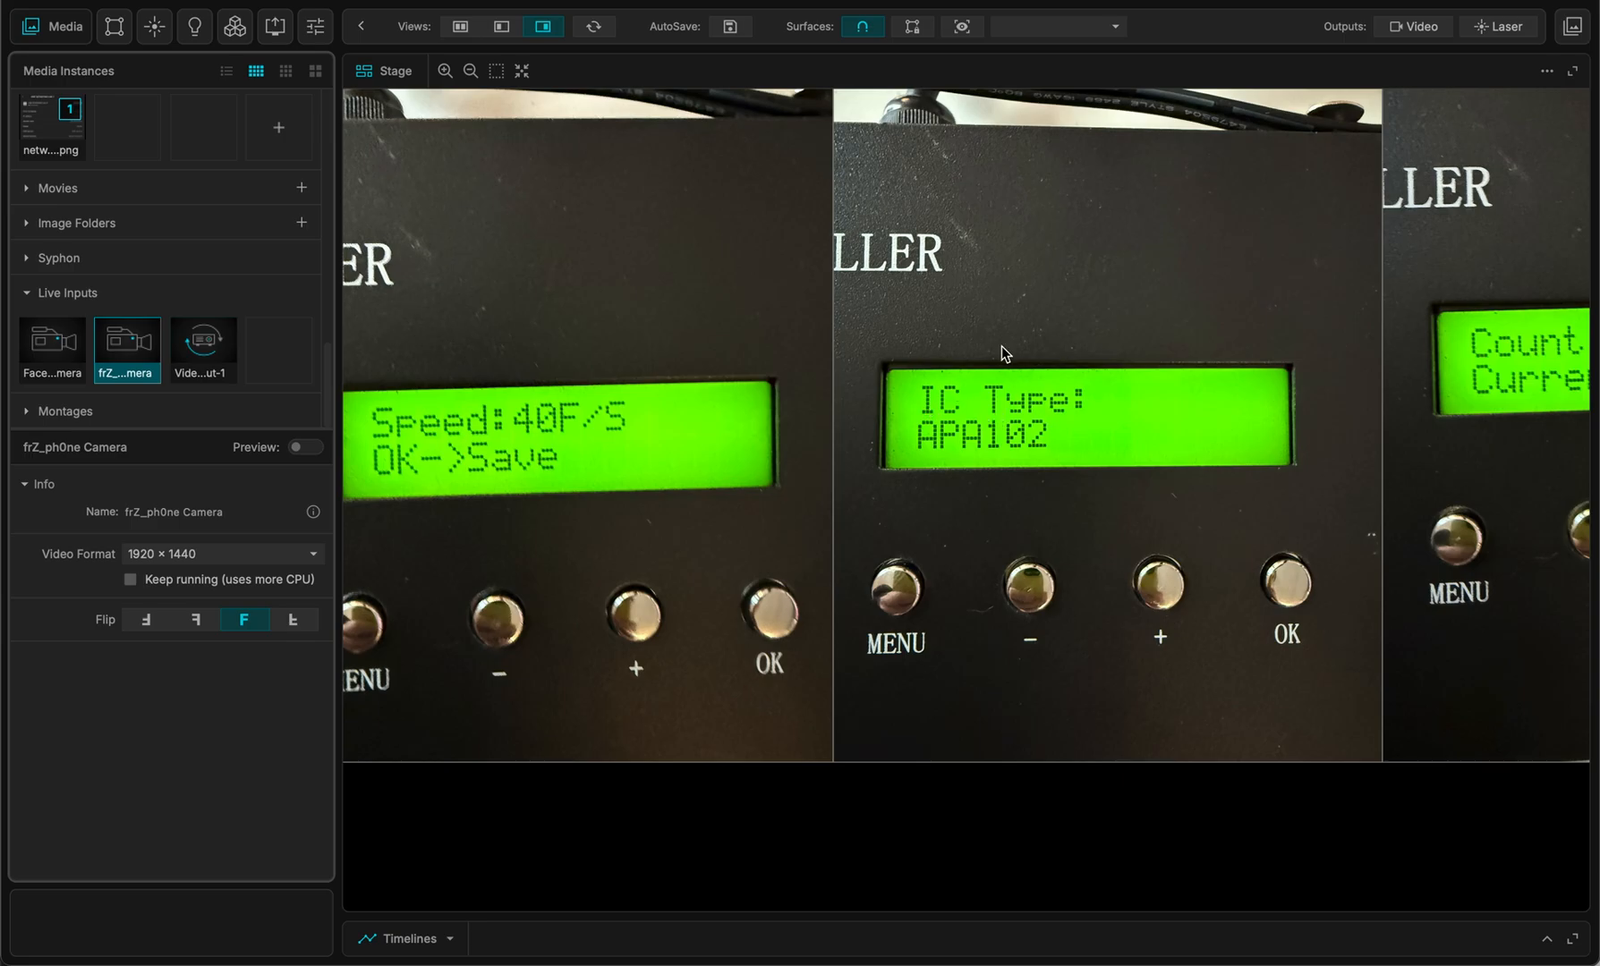
pyautogui.moveTo(931, 398)
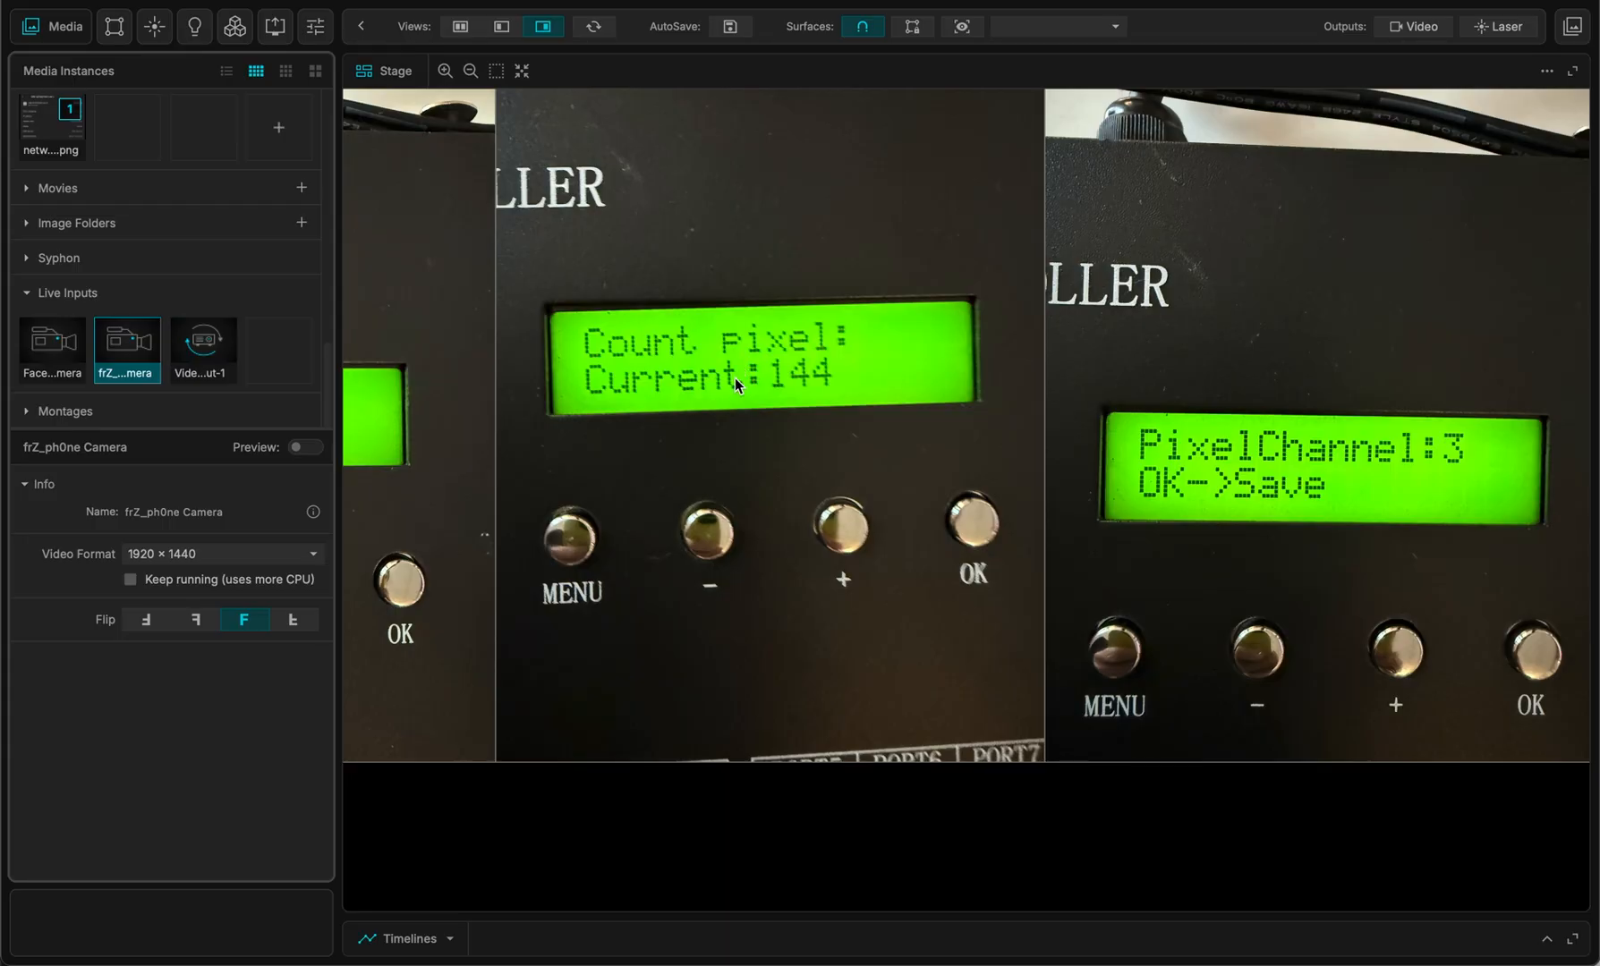
pyautogui.moveTo(799, 384)
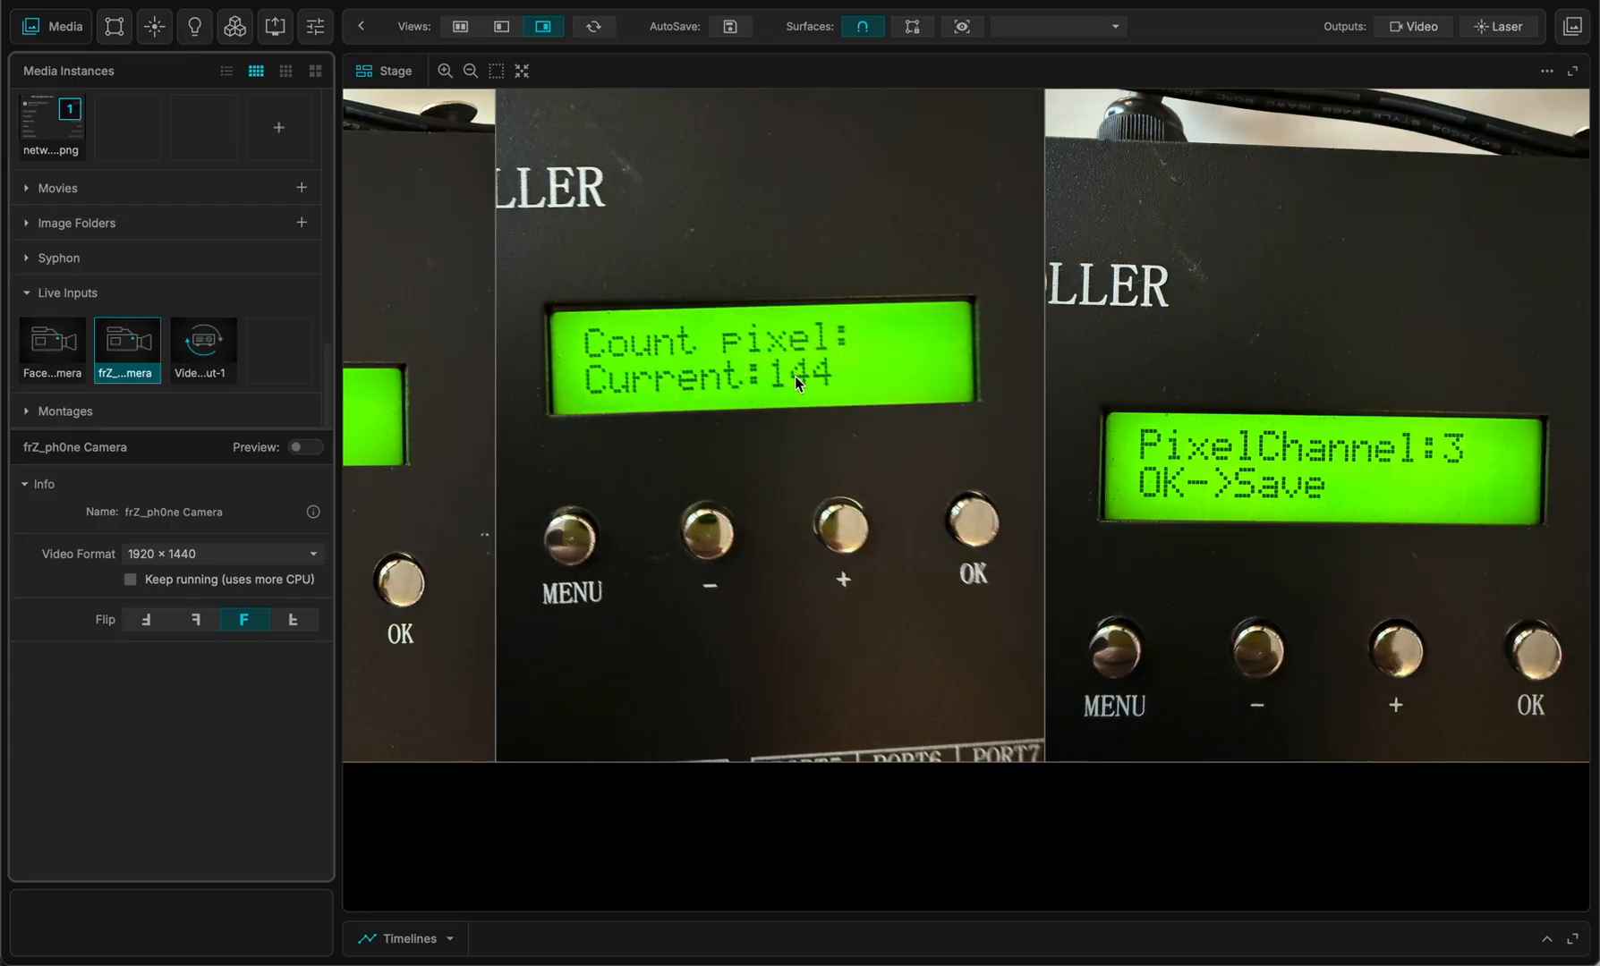
pyautogui.moveTo(857, 342)
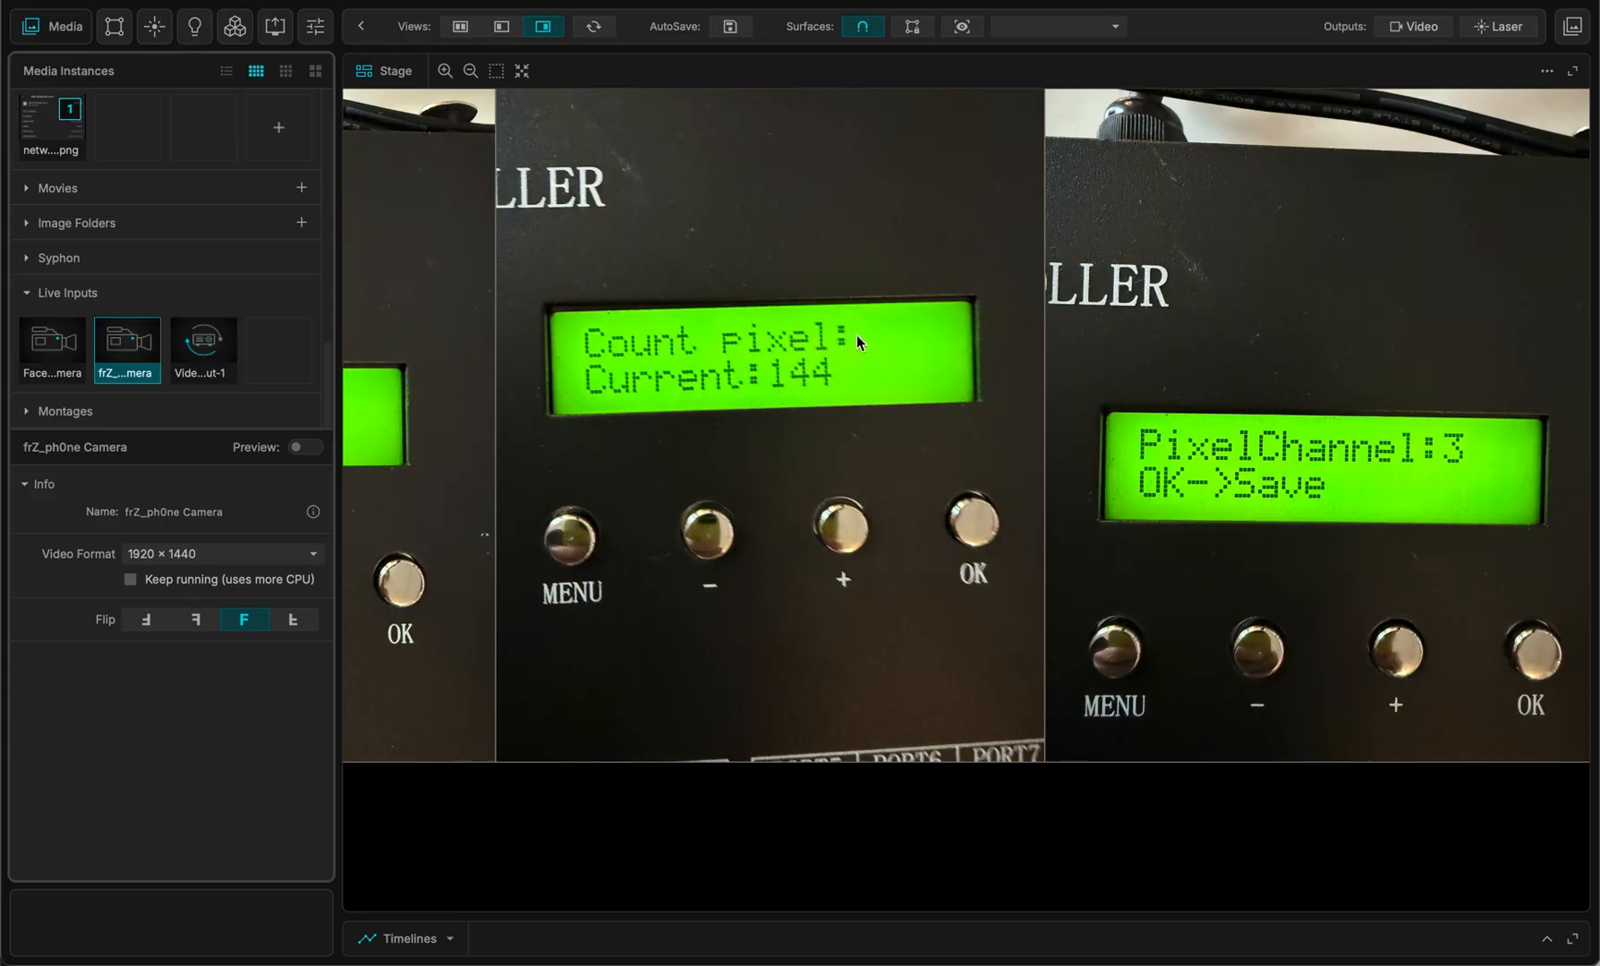
pyautogui.moveTo(865, 381)
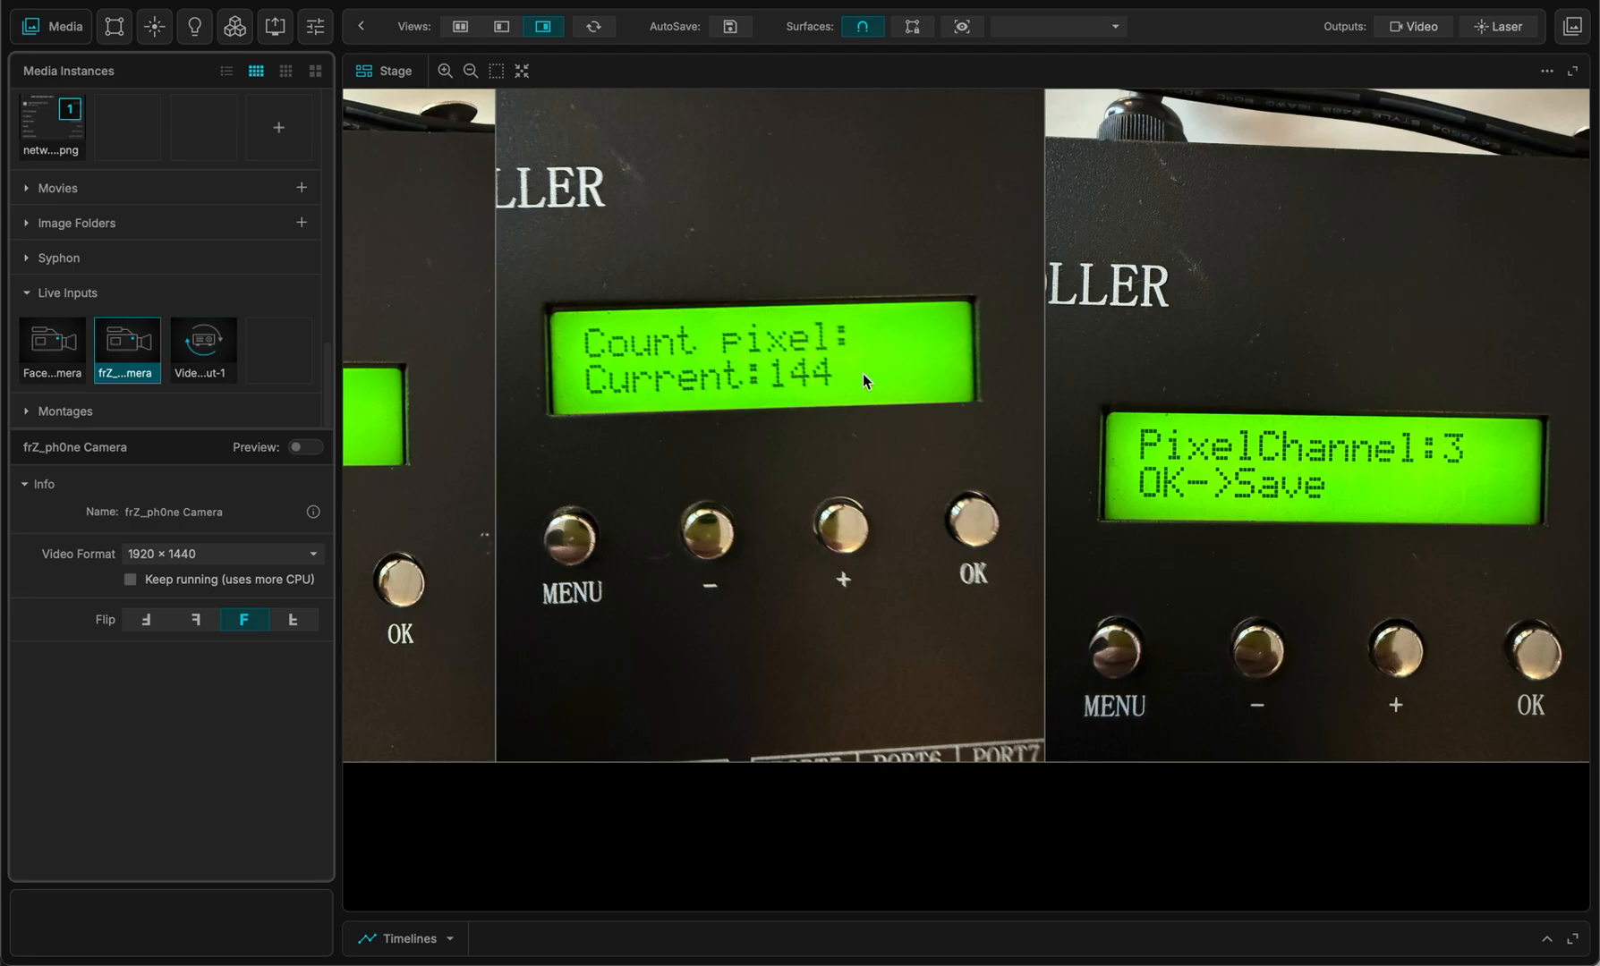
pyautogui.moveTo(786, 401)
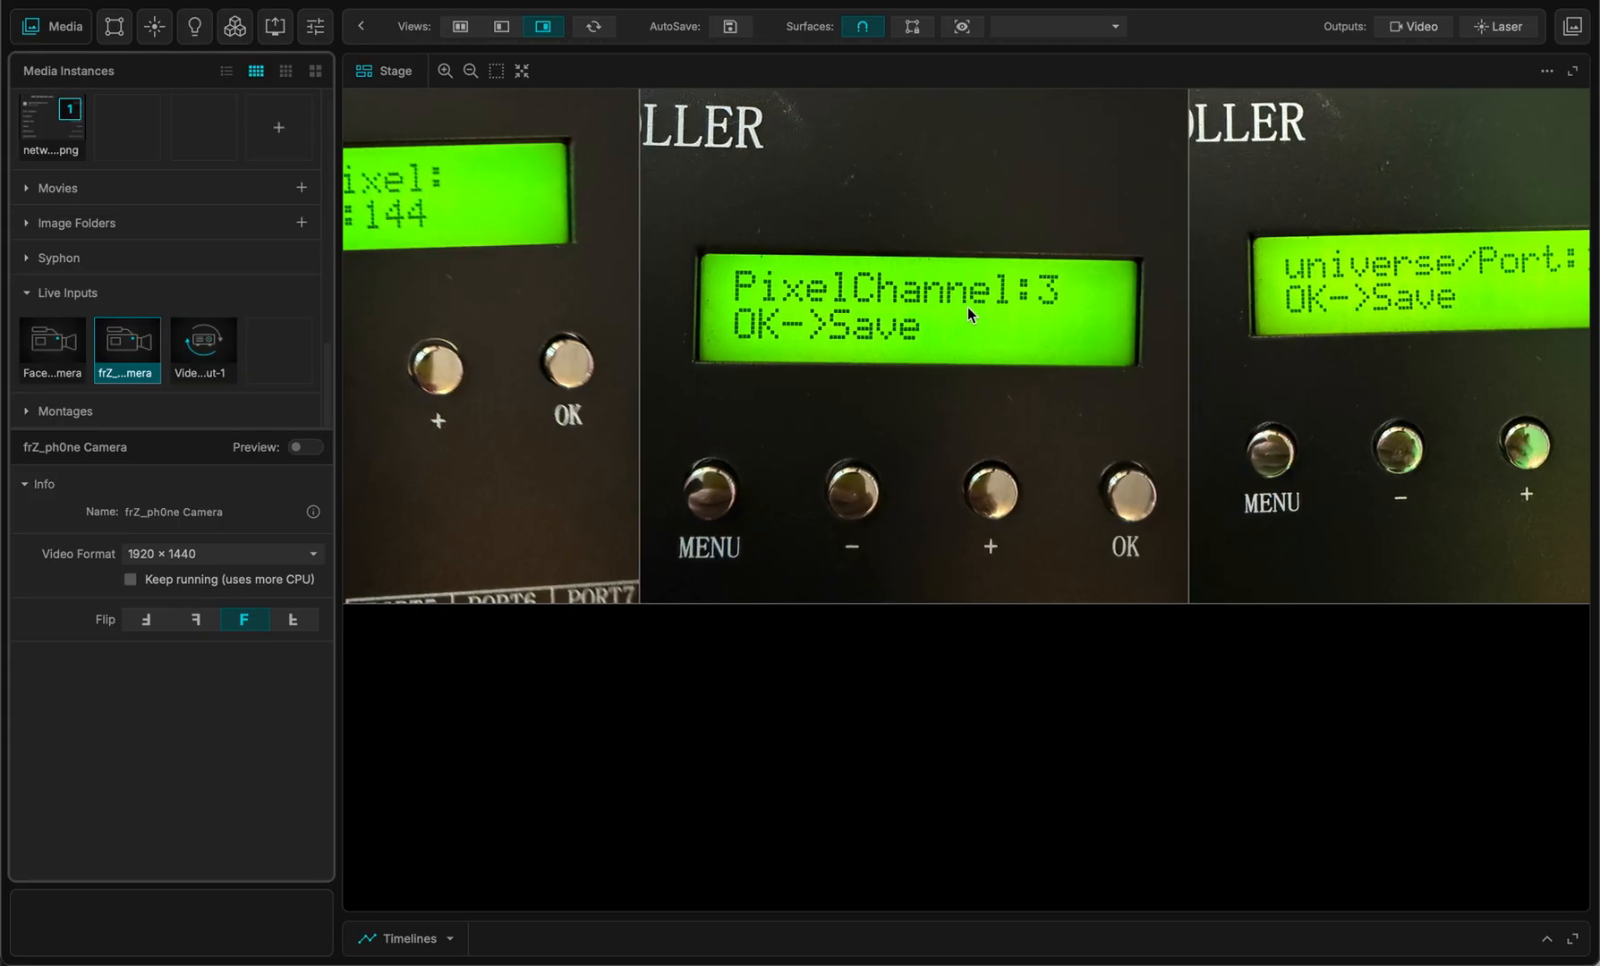
pyautogui.moveTo(902, 219)
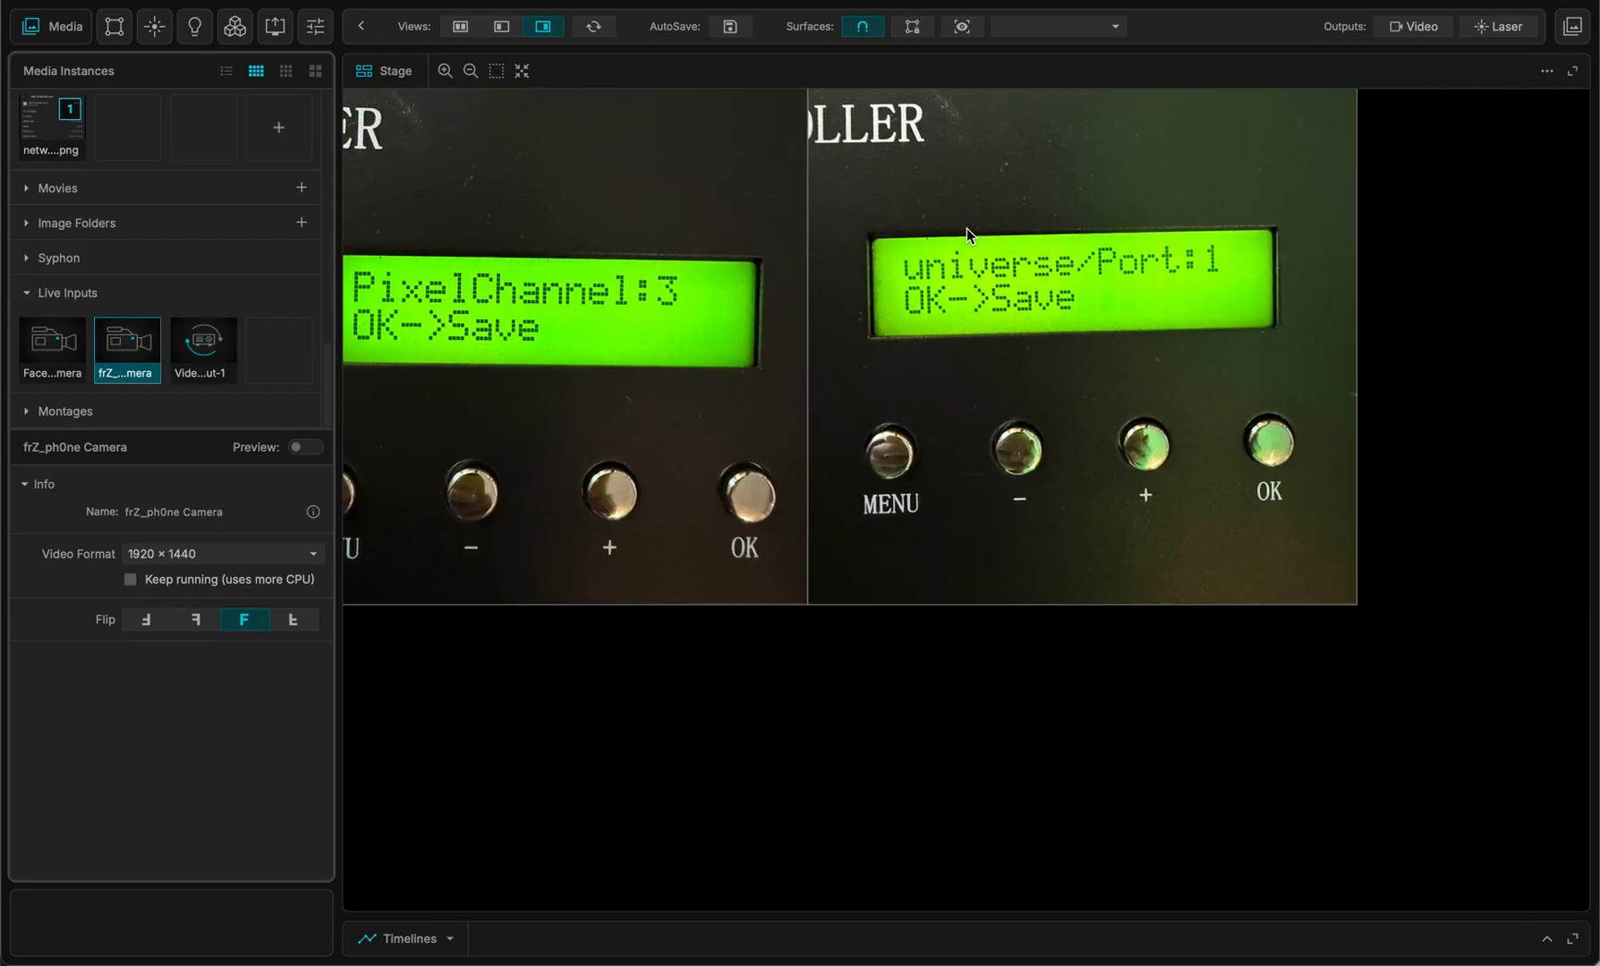
pyautogui.moveTo(1070, 296)
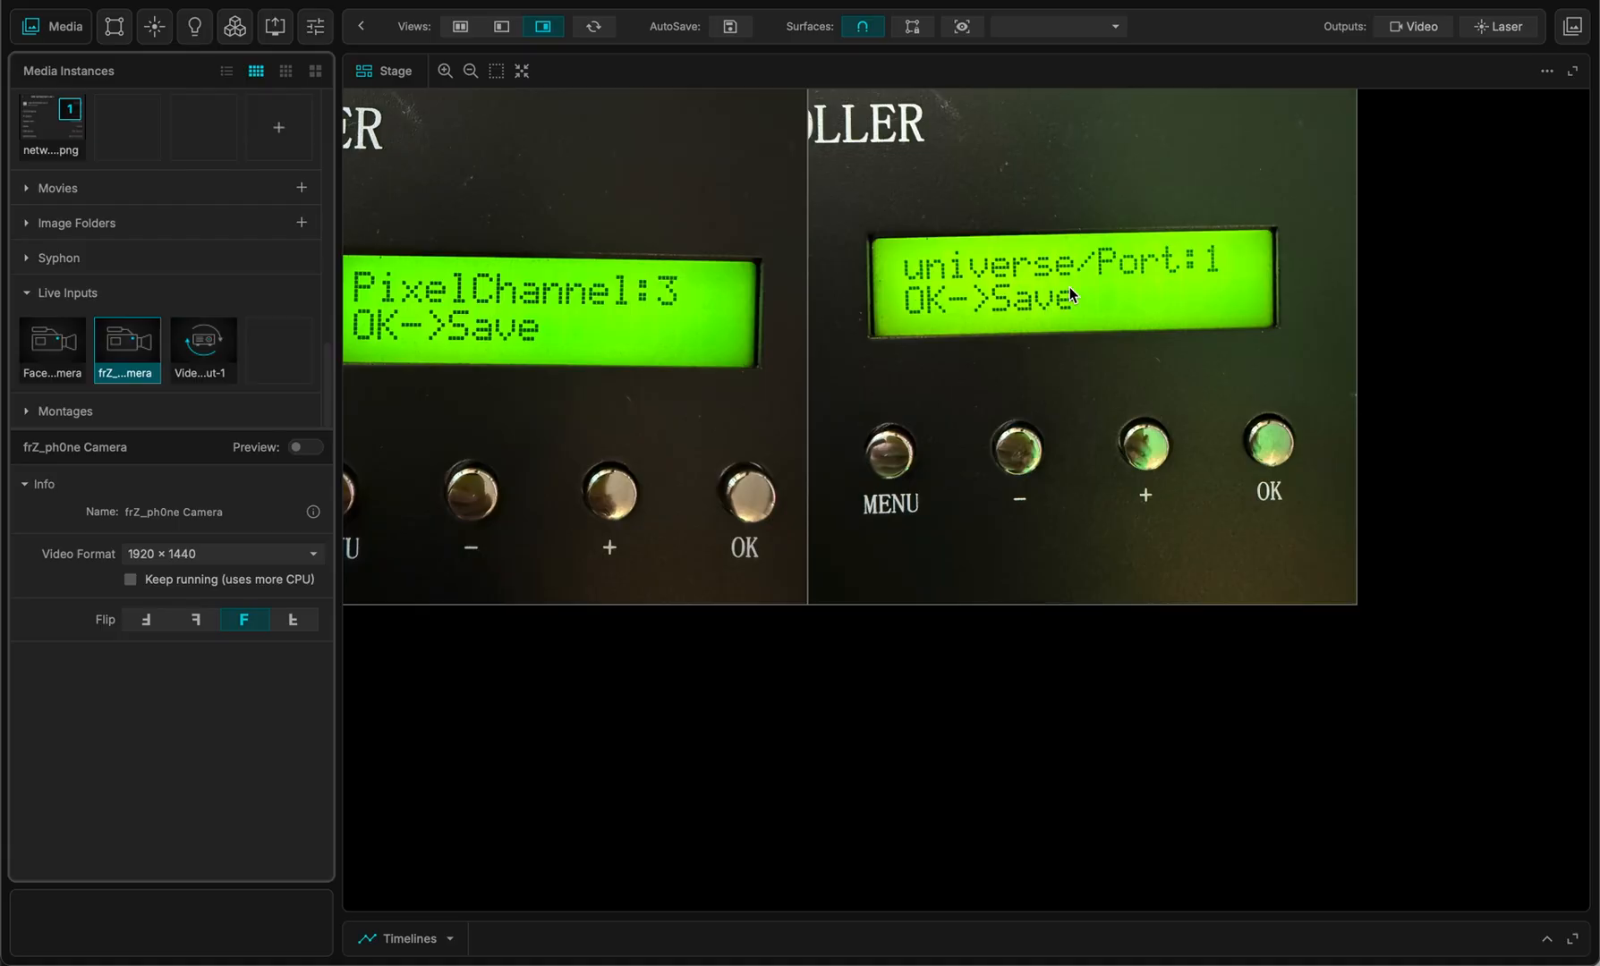
pyautogui.moveTo(1155, 281)
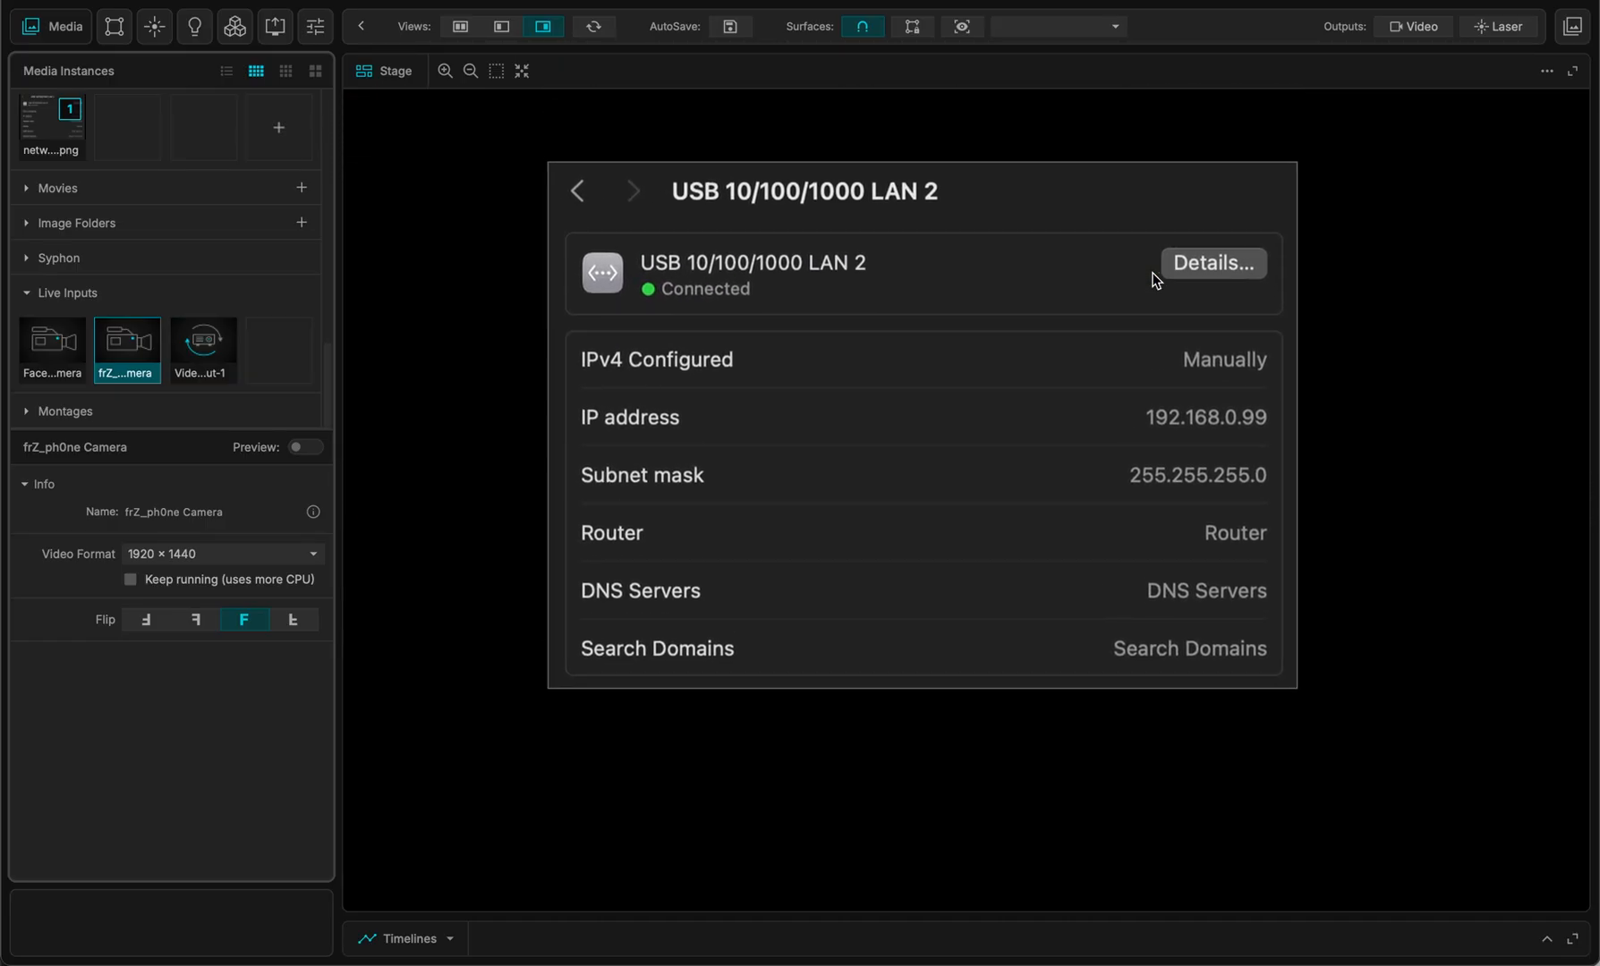
pyautogui.moveTo(498, 289)
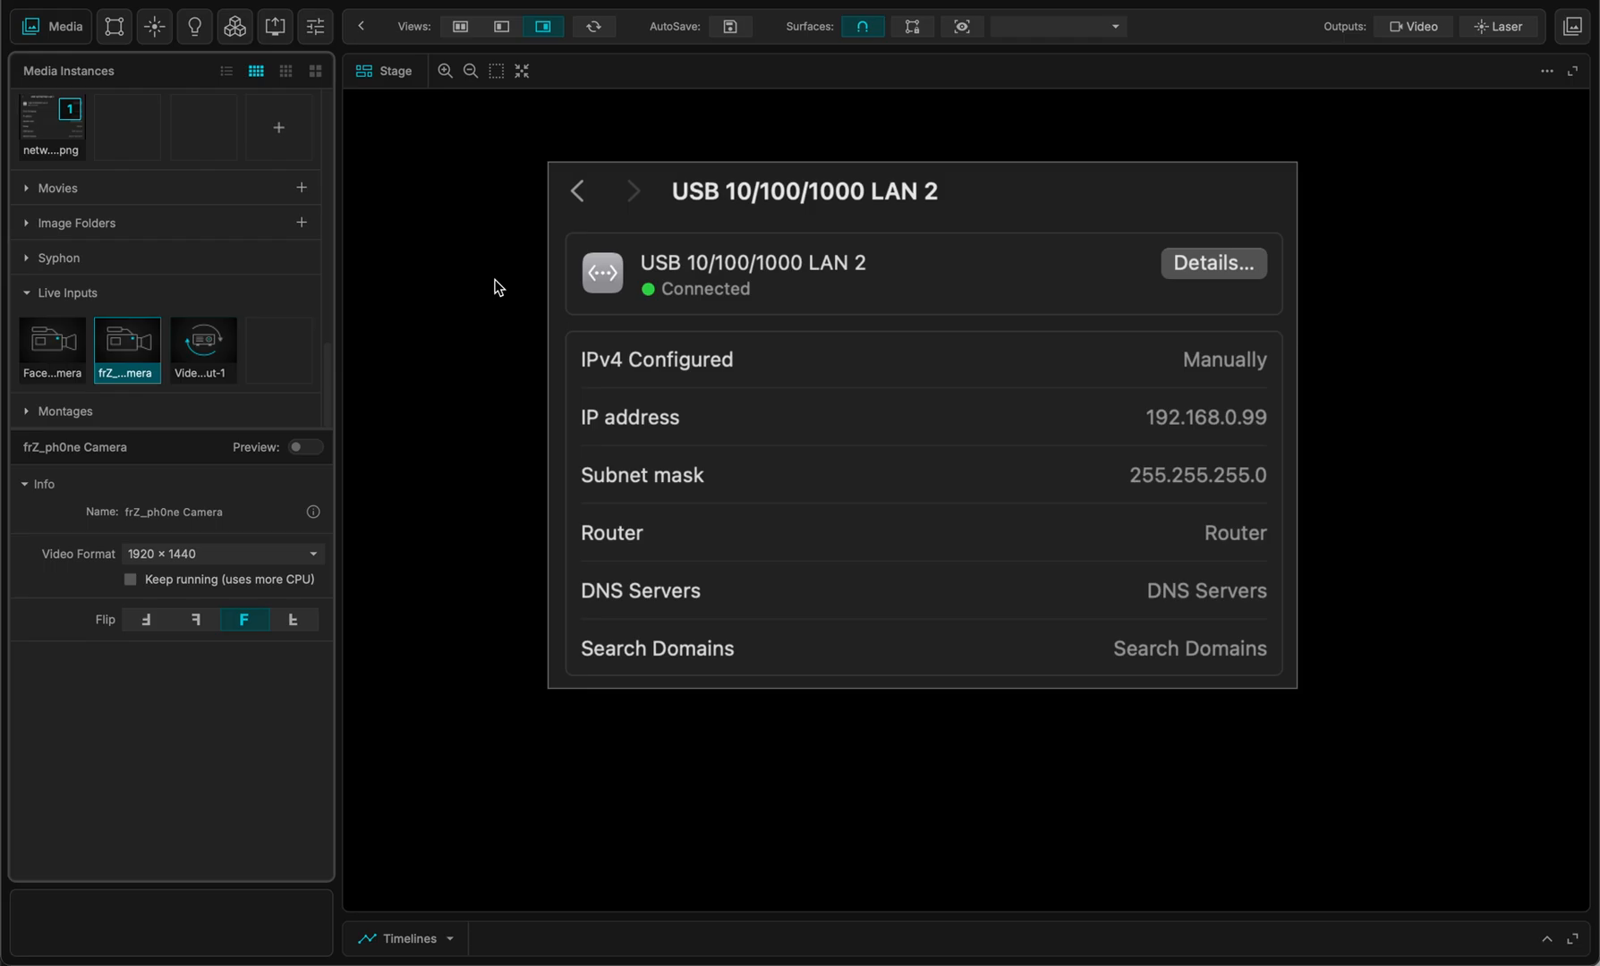
pyautogui.moveTo(1231, 375)
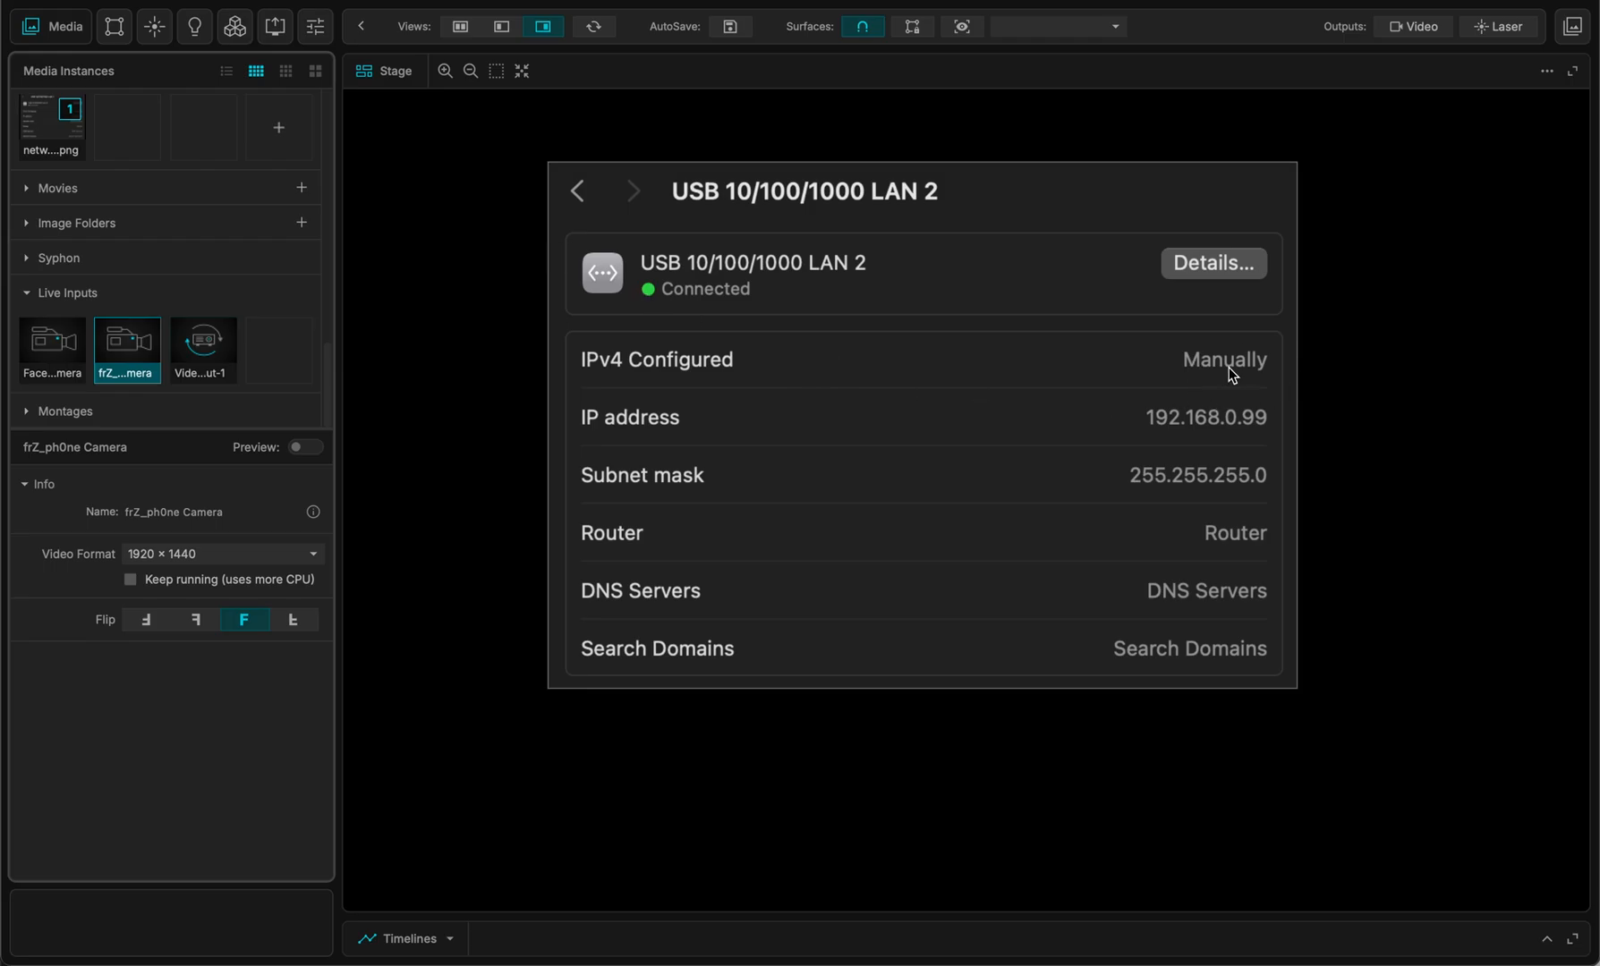
pyautogui.moveTo(1158, 442)
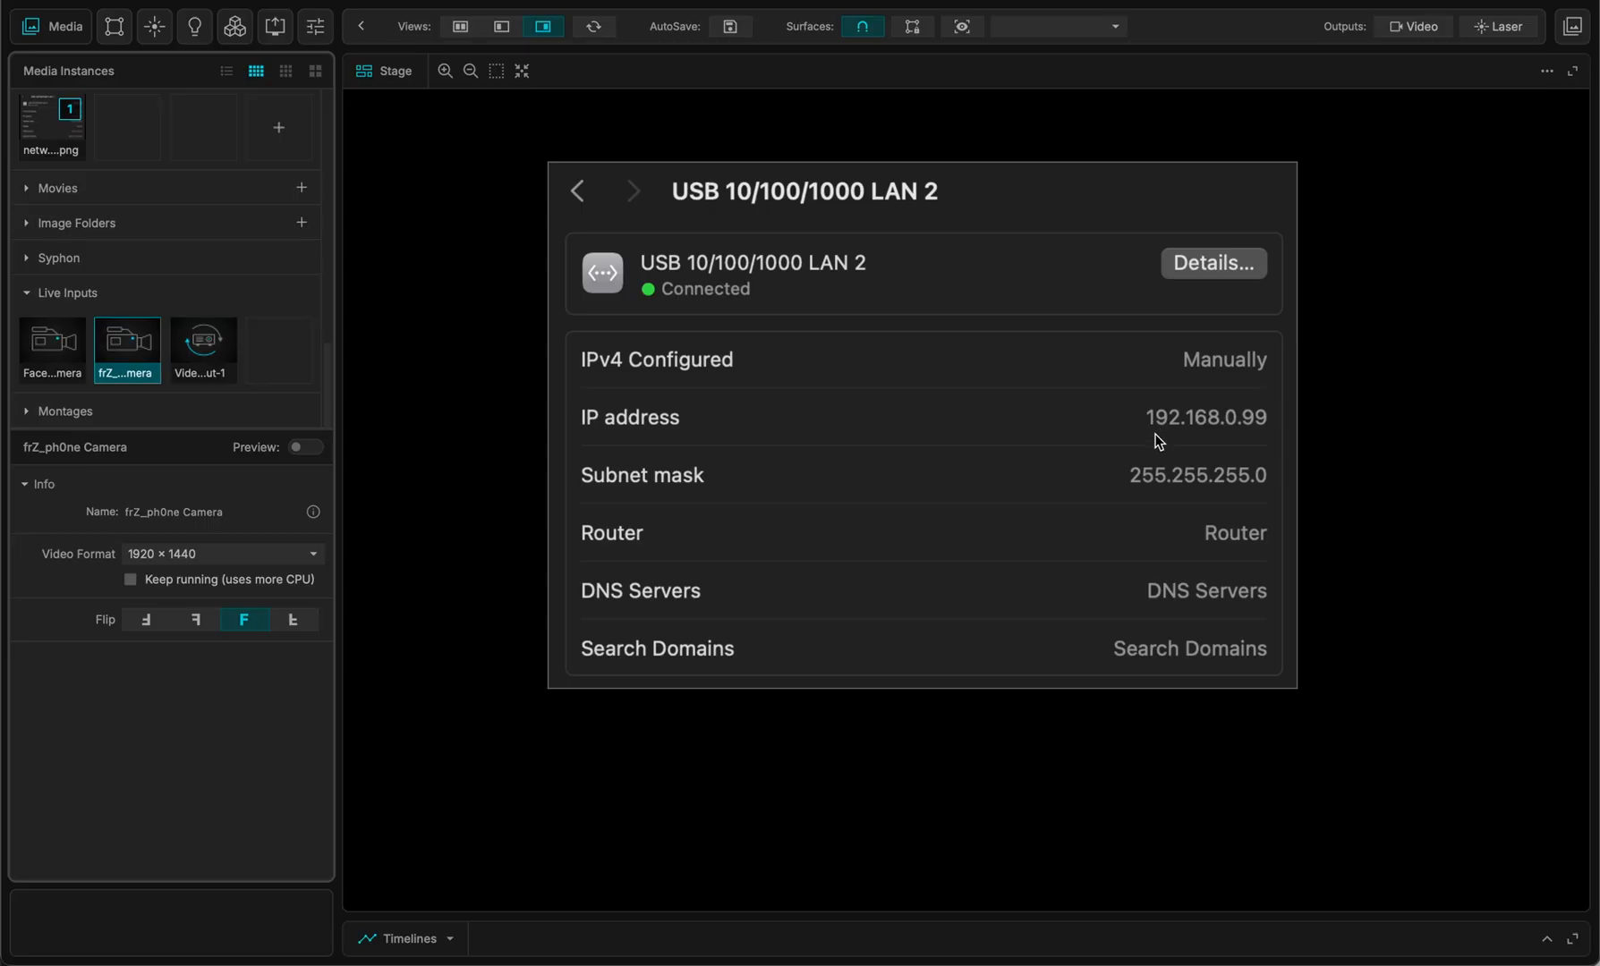
pyautogui.moveTo(1198, 436)
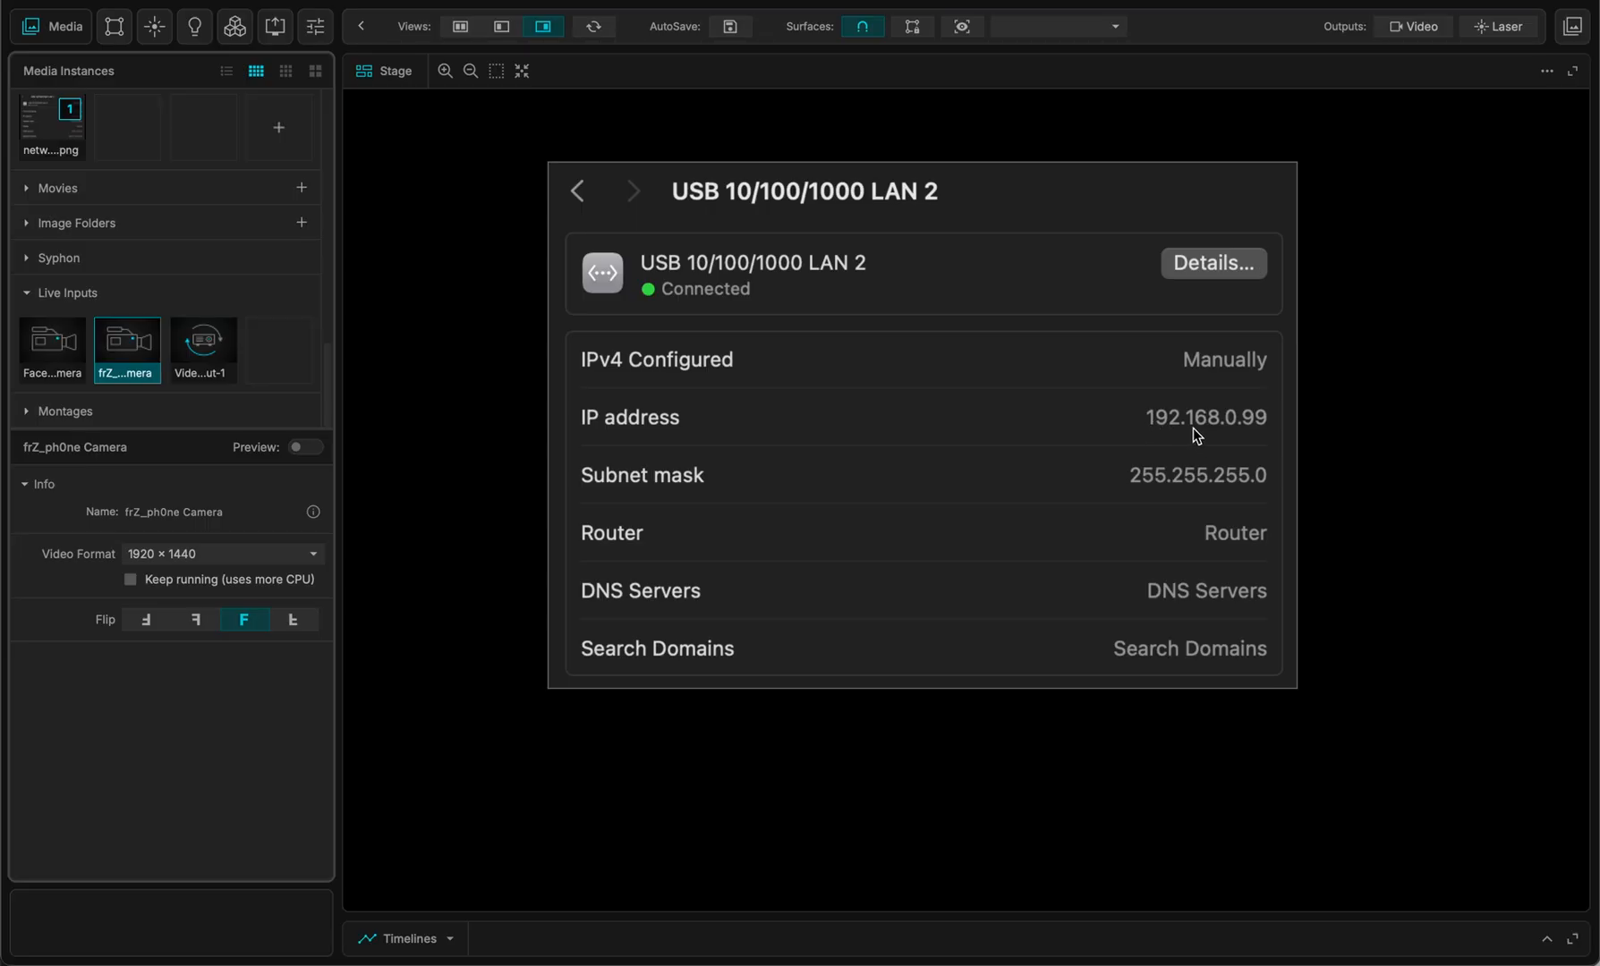
pyautogui.moveTo(1250, 419)
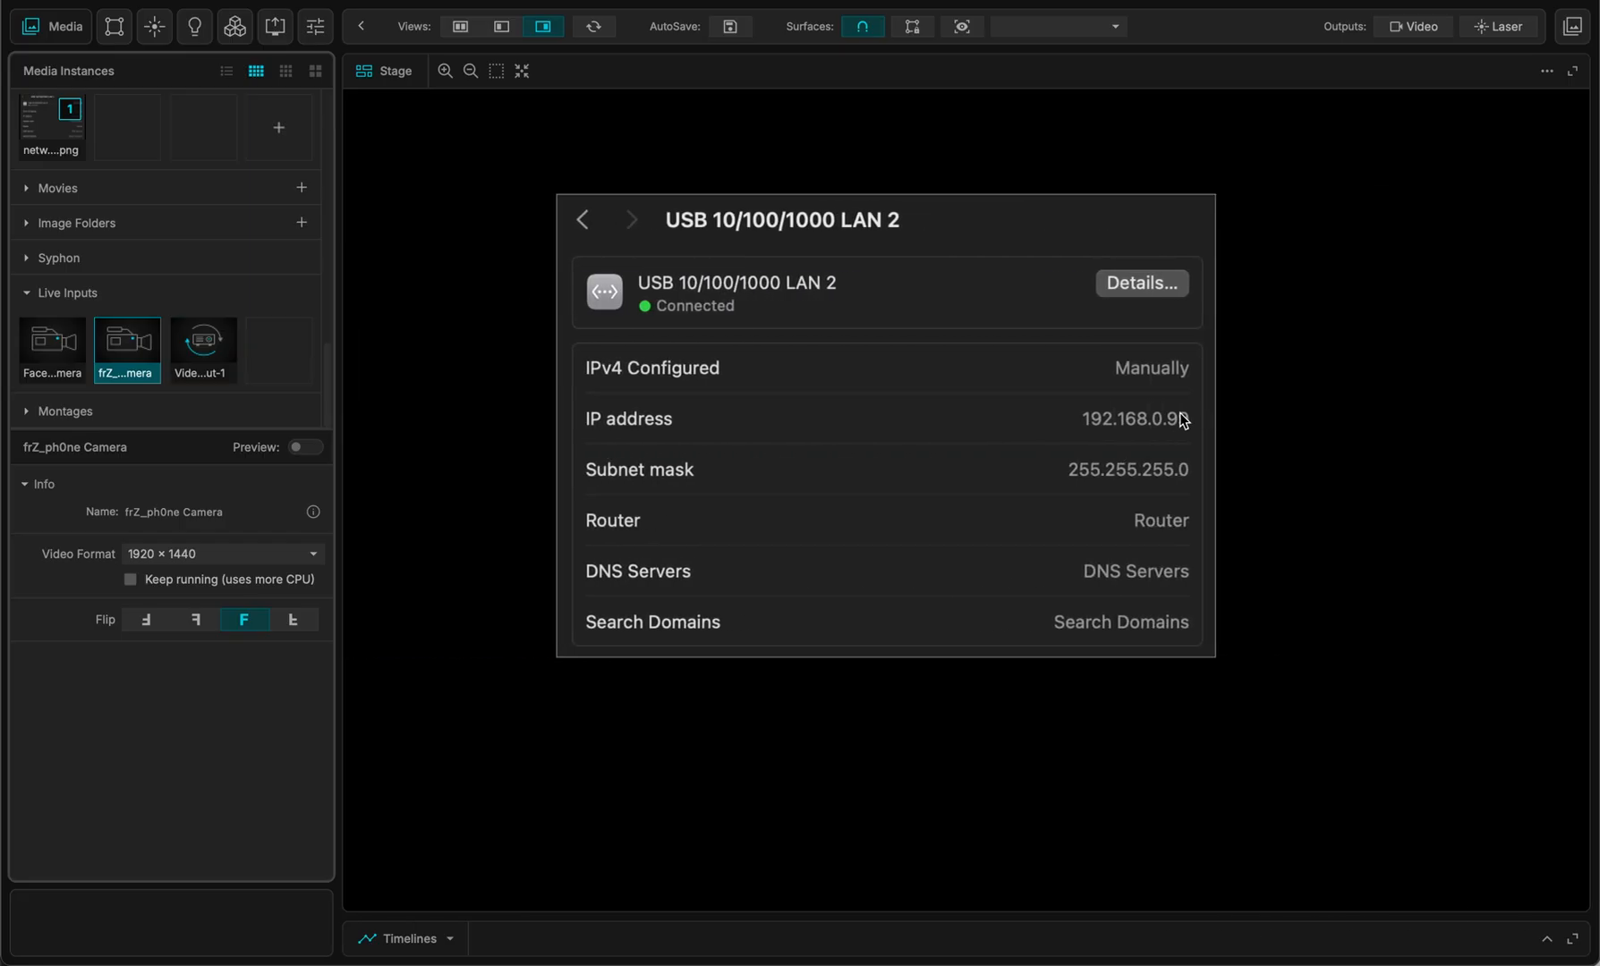
pyautogui.moveTo(1165, 488)
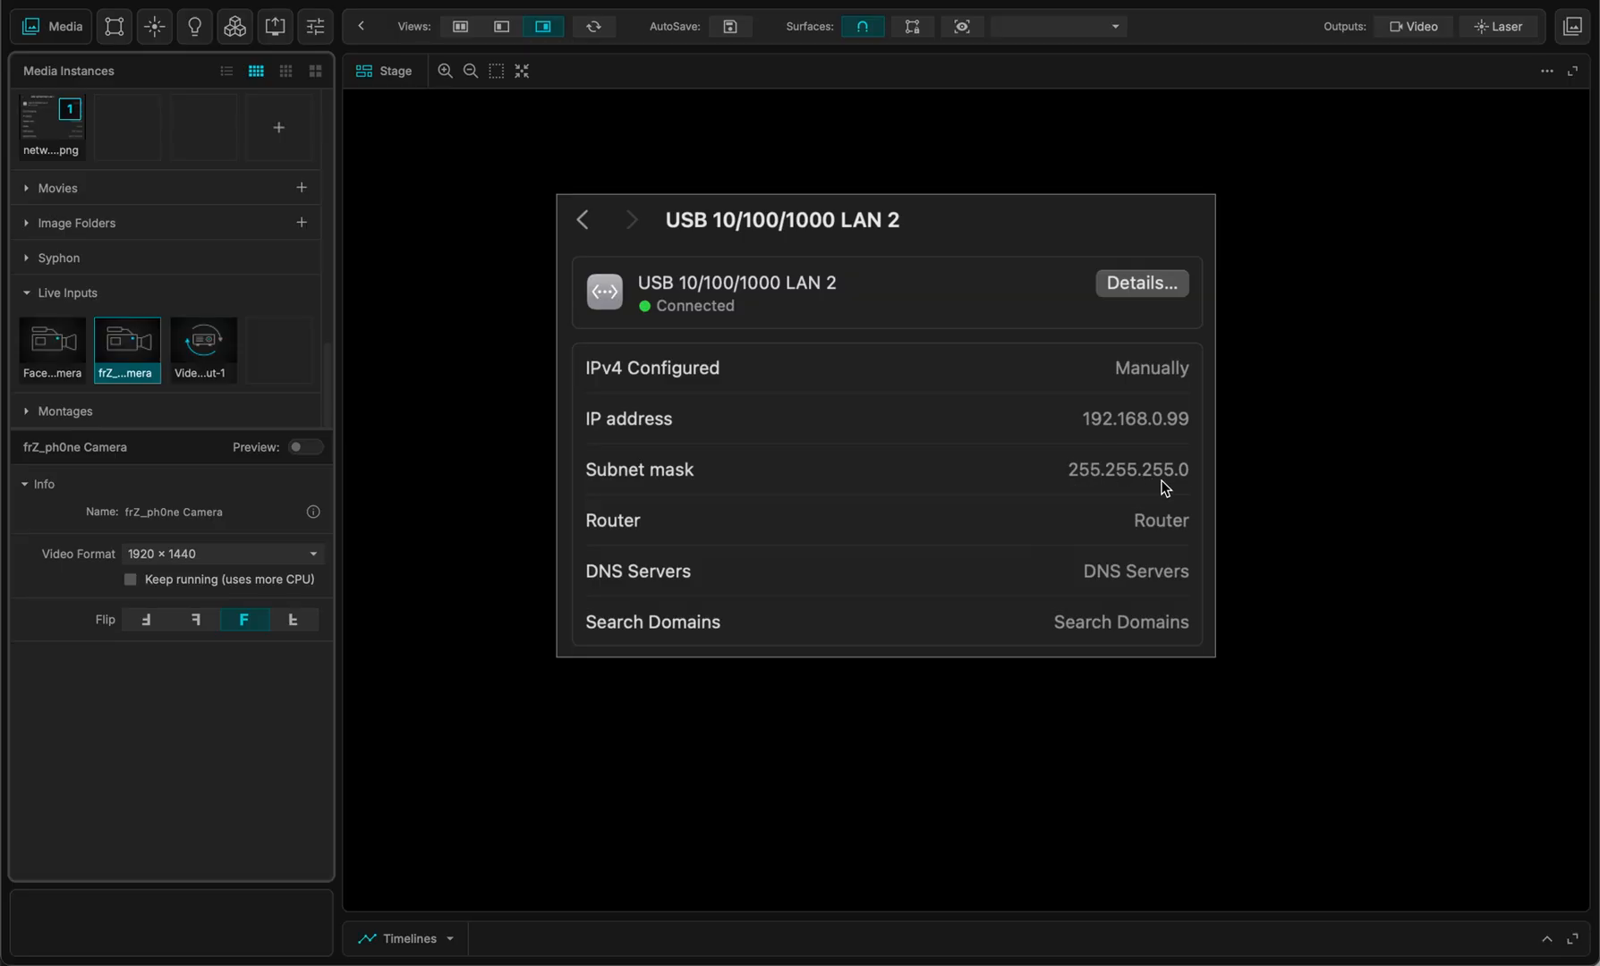
pyautogui.moveTo(1186, 487)
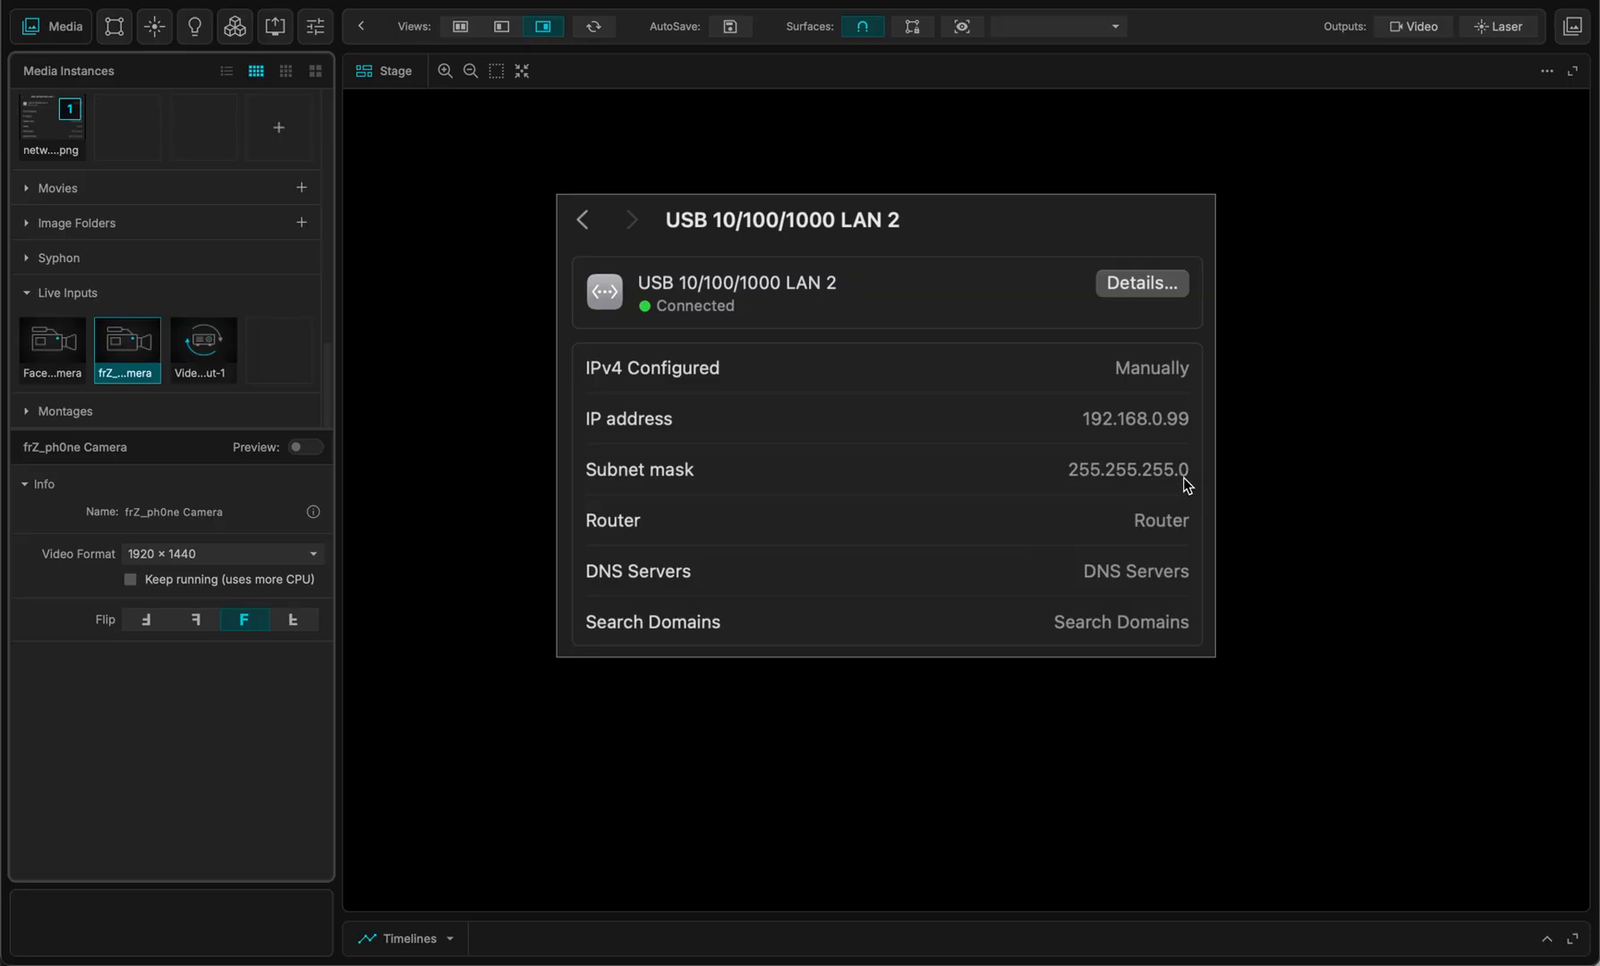
pyautogui.moveTo(1179, 408)
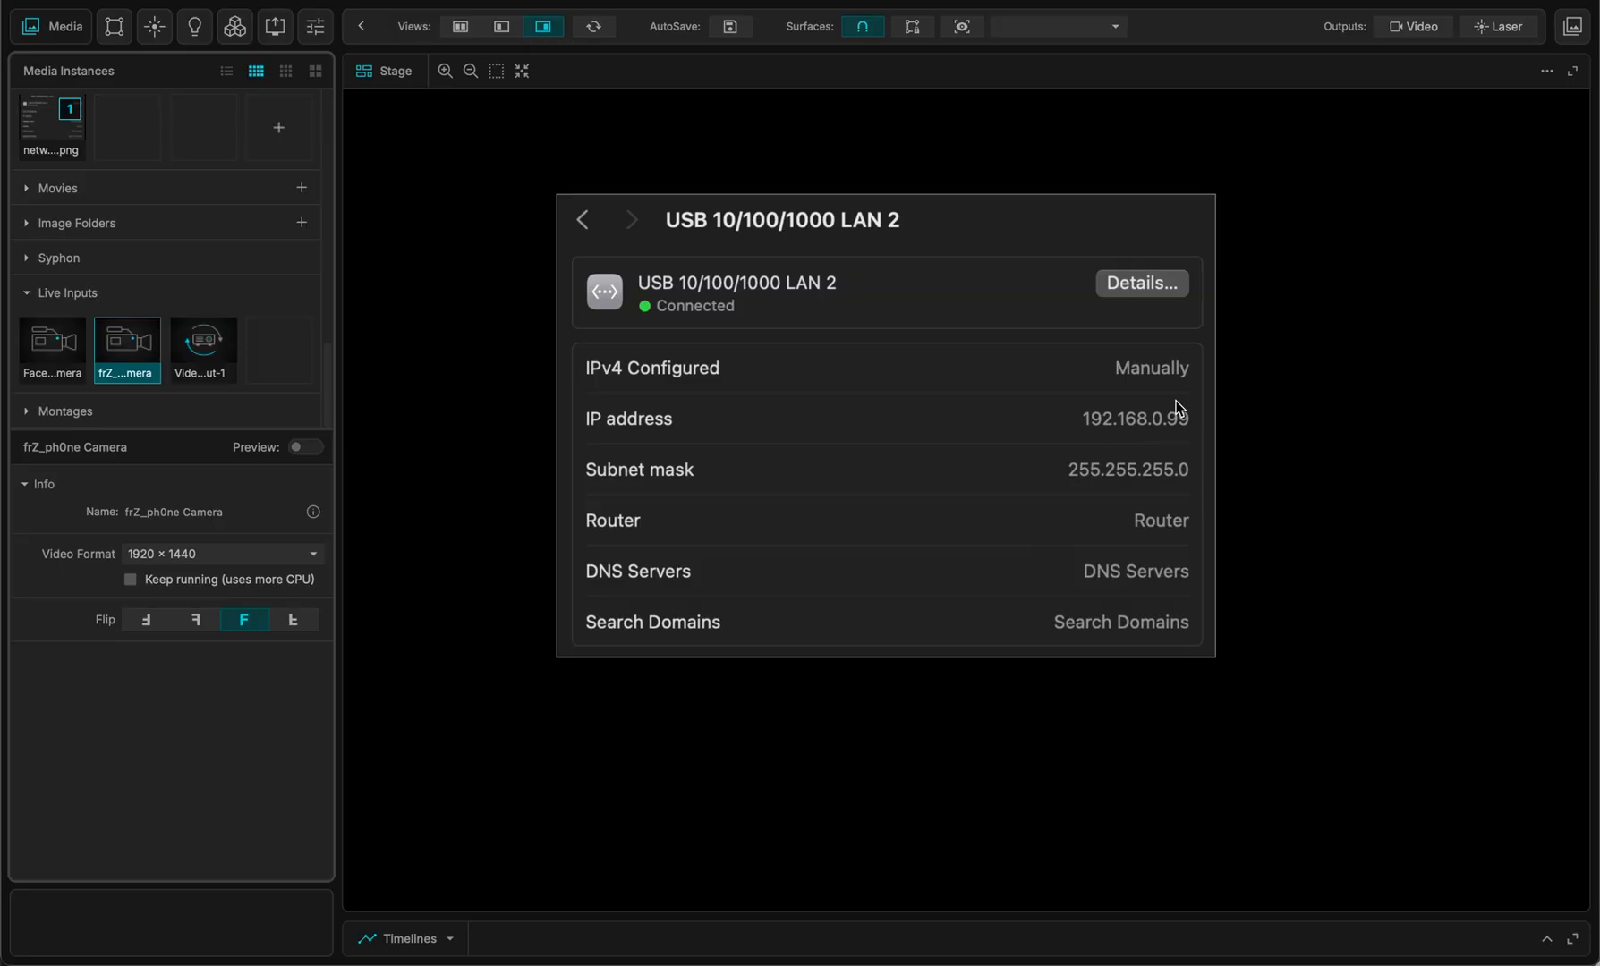
pyautogui.moveTo(1180, 437)
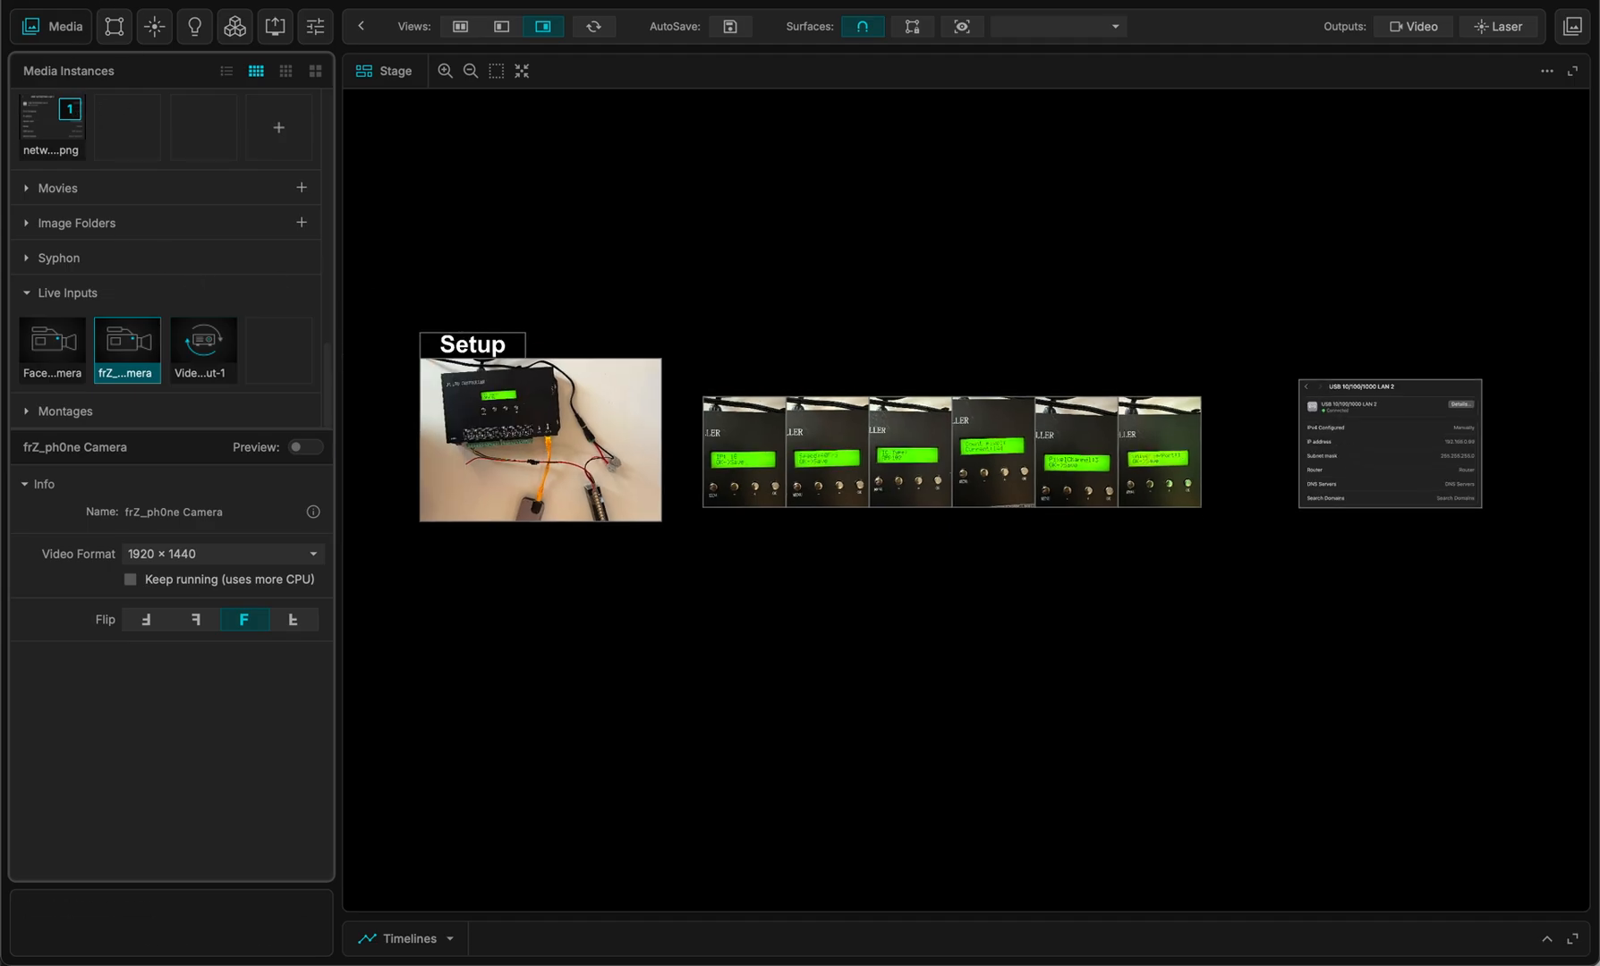
pyautogui.click(31, 26)
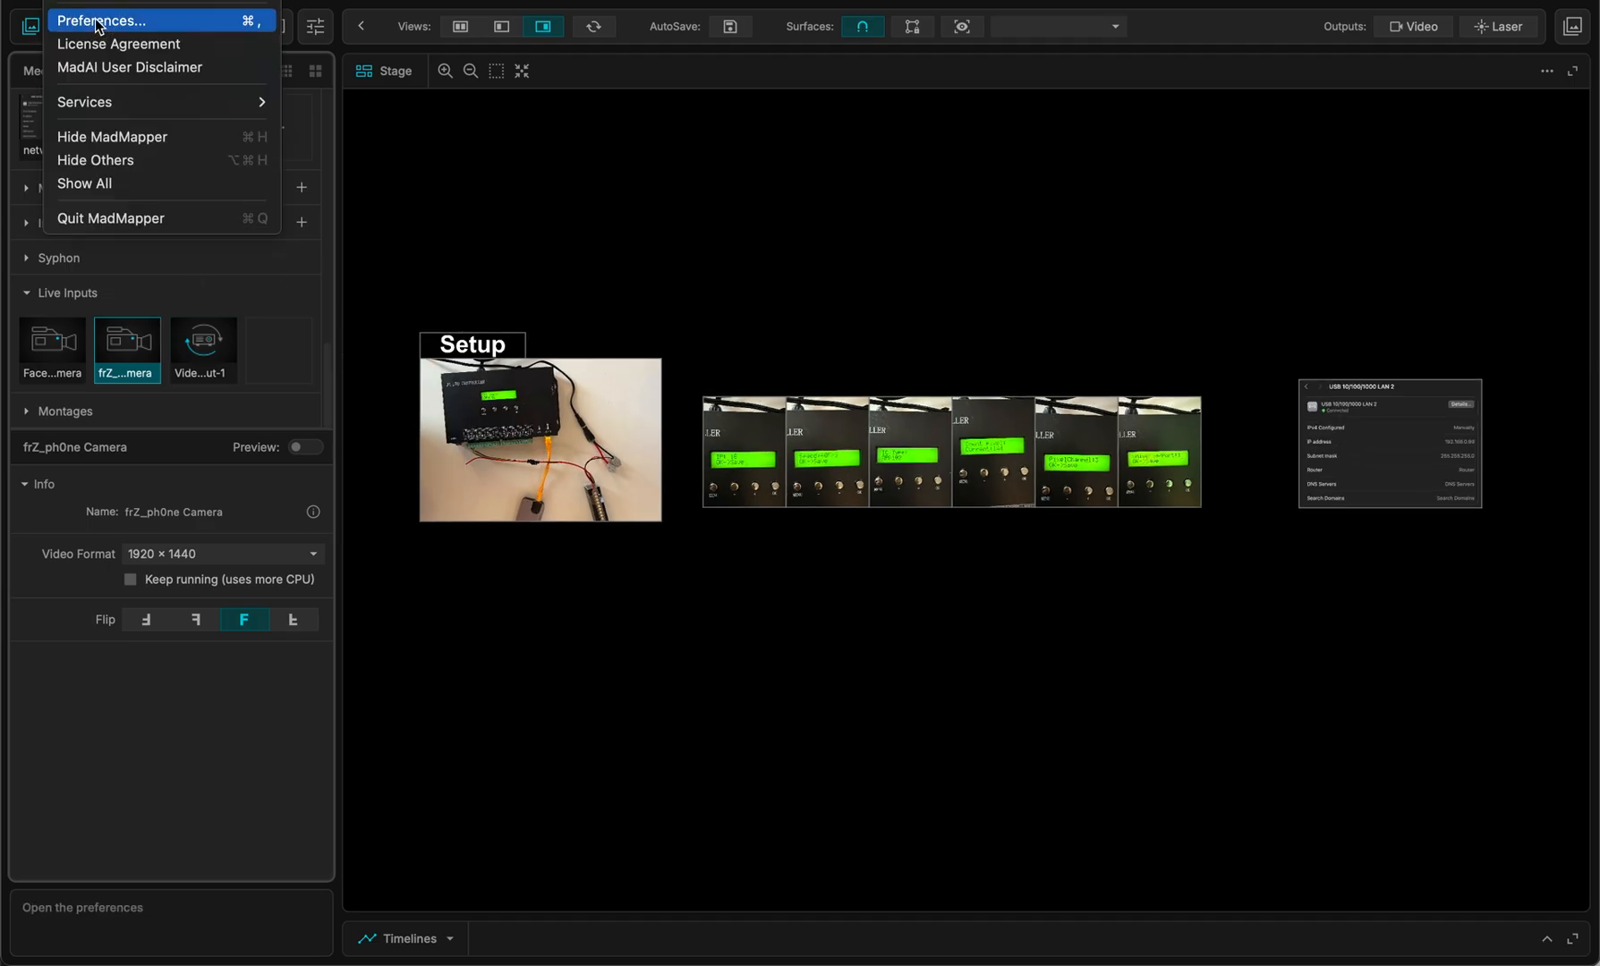
pyautogui.click(100, 20)
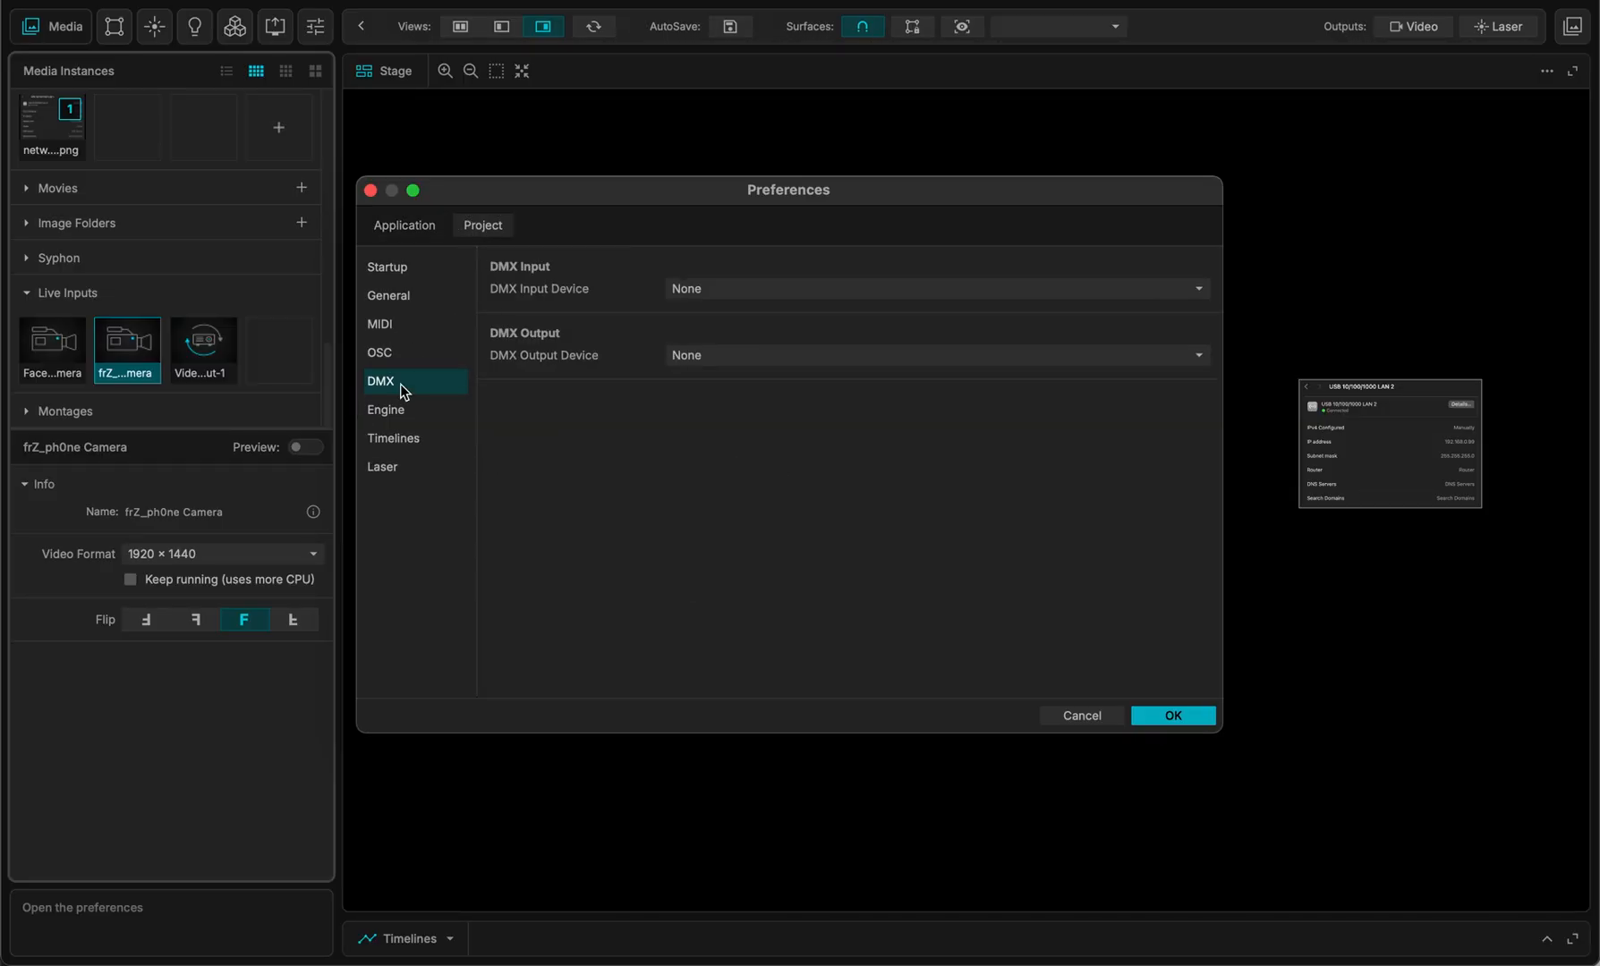
pyautogui.moveTo(724, 356)
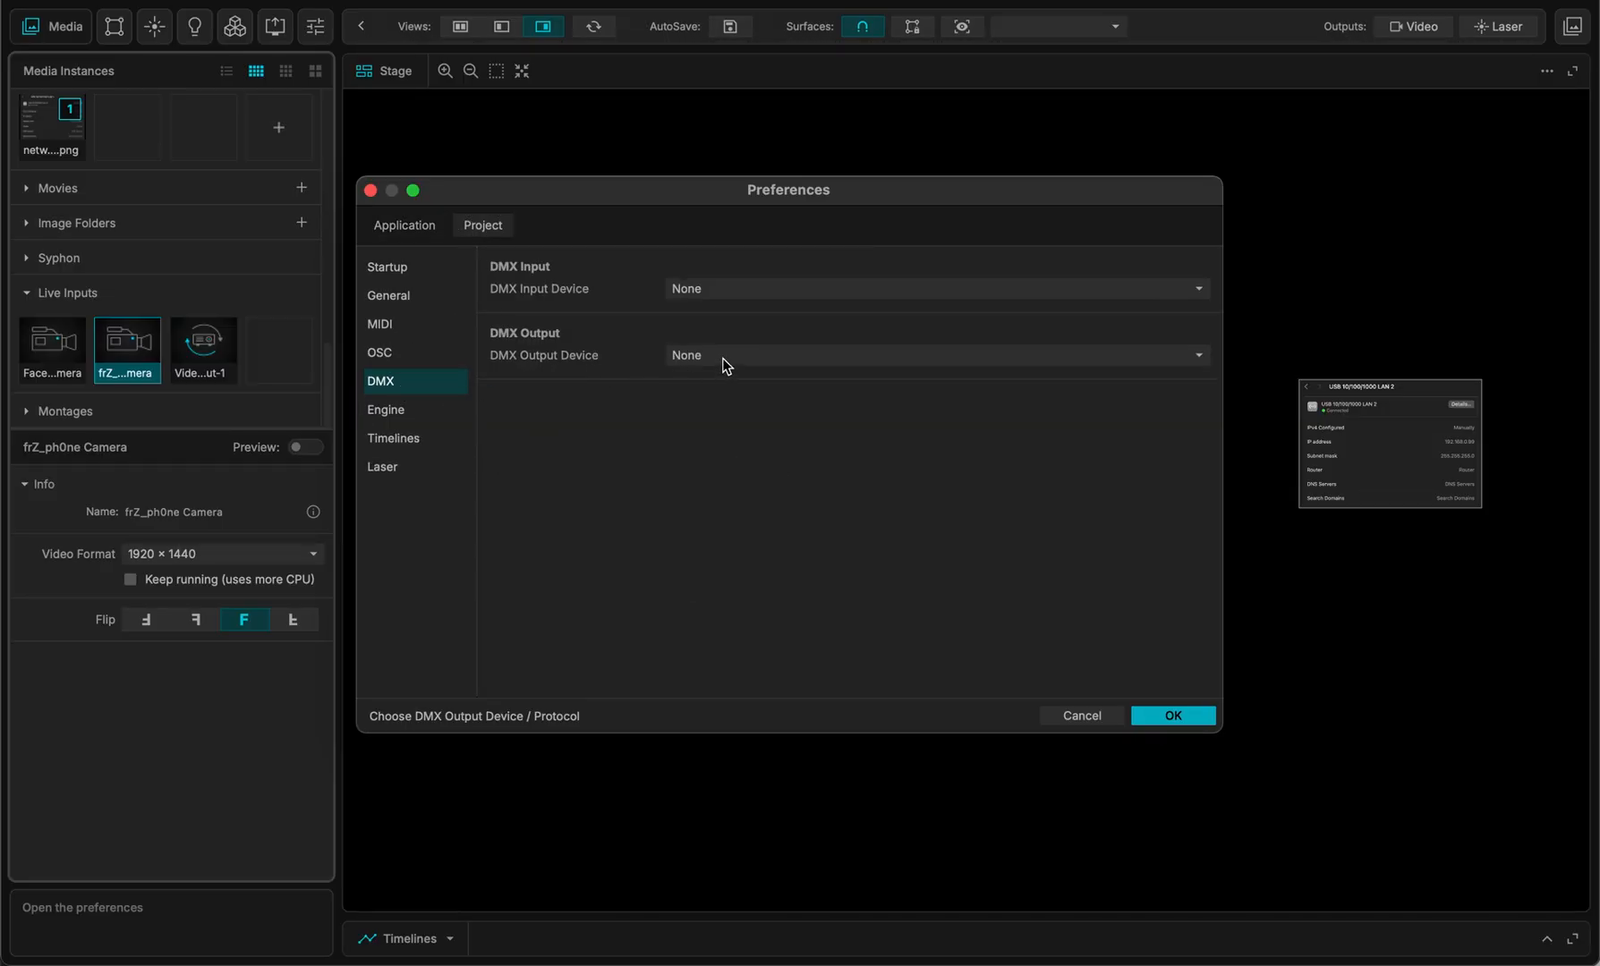
# - Set DMX output to ArtNet on Ethernet 192.168.0.99 with maximum FPS 40
pyautogui.click(929, 355)
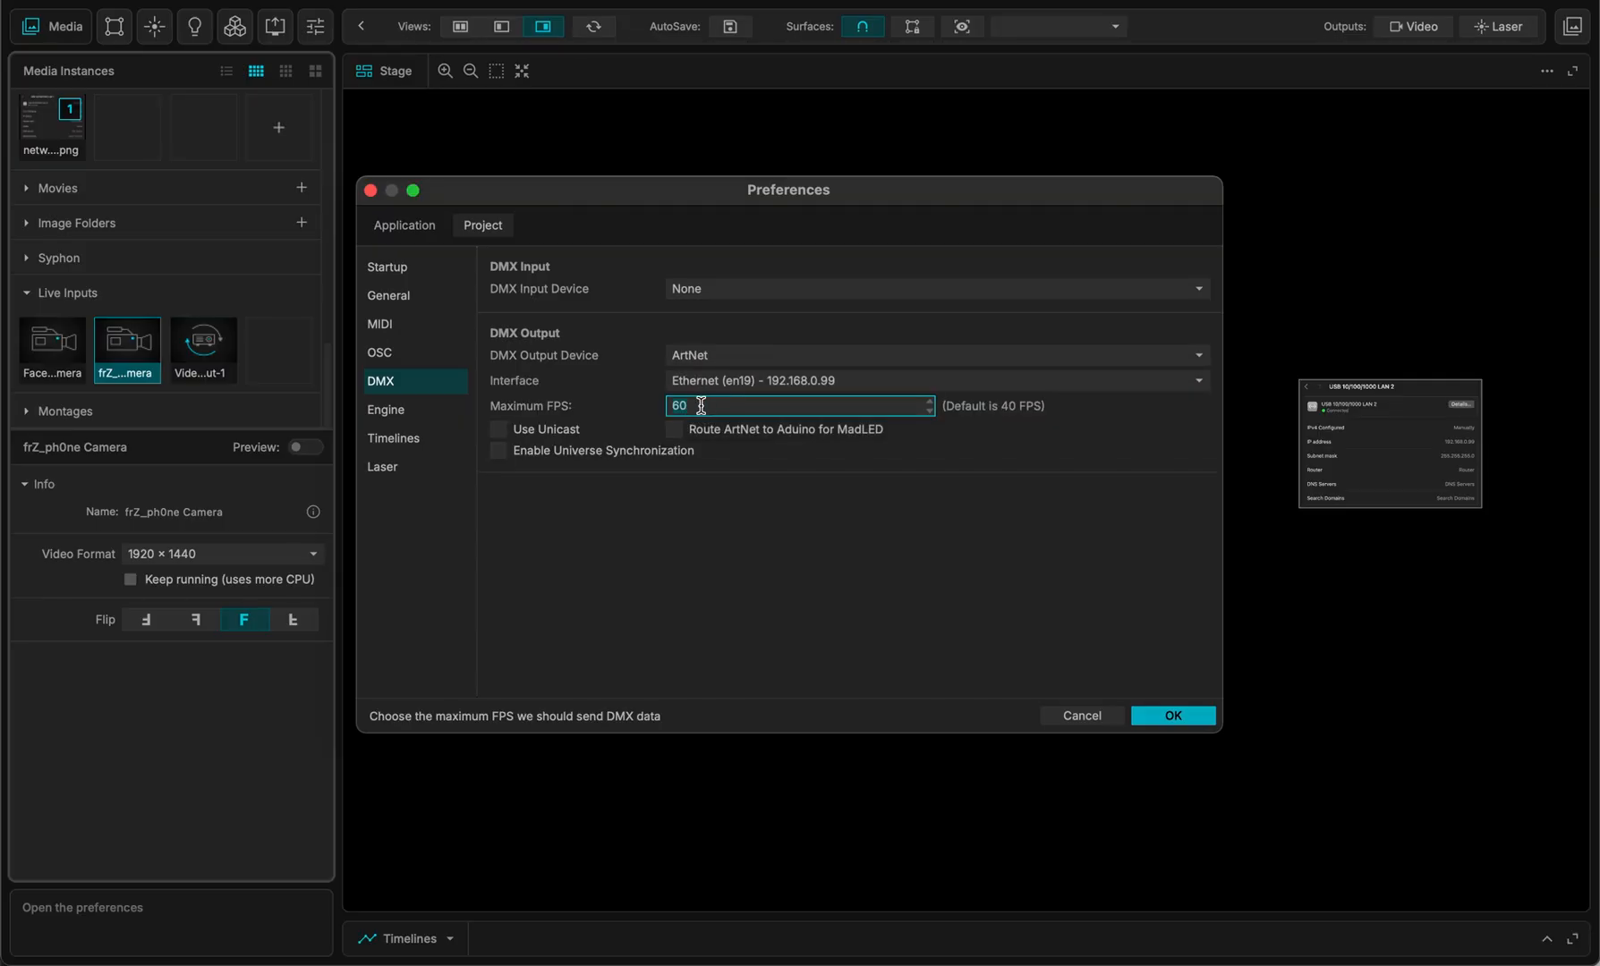
pyautogui.write('40')
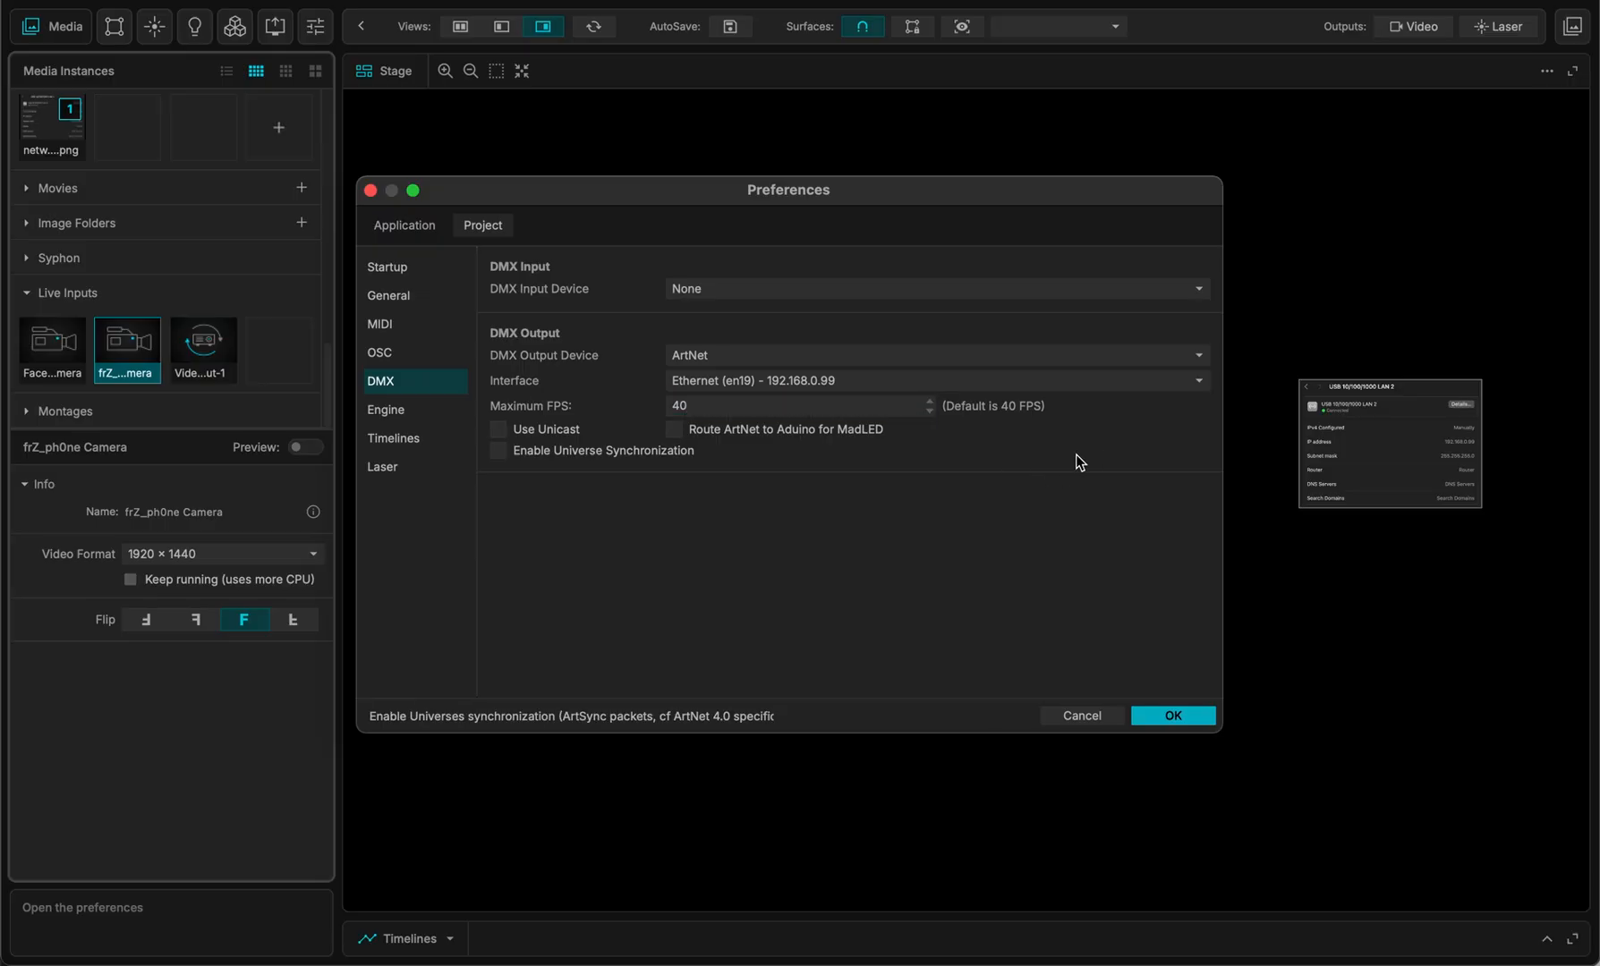
pyautogui.moveTo(722, 433)
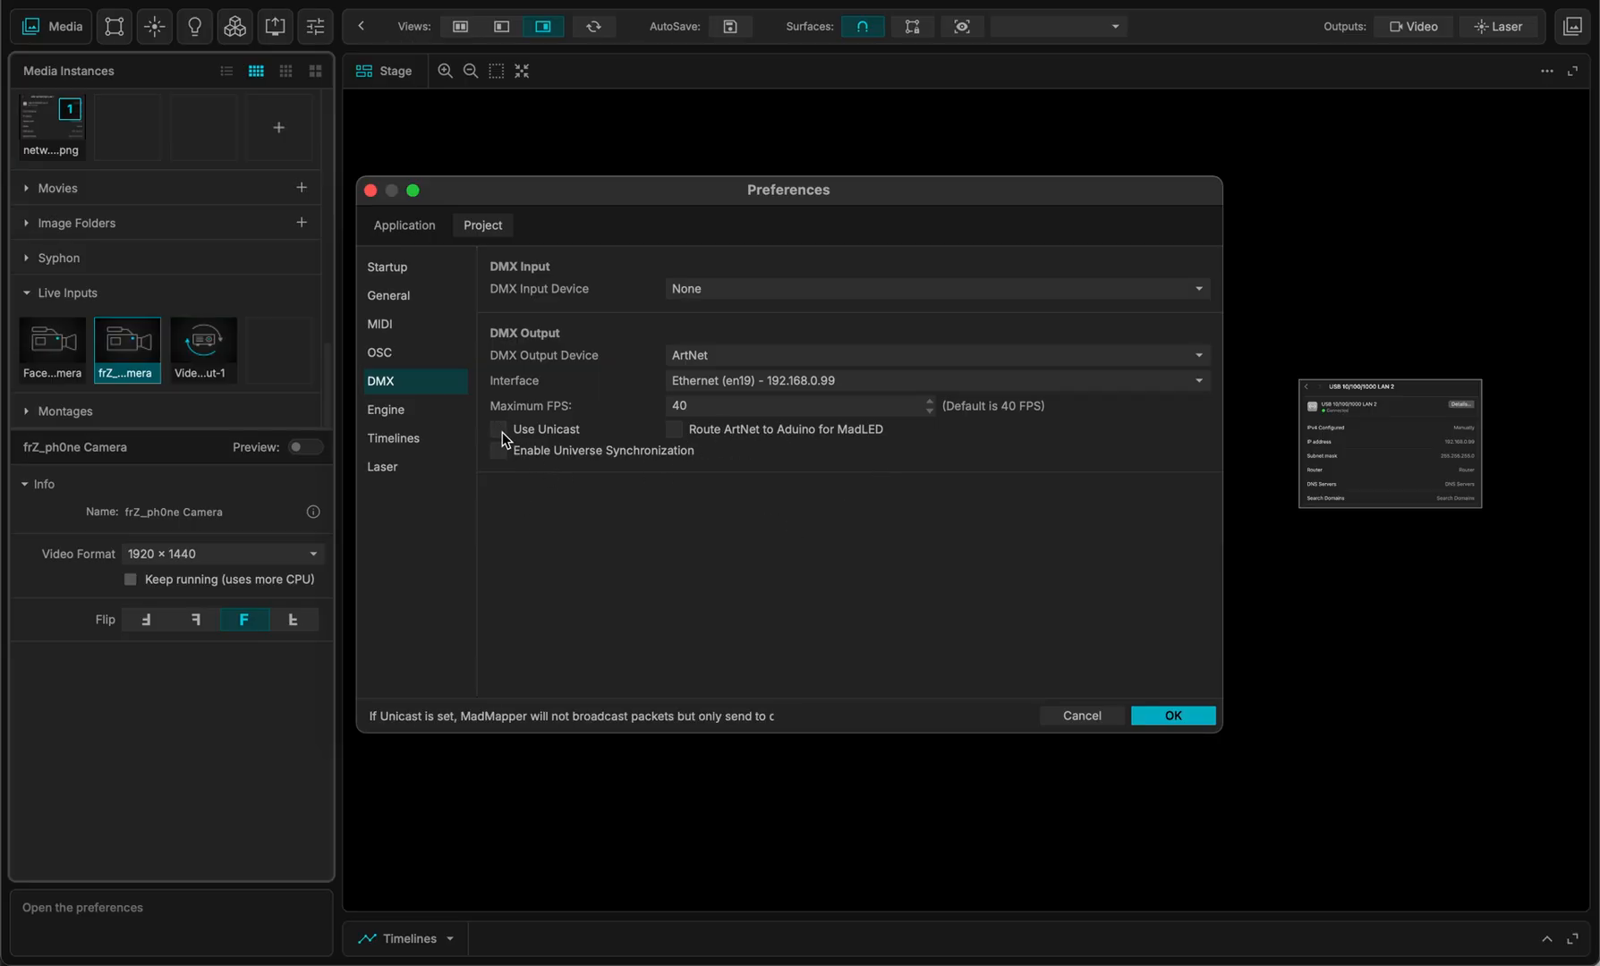
# - Review the eight online ArtNet node universes at 192.168.0.18, select the first, and confirm the settings
pyautogui.click(498, 428)
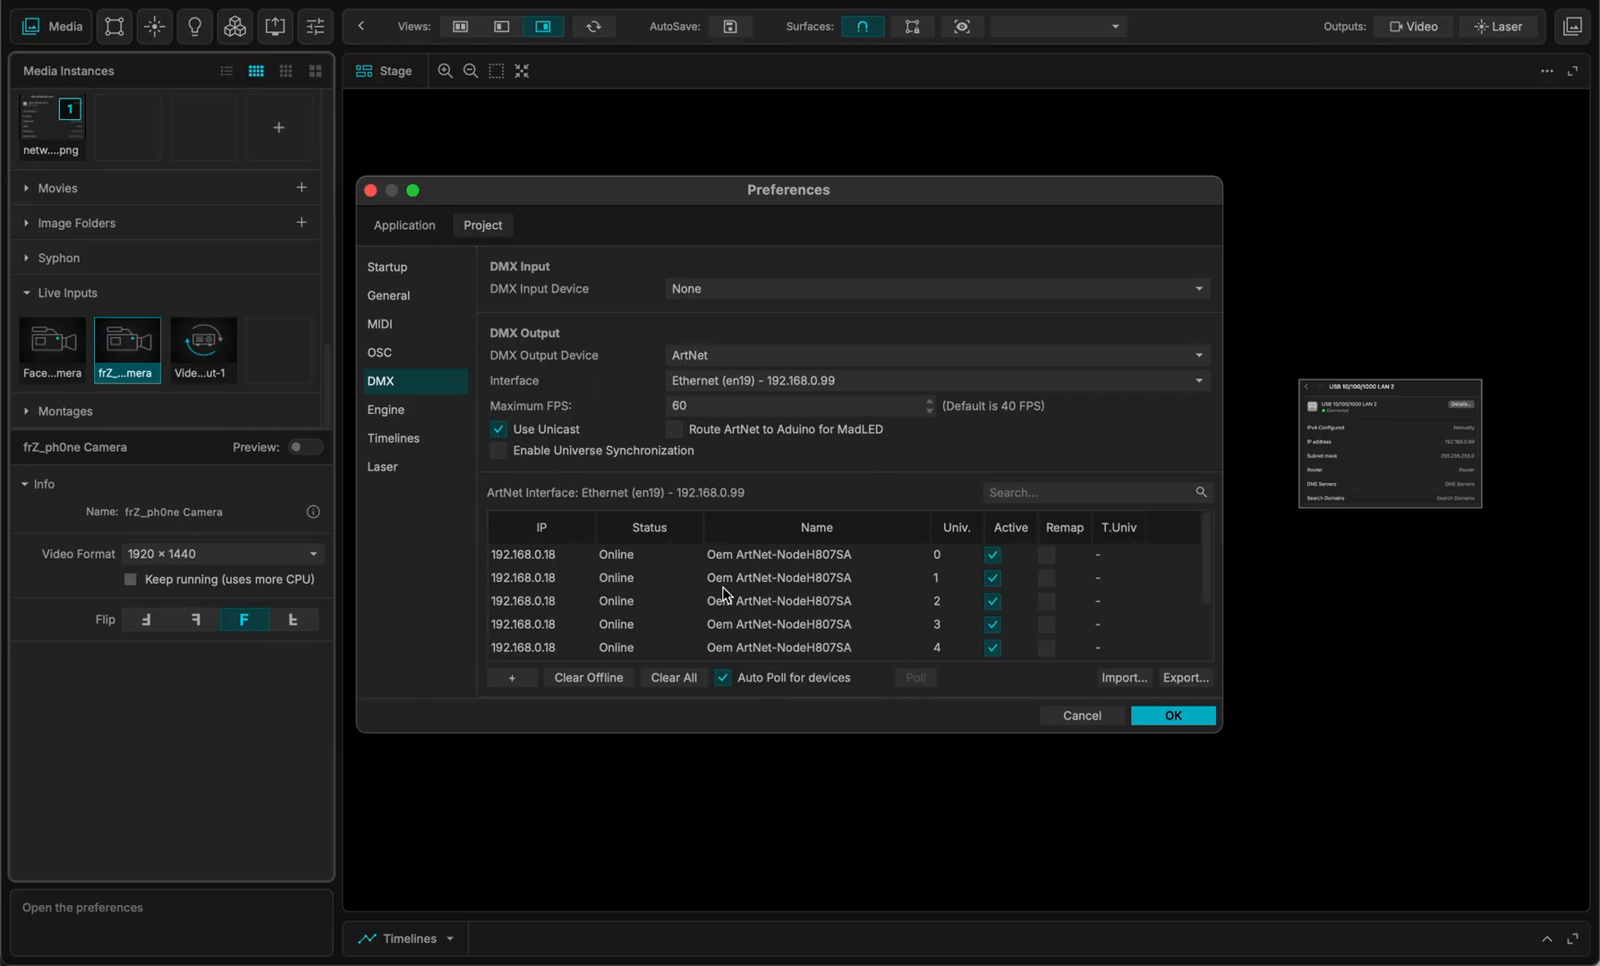
pyautogui.scroll(-3)
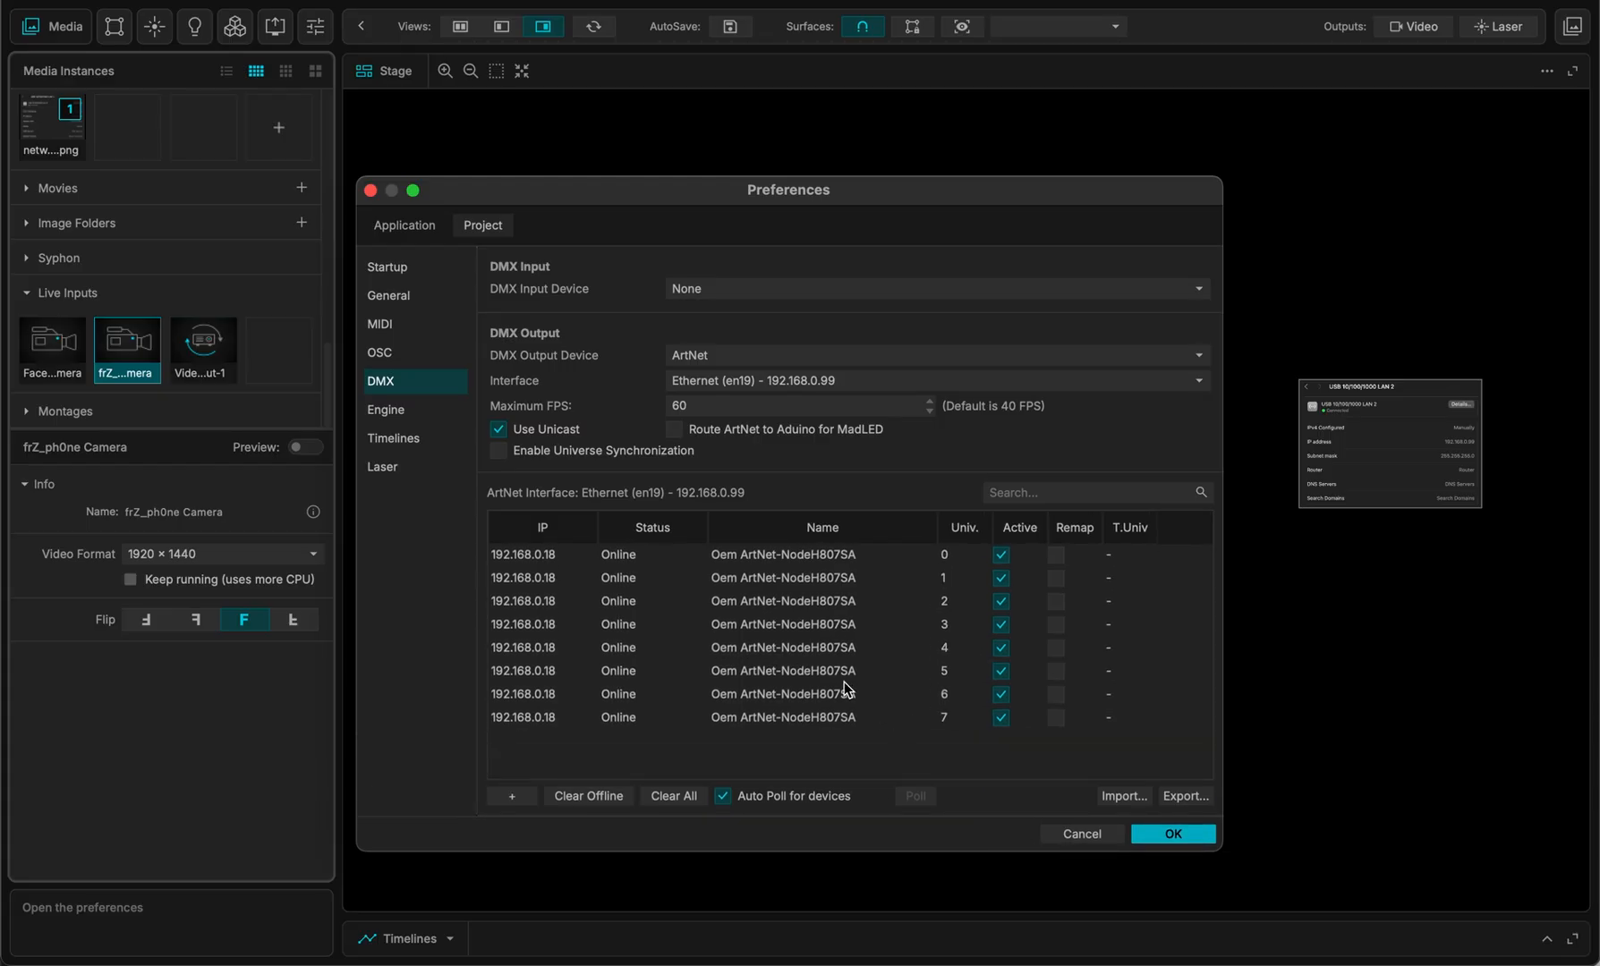
pyautogui.moveTo(851, 579)
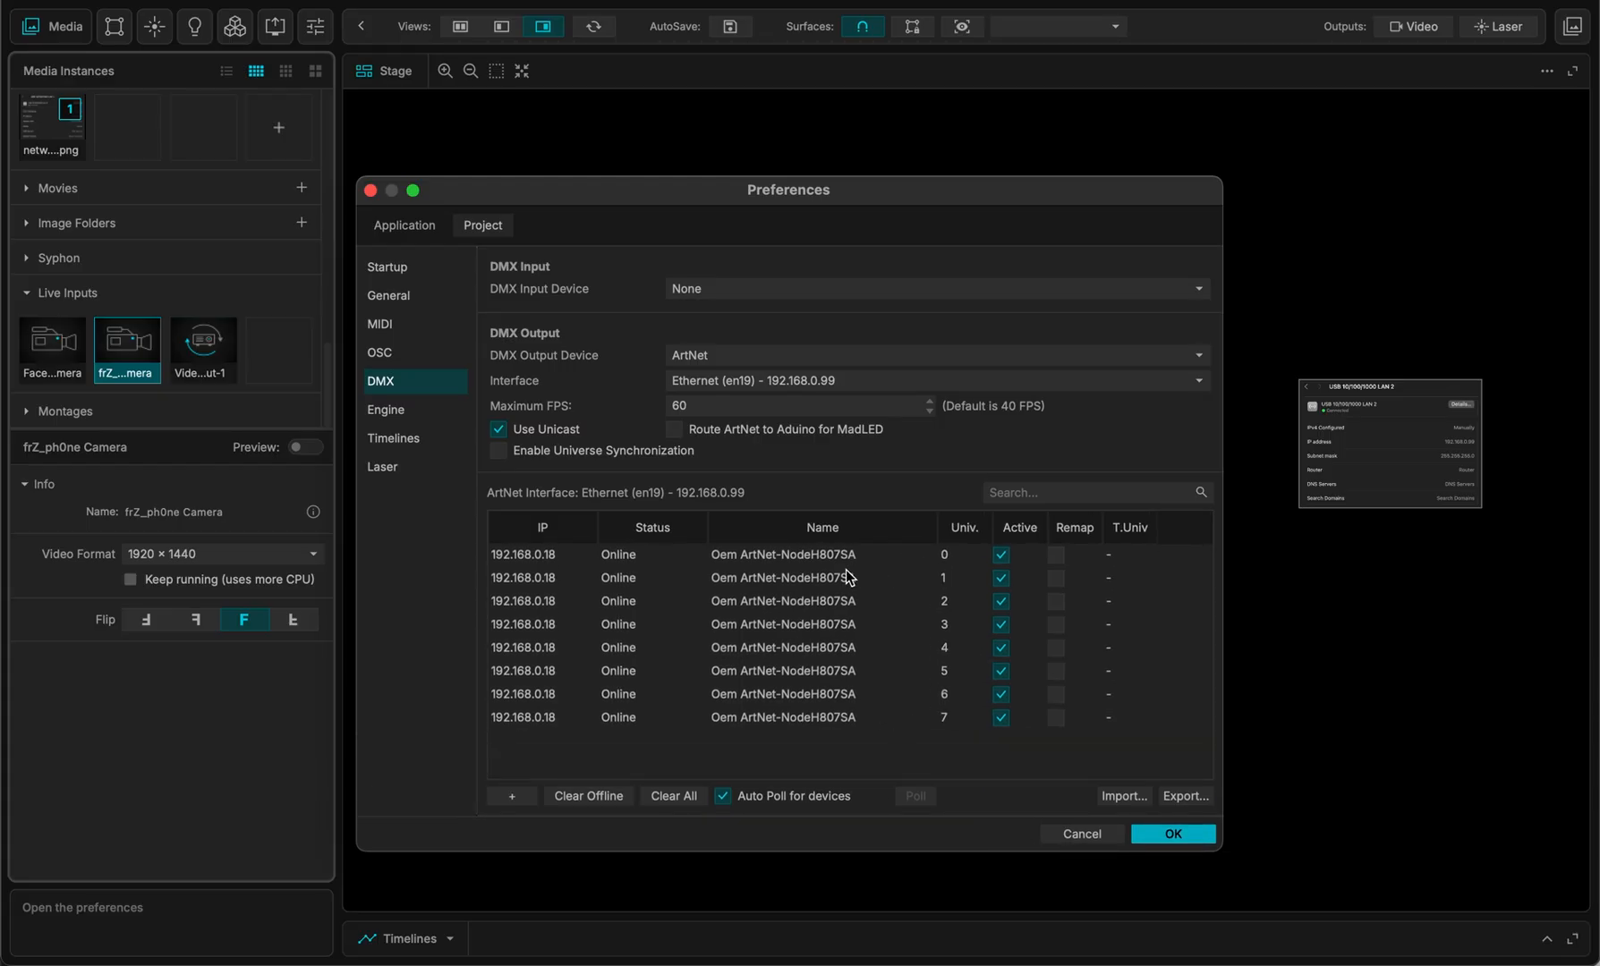
pyautogui.moveTo(888, 568)
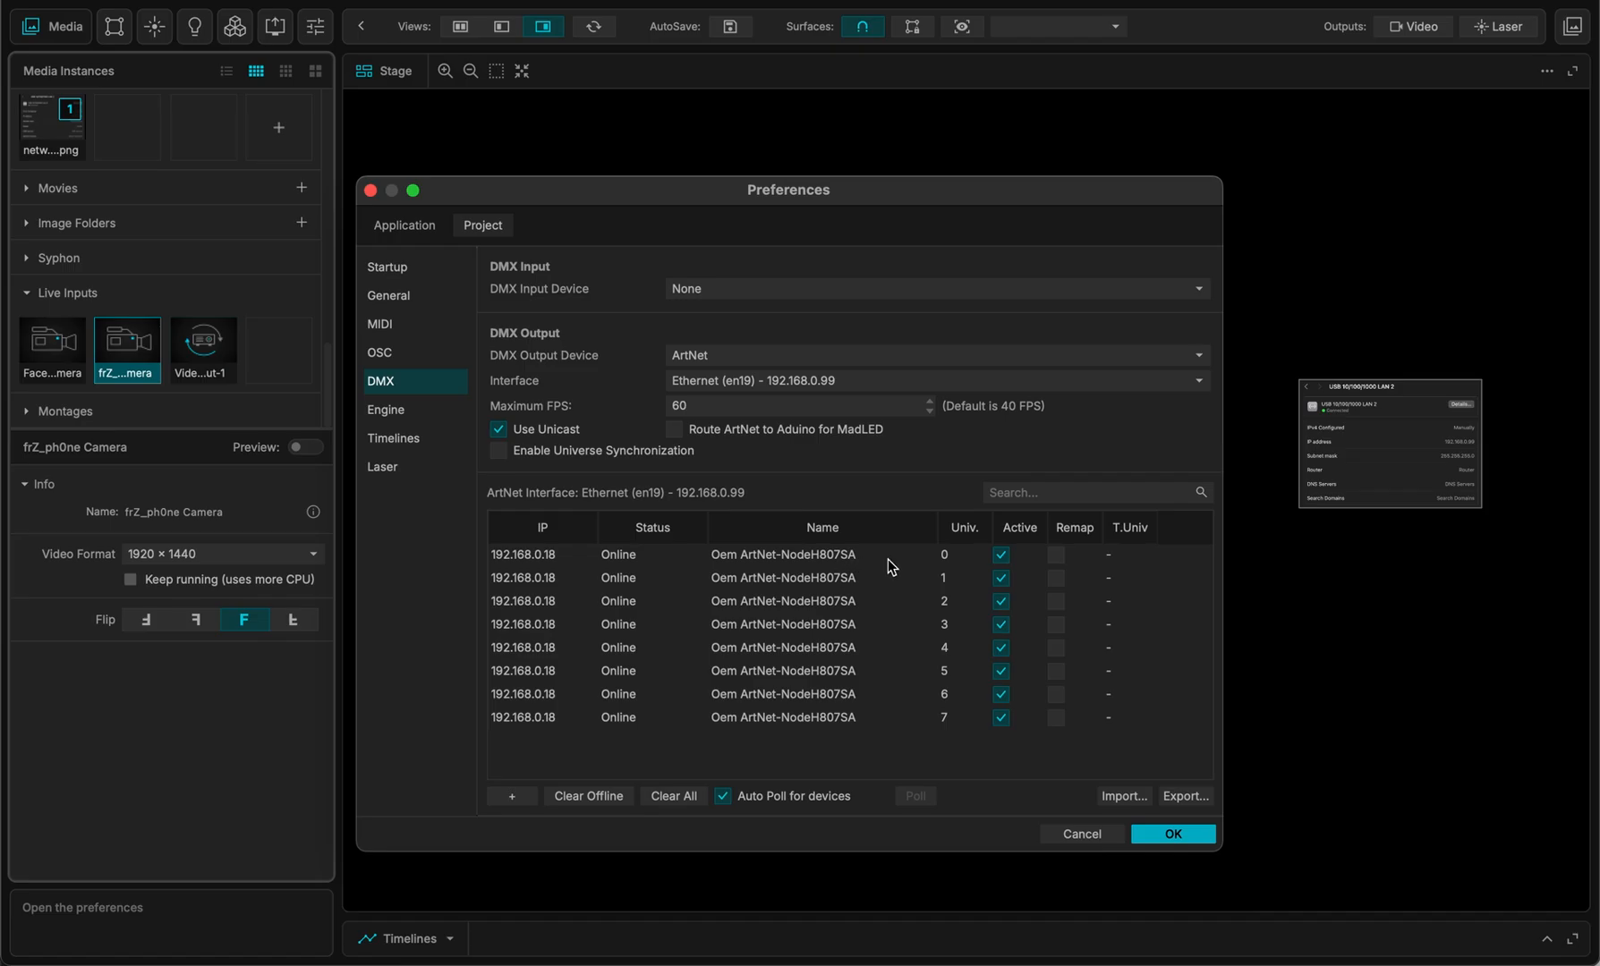
pyautogui.moveTo(956, 591)
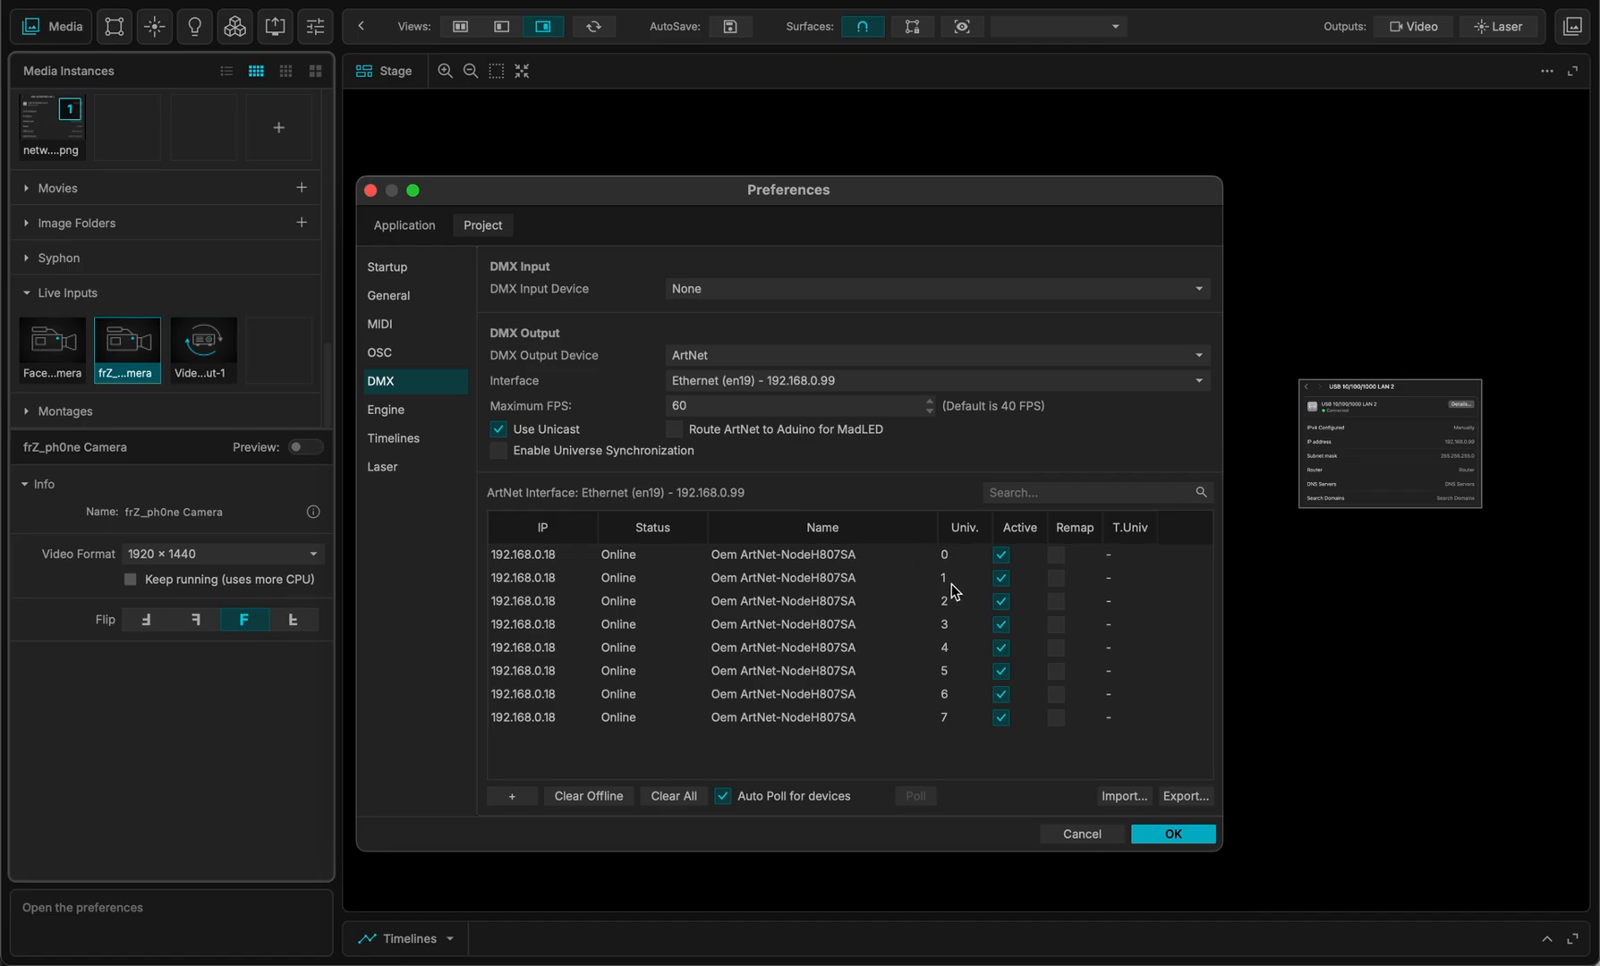
pyautogui.moveTo(857, 709)
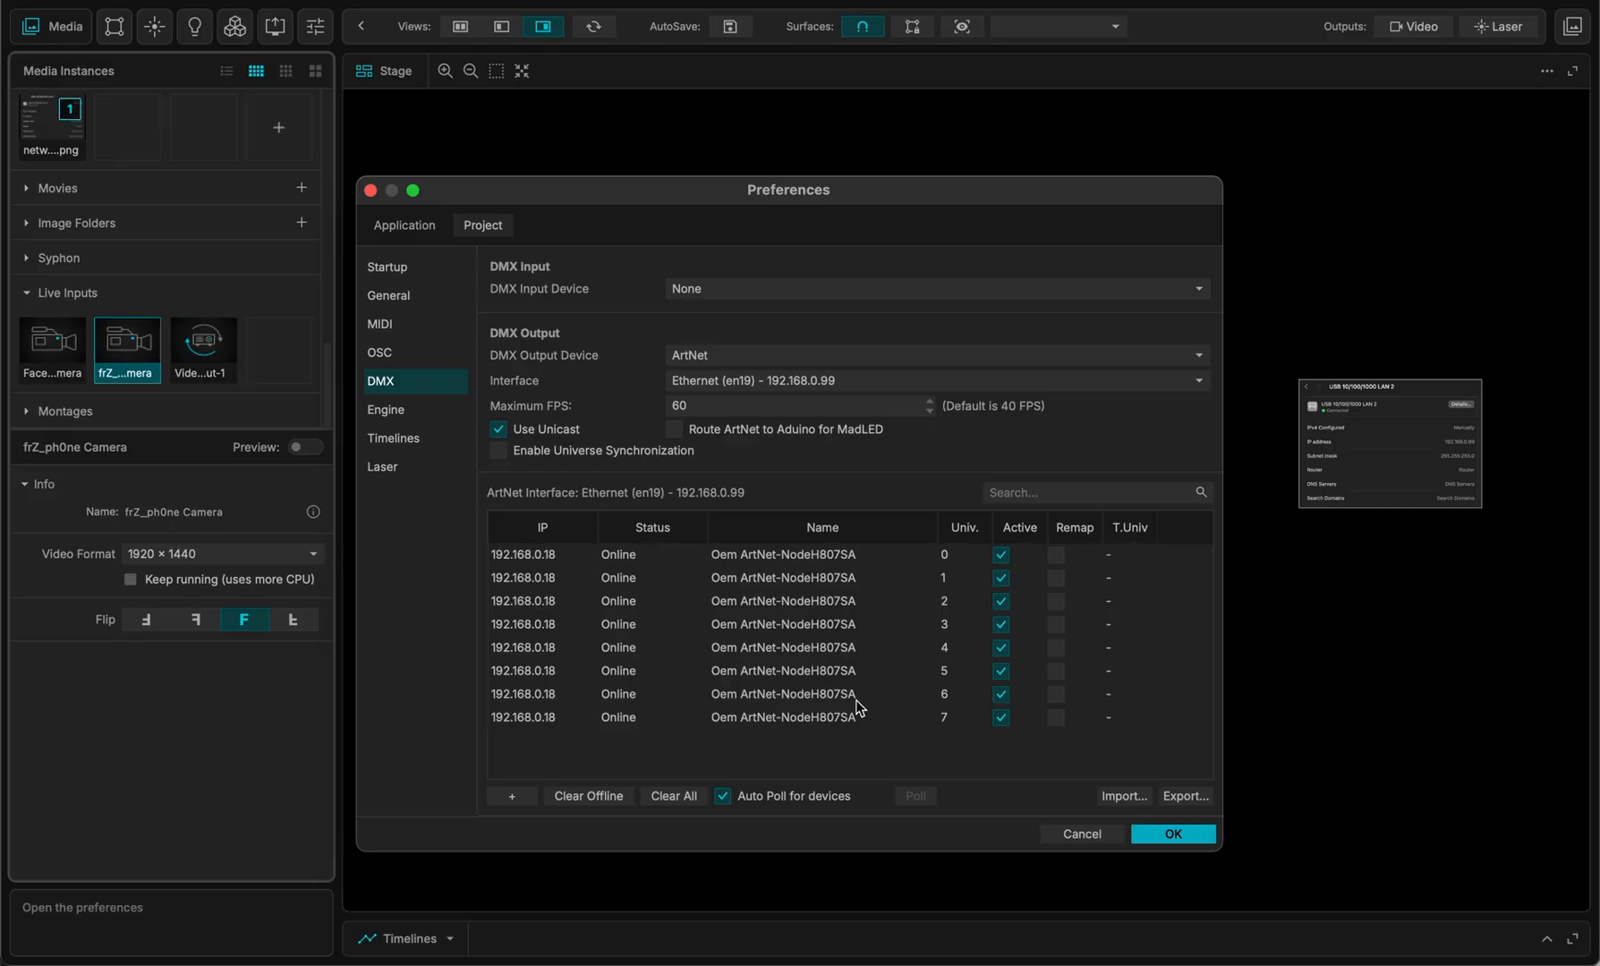
pyautogui.moveTo(948, 575)
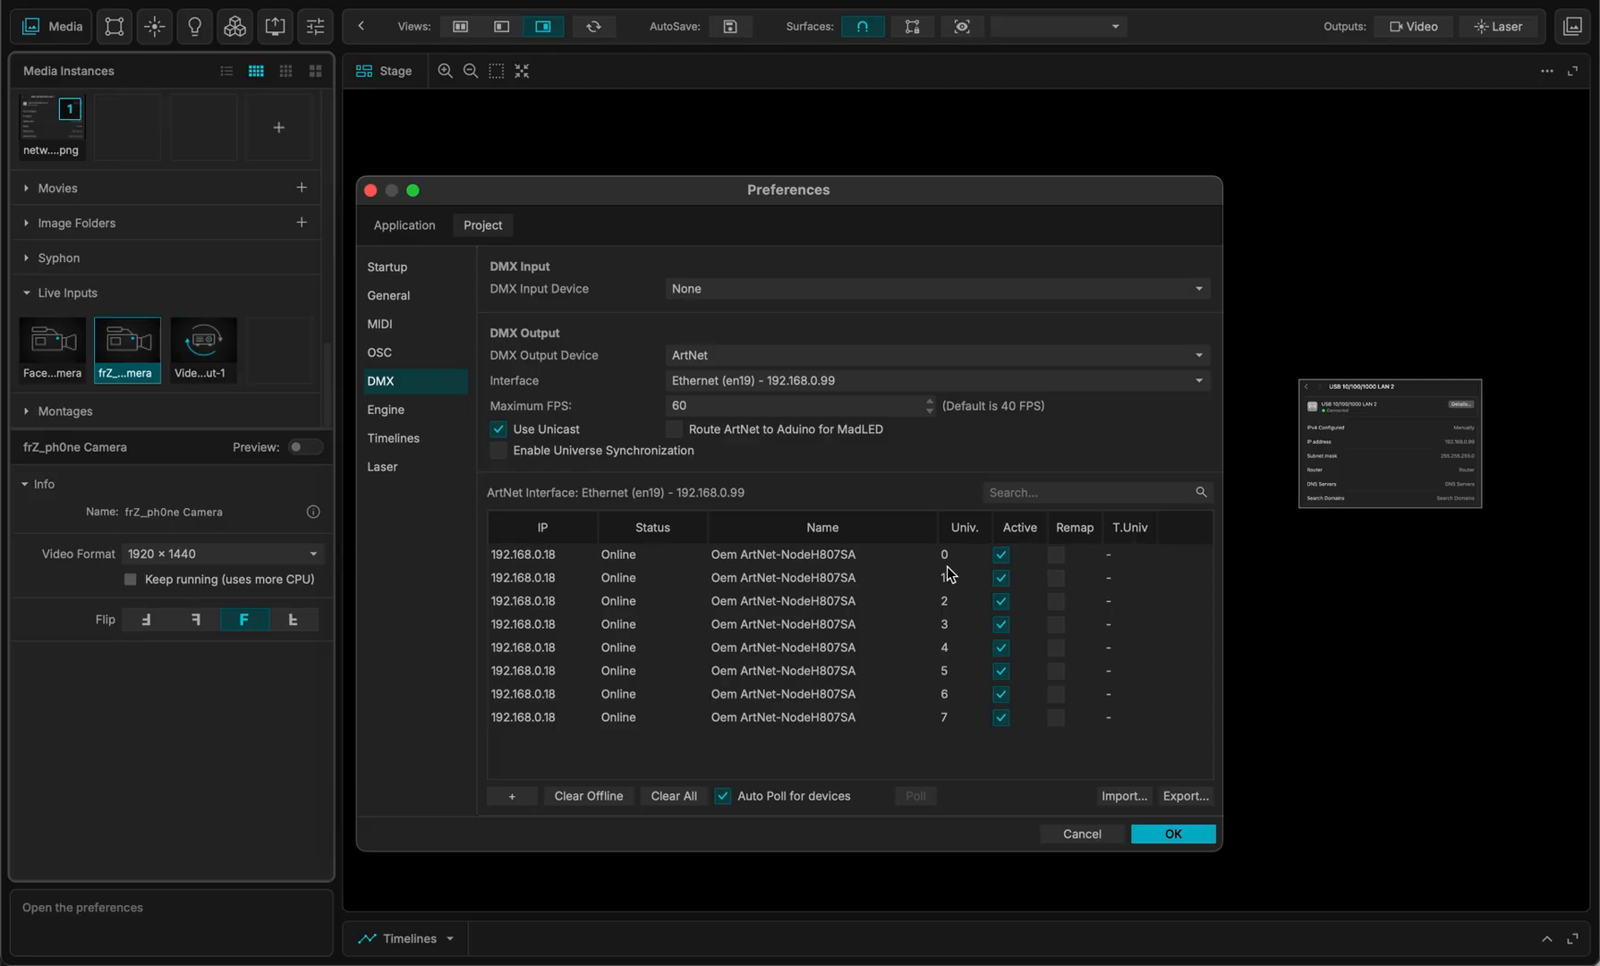
pyautogui.moveTo(901, 593)
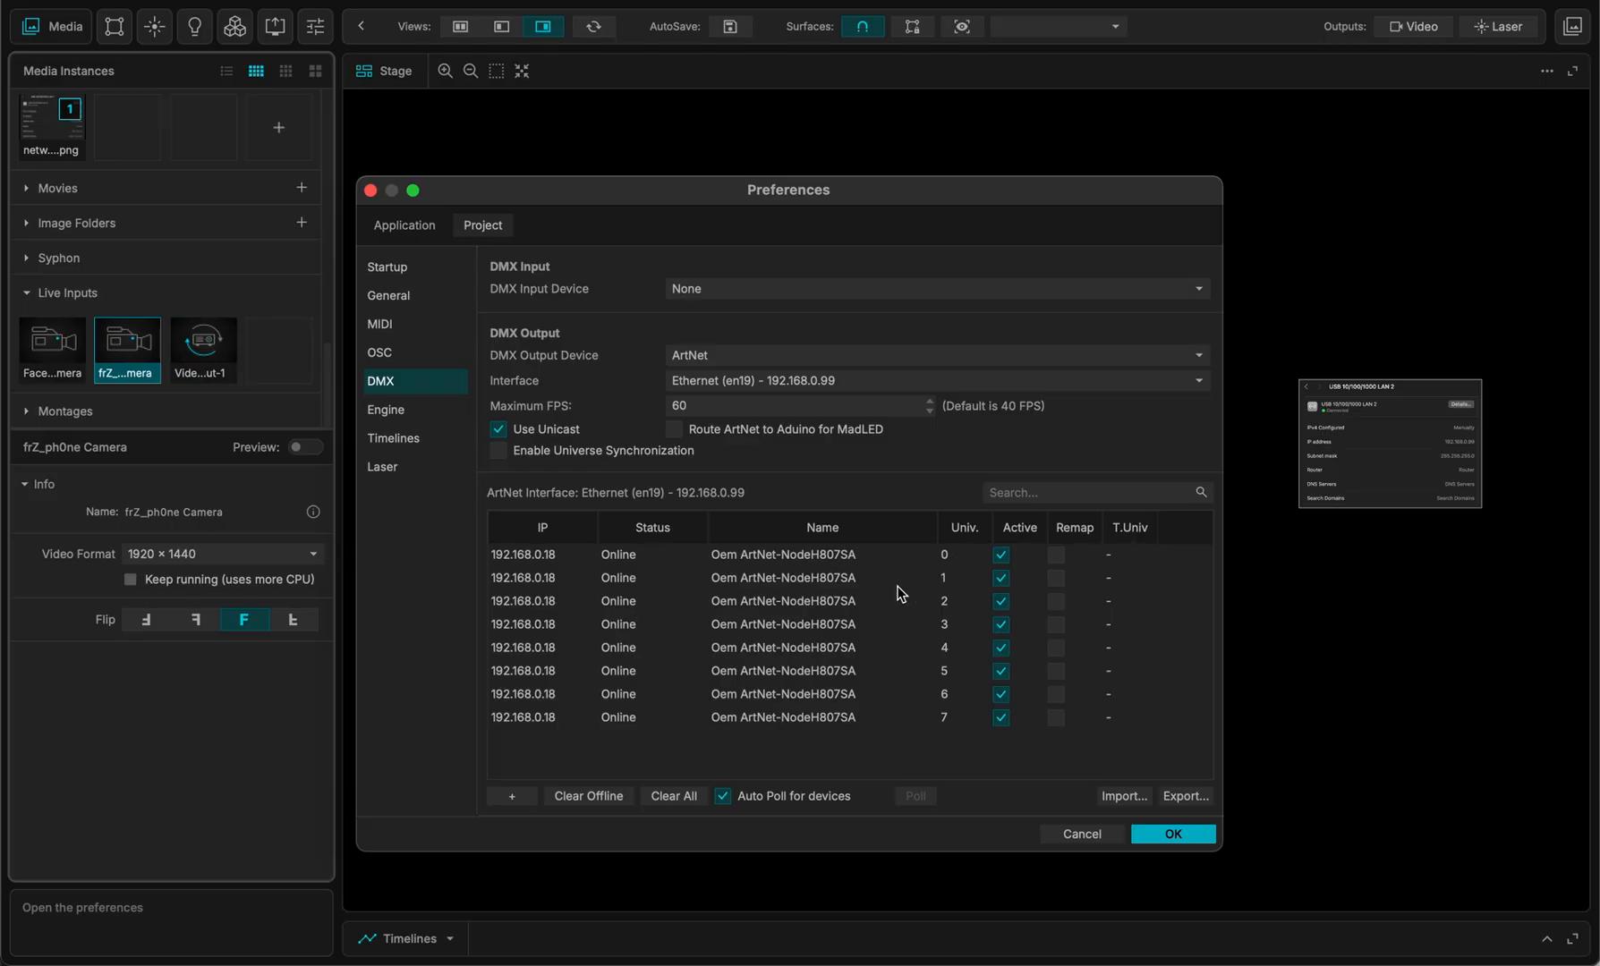
pyautogui.moveTo(725, 555)
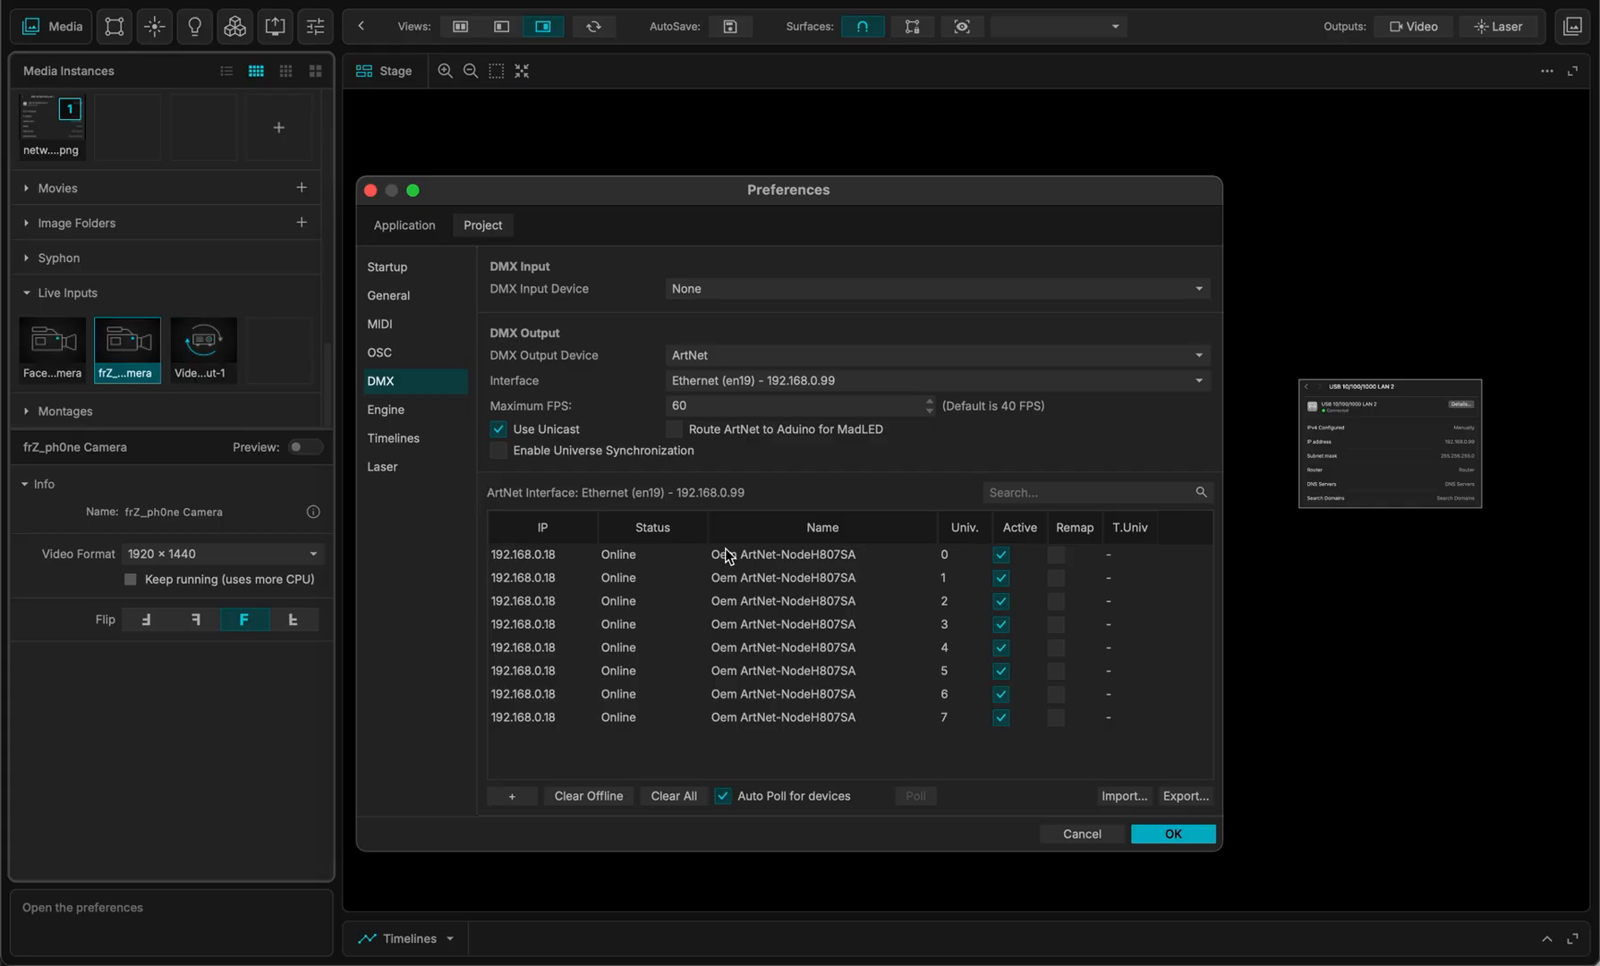
pyautogui.moveTo(758, 573)
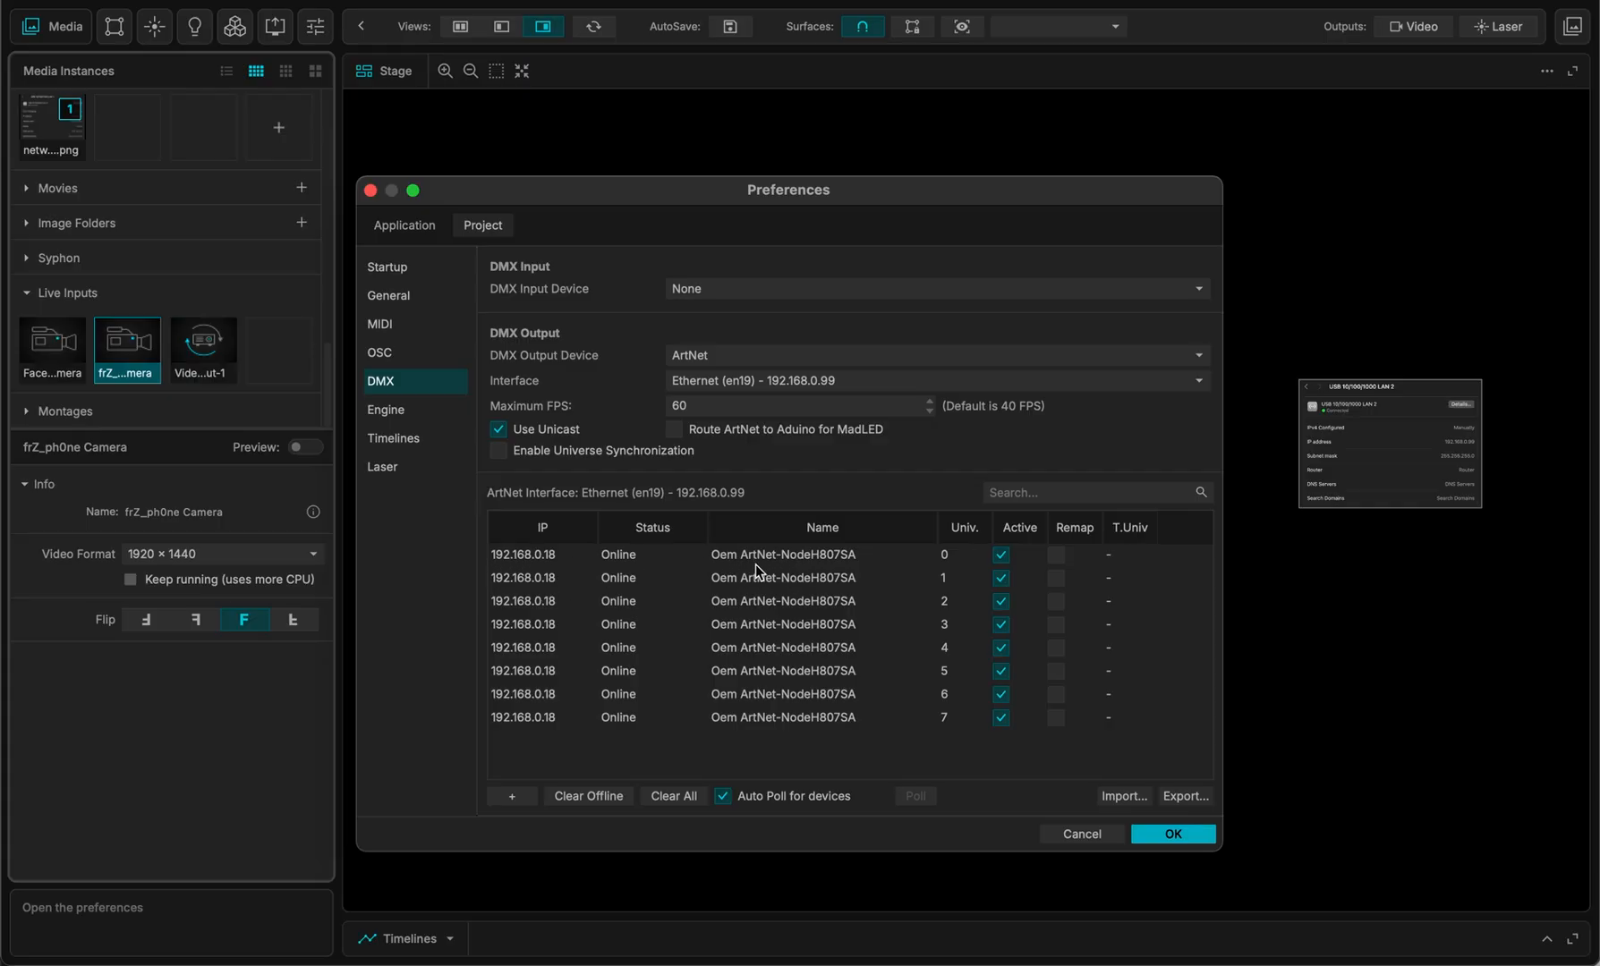
pyautogui.moveTo(559, 568)
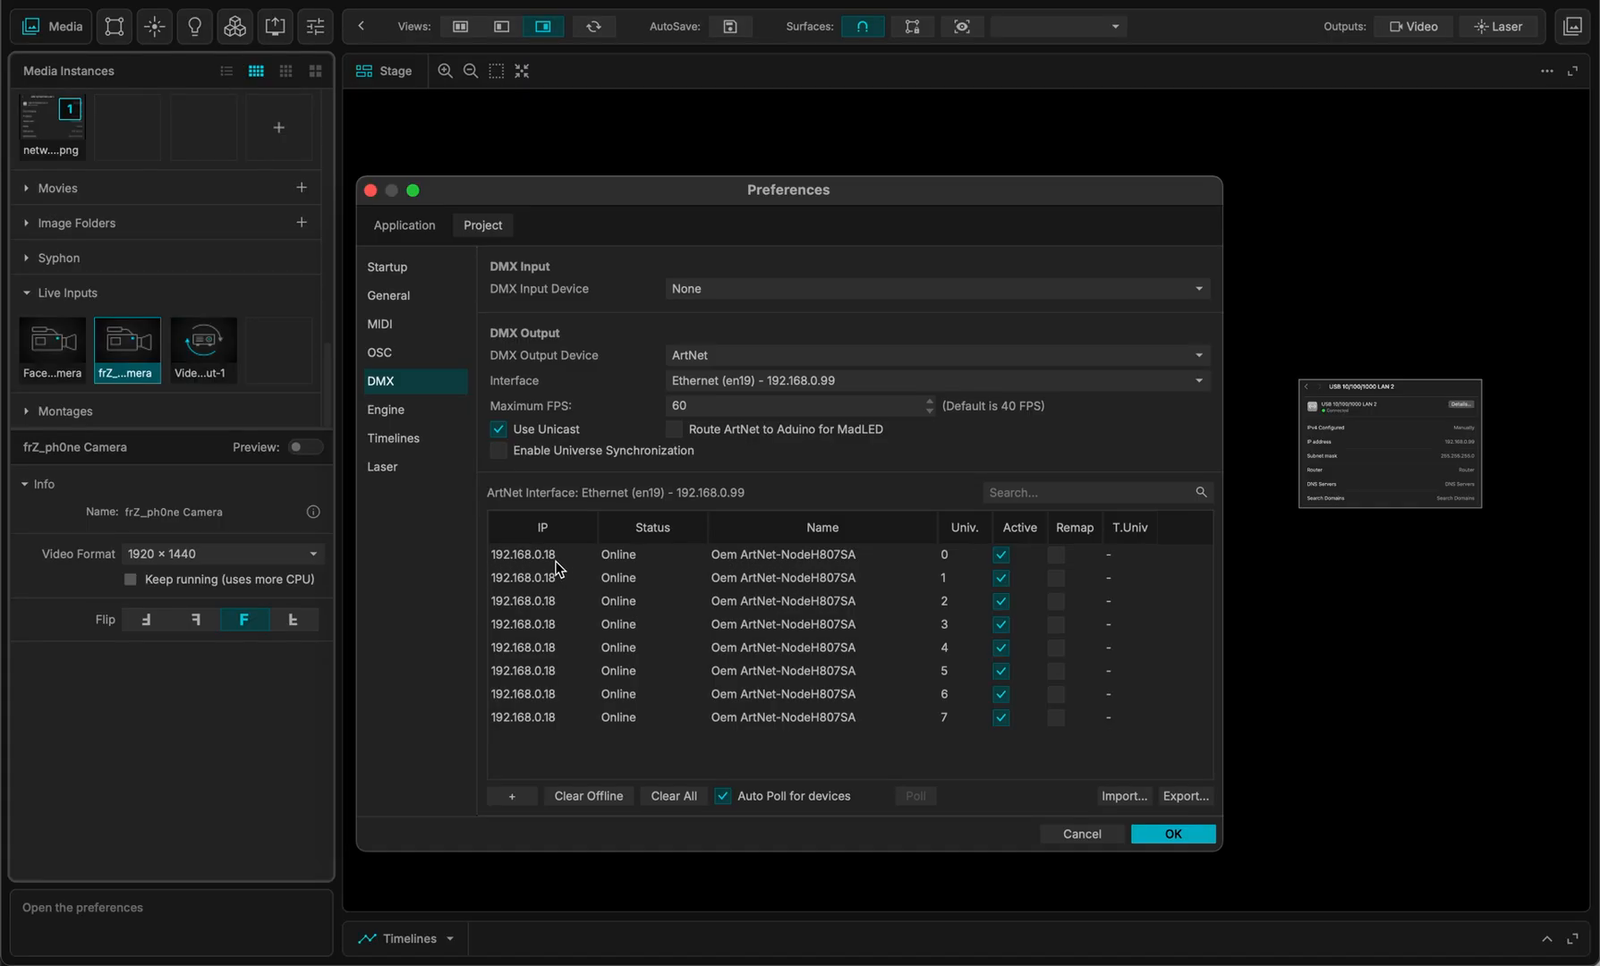
pyautogui.click(544, 554)
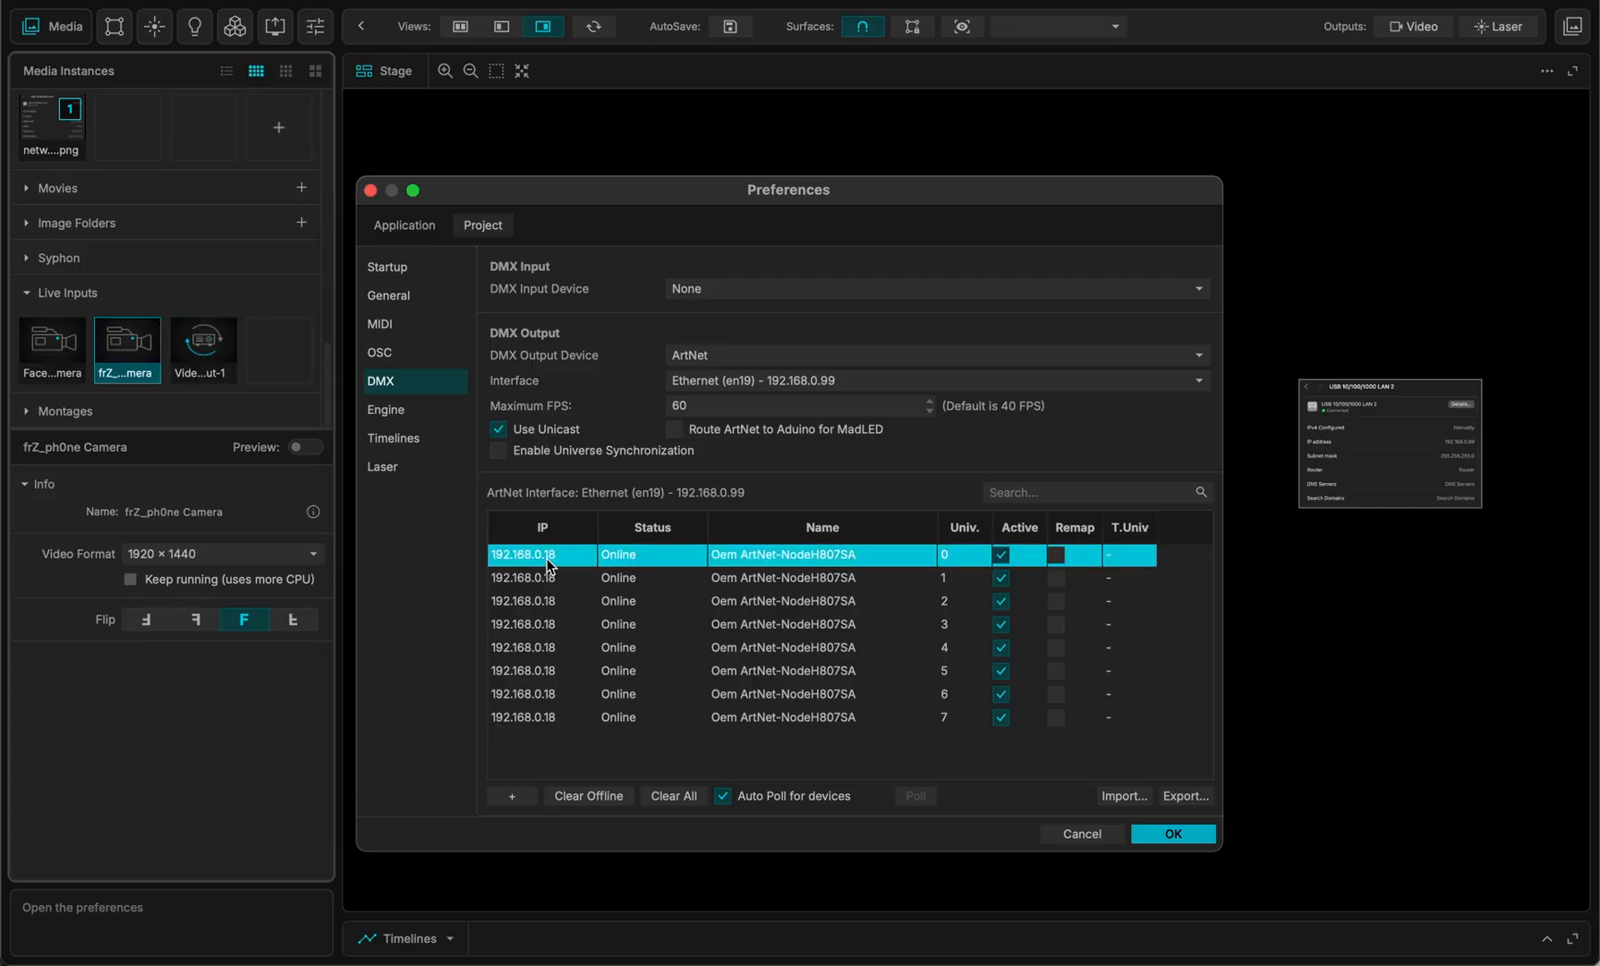
pyautogui.moveTo(904, 717)
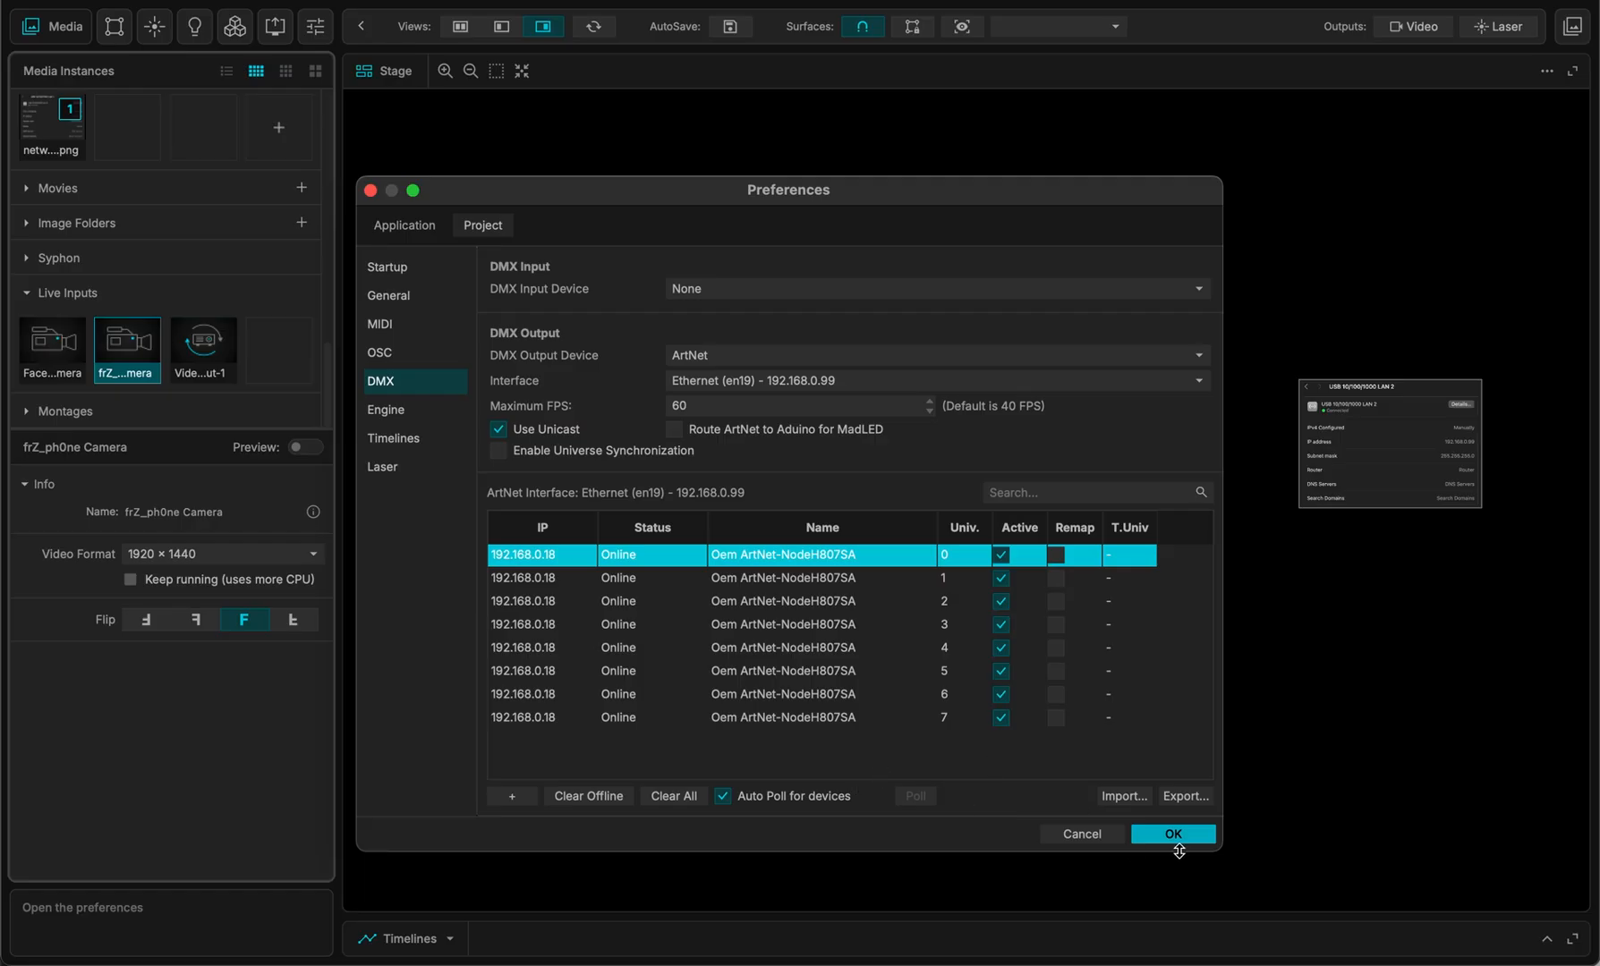
pyautogui.click(1171, 834)
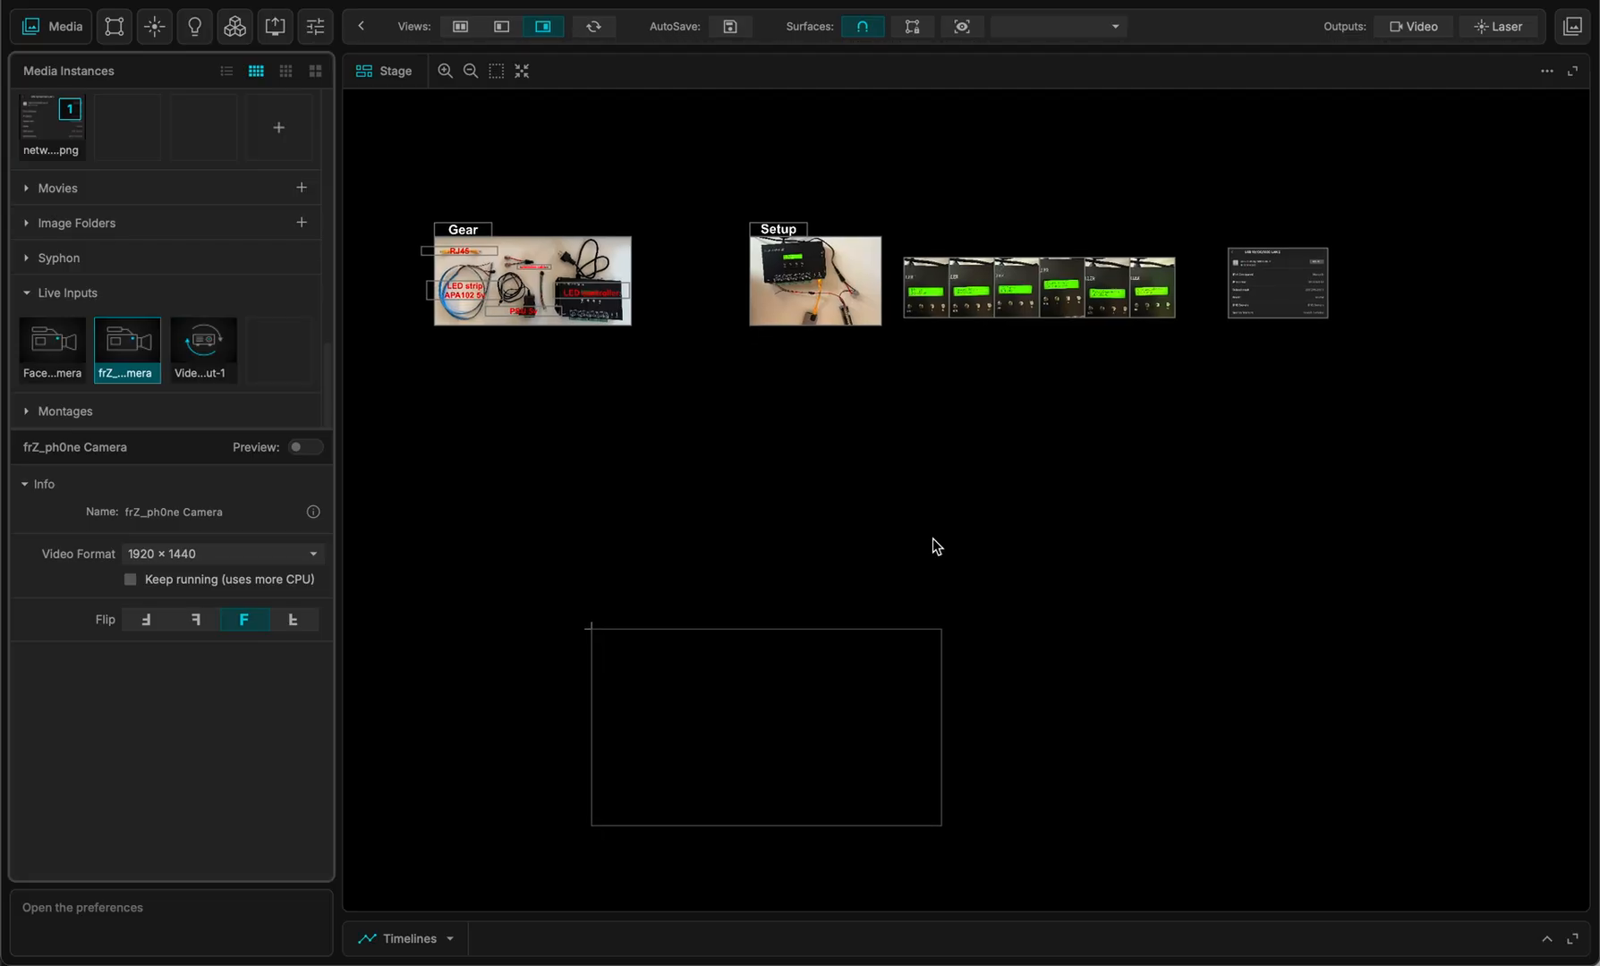
pyautogui.moveTo(917, 517)
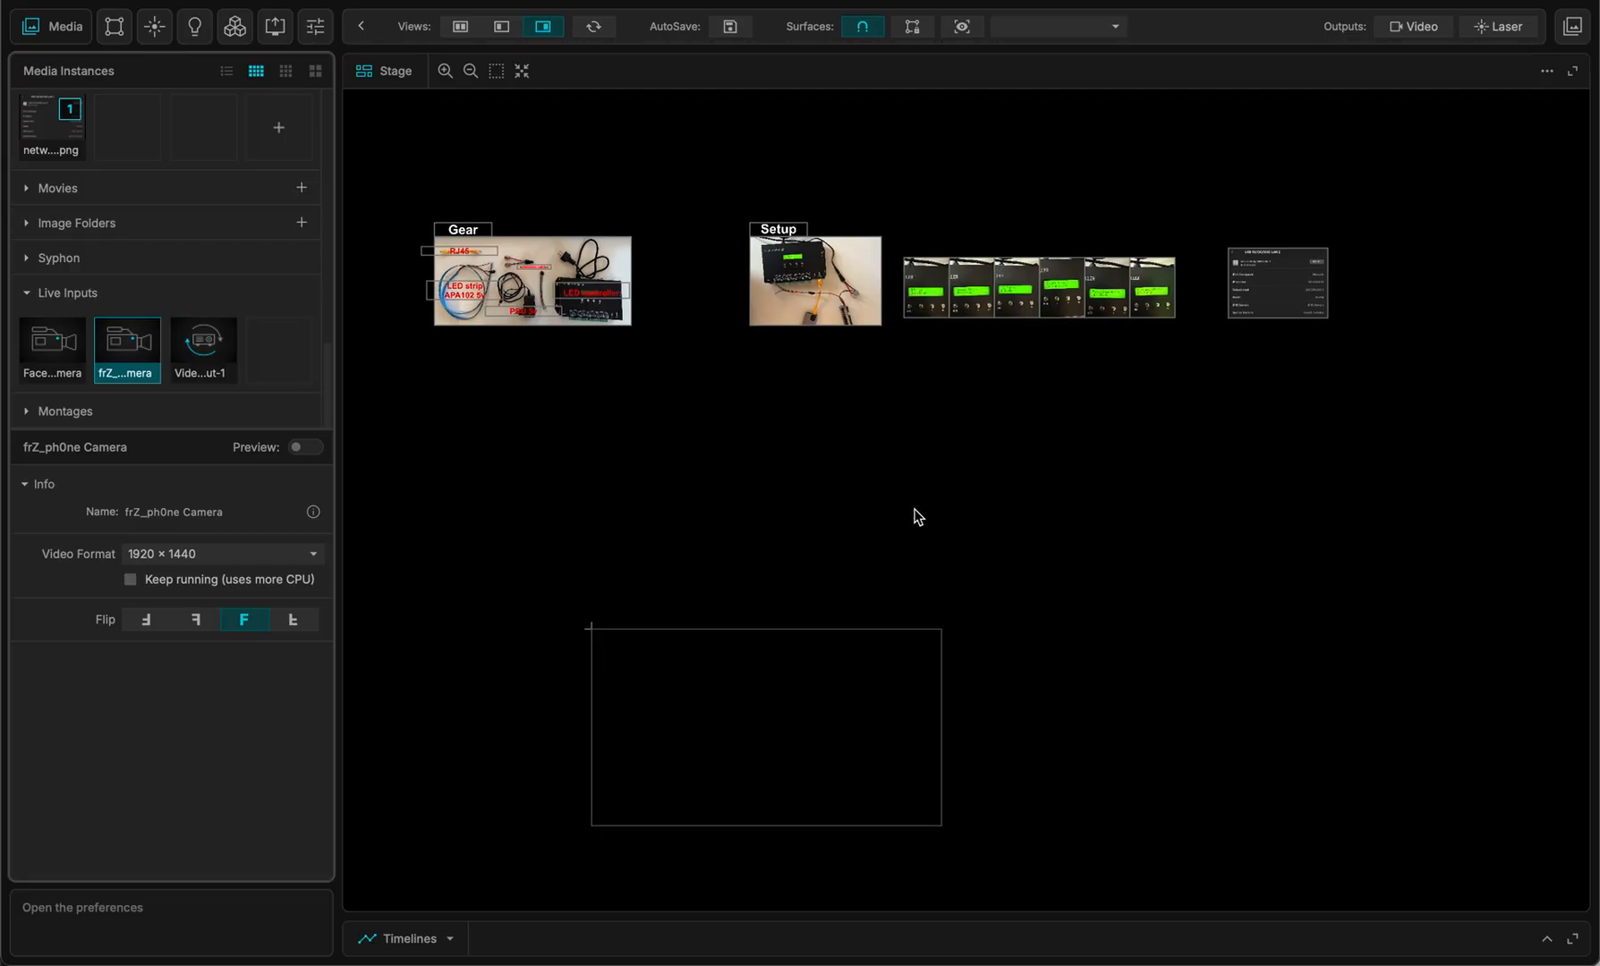
pyautogui.moveTo(625, 658)
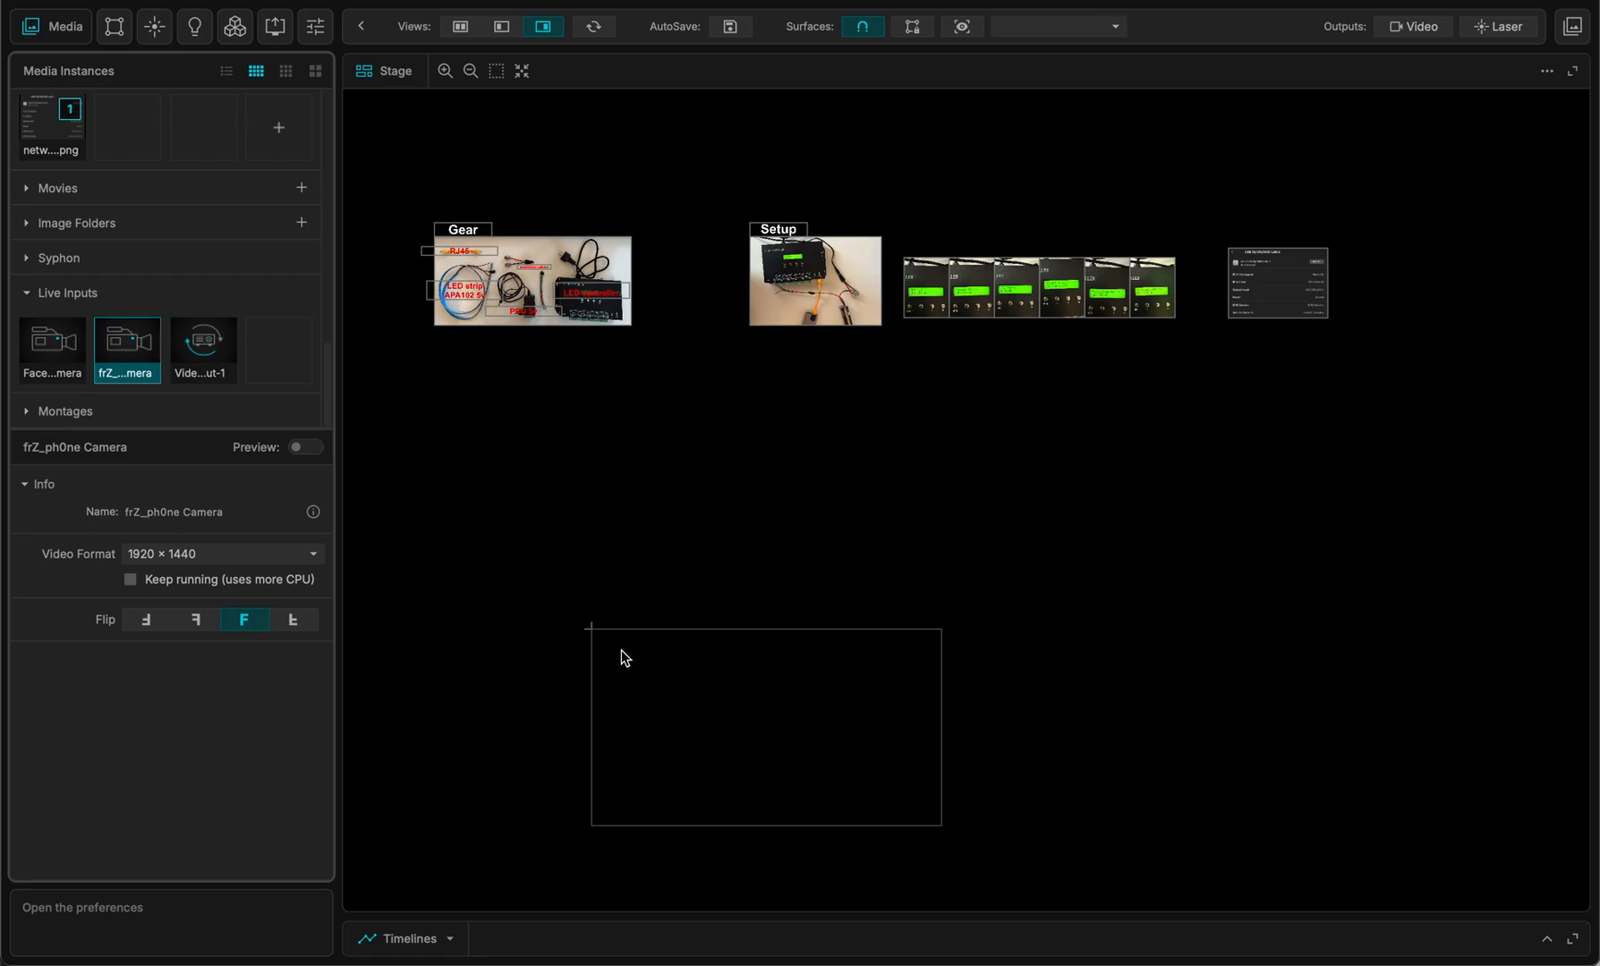
pyautogui.moveTo(257, 156)
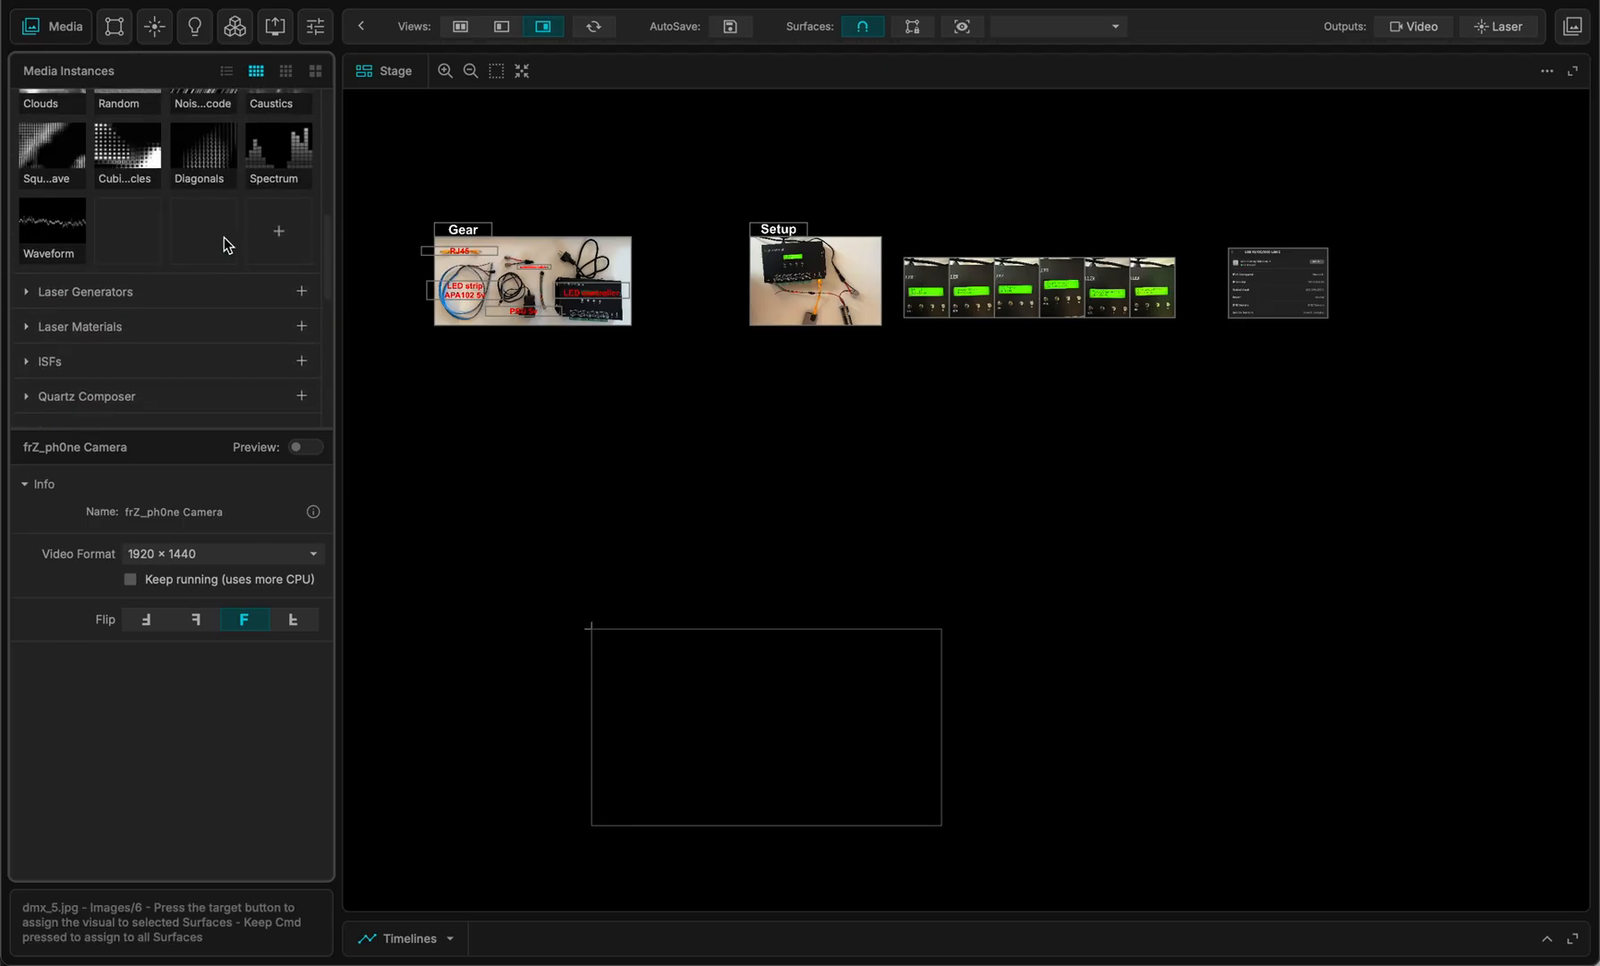
# - Show the Quad-17 surface playing the Line Patterns generator on the stage
pyautogui.click(277, 234)
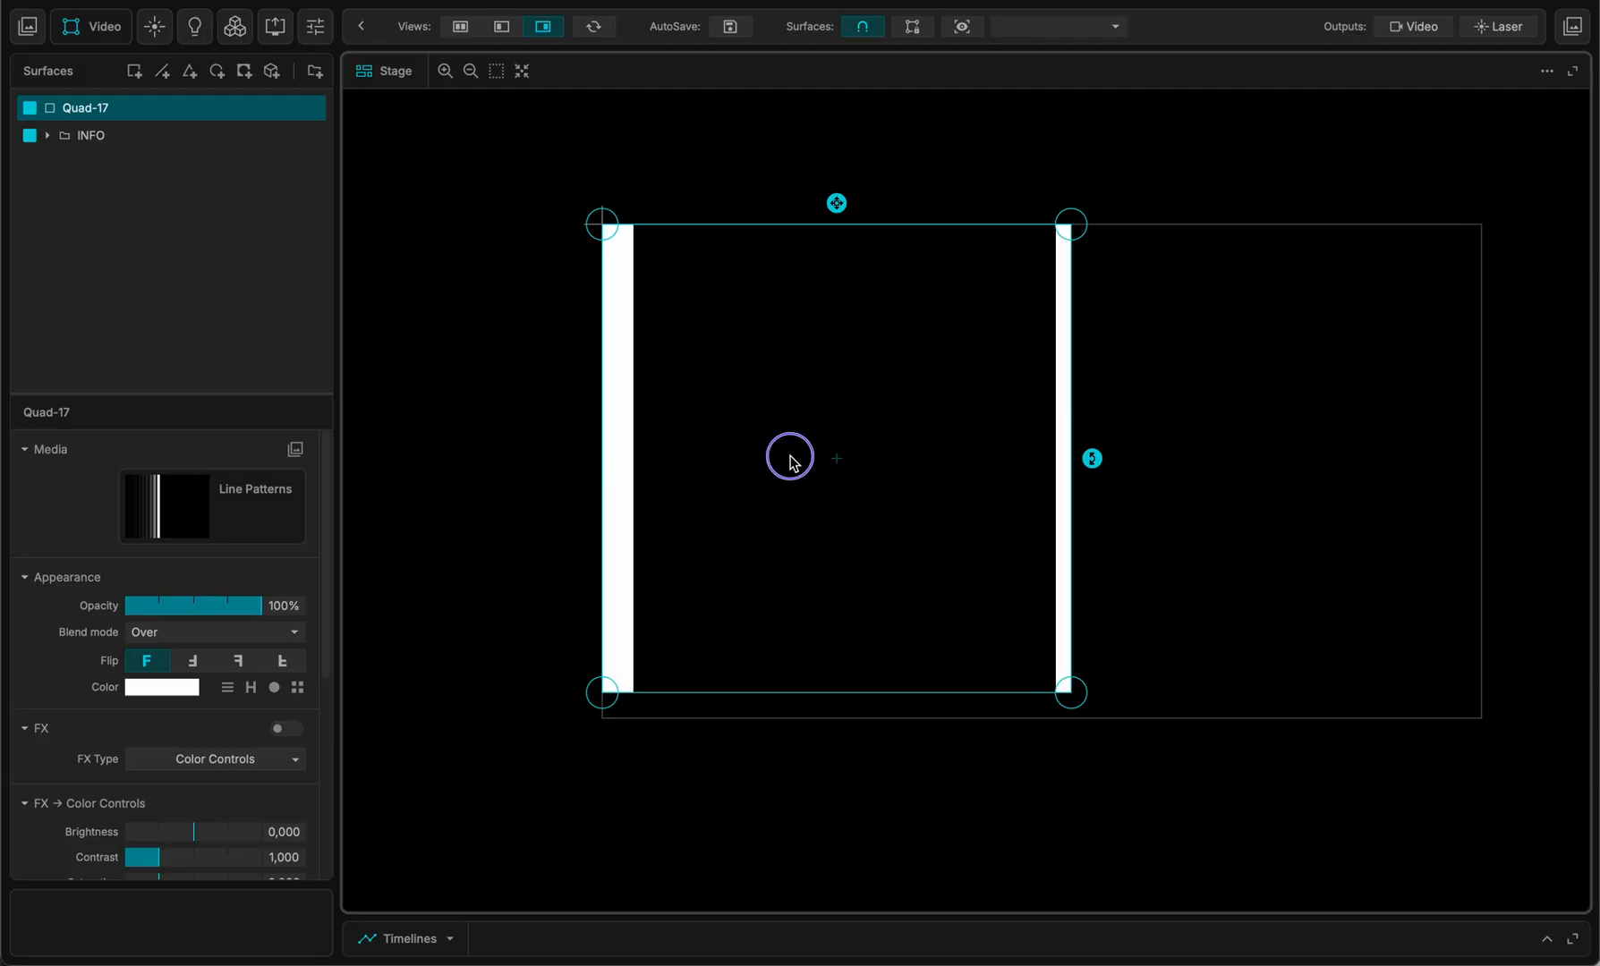
# - Reshape Quad-17 into a wide thin horizontal strip and deselect it
pyautogui.rightClick(791, 457)
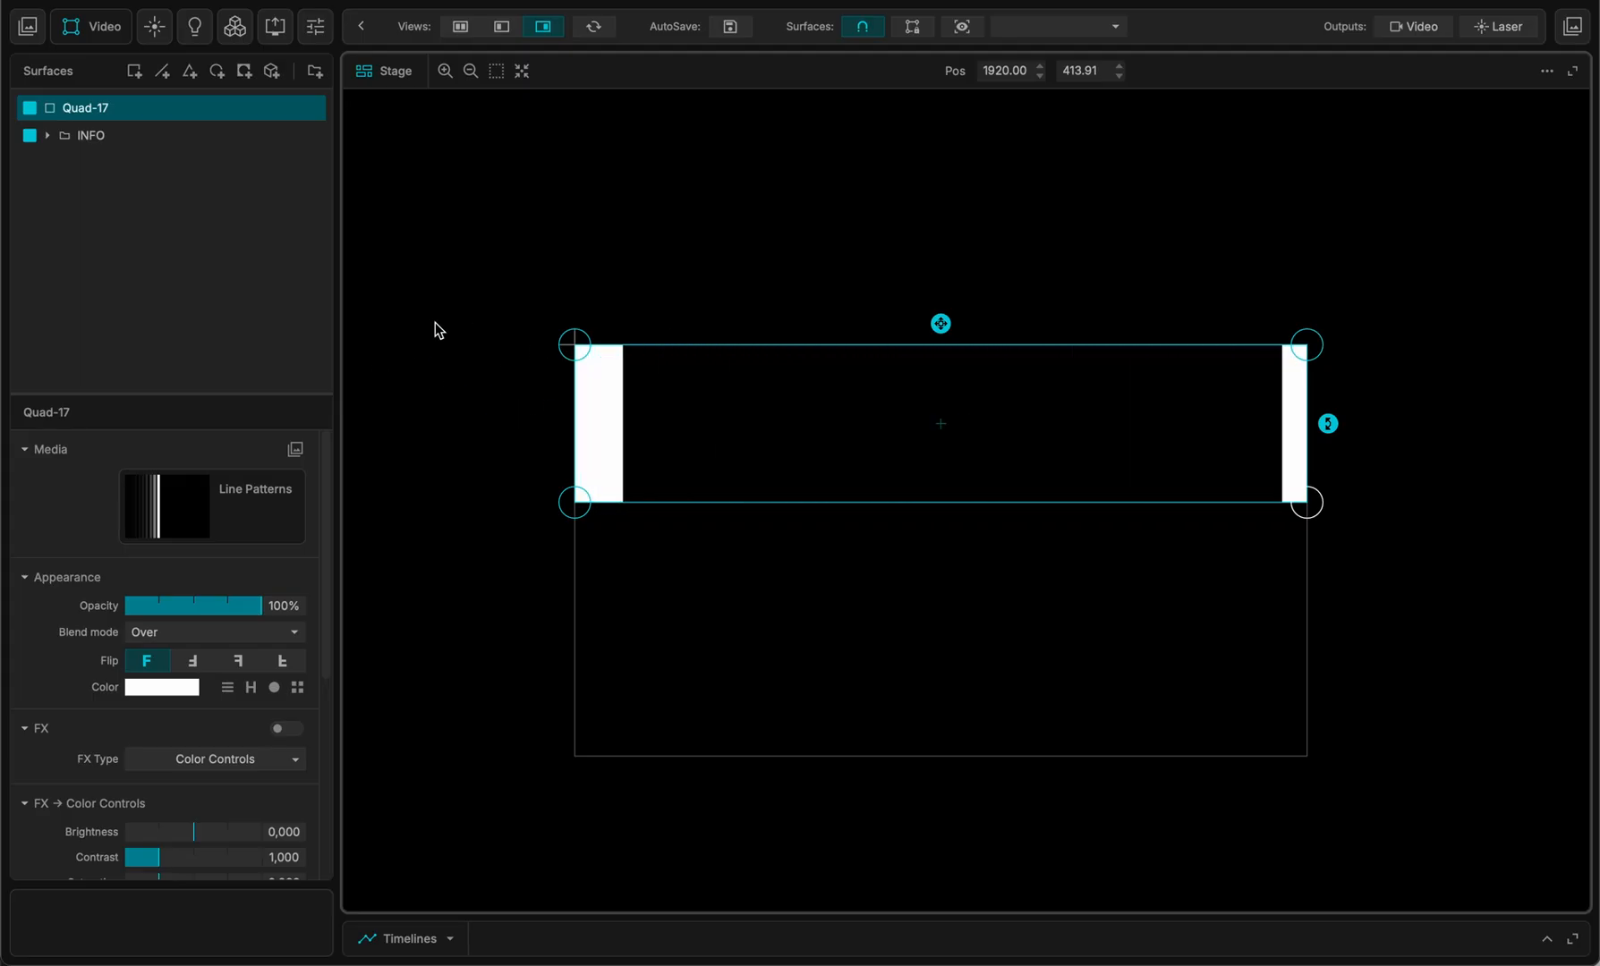
pyautogui.click(274, 26)
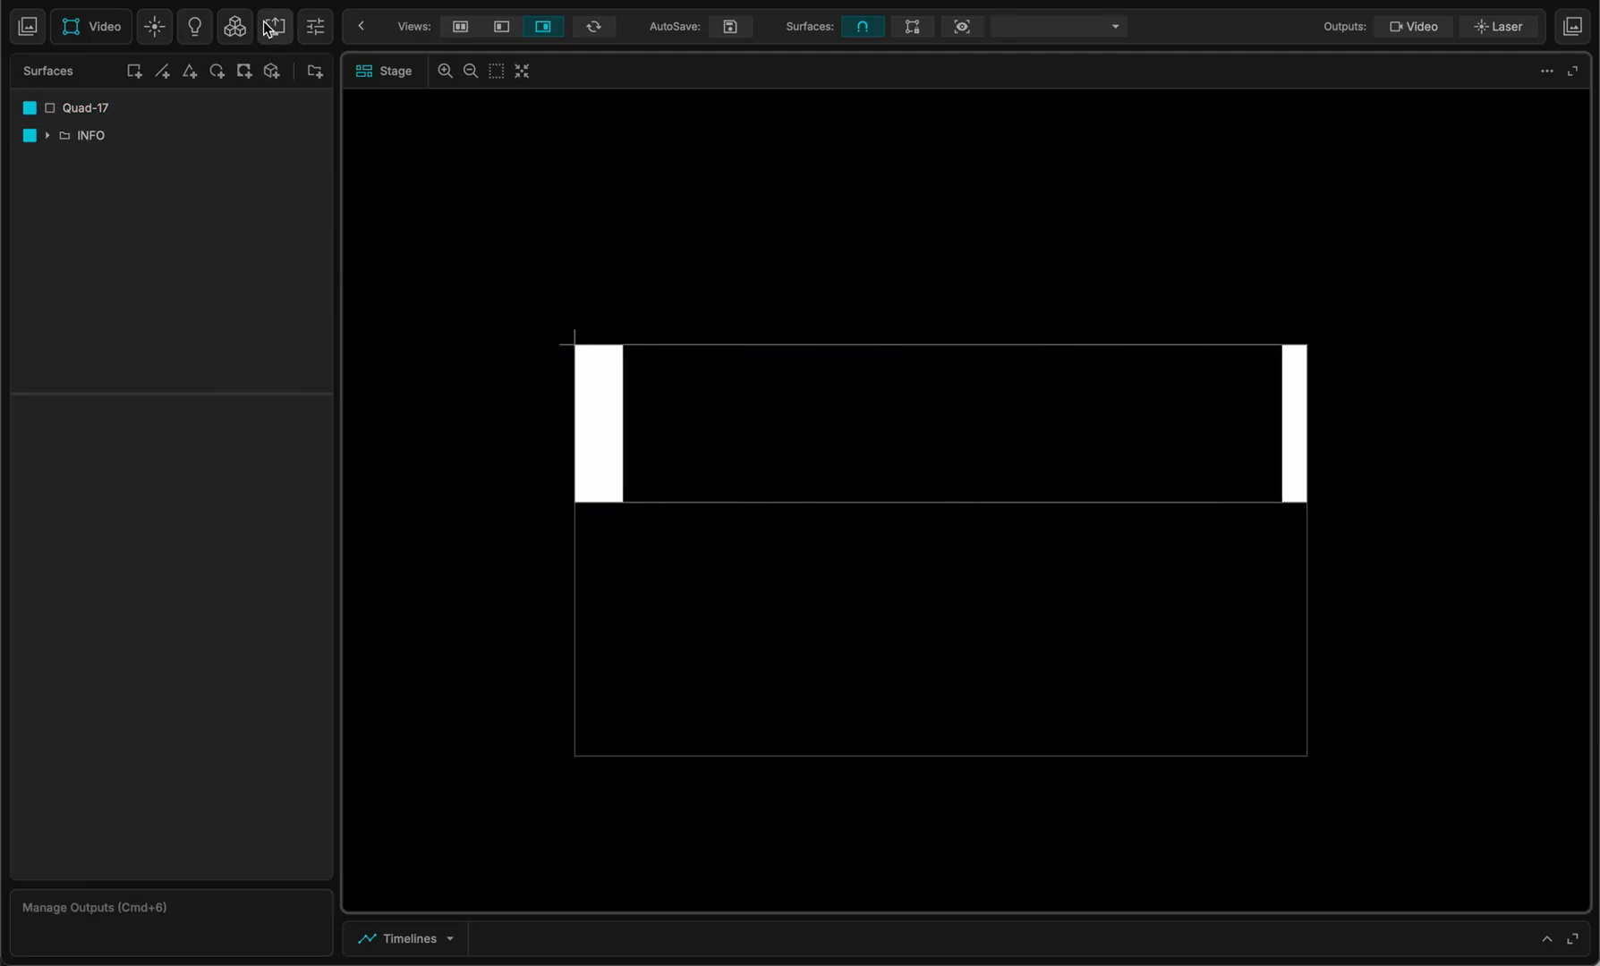
pyautogui.click(270, 26)
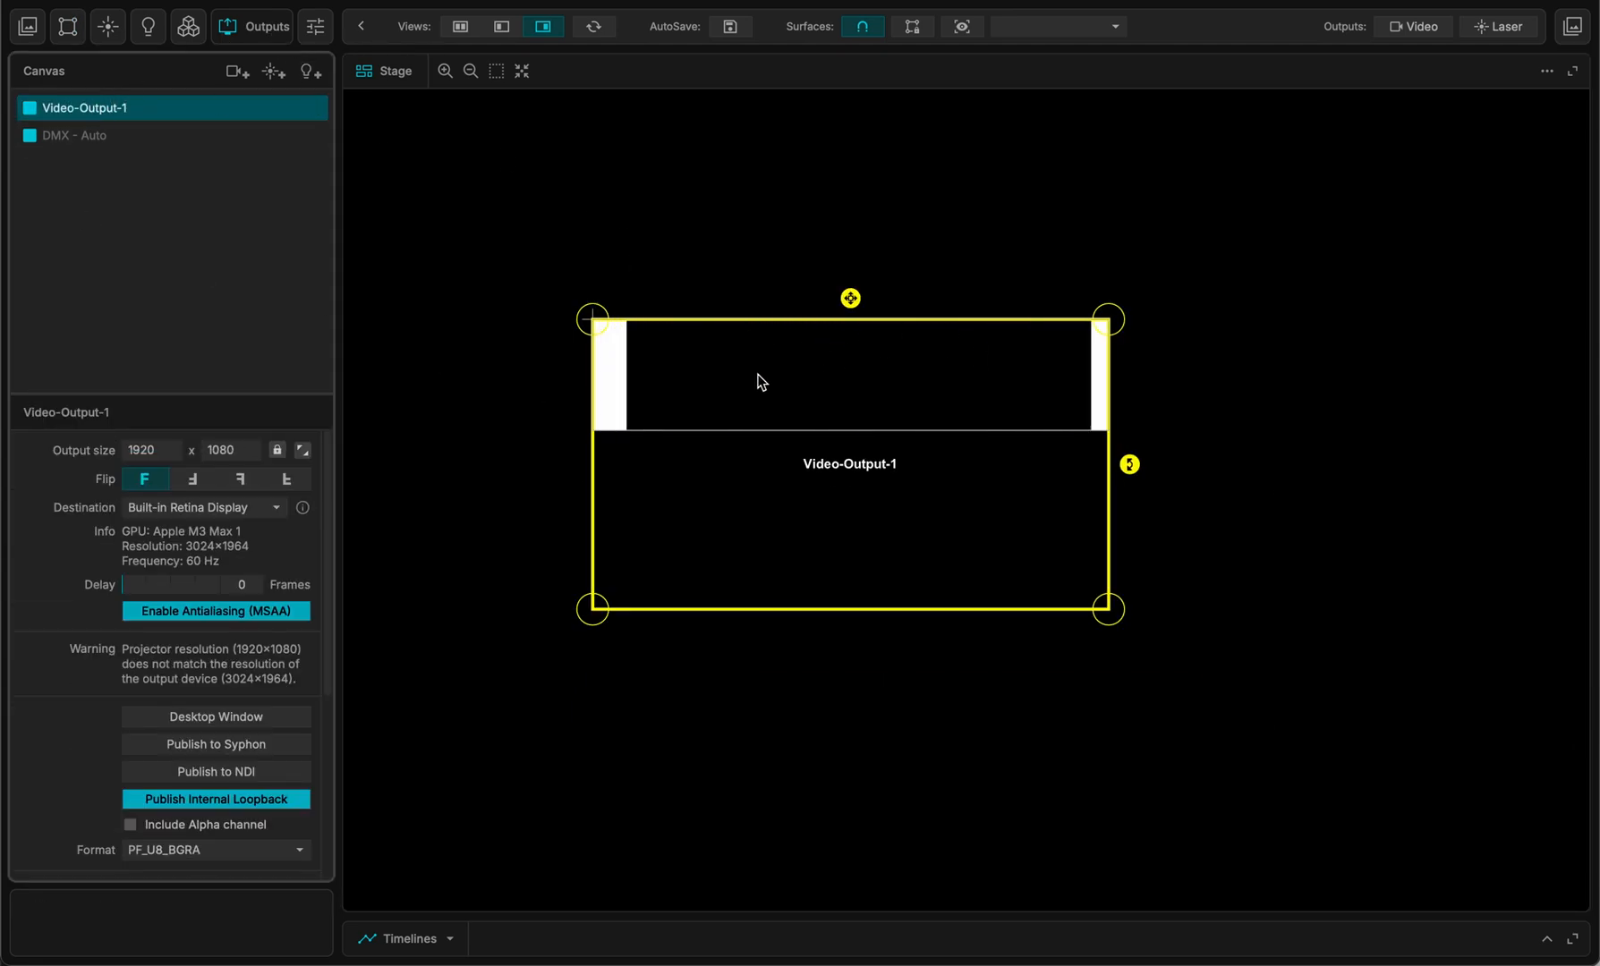
pyautogui.moveTo(851, 425)
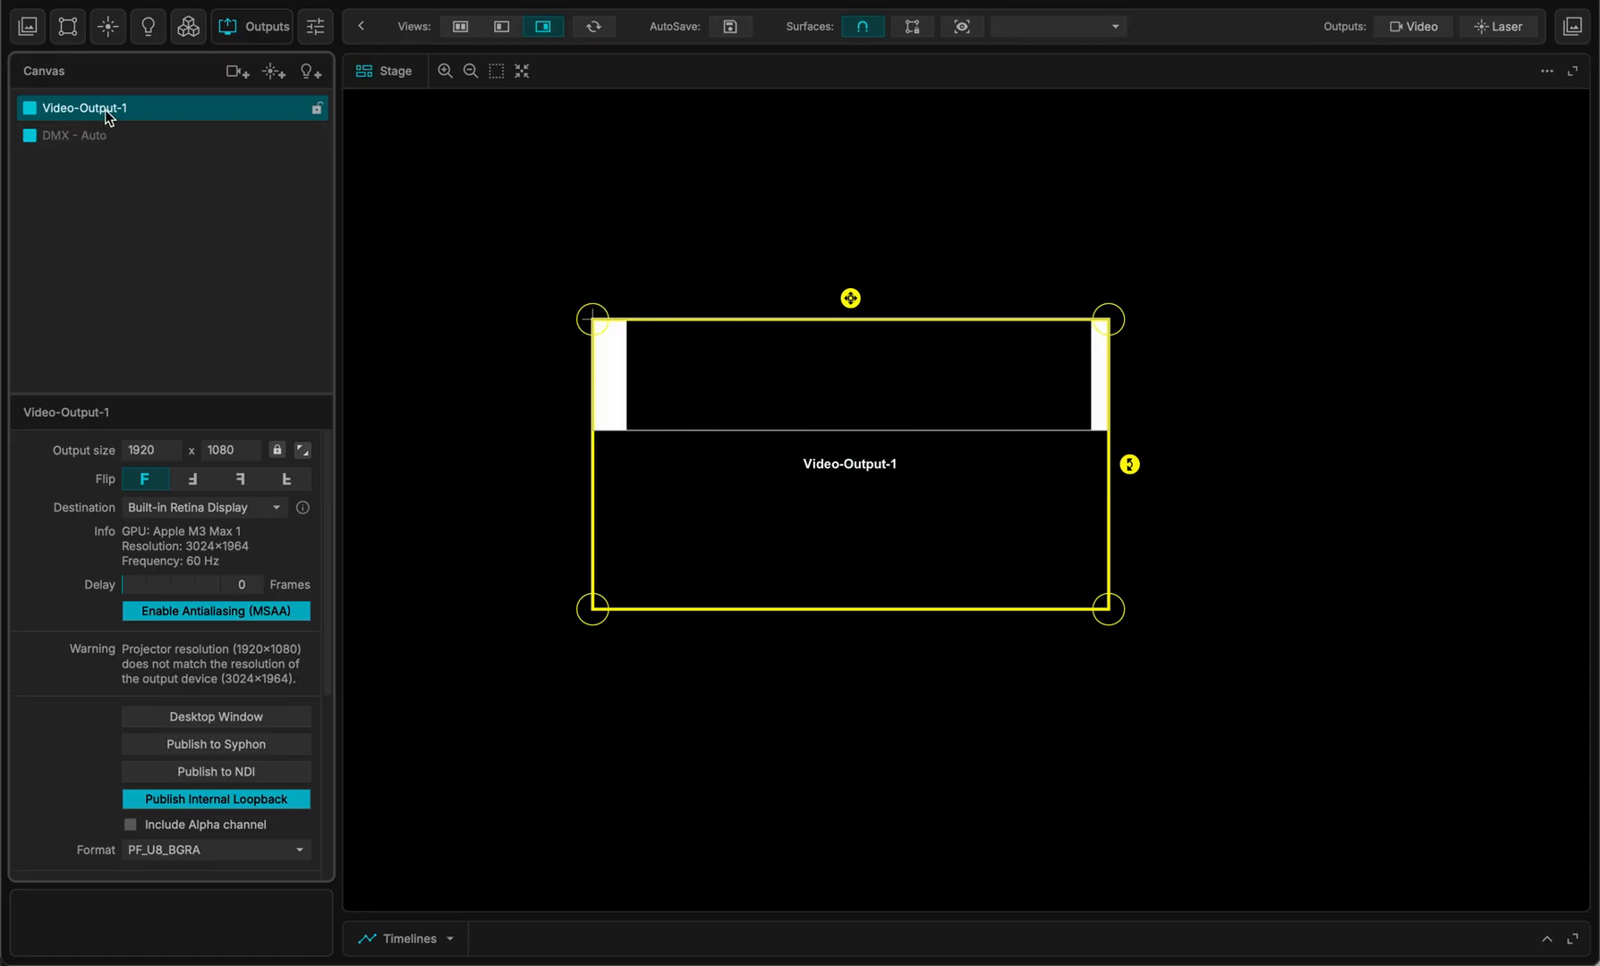
pyautogui.moveTo(126, 124)
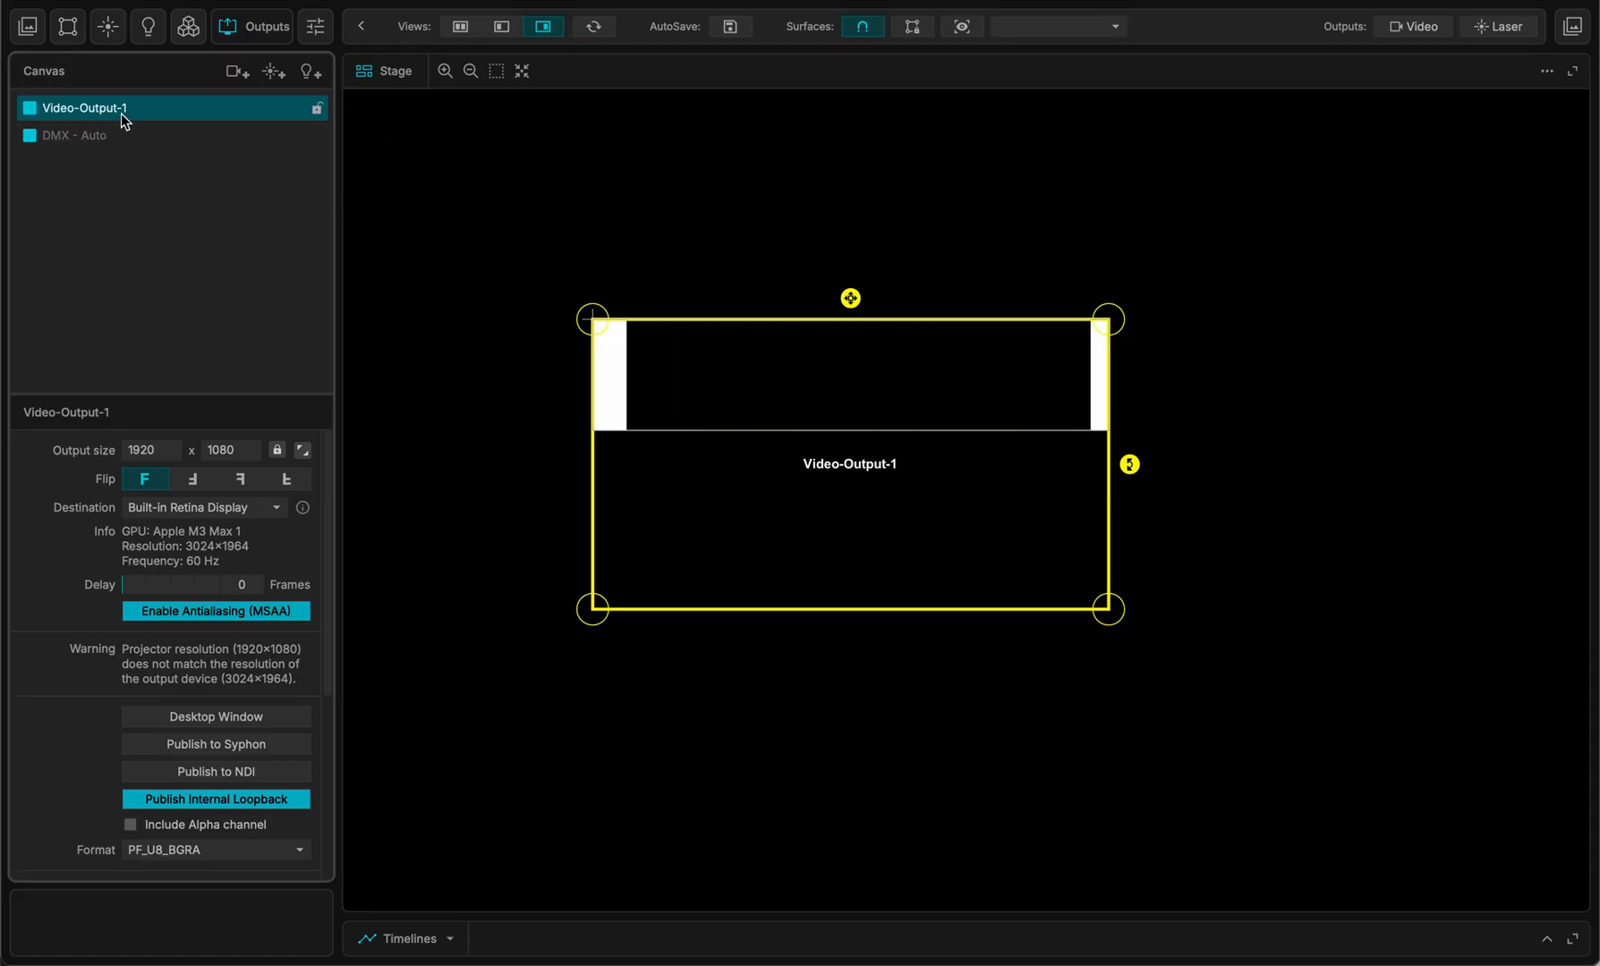
# - Select the DMX - Auto output after reviewing Video-Output-1
pyautogui.click(73, 136)
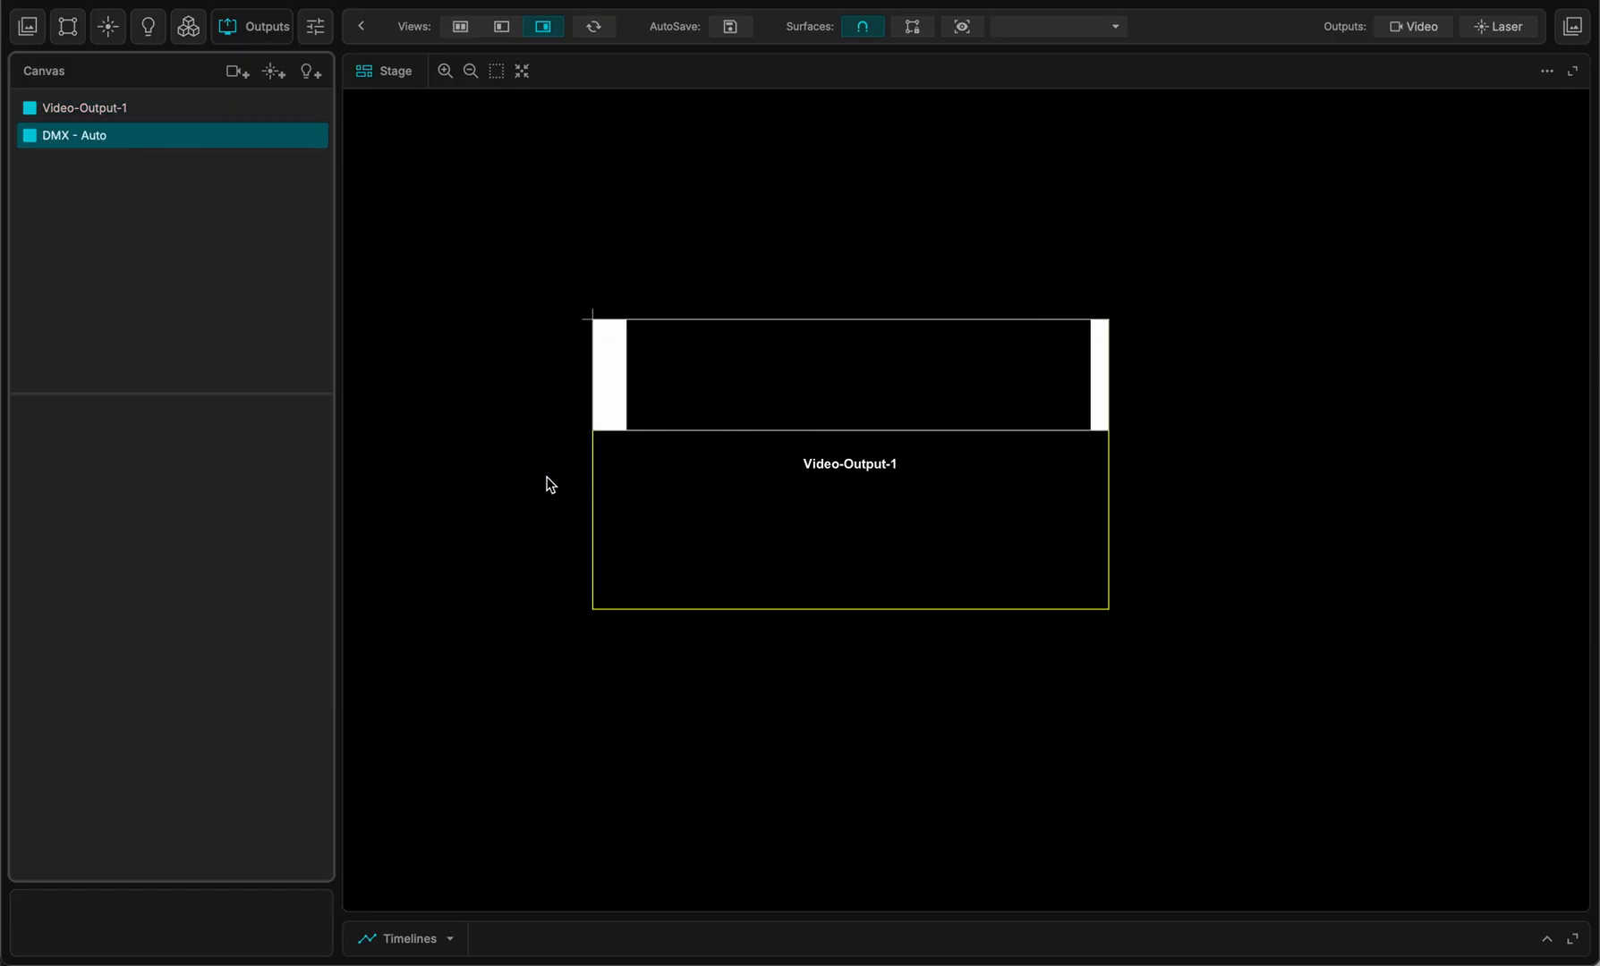
pyautogui.moveTo(871, 255)
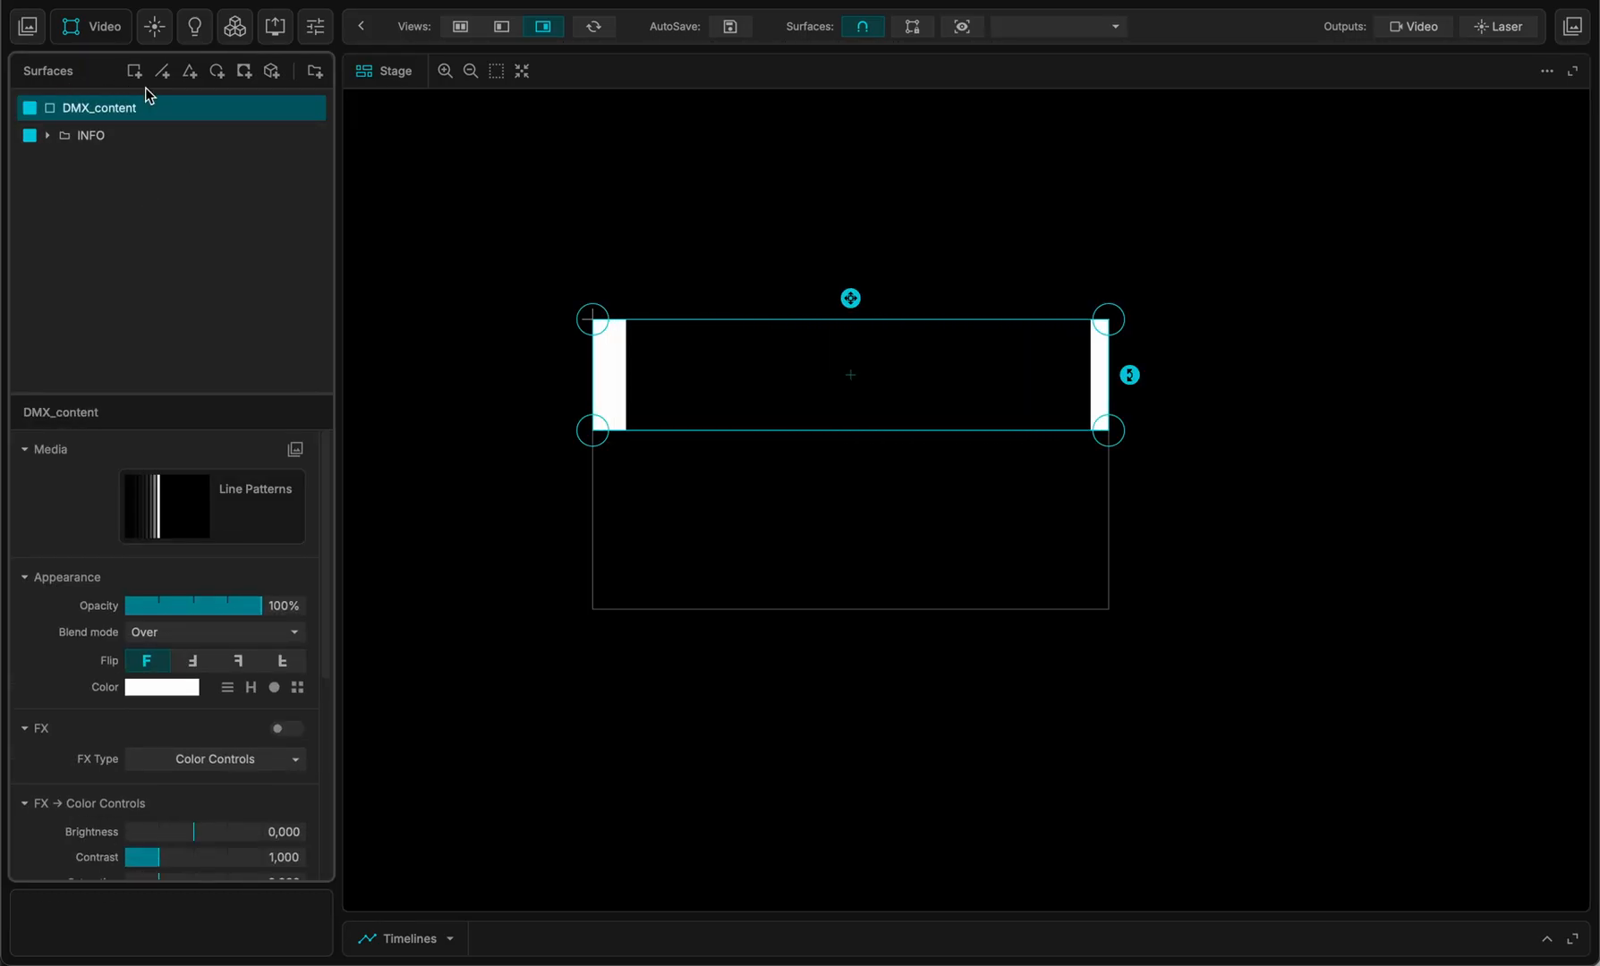
# - Duplicate DMX_content and give the new DMX_content-1 surface the Gradient Color material
pyautogui.click(34, 26)
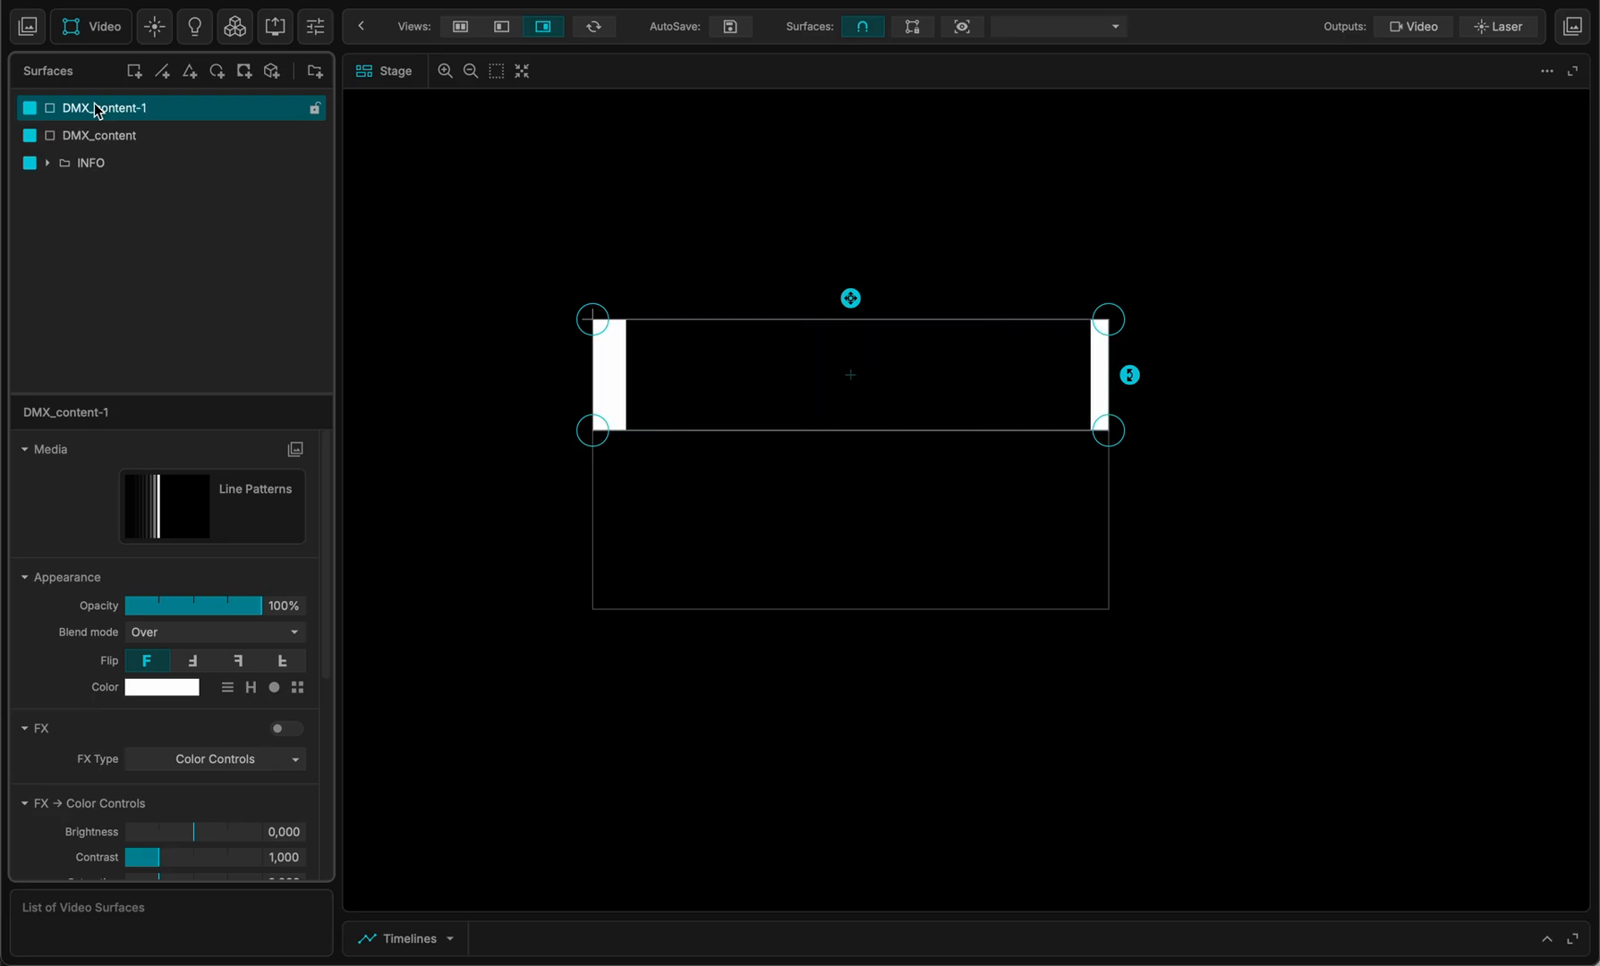
pyautogui.click(49, 26)
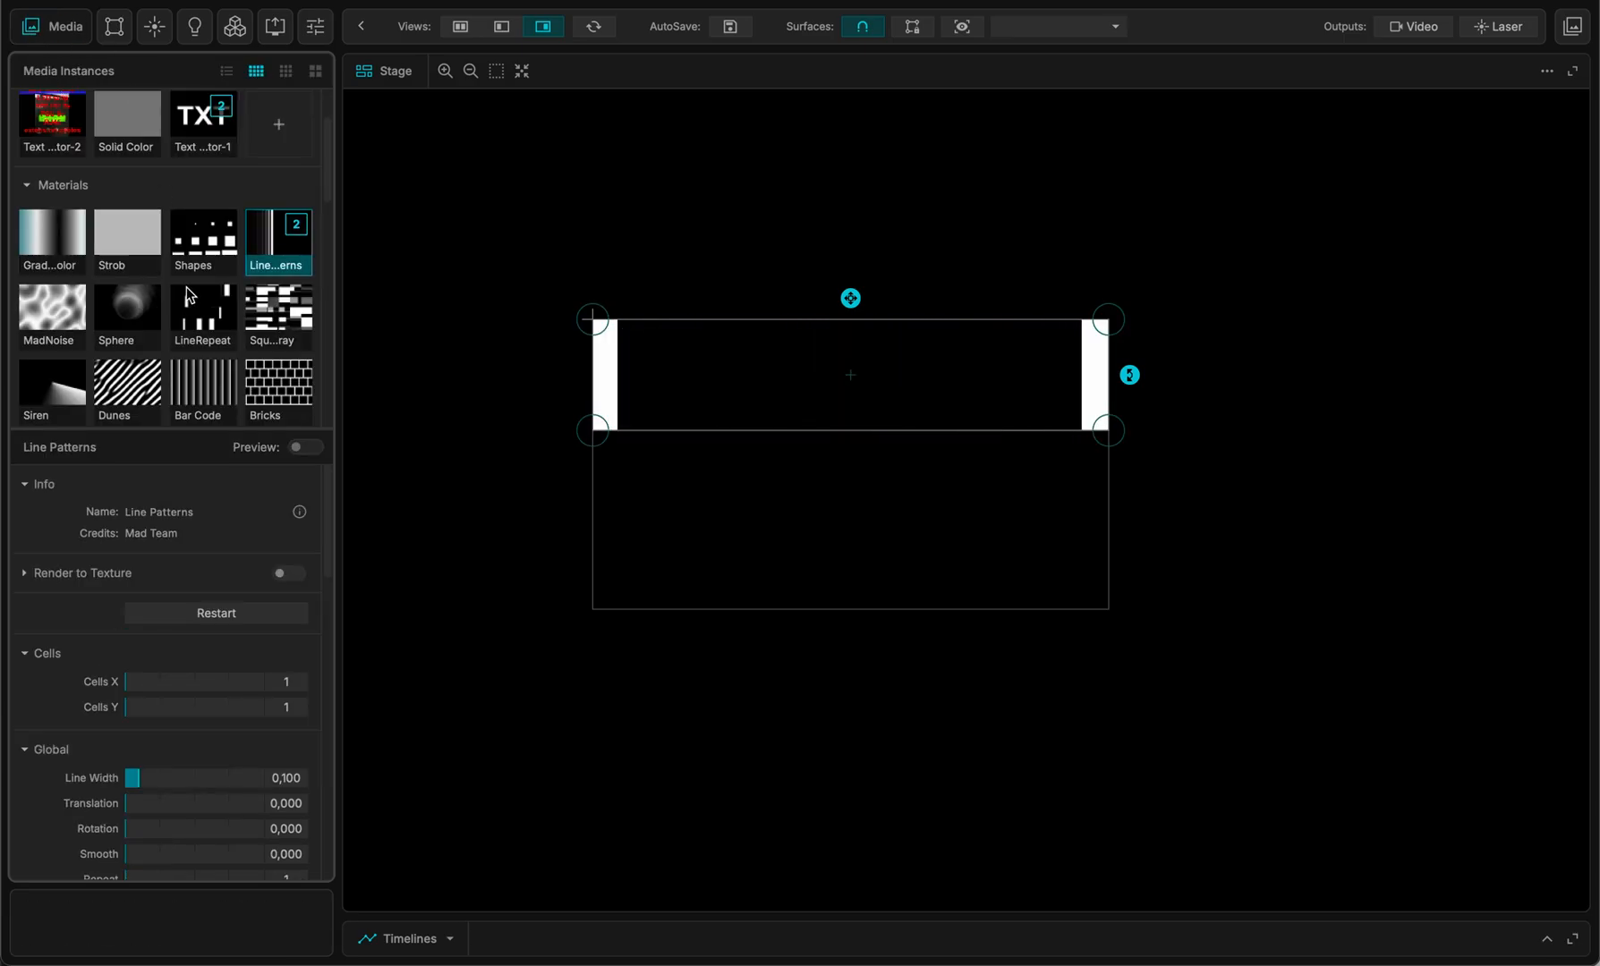
pyautogui.click(51, 236)
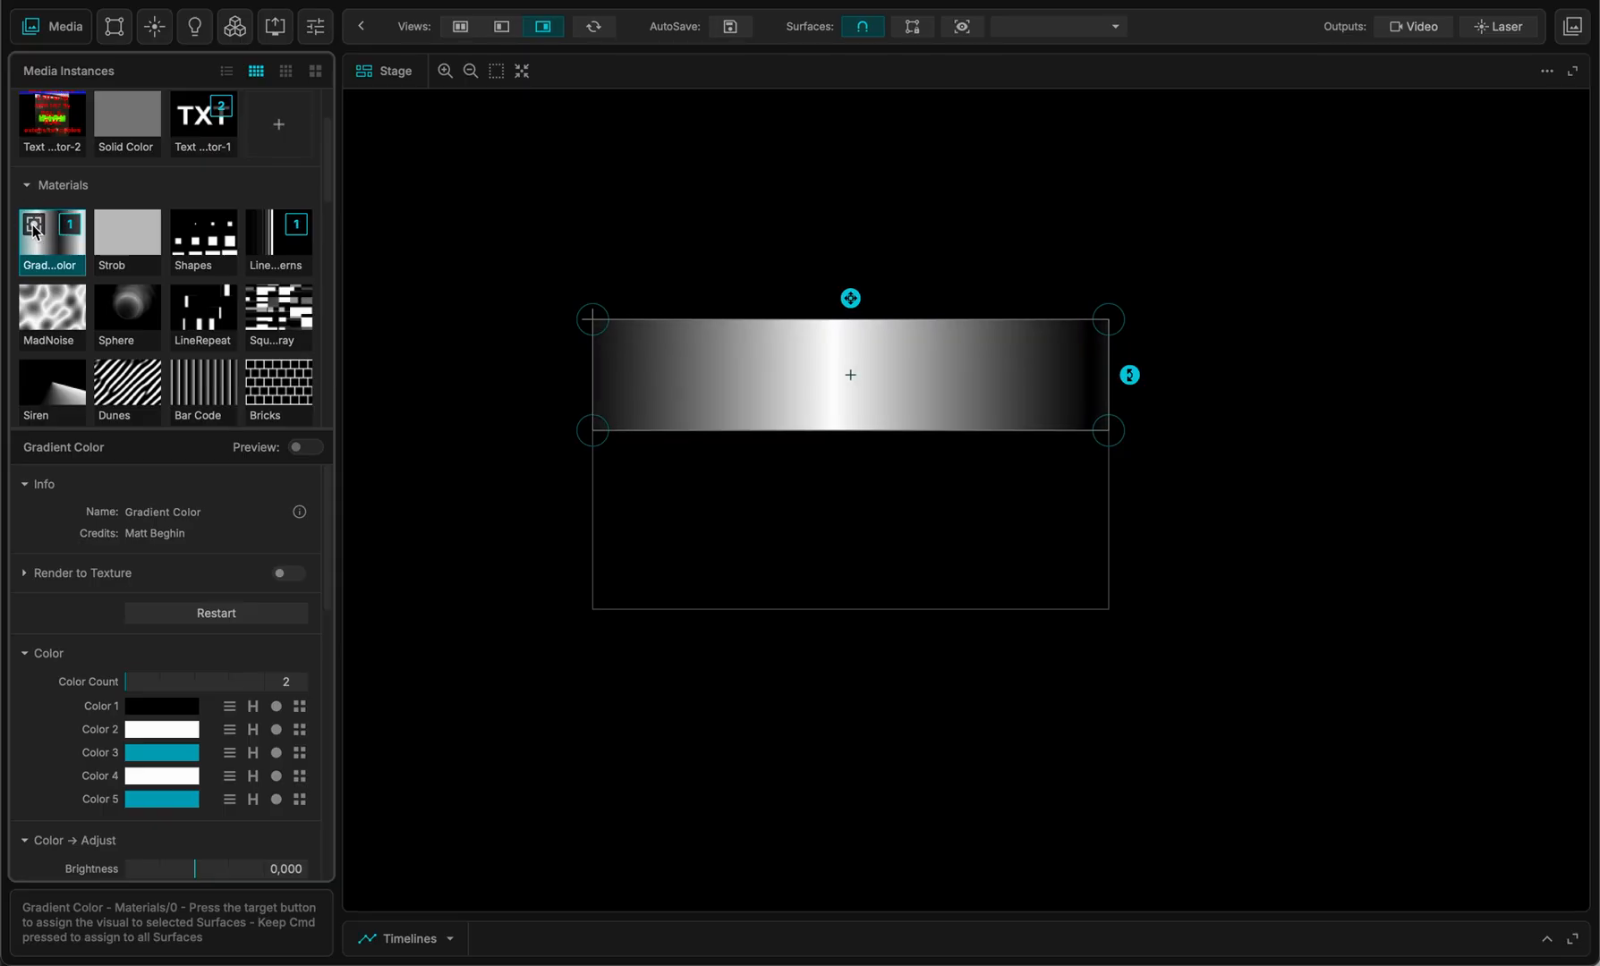
pyautogui.click(89, 26)
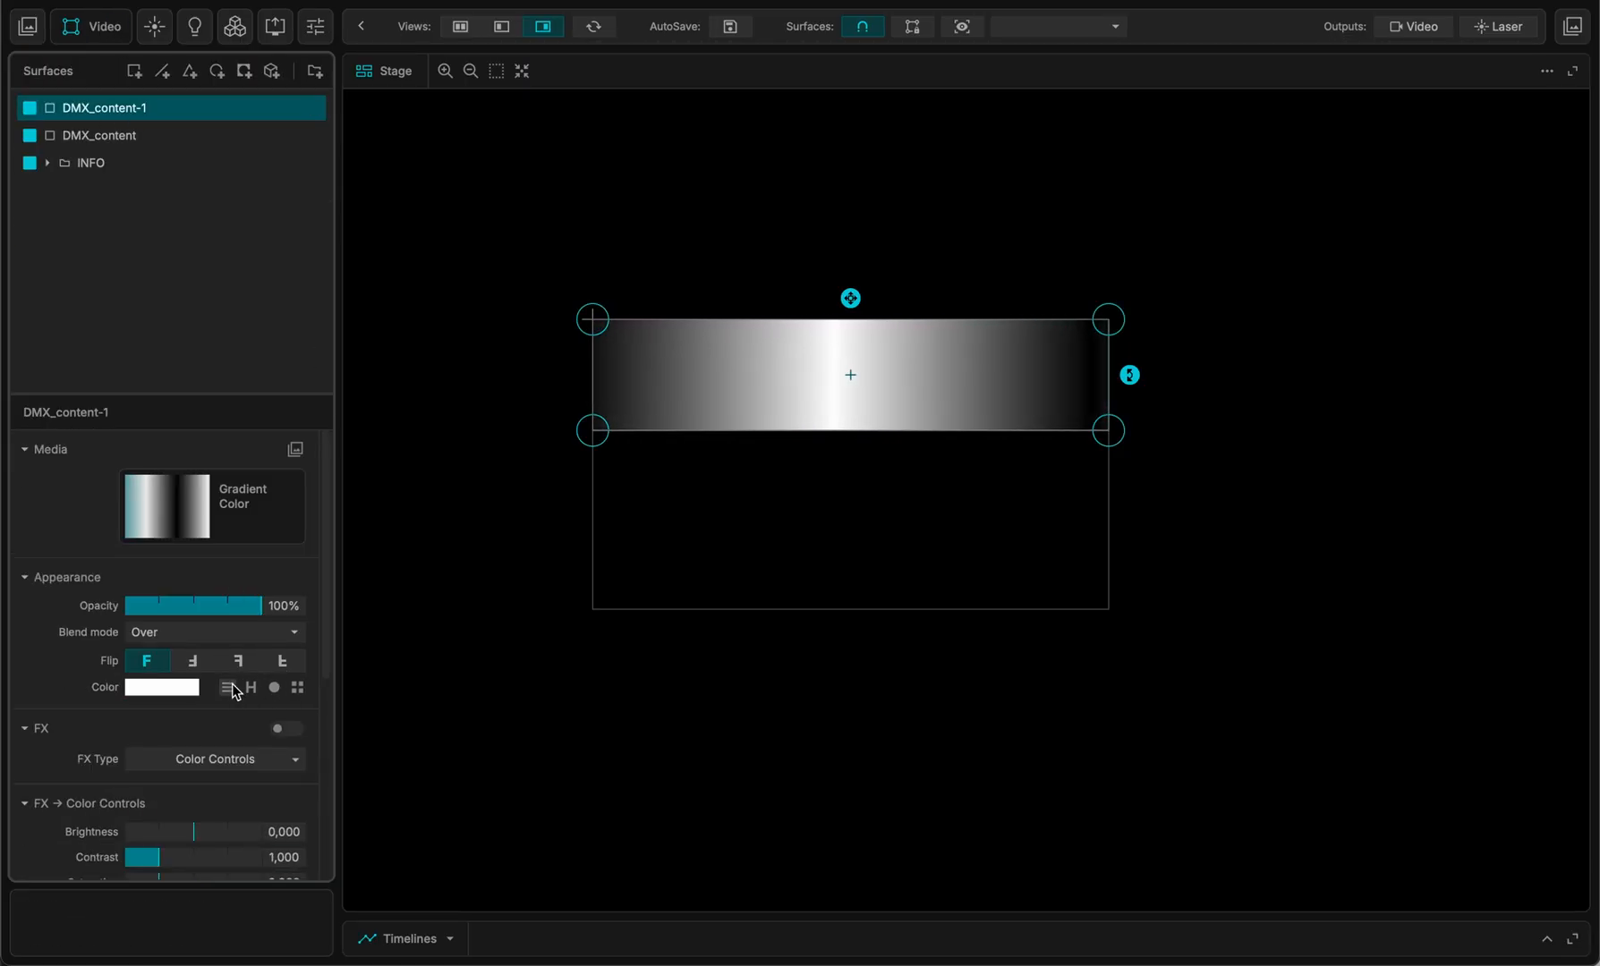
# - Invert the gradient, tint it red (R 100%, G 0%, B 0%), choose a blend mode and deselect
pyautogui.click(227, 687)
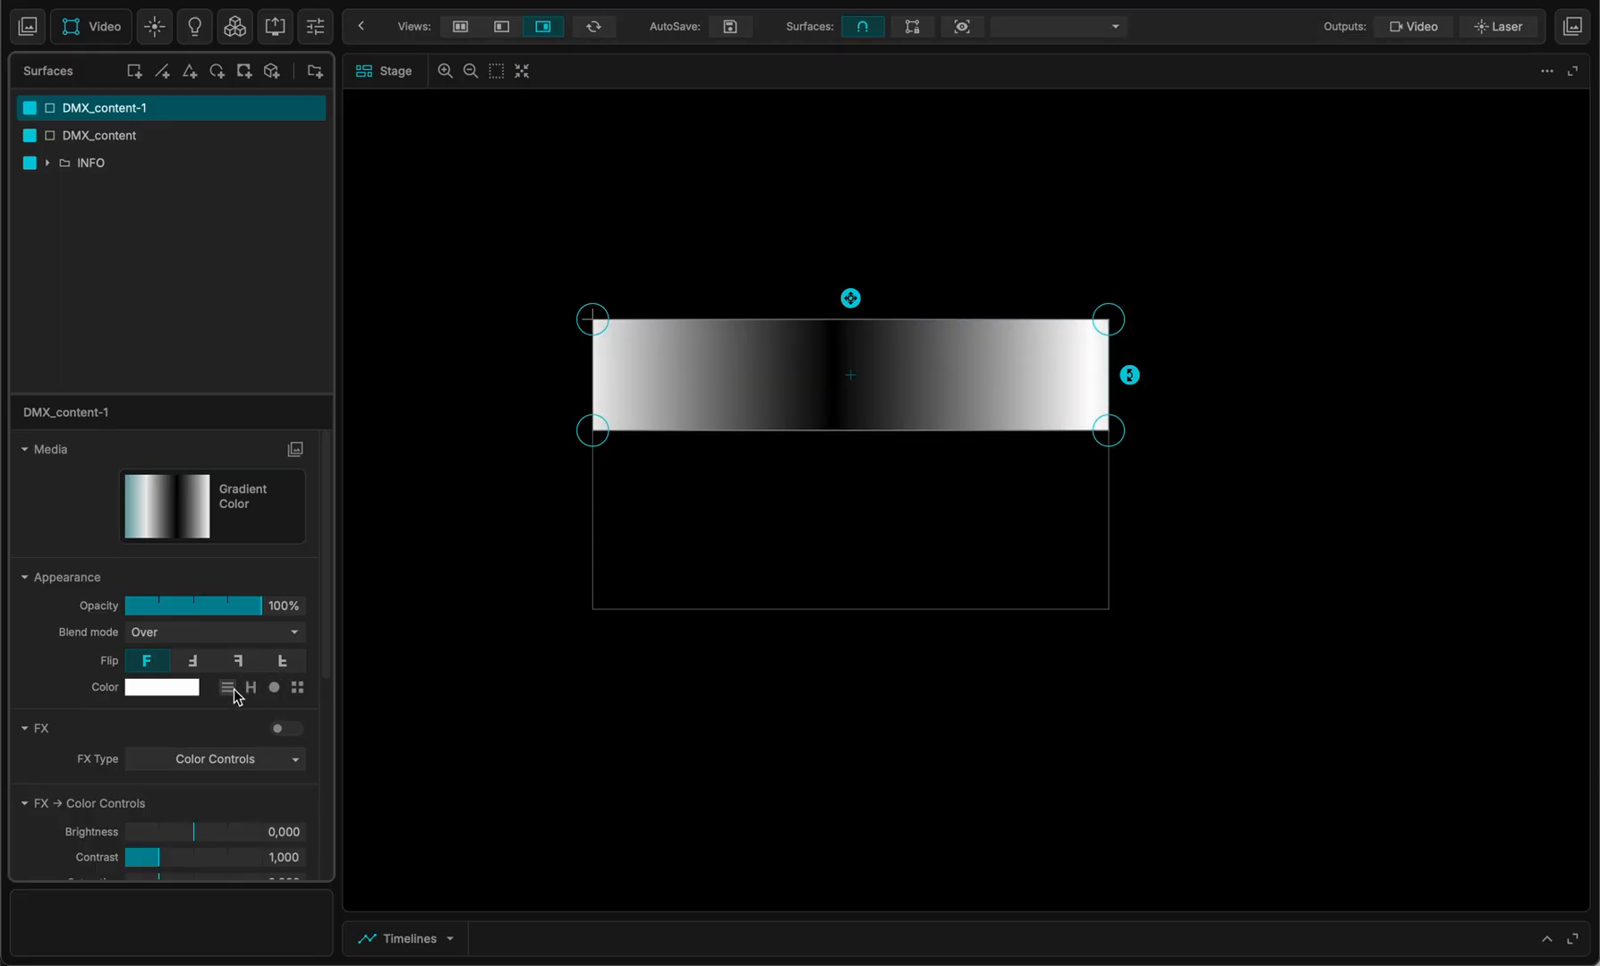
pyautogui.click(163, 687)
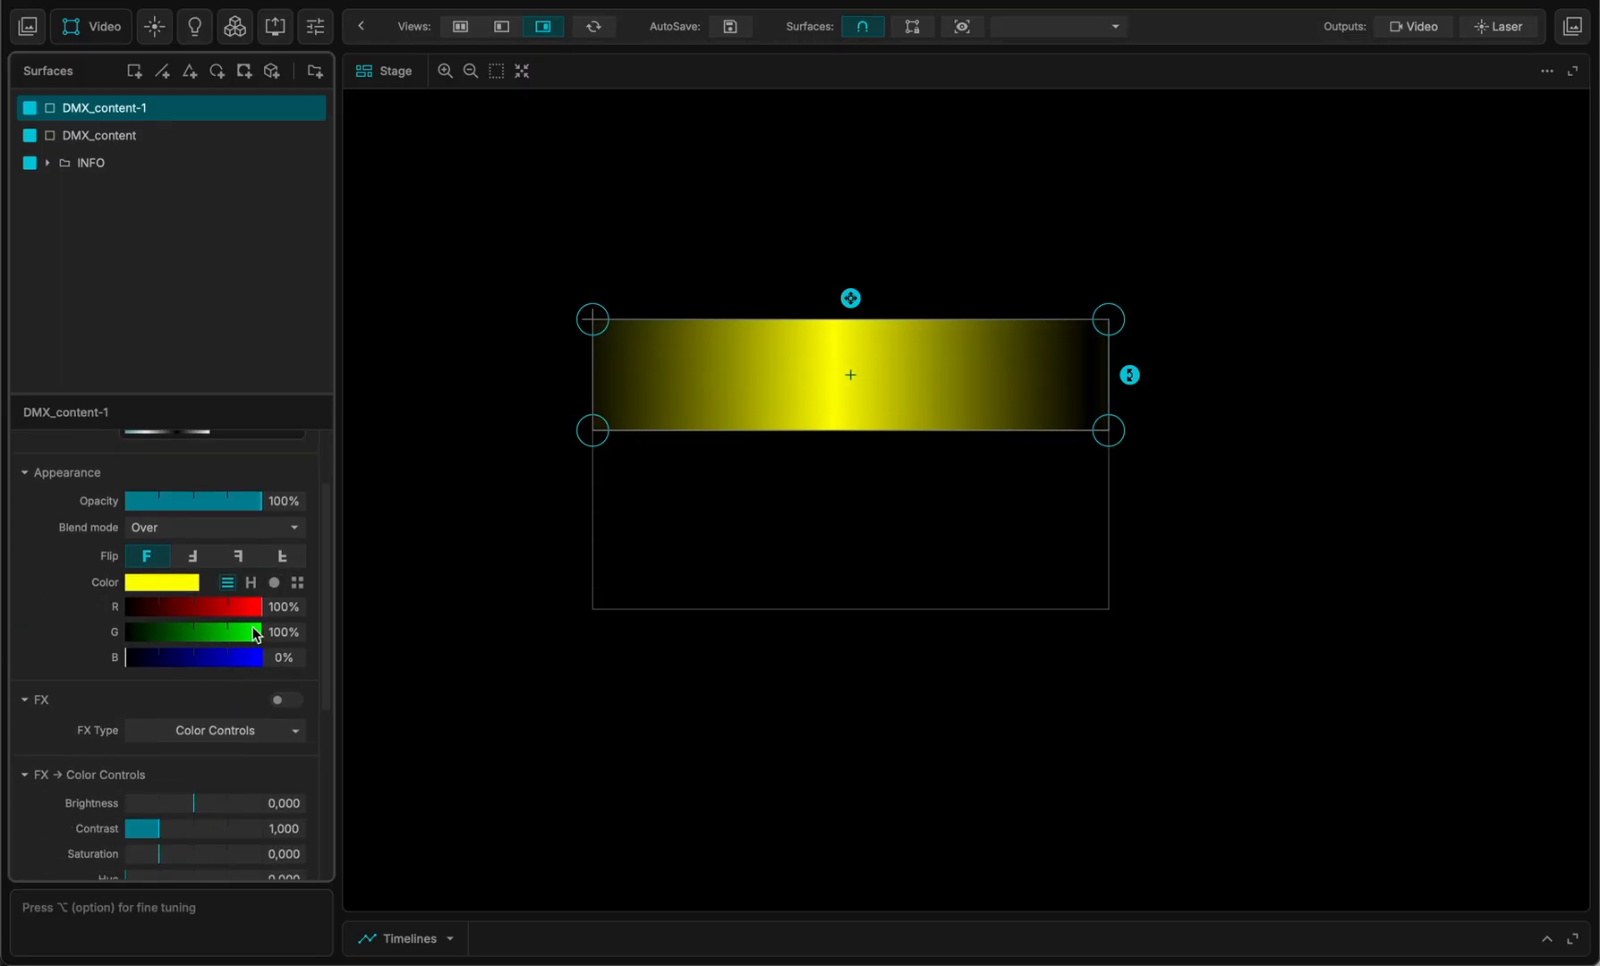
pyautogui.click(213, 528)
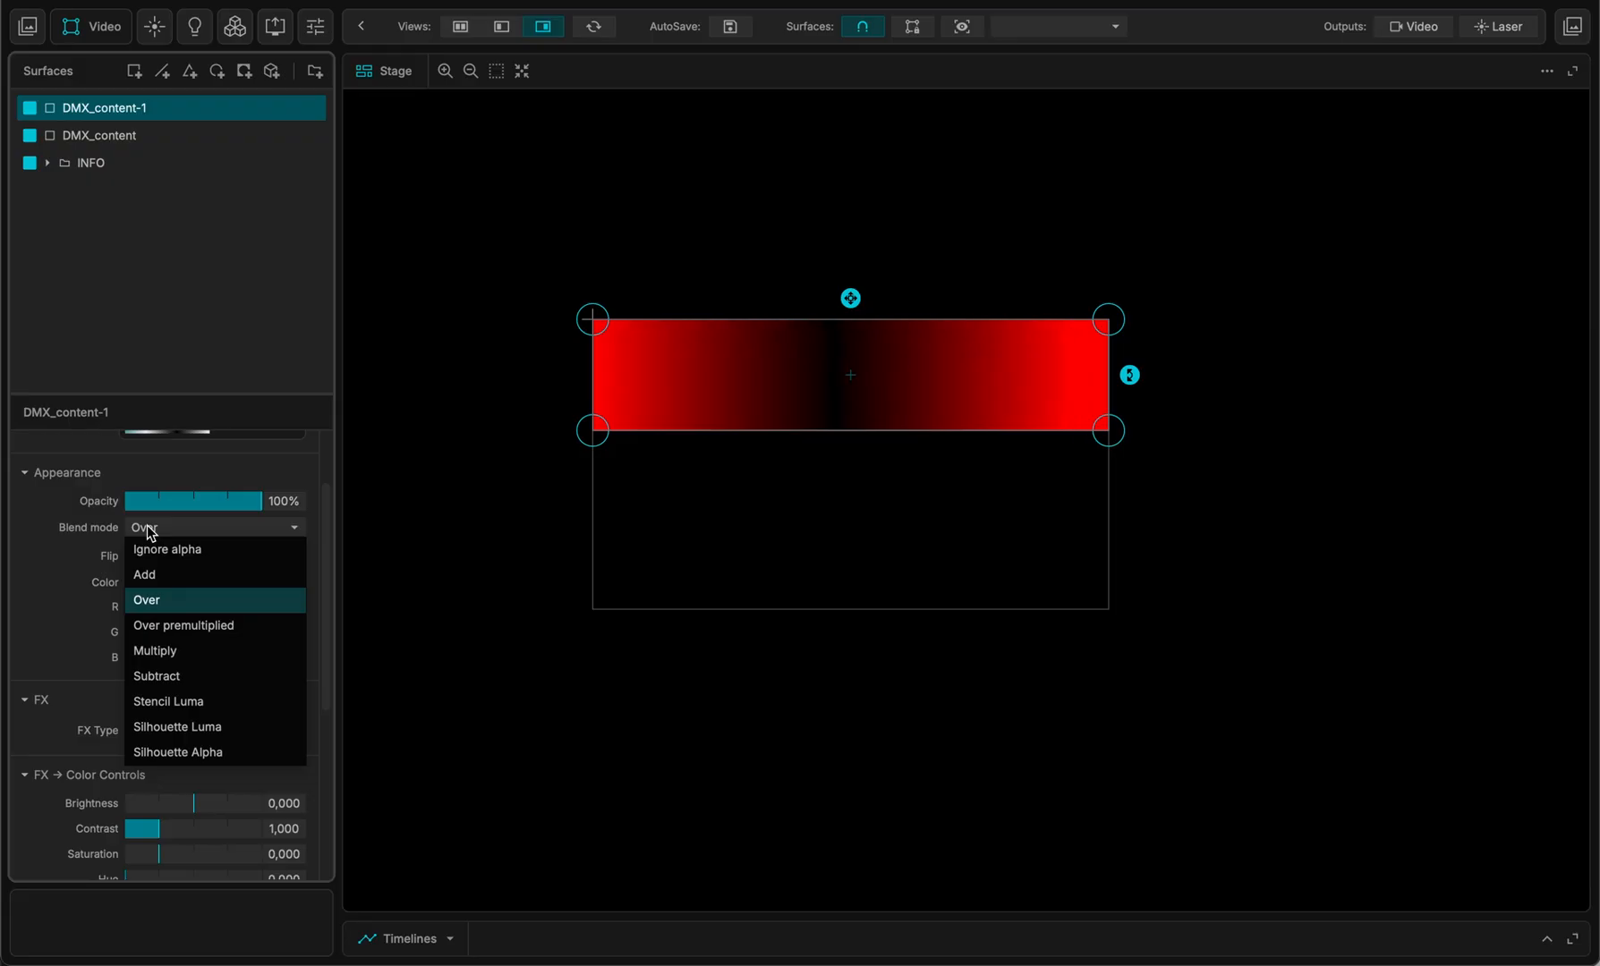
pyautogui.click(145, 574)
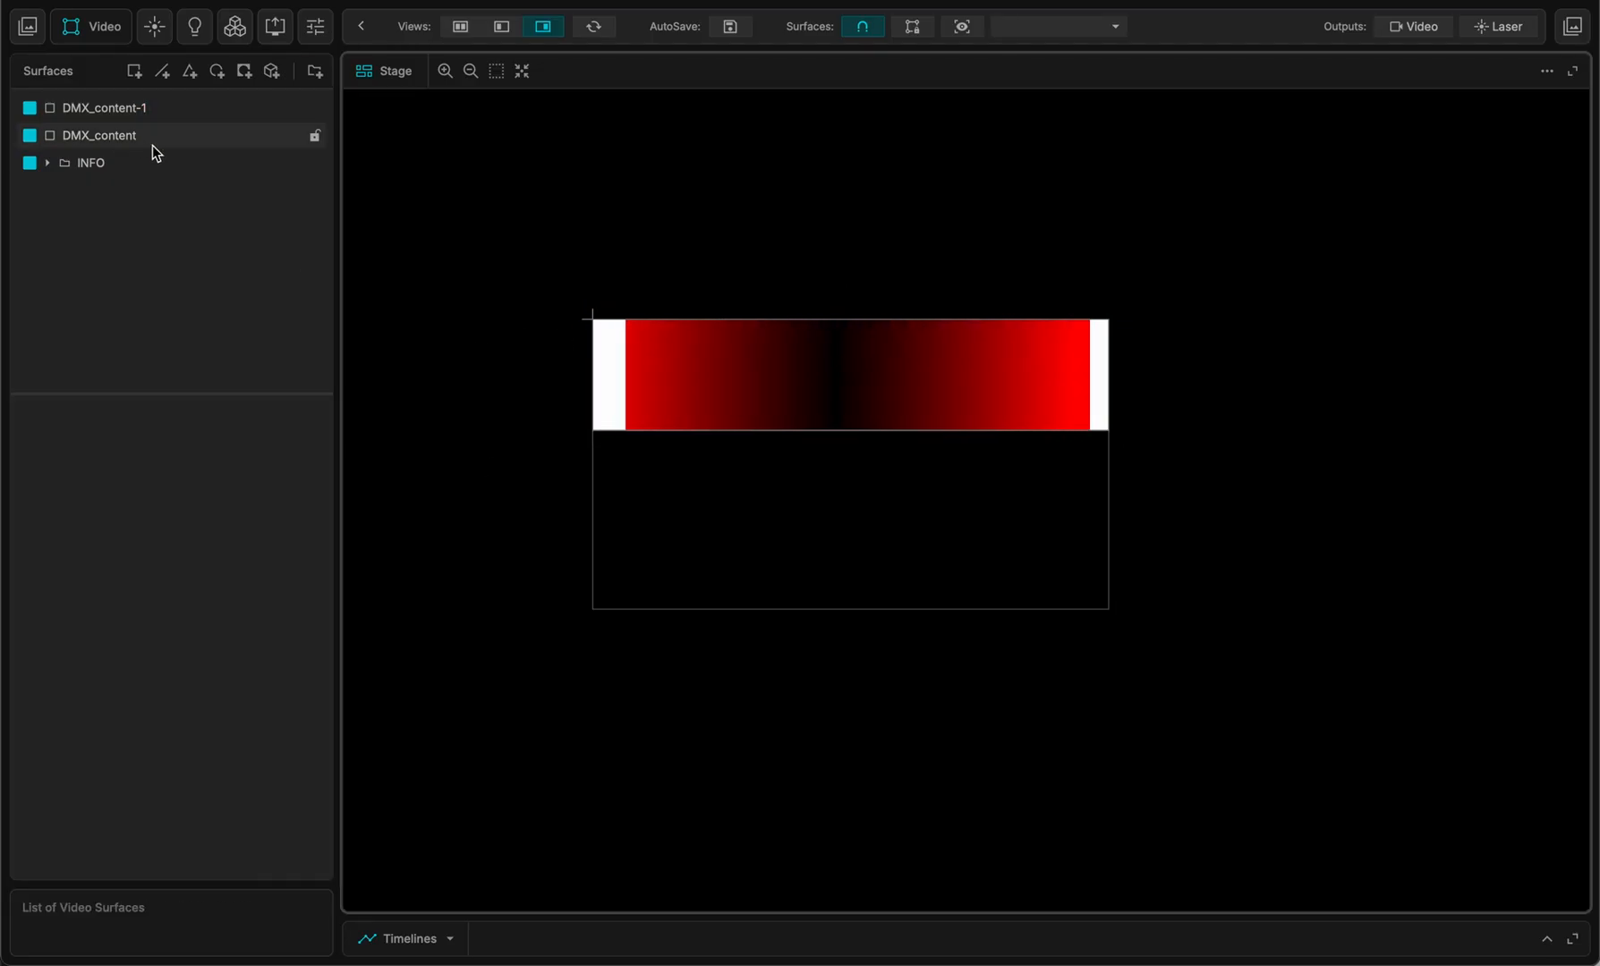
pyautogui.click(103, 109)
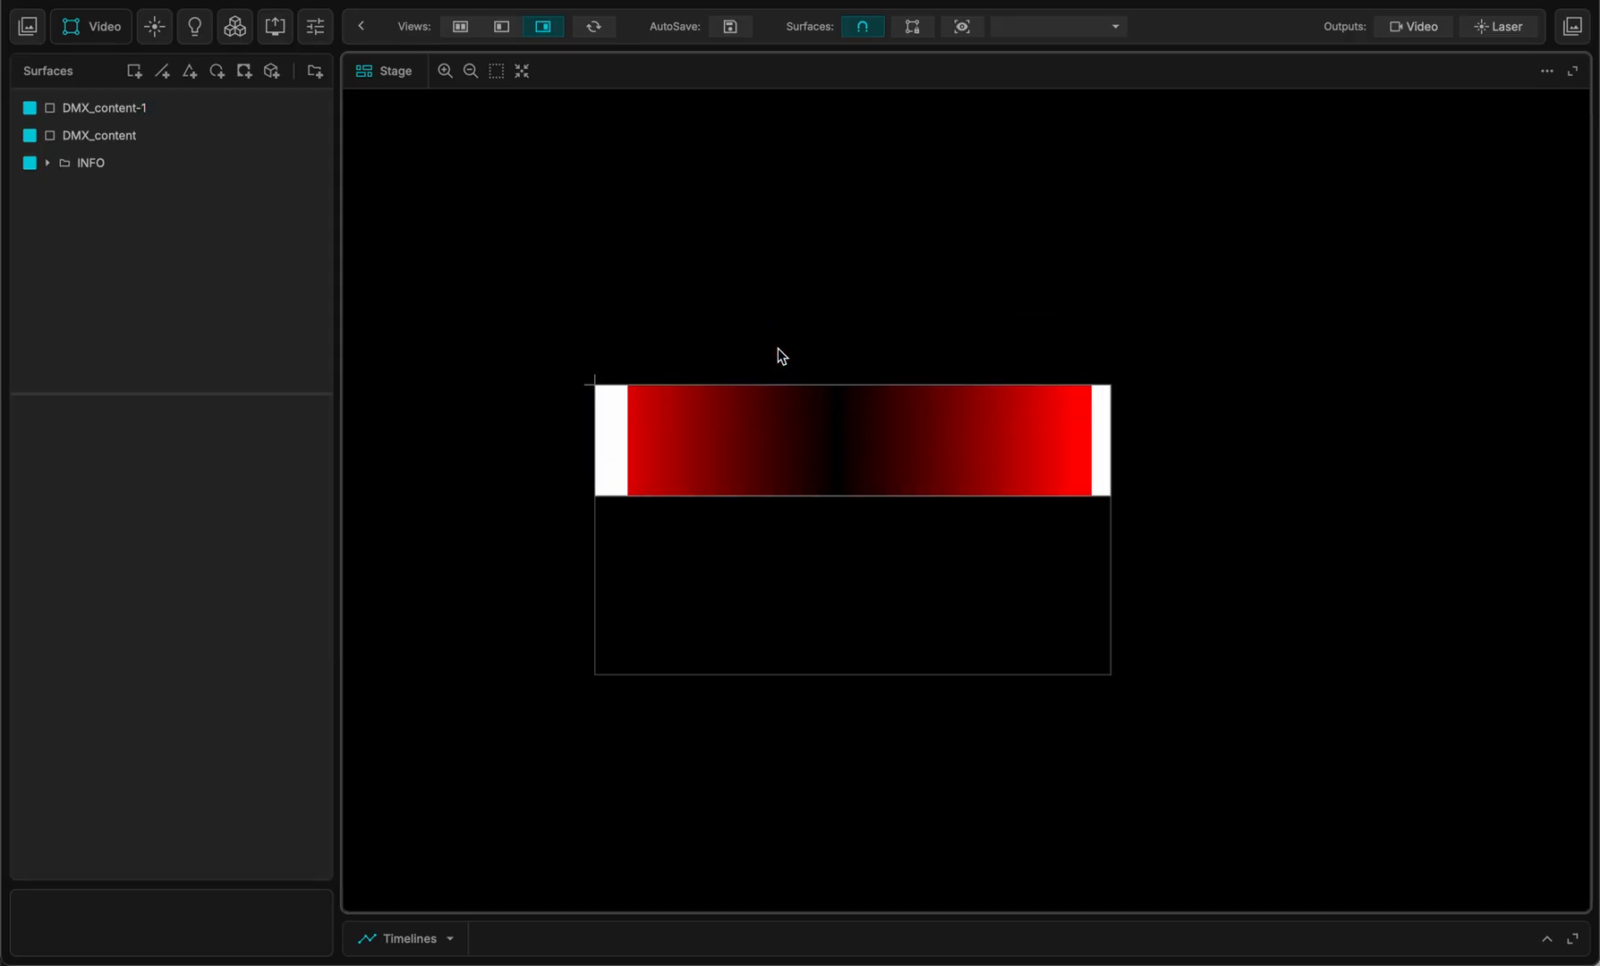
# - Draw Fixture-Line-1, a 144-pixel Generic Pixel RGB line on universe 0, across the red bar
pyautogui.click(168, 26)
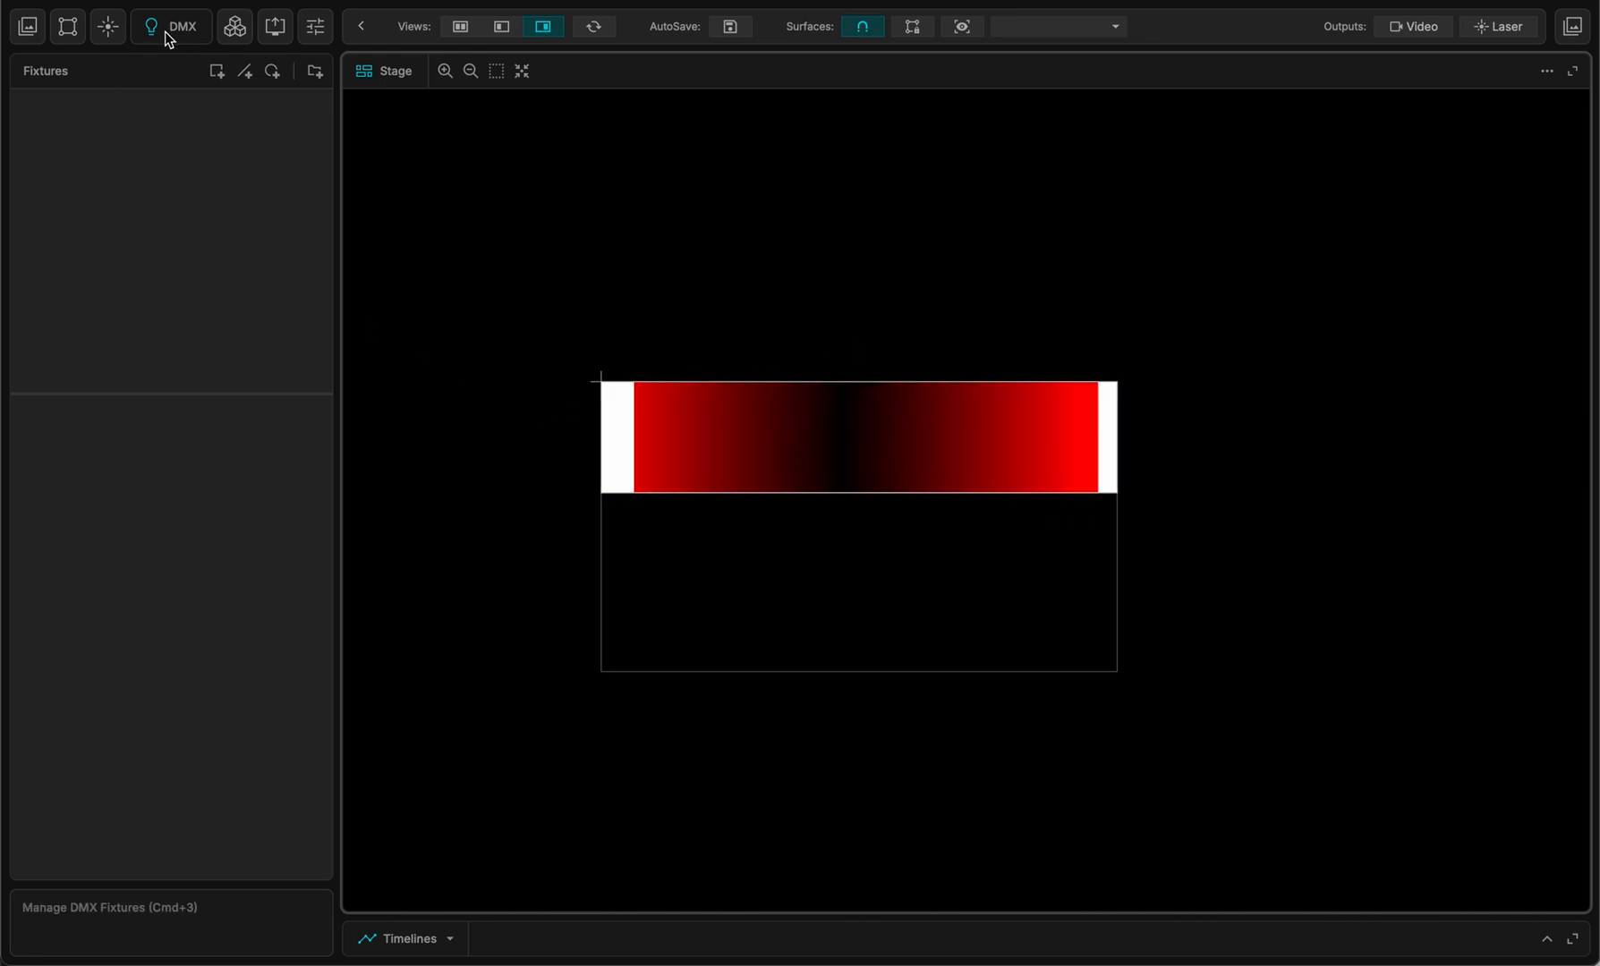
pyautogui.moveTo(247, 71)
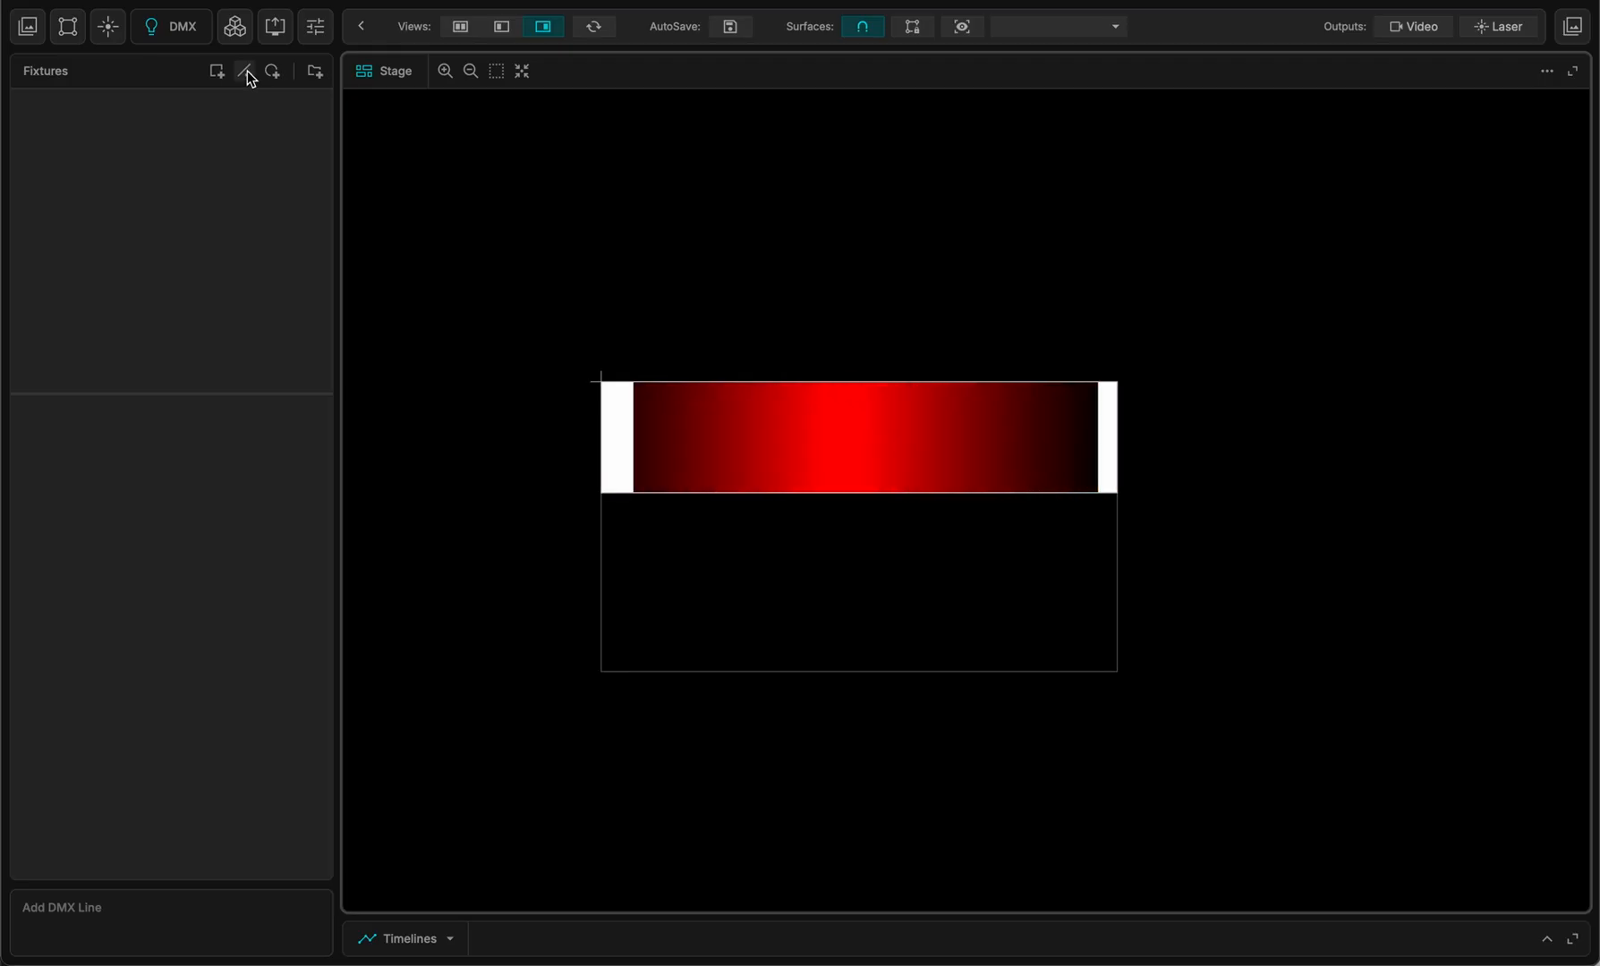
pyautogui.click(245, 71)
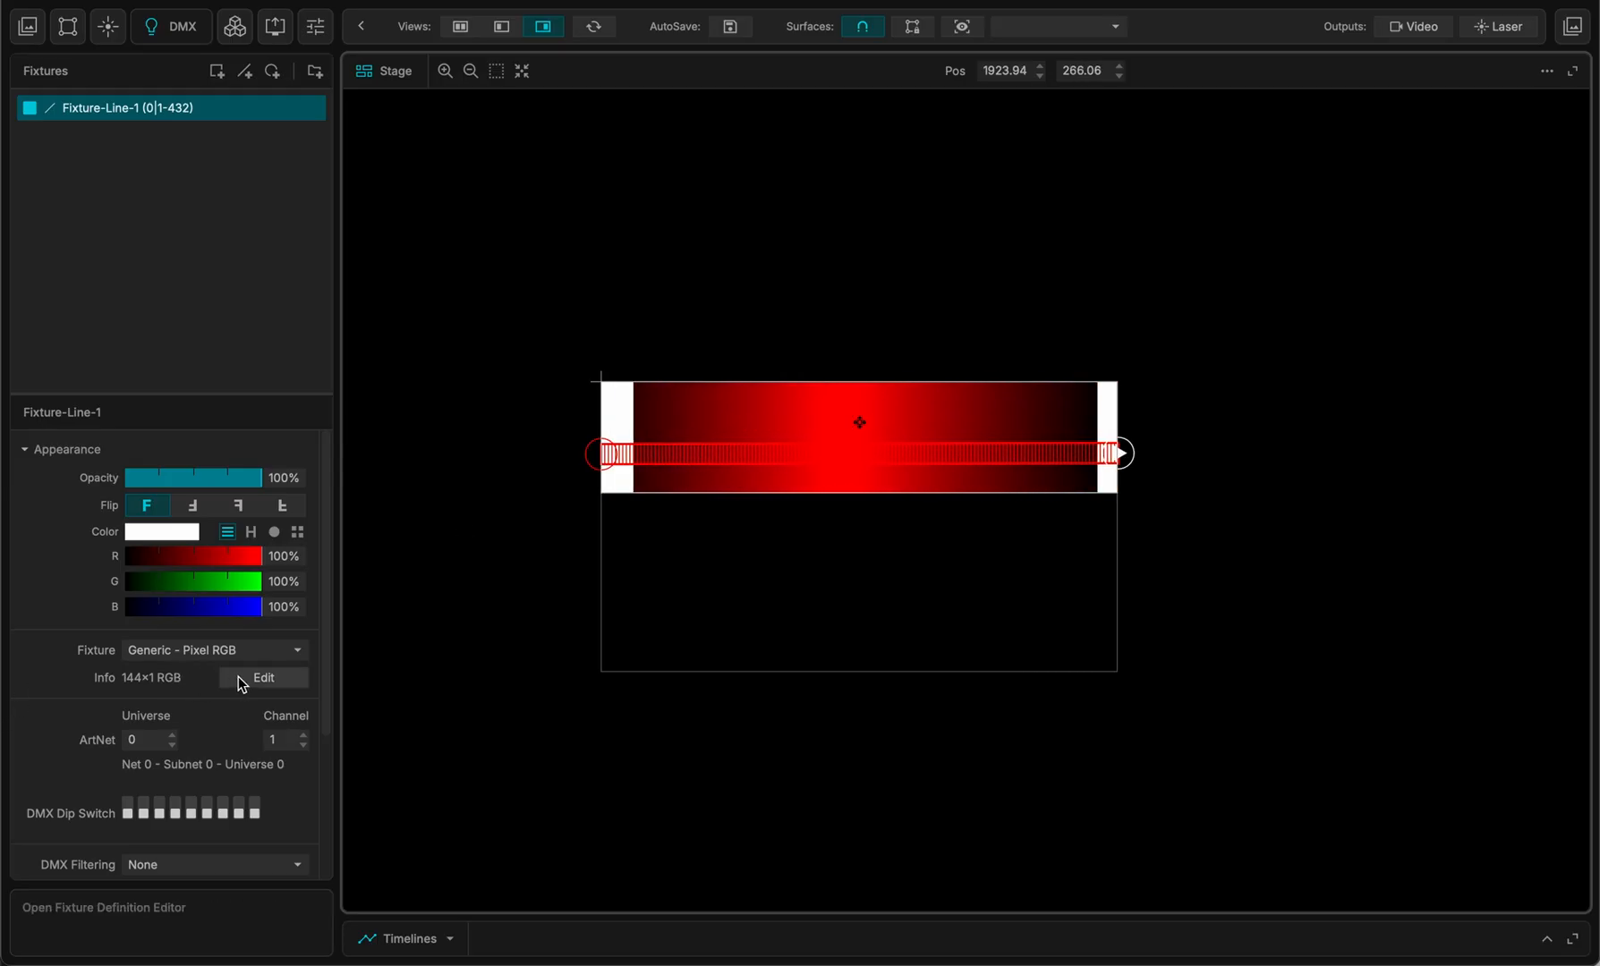
# - Create a new fixture definition named _TUTORIAL_FIXTURE with a pixel width of 144
pyautogui.click(263, 677)
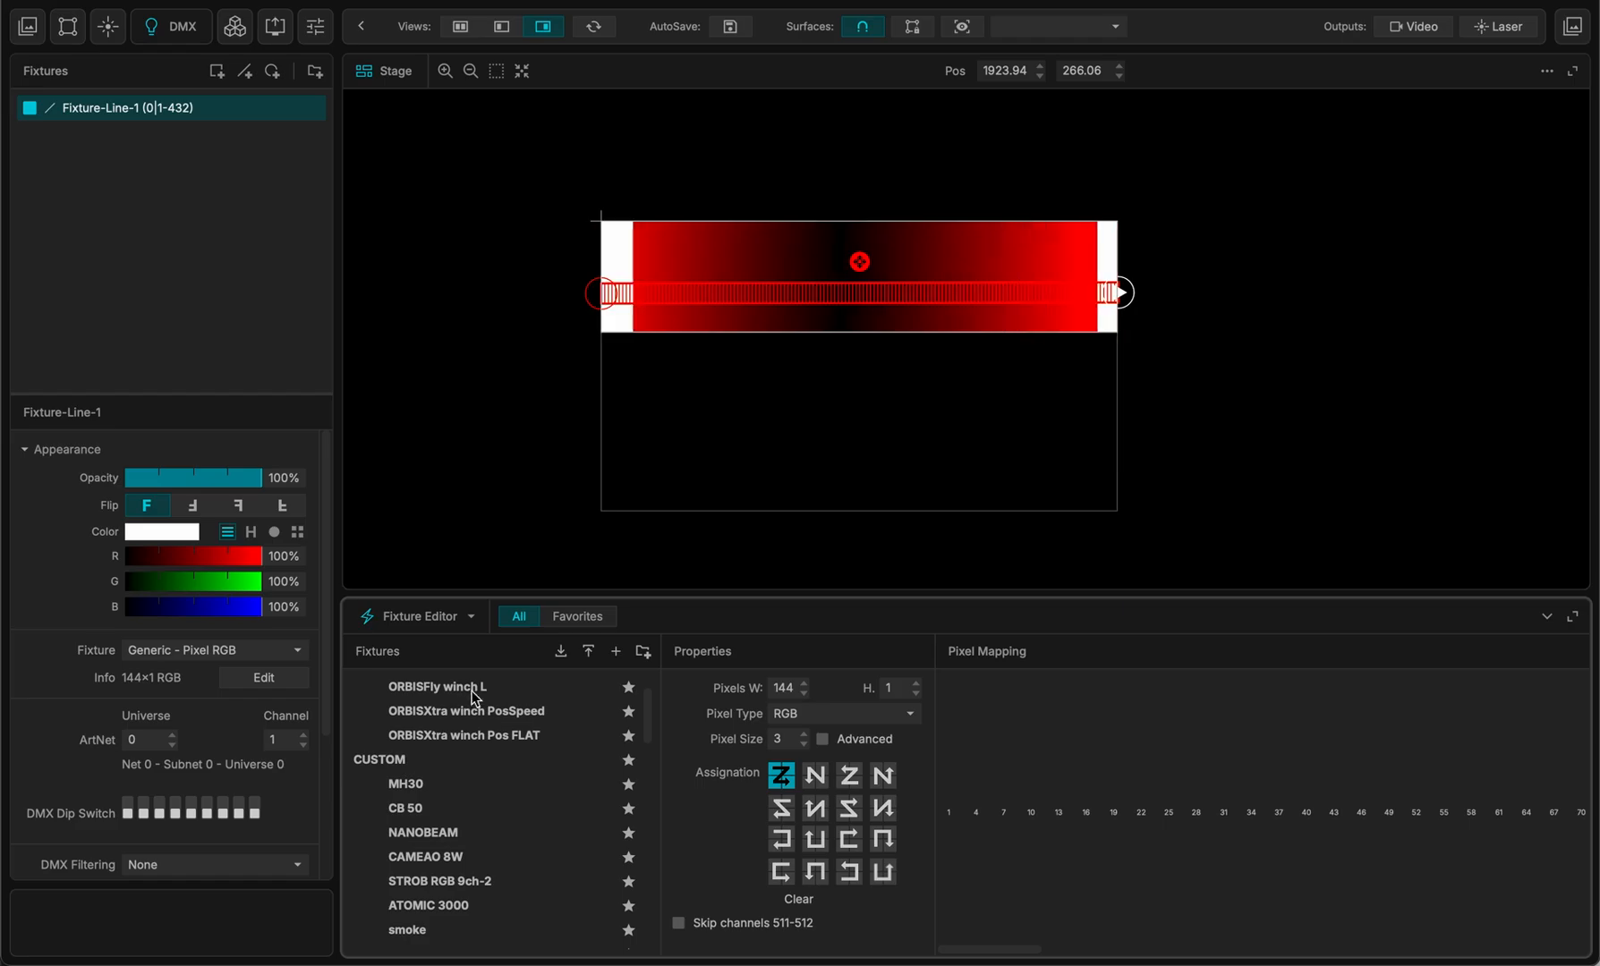
pyautogui.click(408, 930)
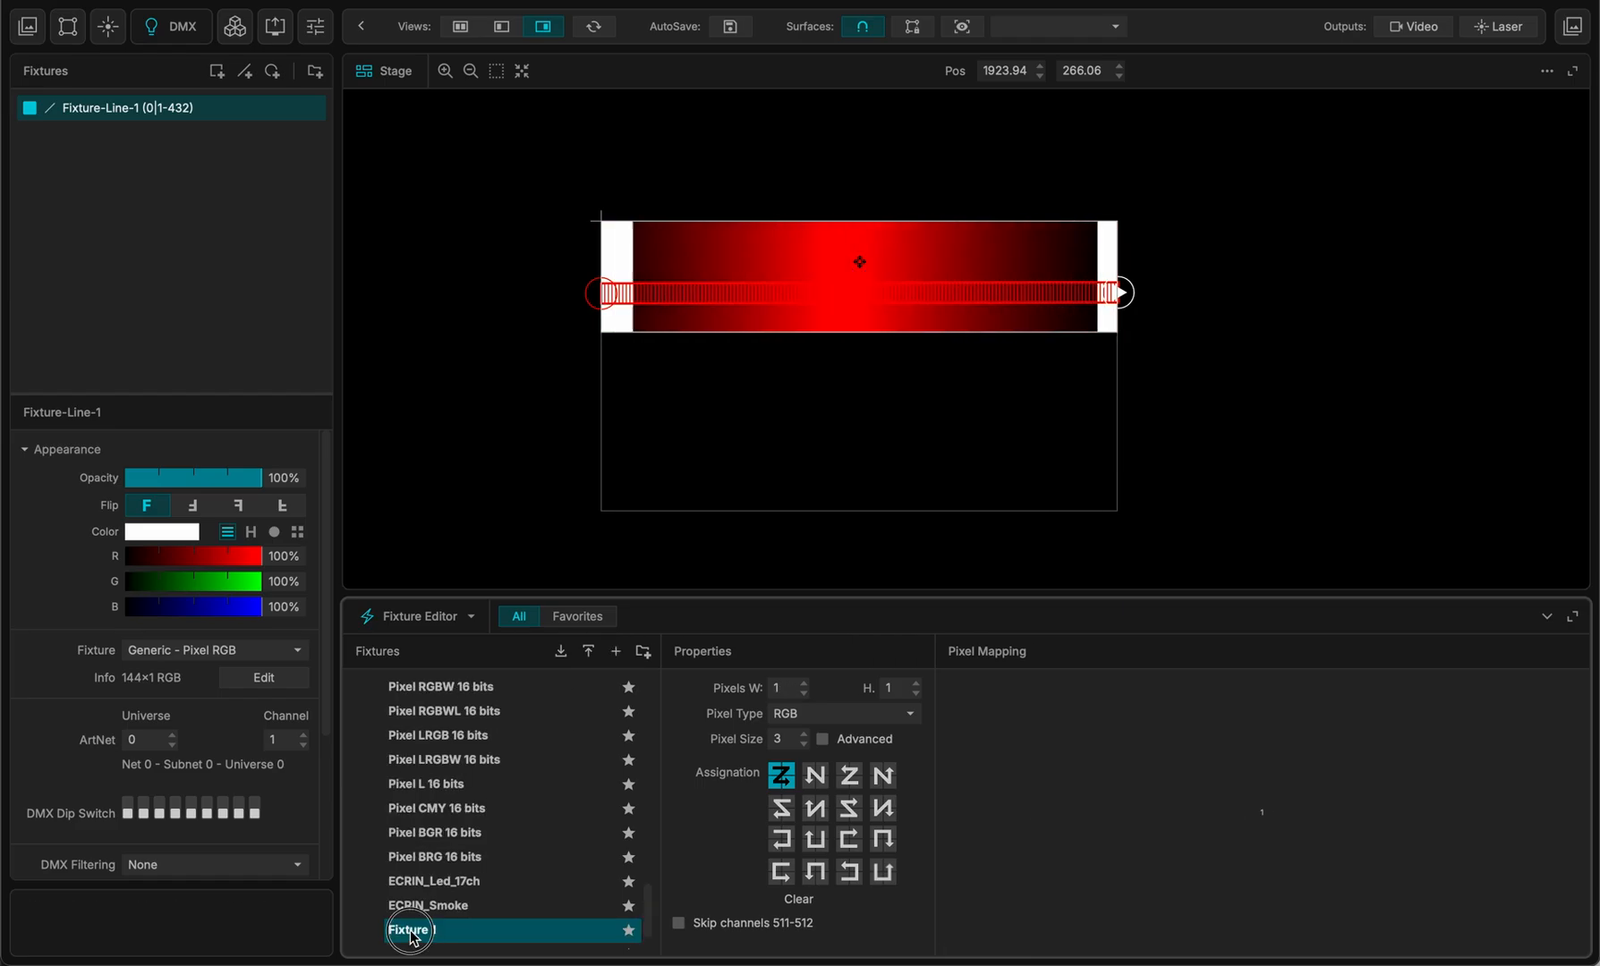
pyautogui.doubleClick(408, 930)
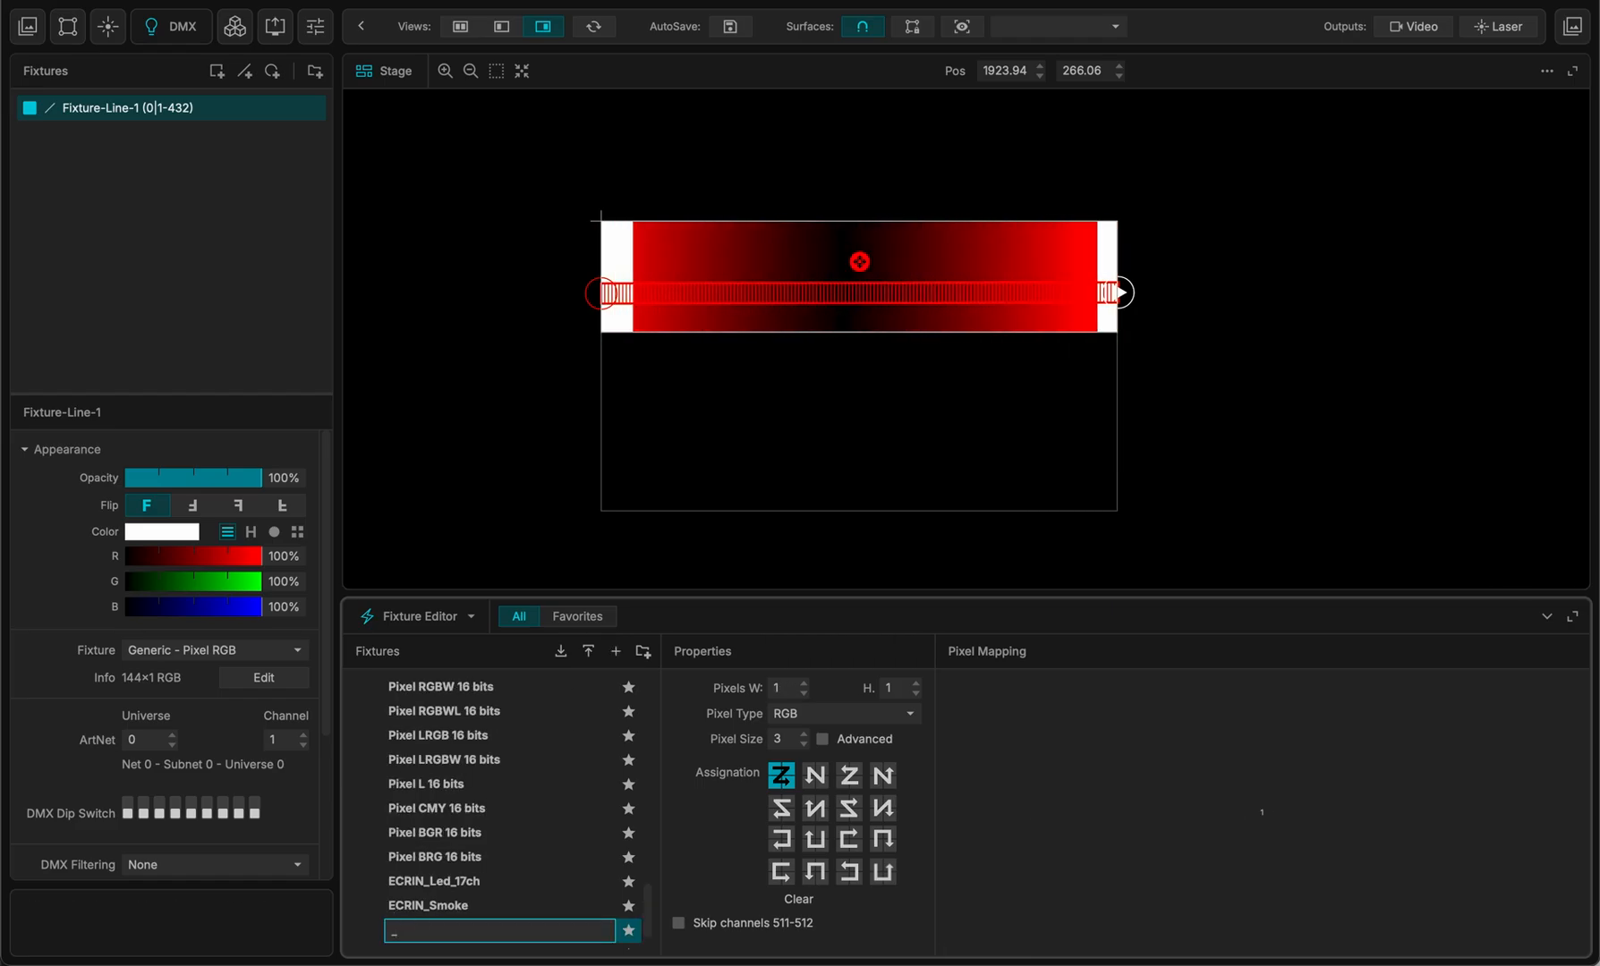
pyautogui.write('_TUTORIAL_FIXTURE')
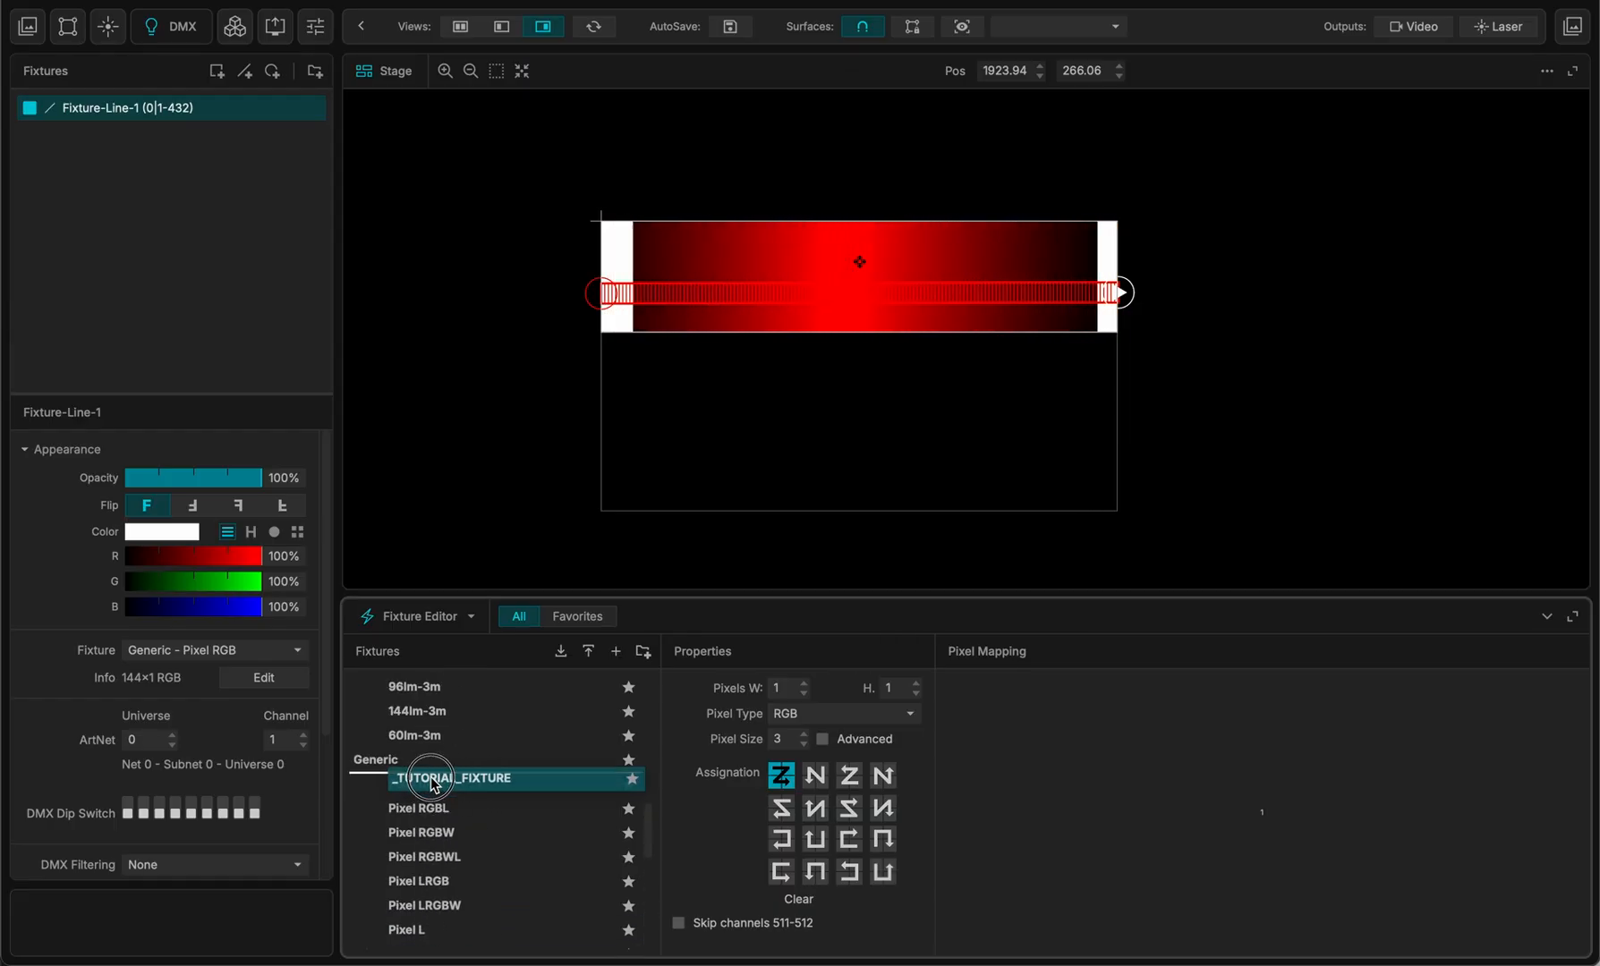
pyautogui.scroll(-3)
pyautogui.write('44')
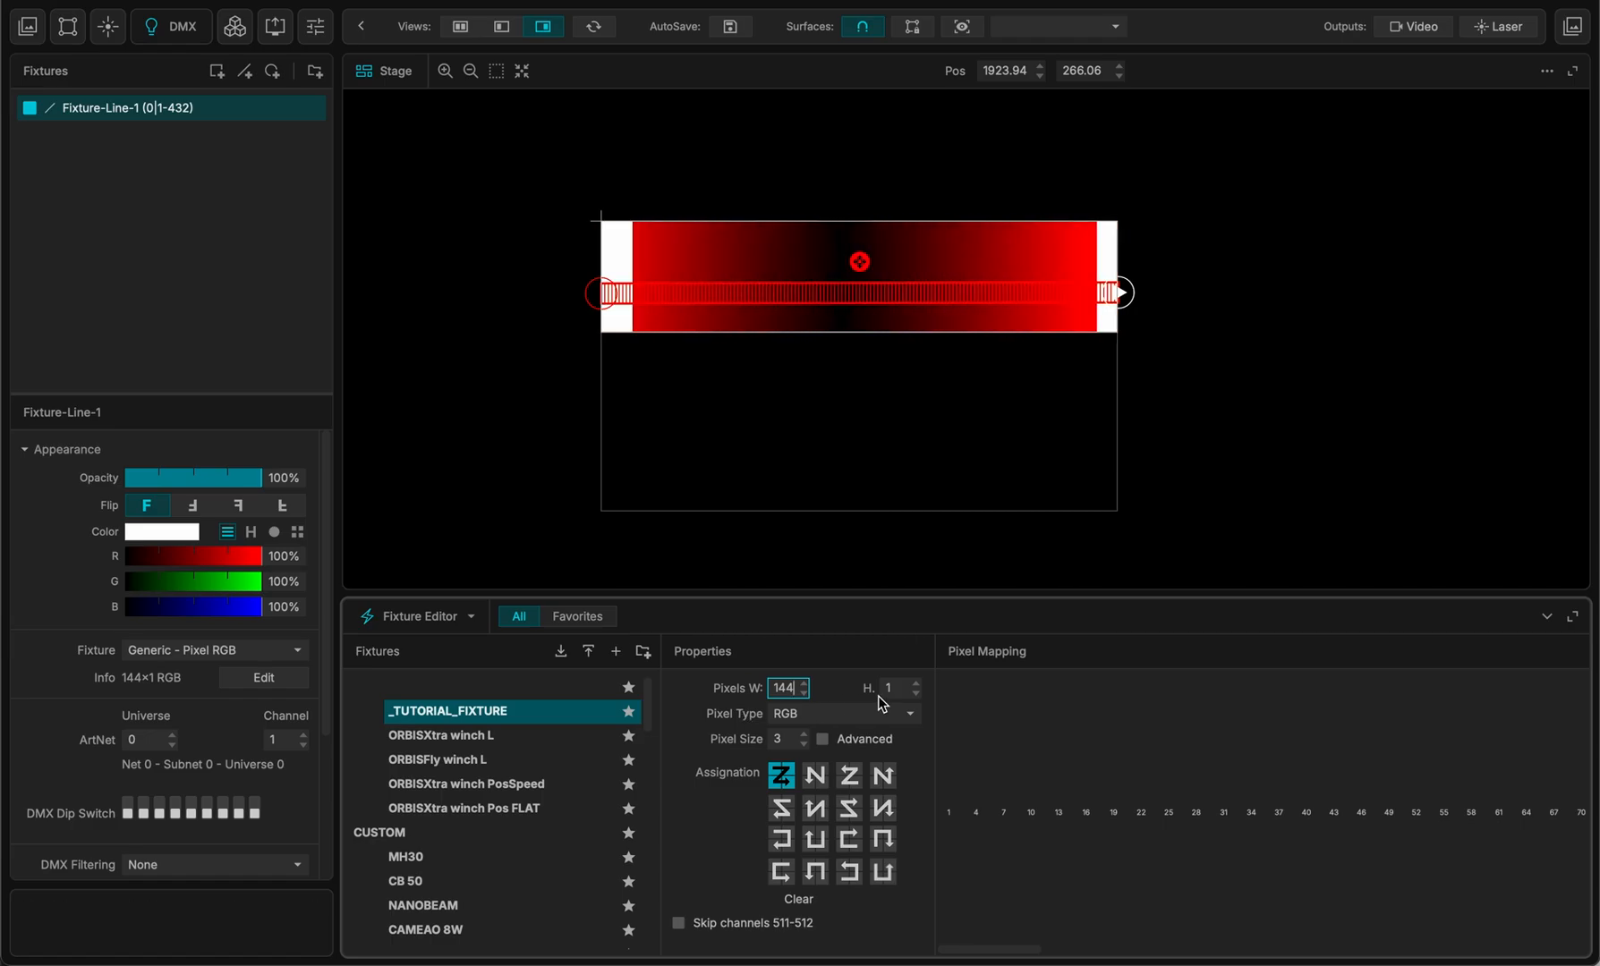
pyautogui.click(784, 688)
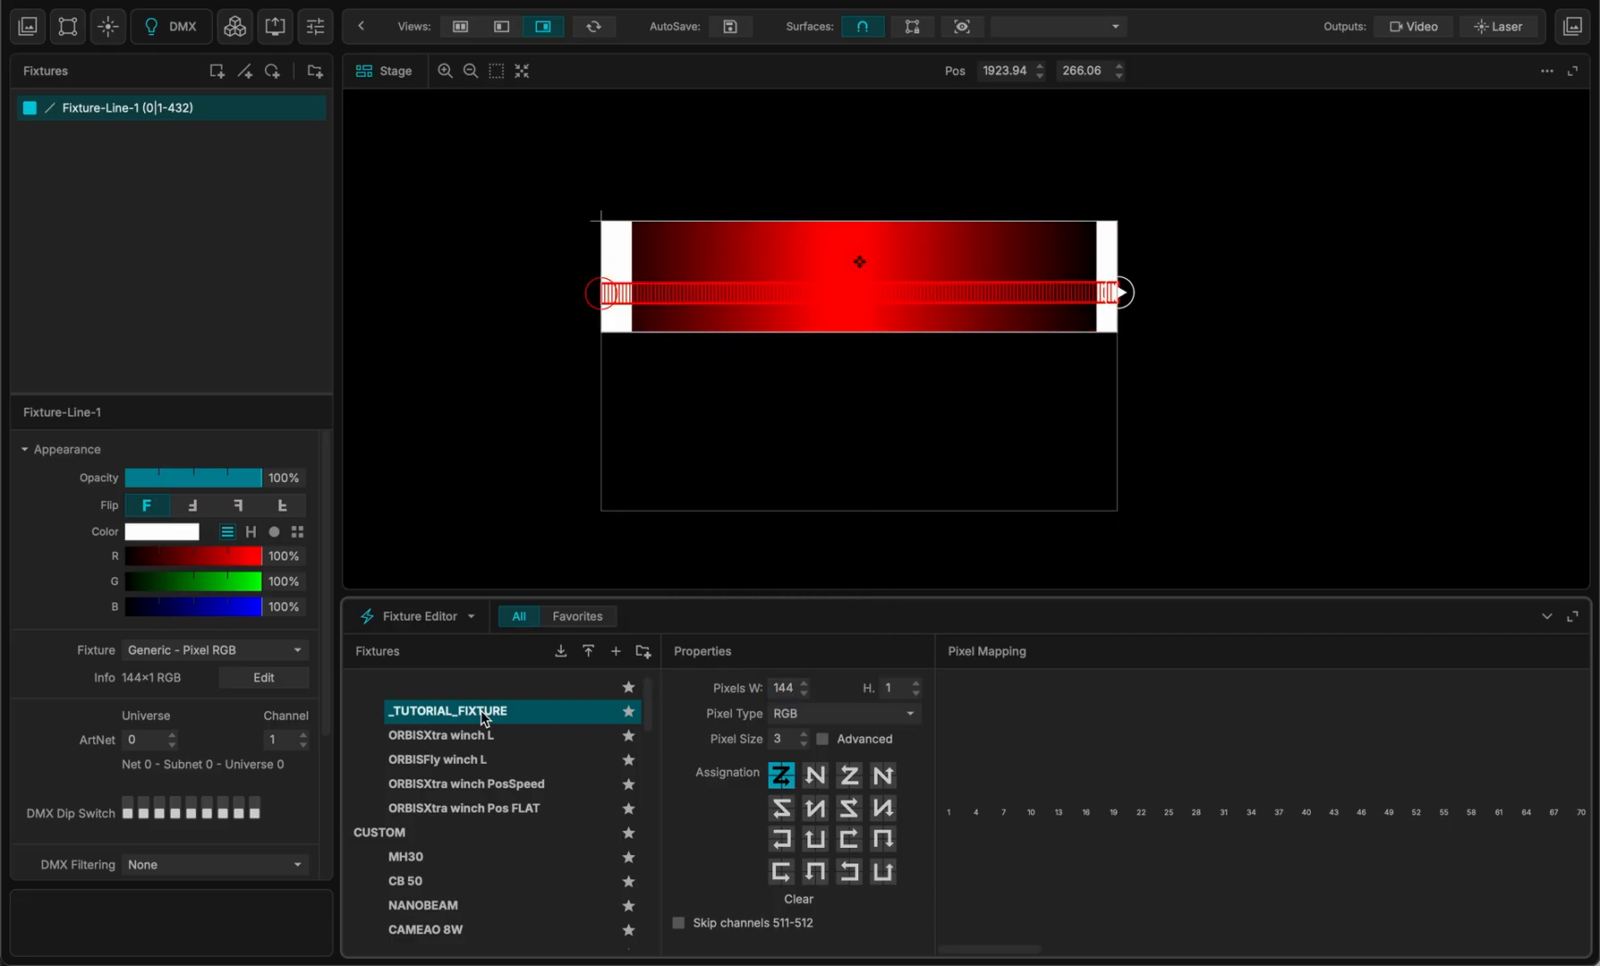
# - Assign the _TUTORIAL_FIXTURE definition to Fixture-Line-1
pyautogui.click(123, 108)
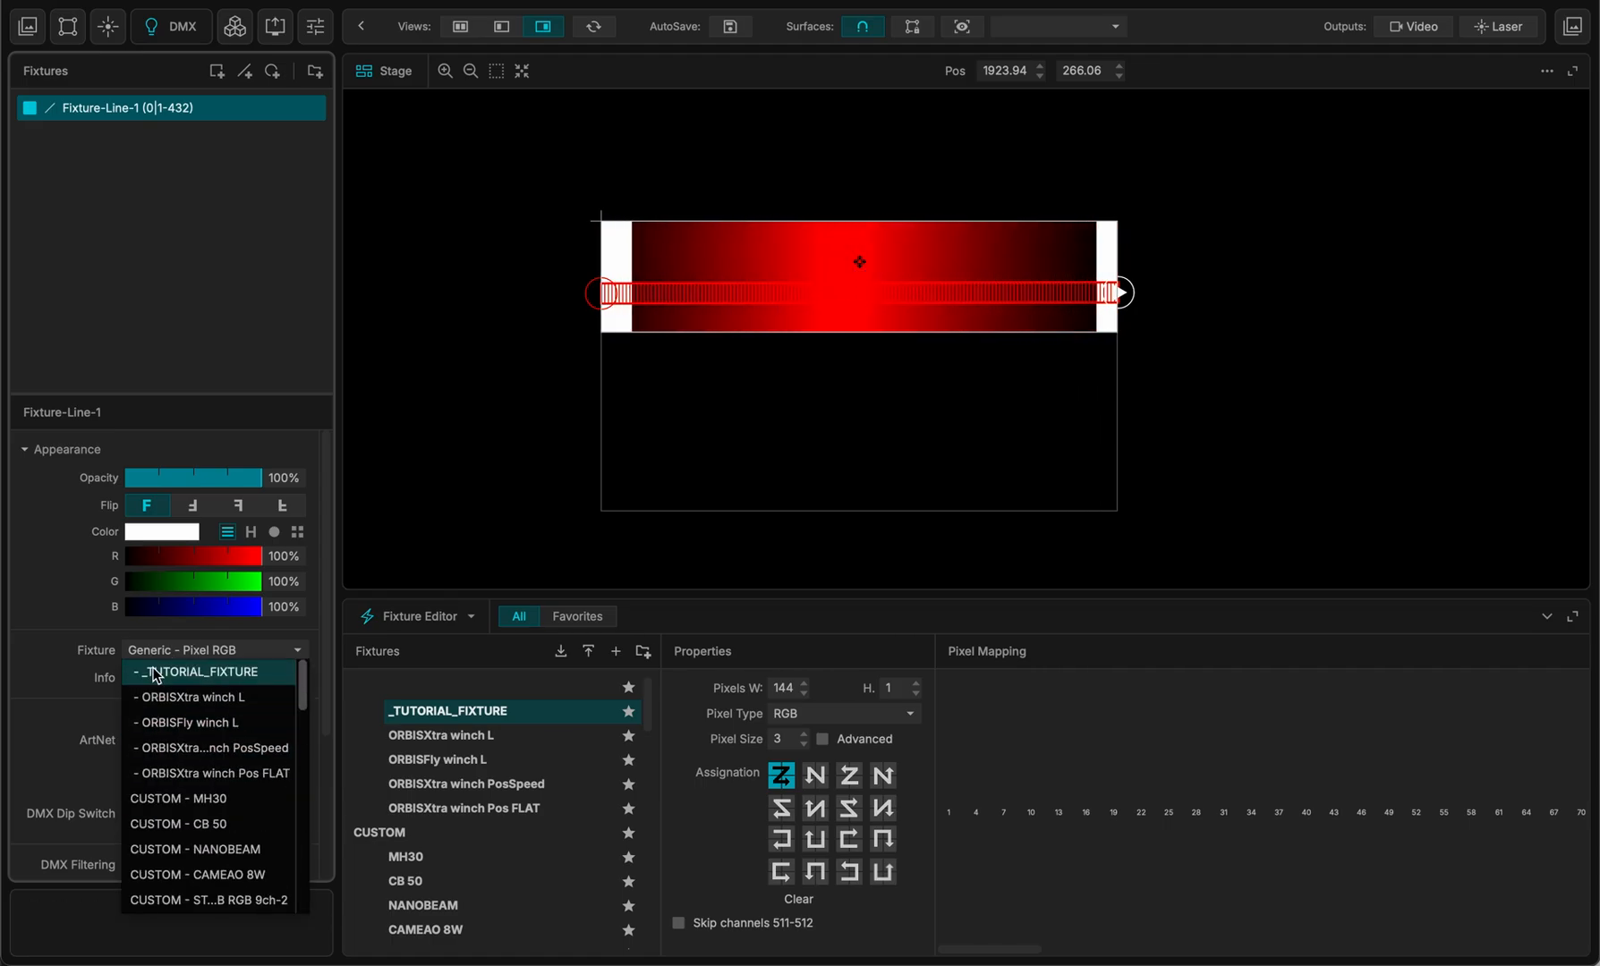
pyautogui.click(200, 671)
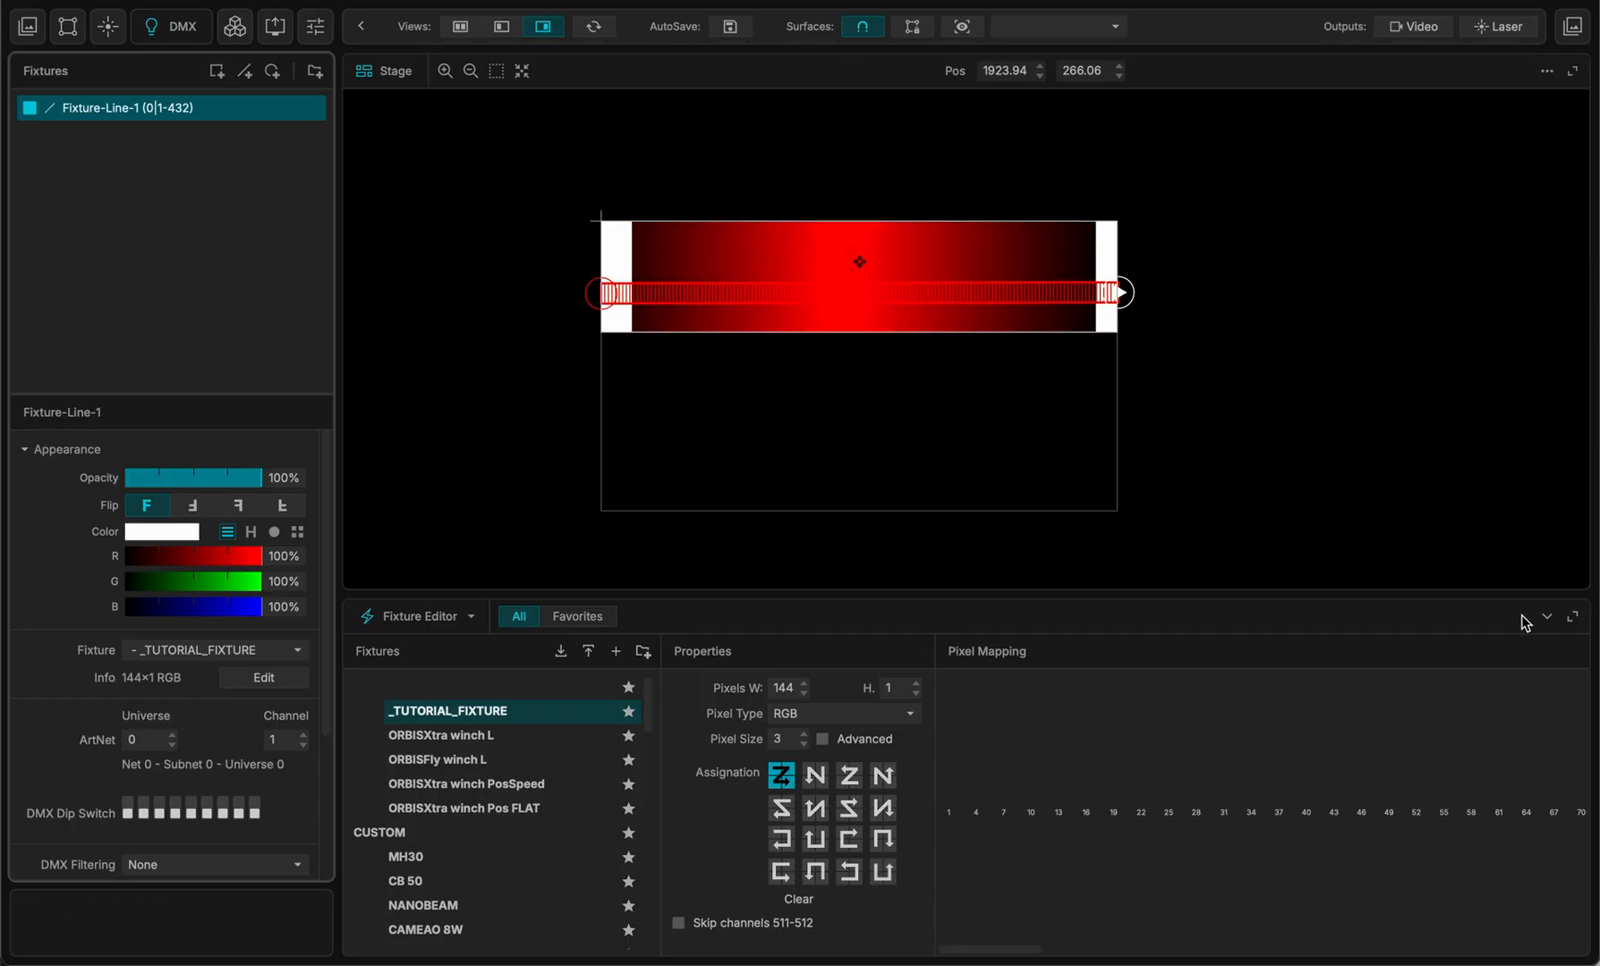
# - Close the Fixture Editor and show the DMX Monitor for Fixture-Line-1 on universe 0
pyautogui.click(1546, 617)
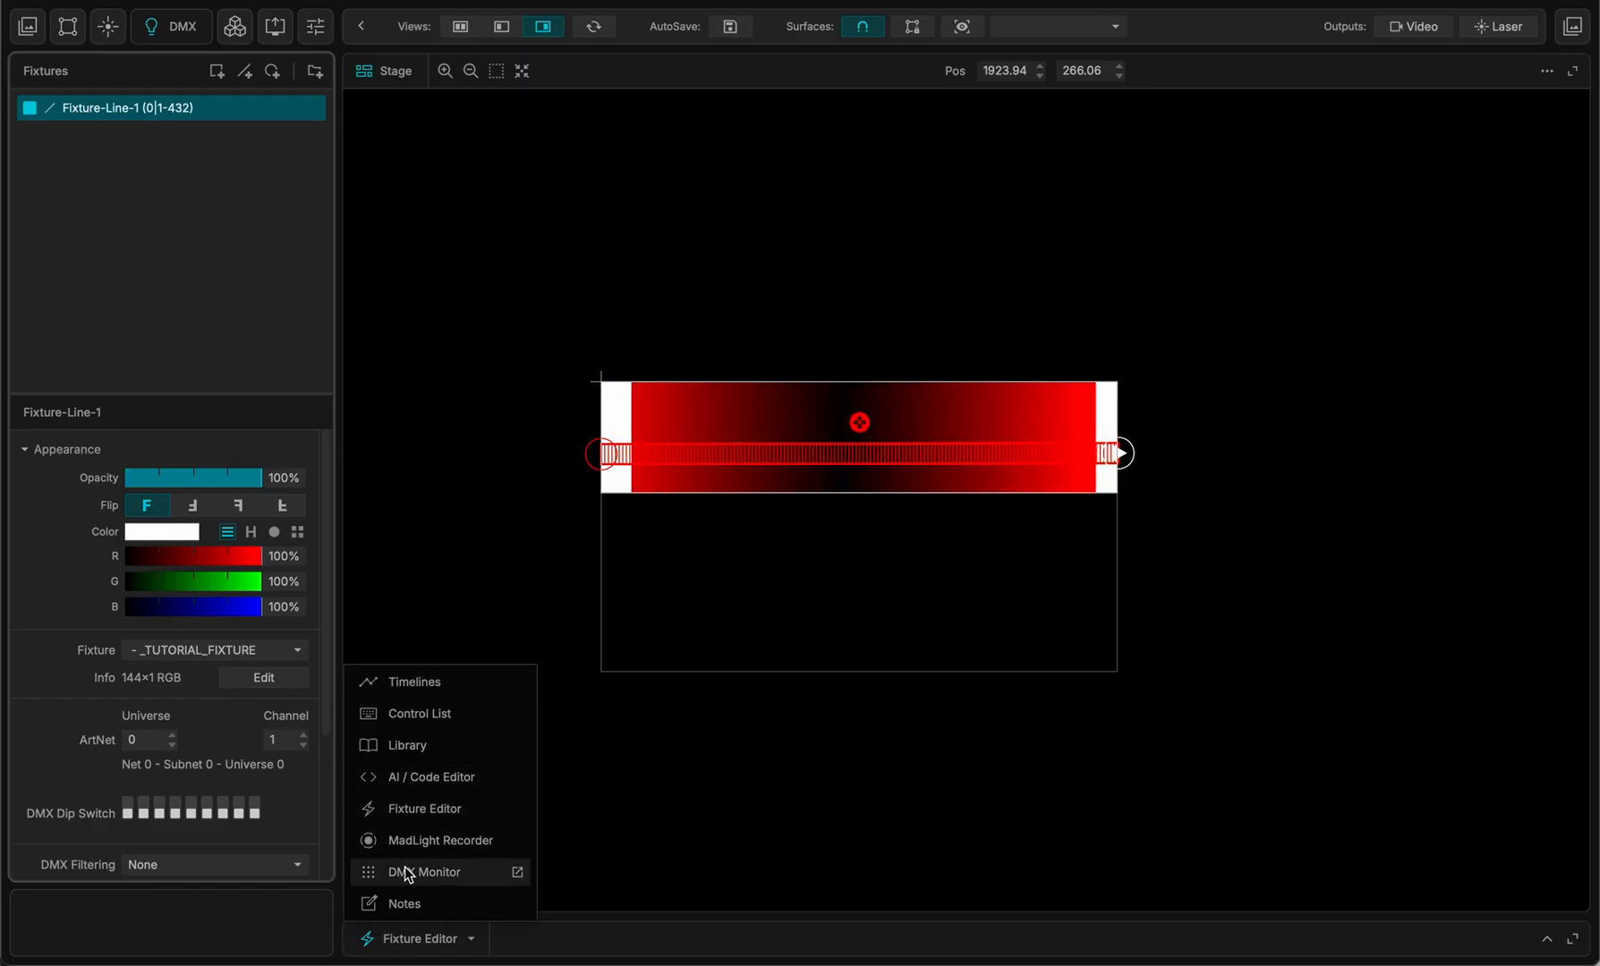
pyautogui.click(424, 872)
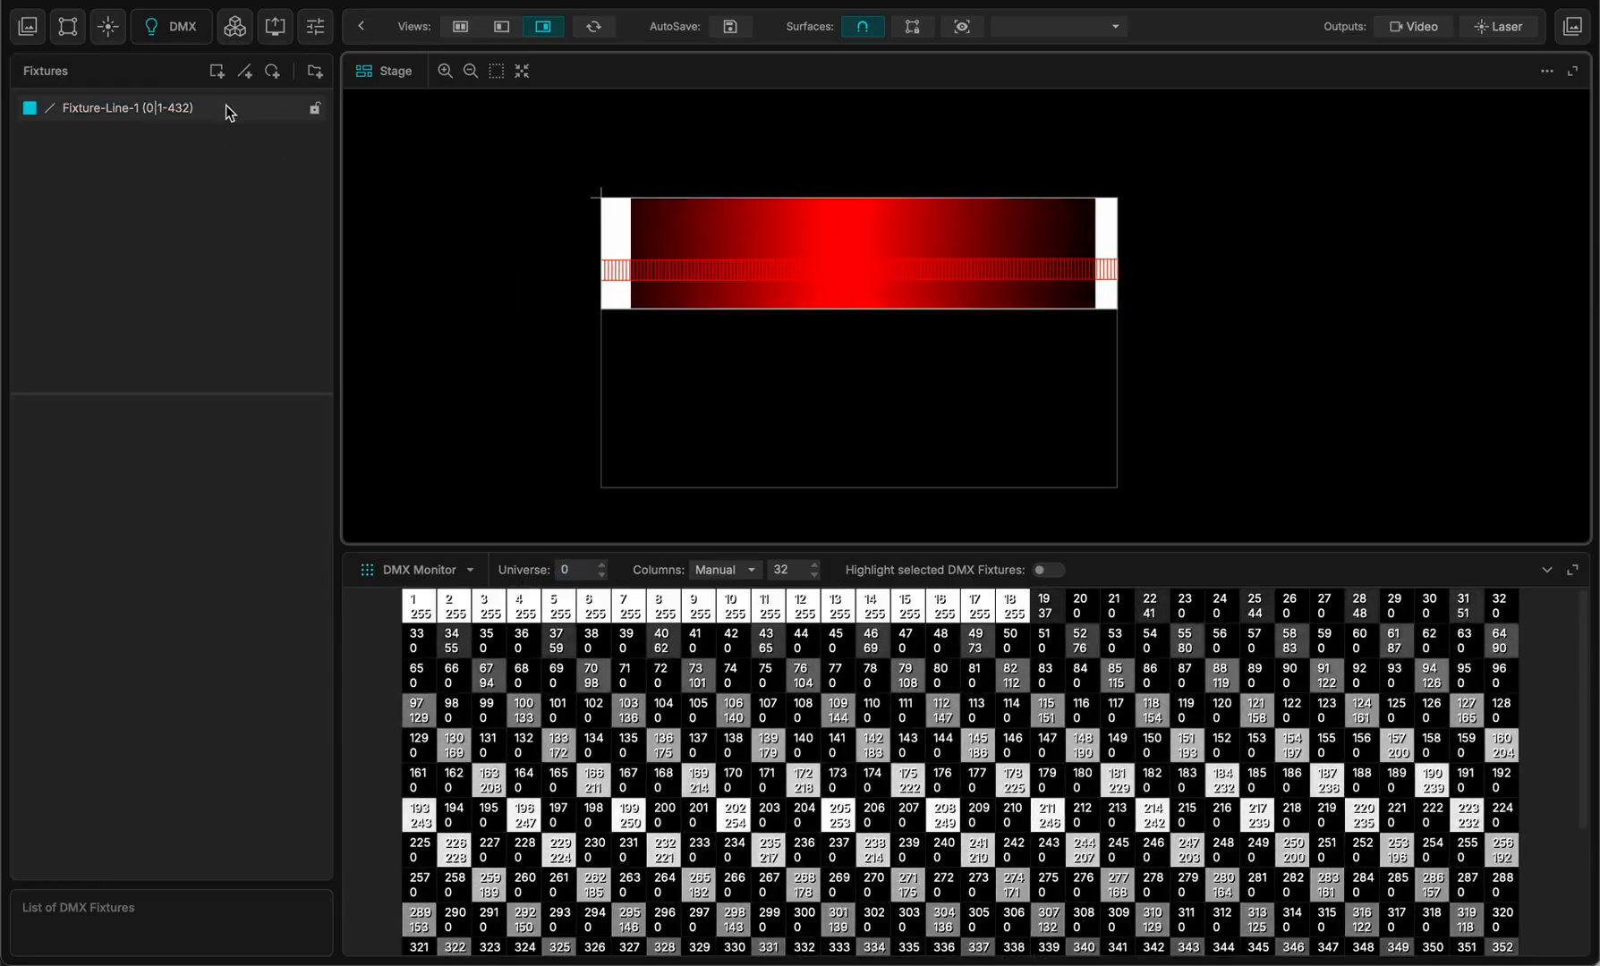
pyautogui.click(122, 108)
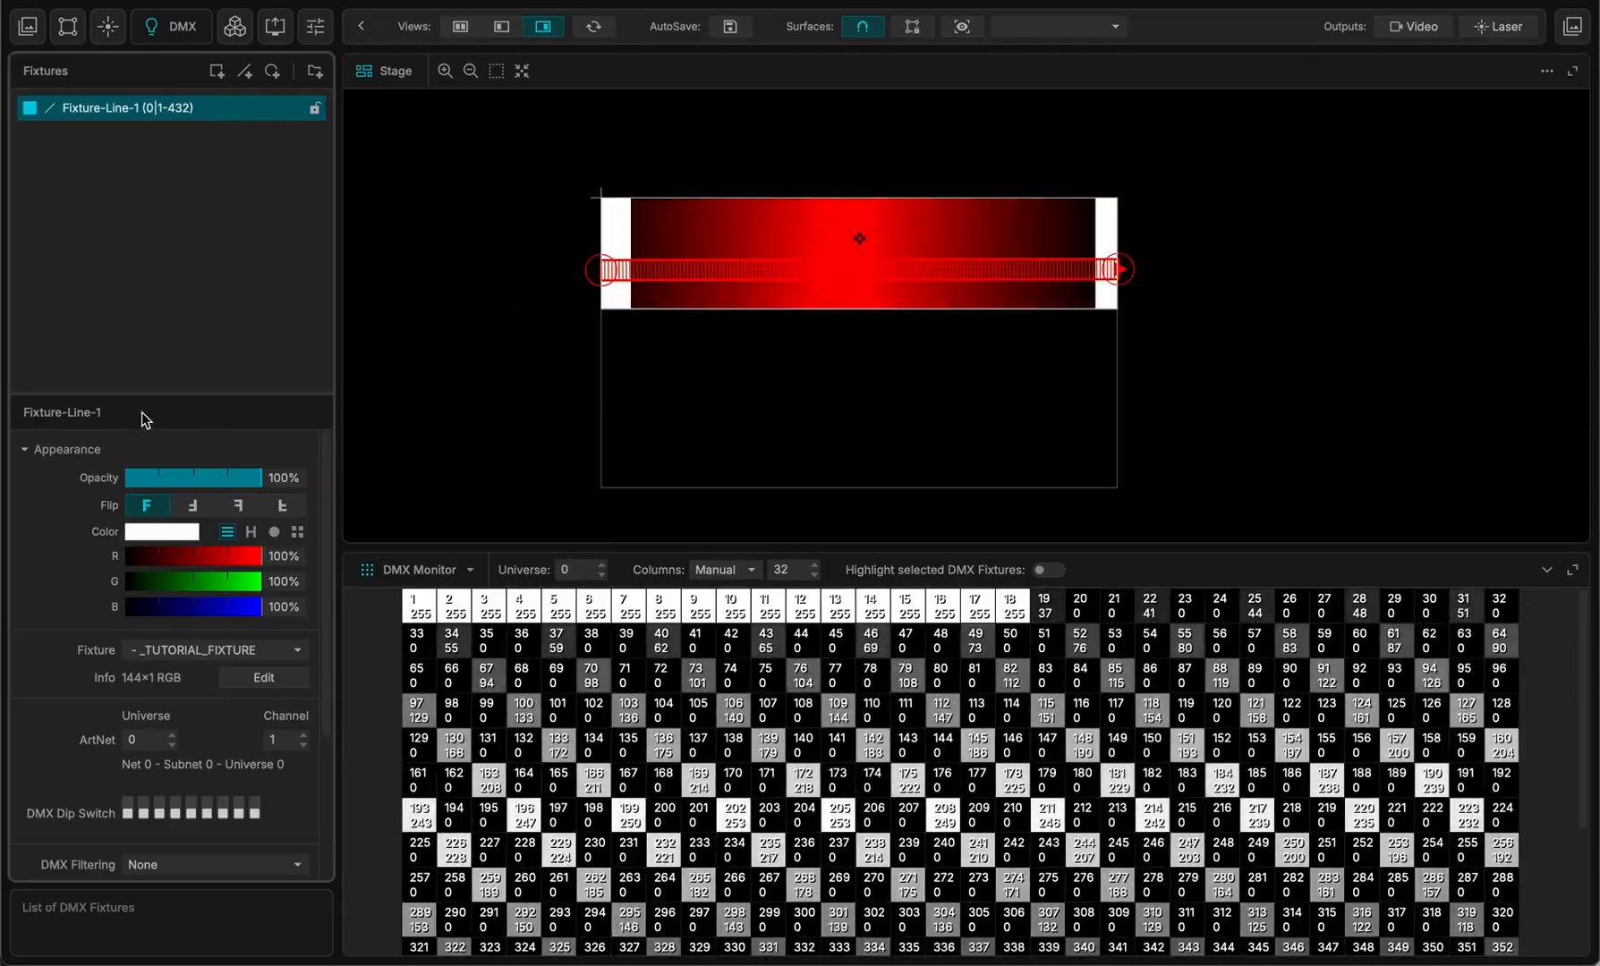
pyautogui.click(26, 26)
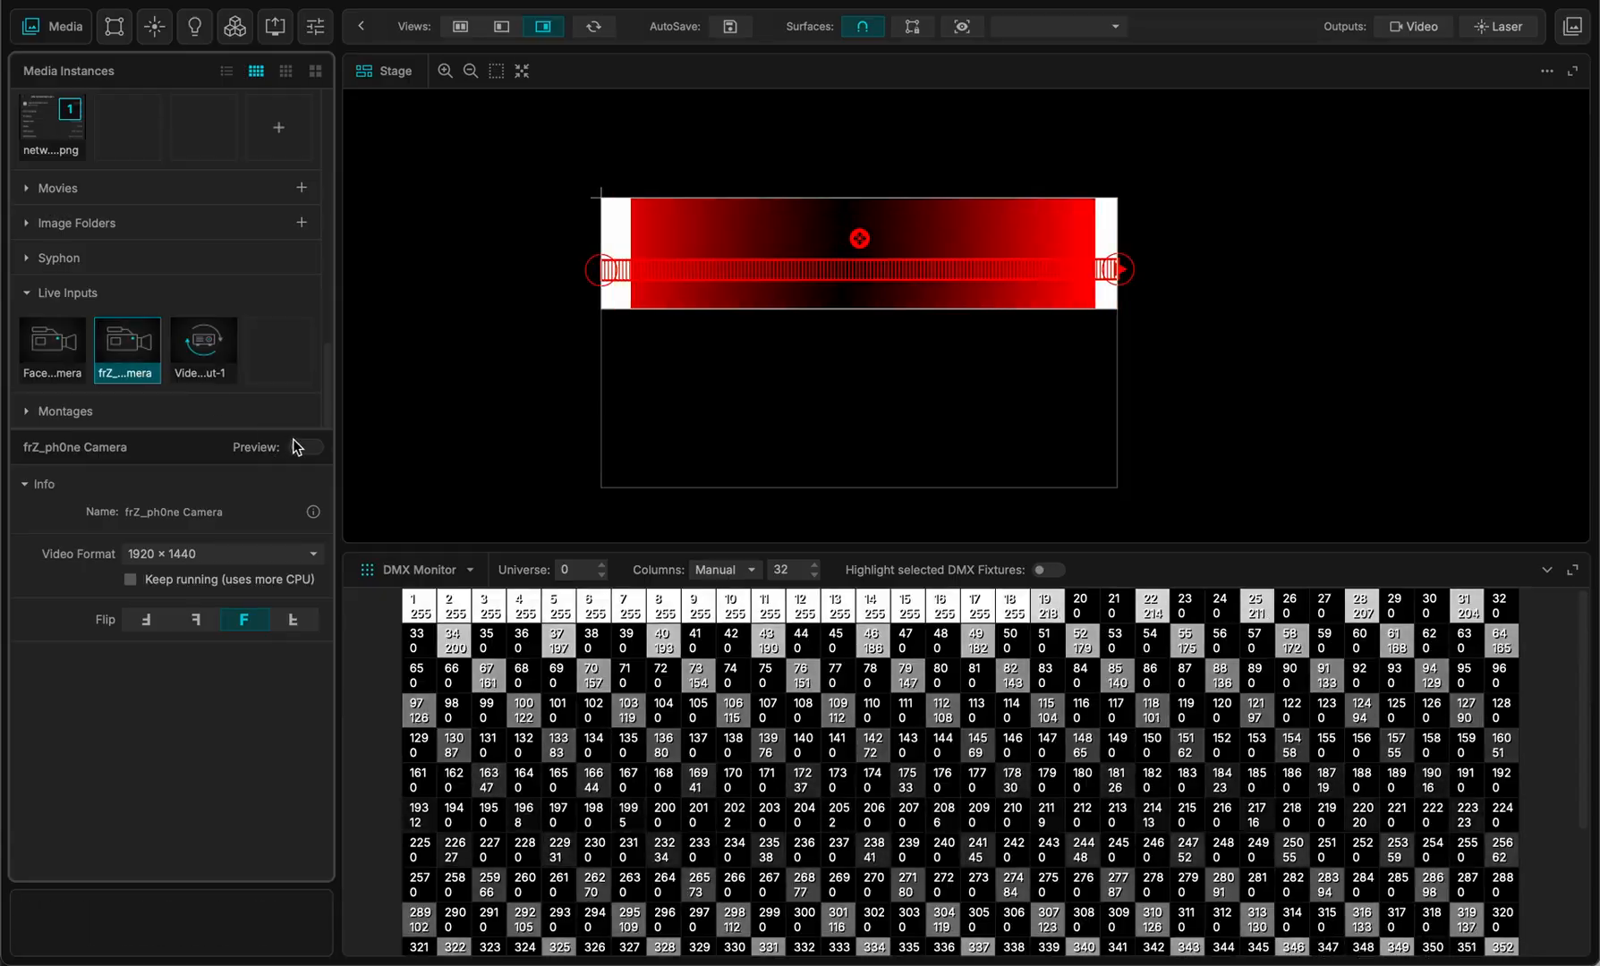
# - Enable preview on the frZ_ph0ne Camera input and play it on a new Quad surface
pyautogui.click(304, 445)
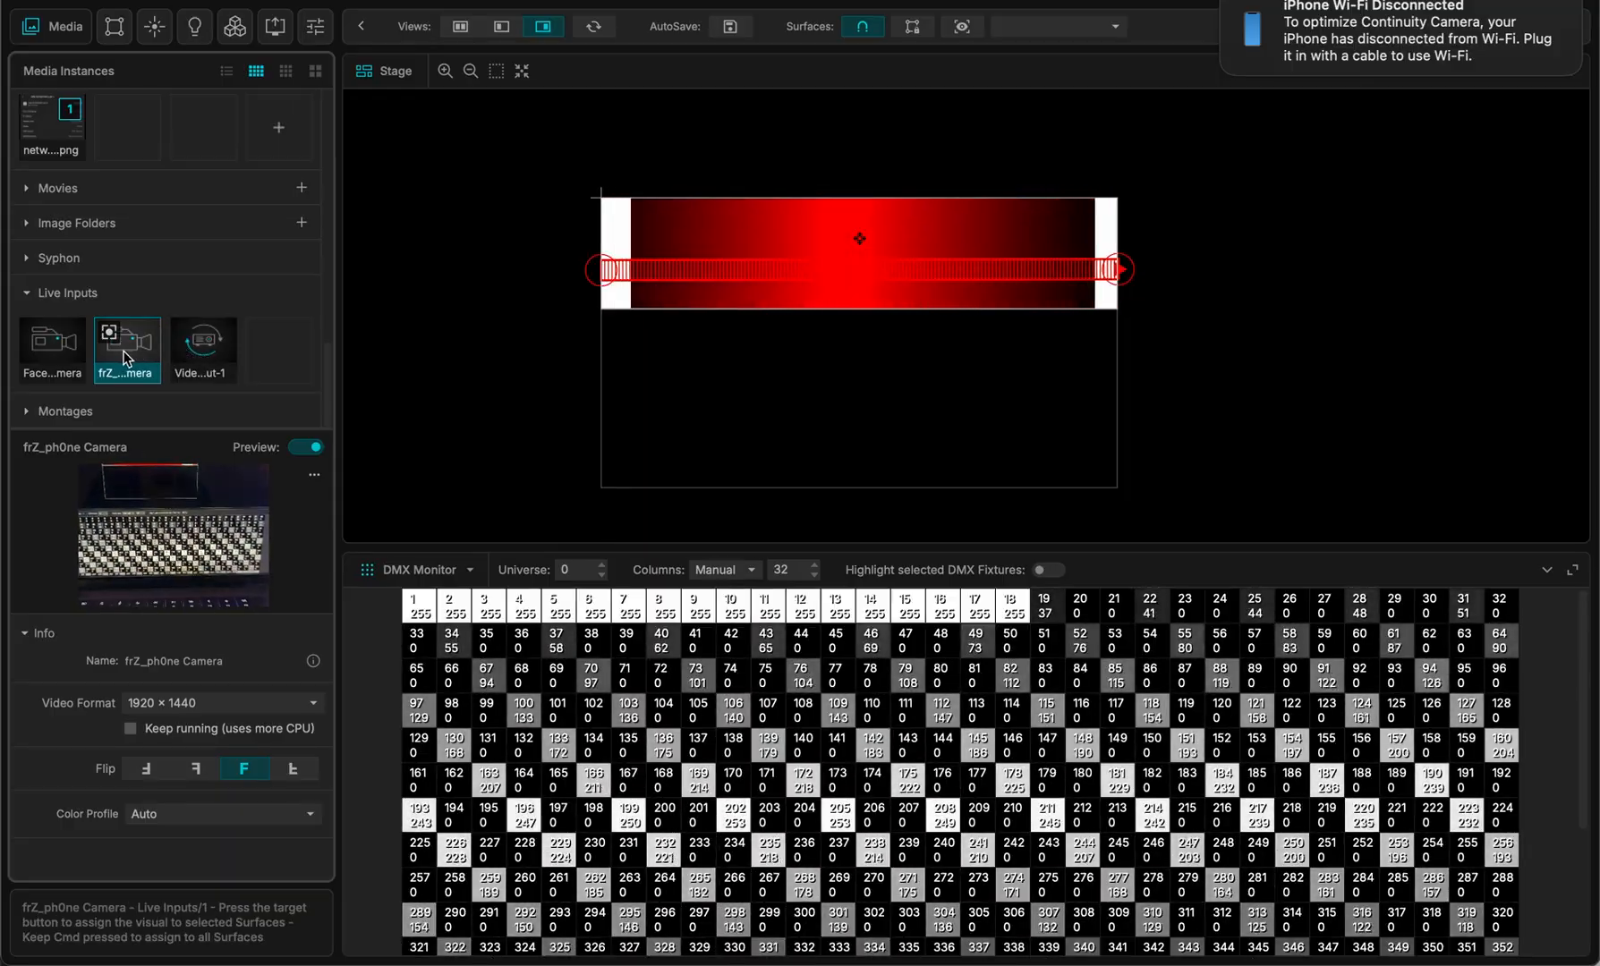
pyautogui.click(90, 26)
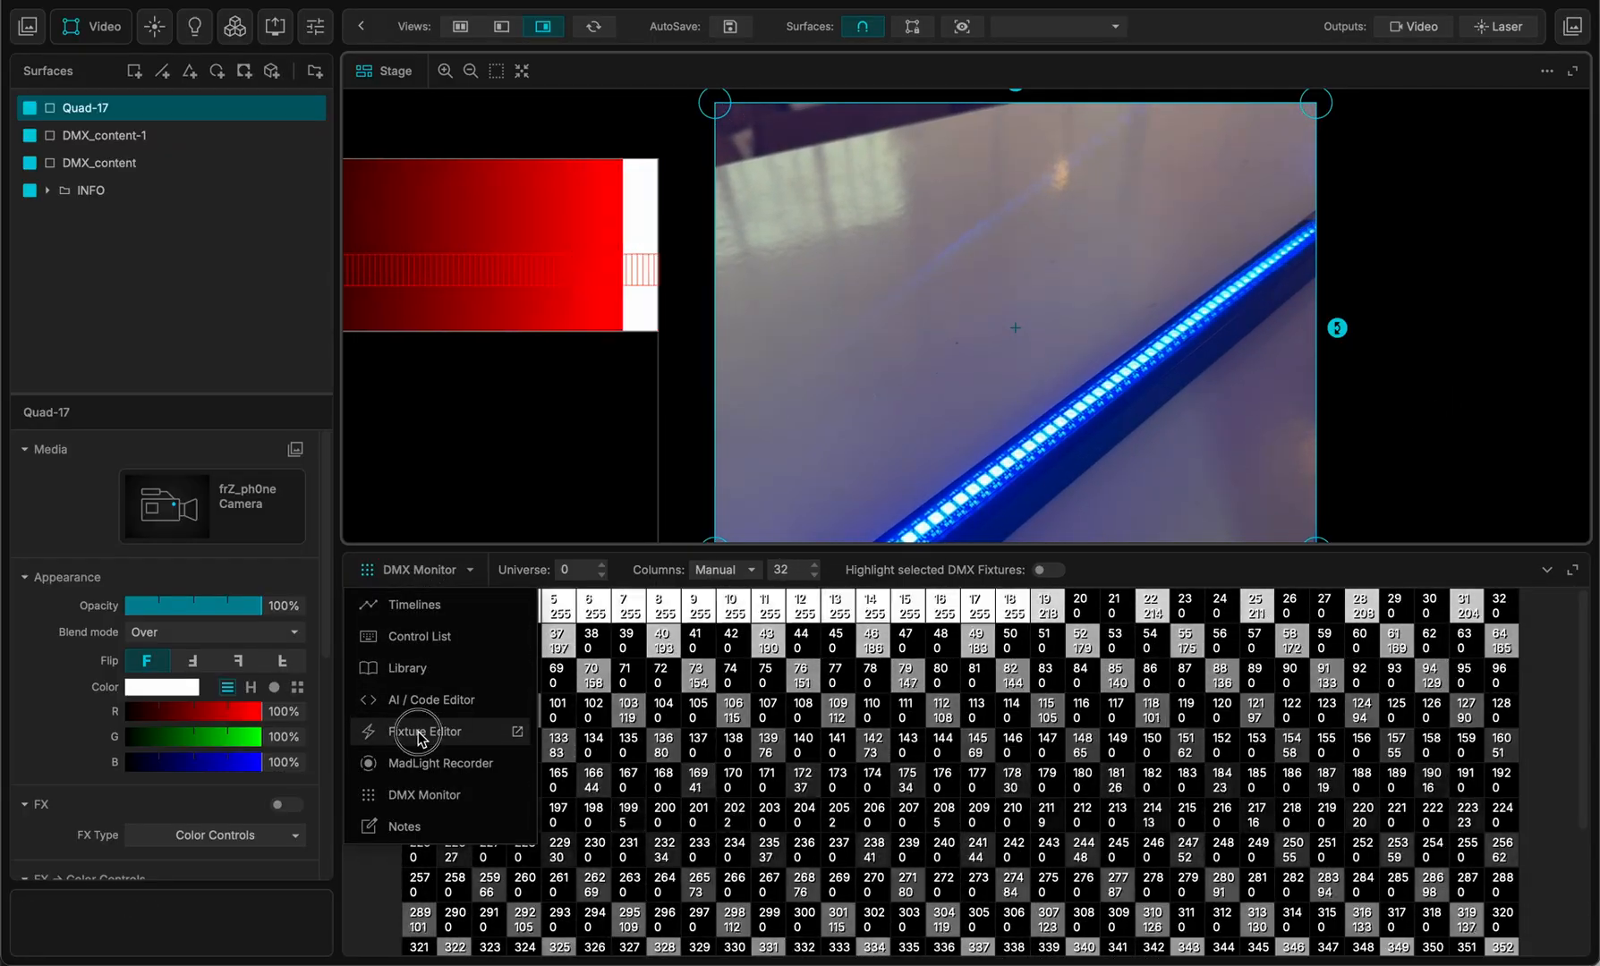
# - In the Fixture Editor set Pixel Type to BRG, then correct it to BGR so the strip glows properly
pyautogui.click(428, 732)
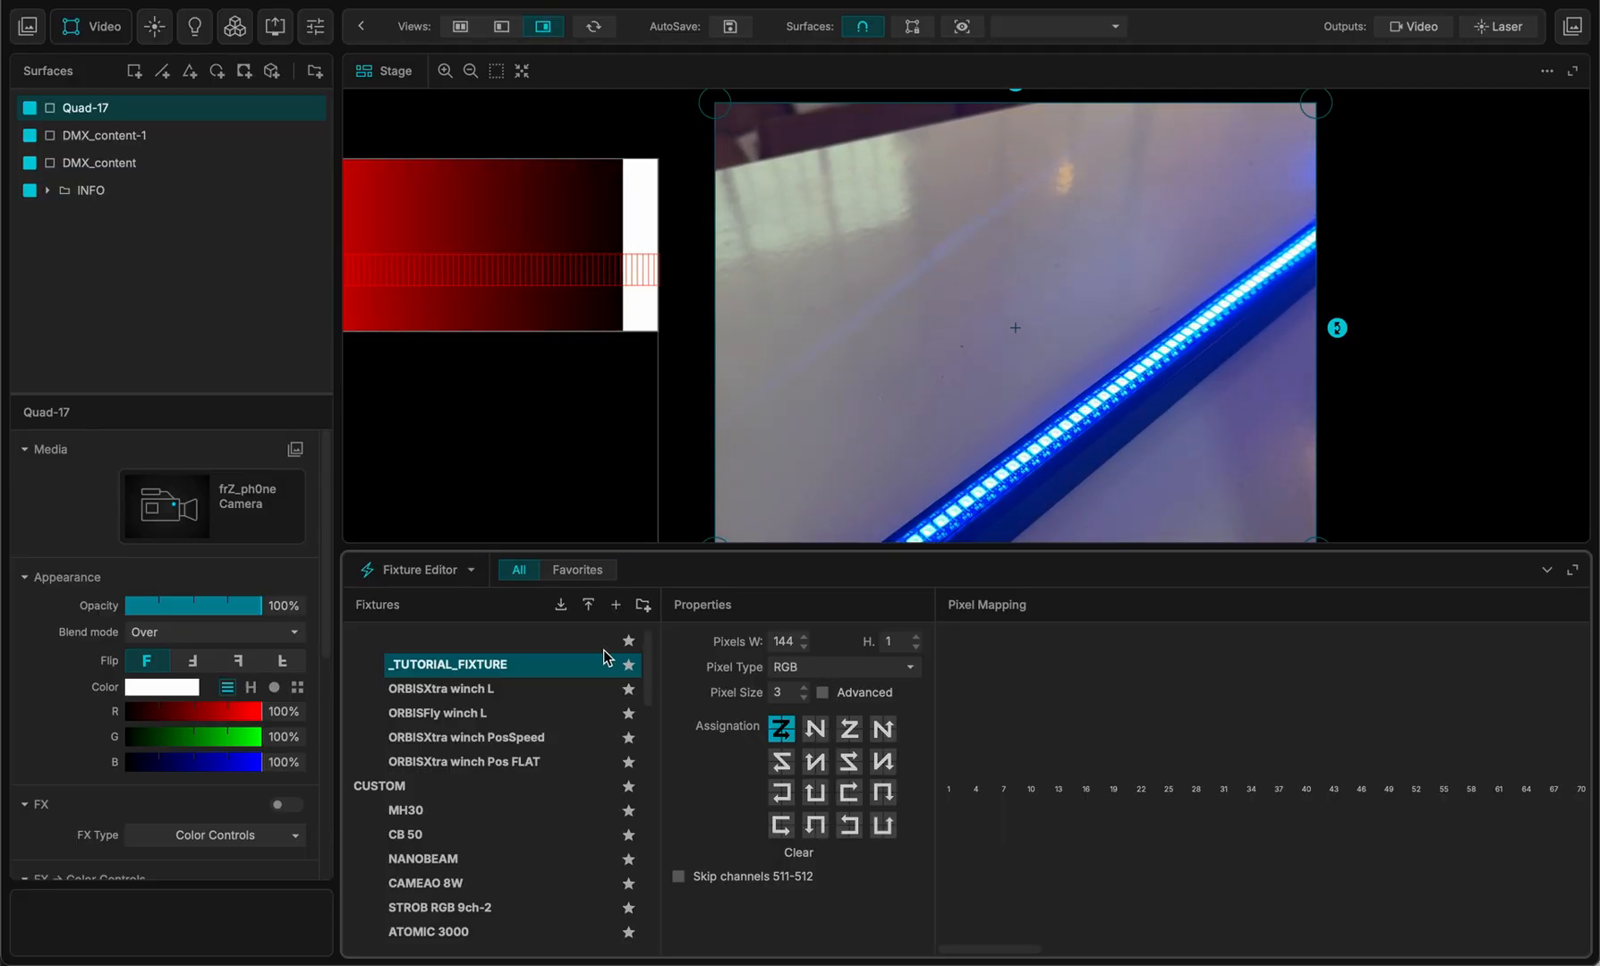
pyautogui.moveTo(791, 676)
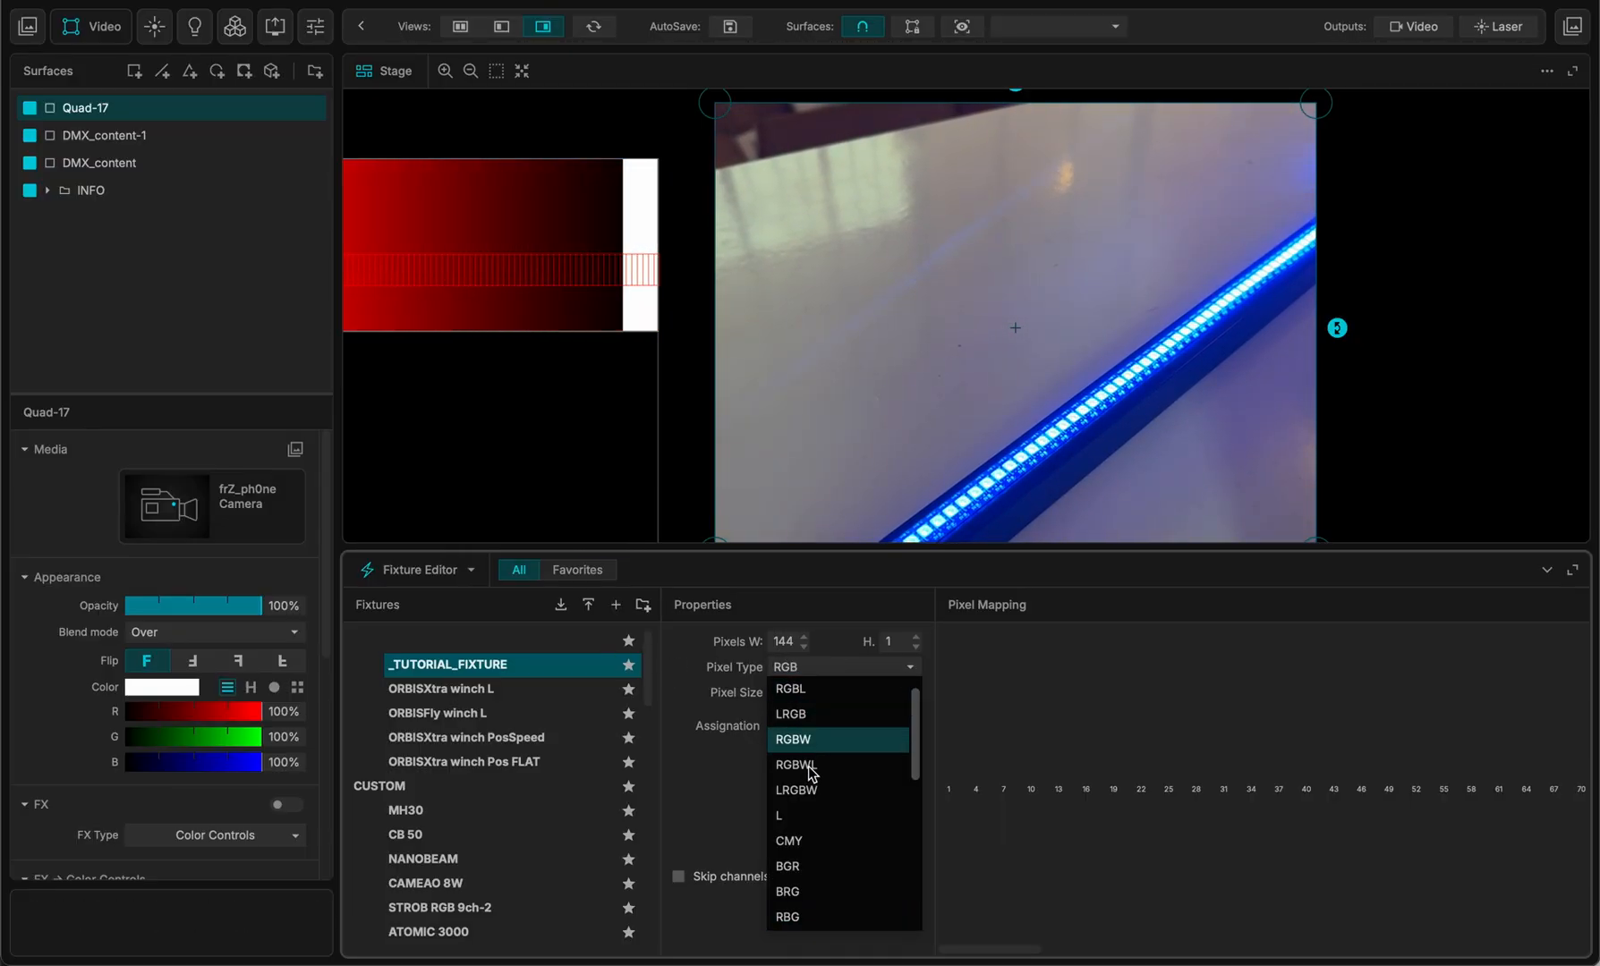
pyautogui.click(786, 917)
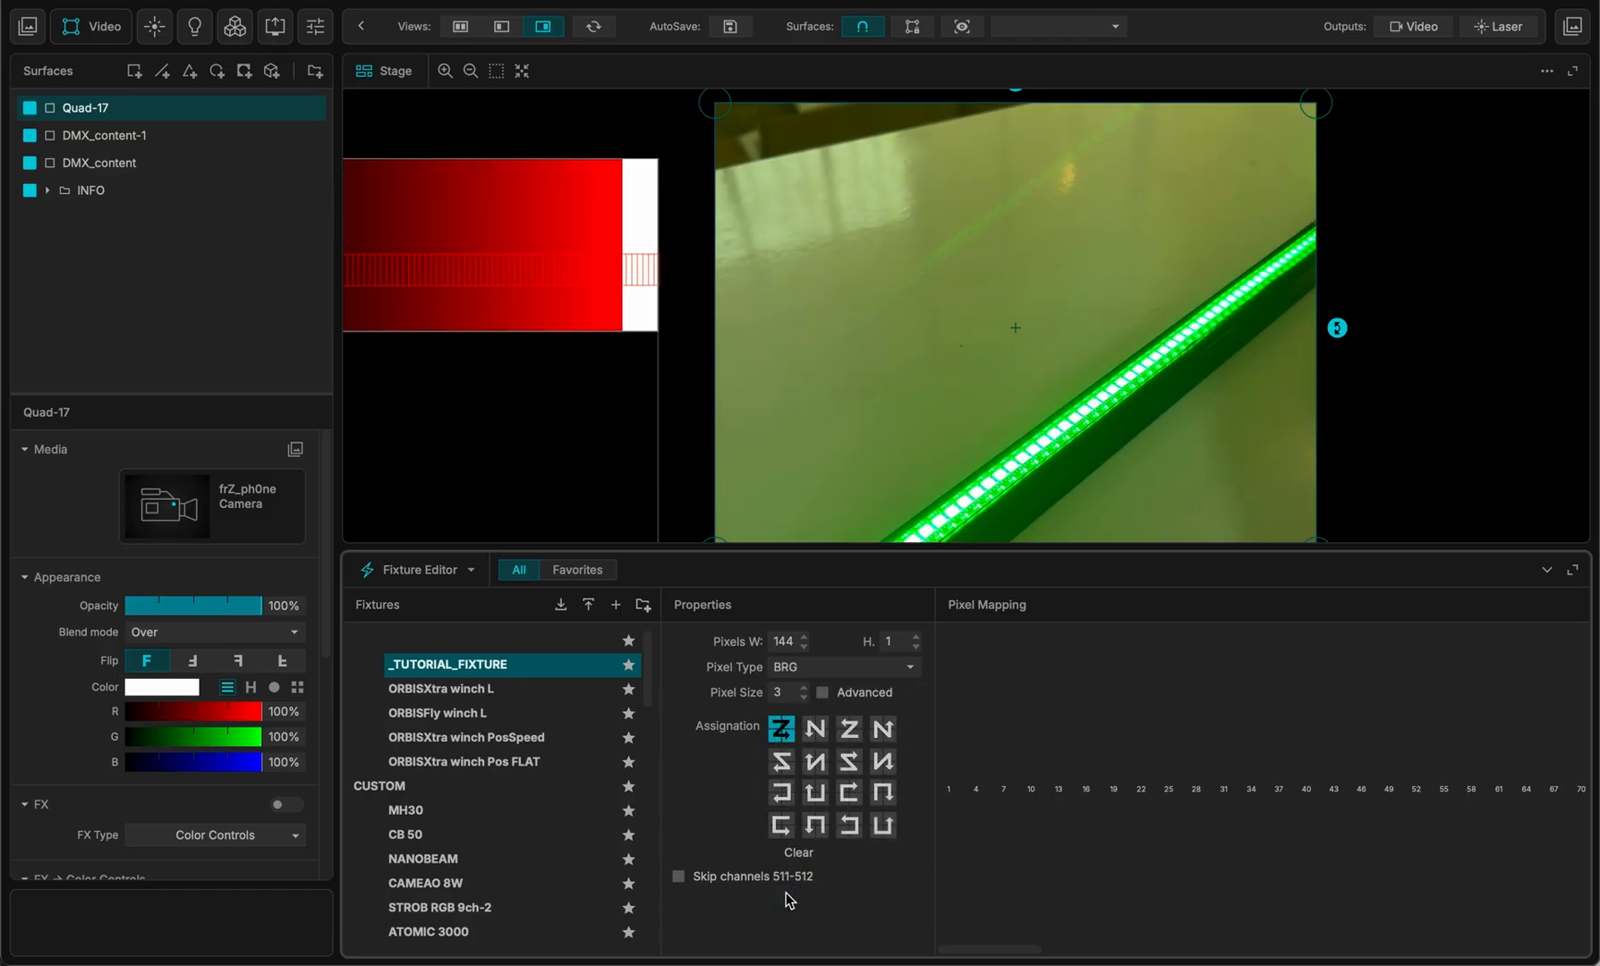
pyautogui.click(843, 668)
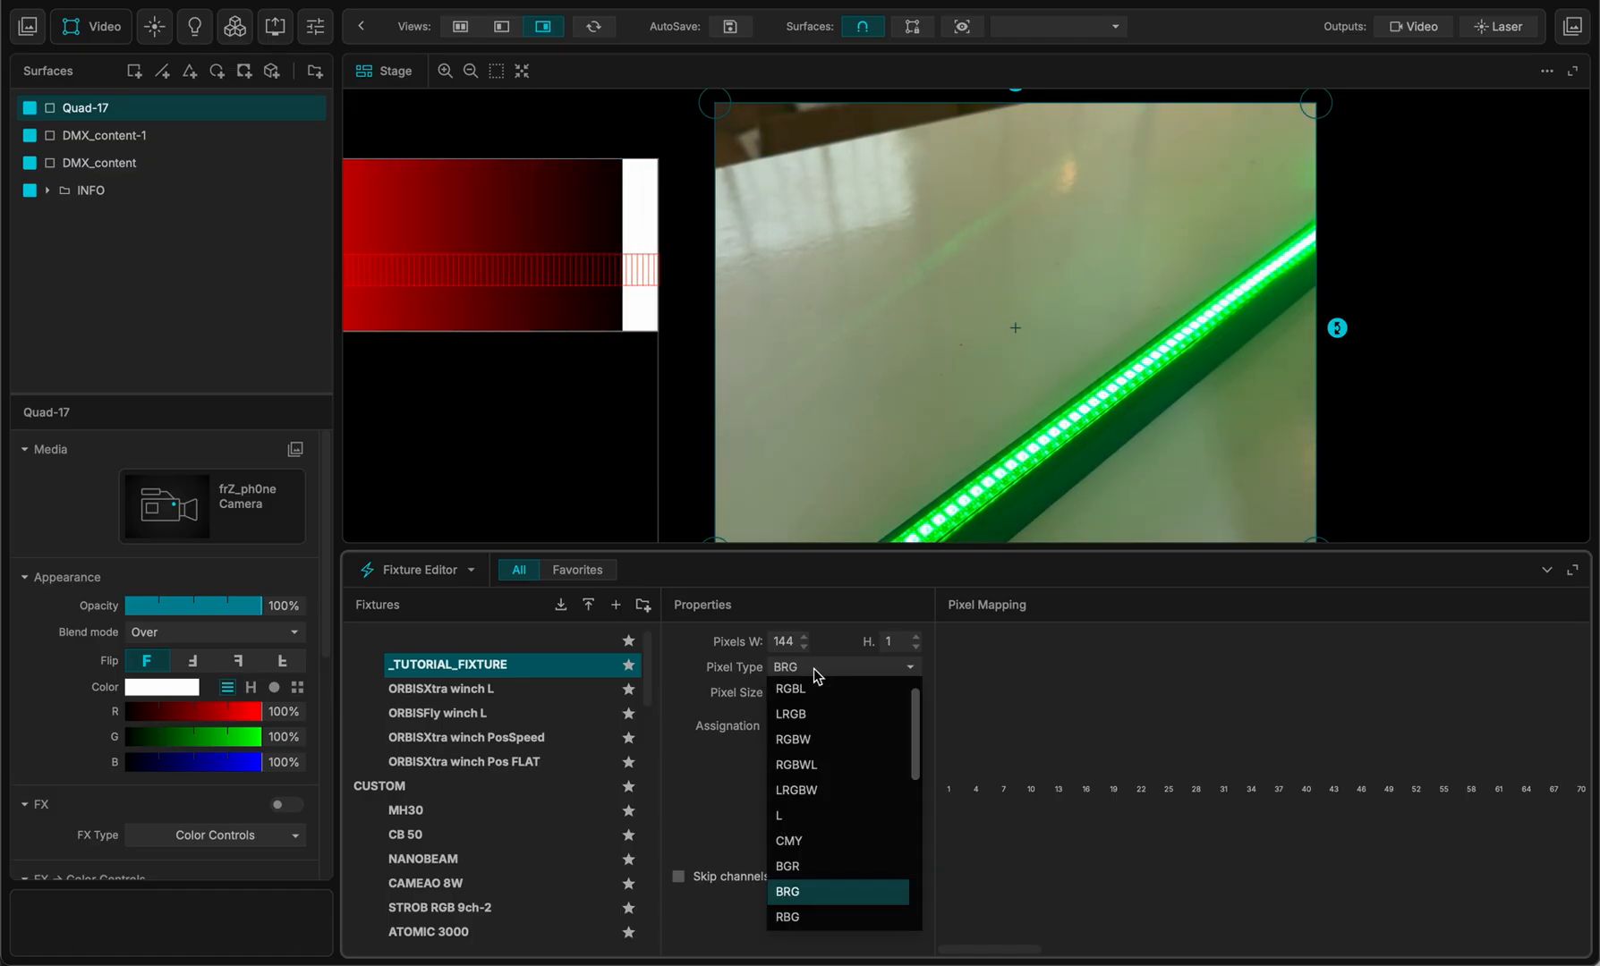
pyautogui.click(787, 866)
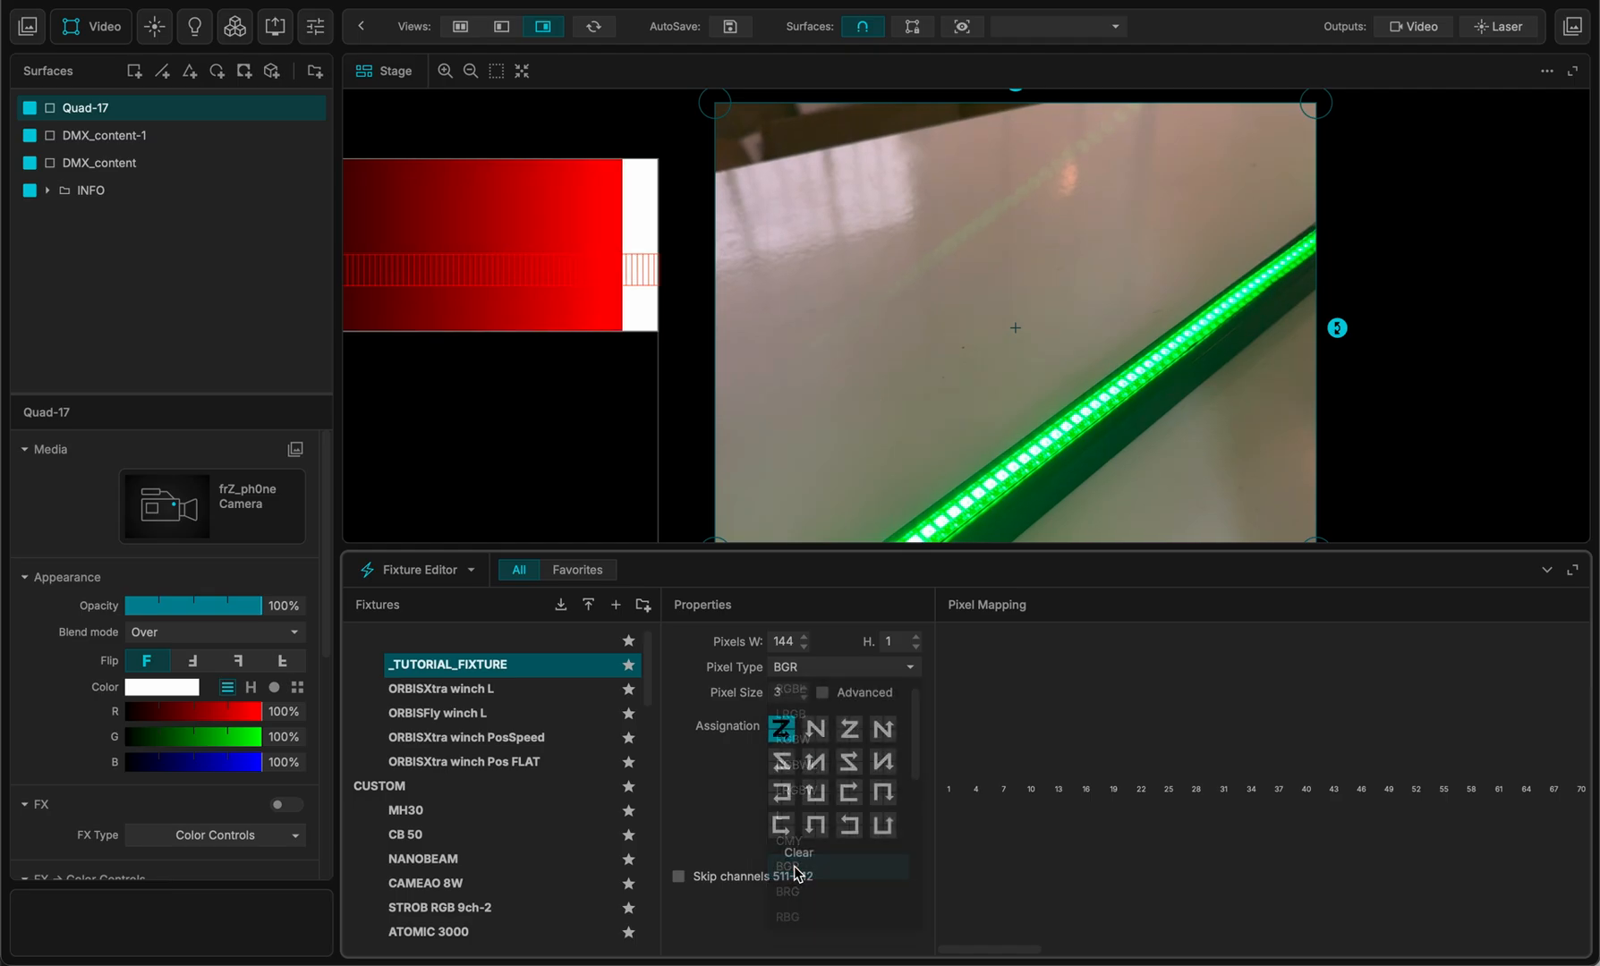